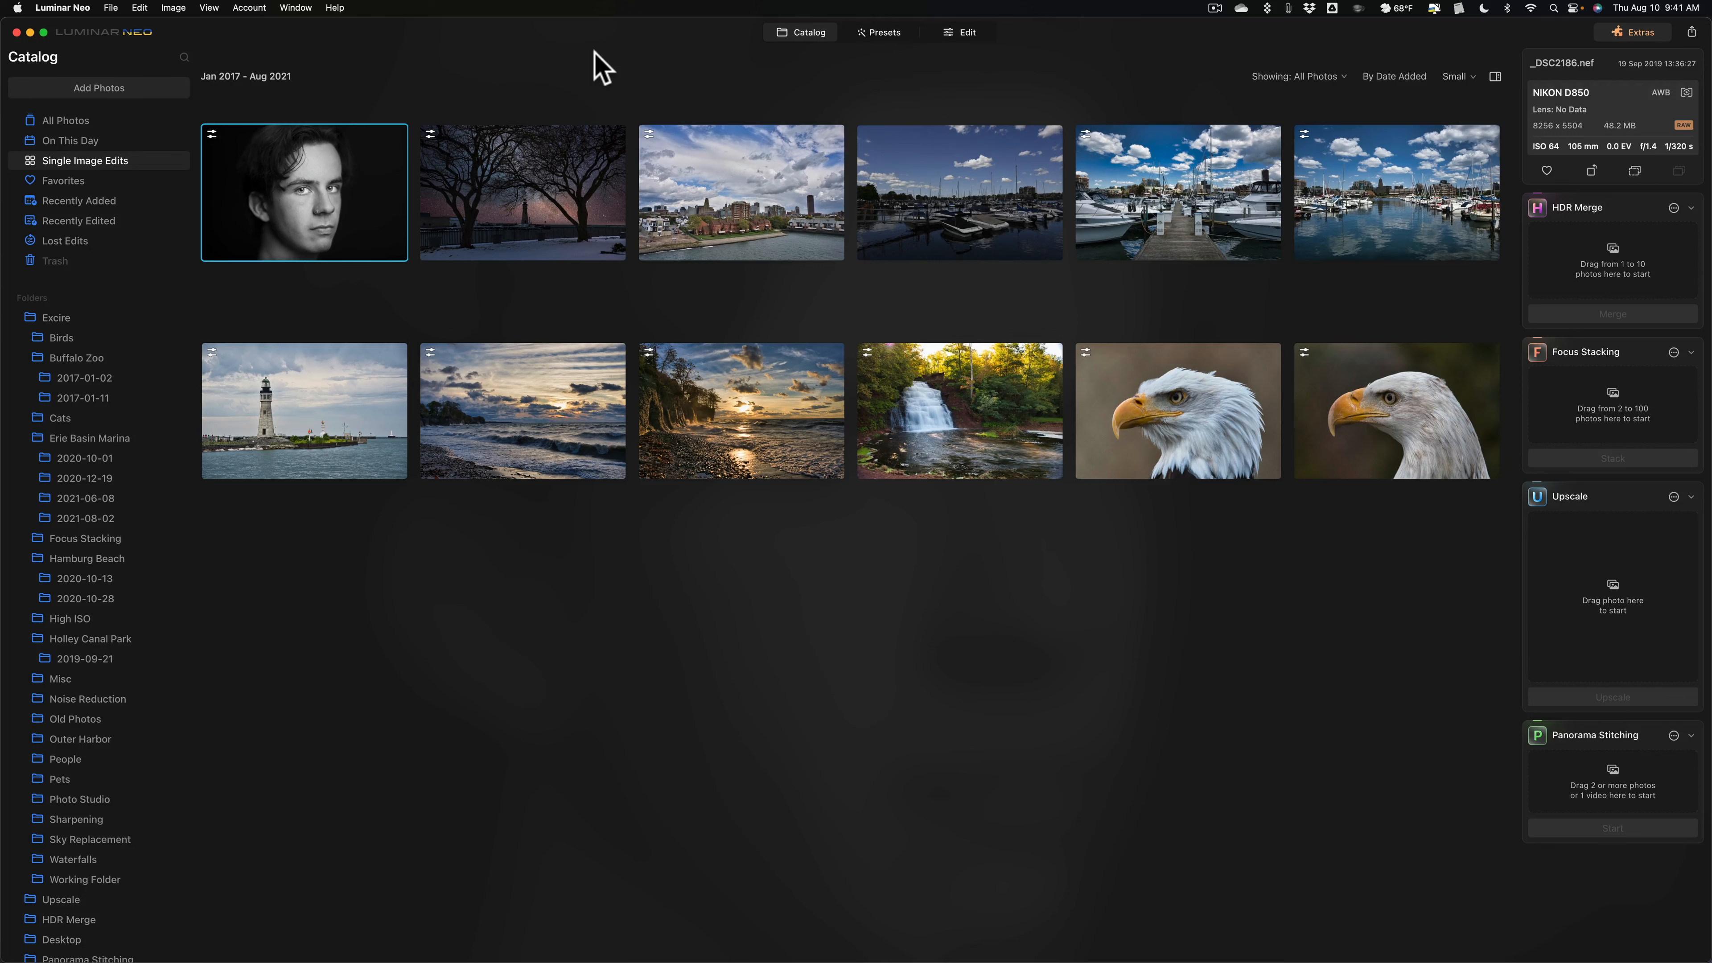
mouse_move(614, 164)
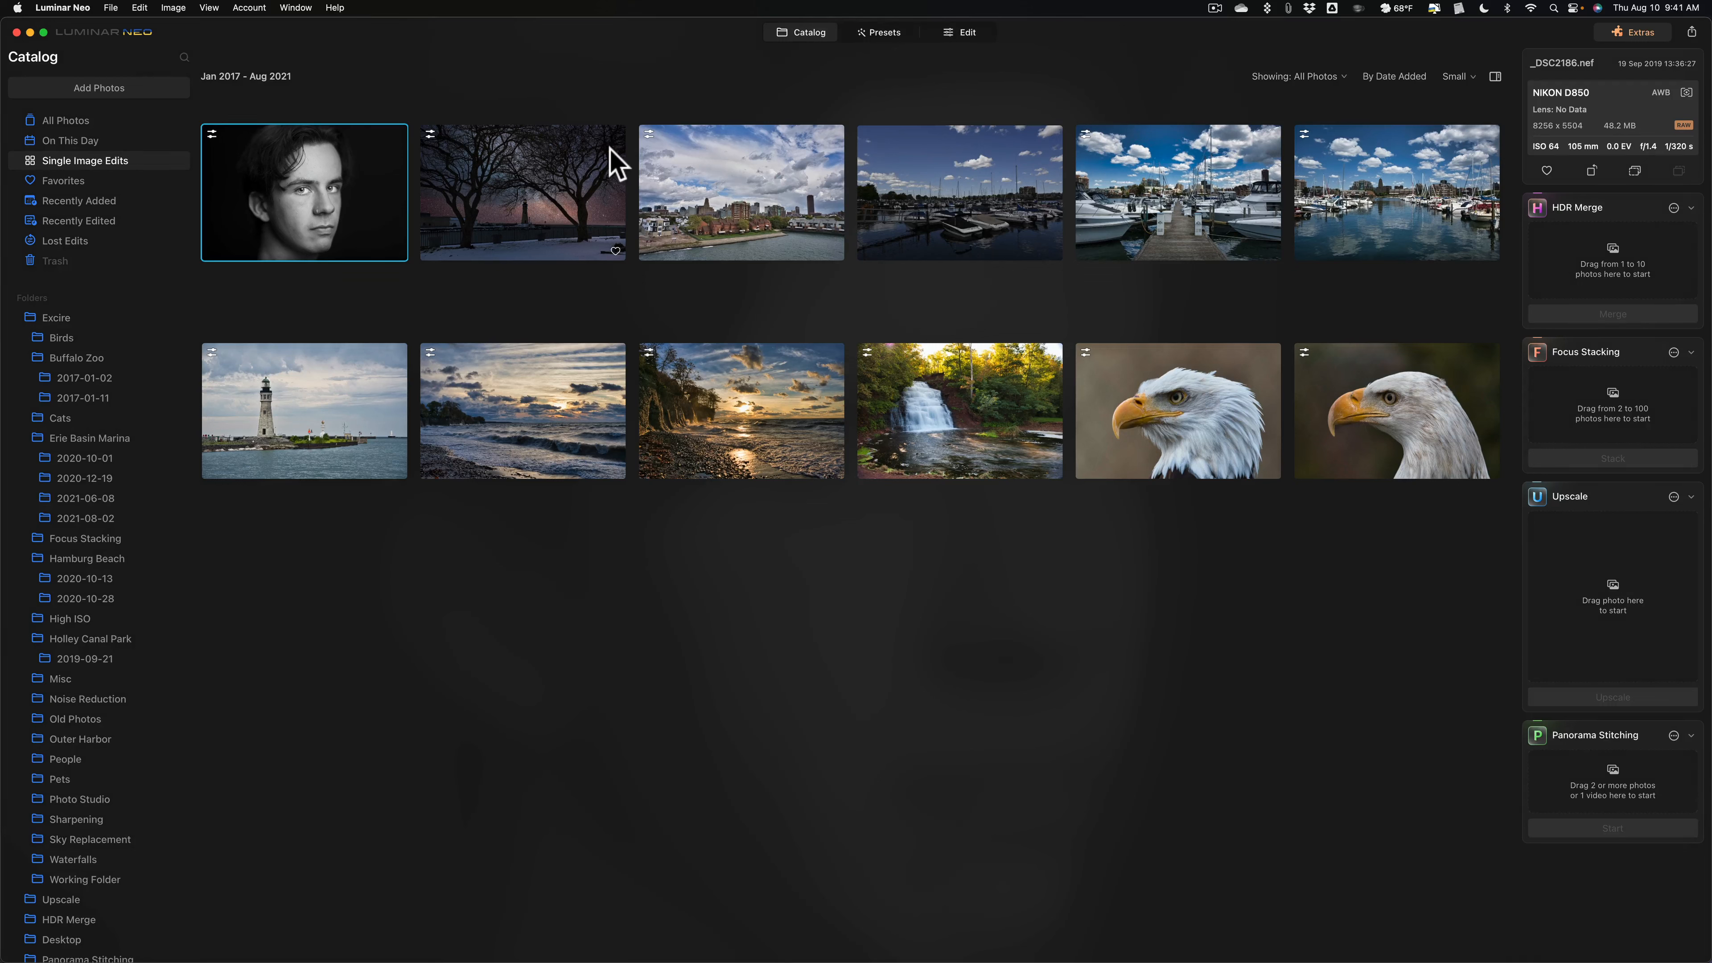
mouse_move(617, 161)
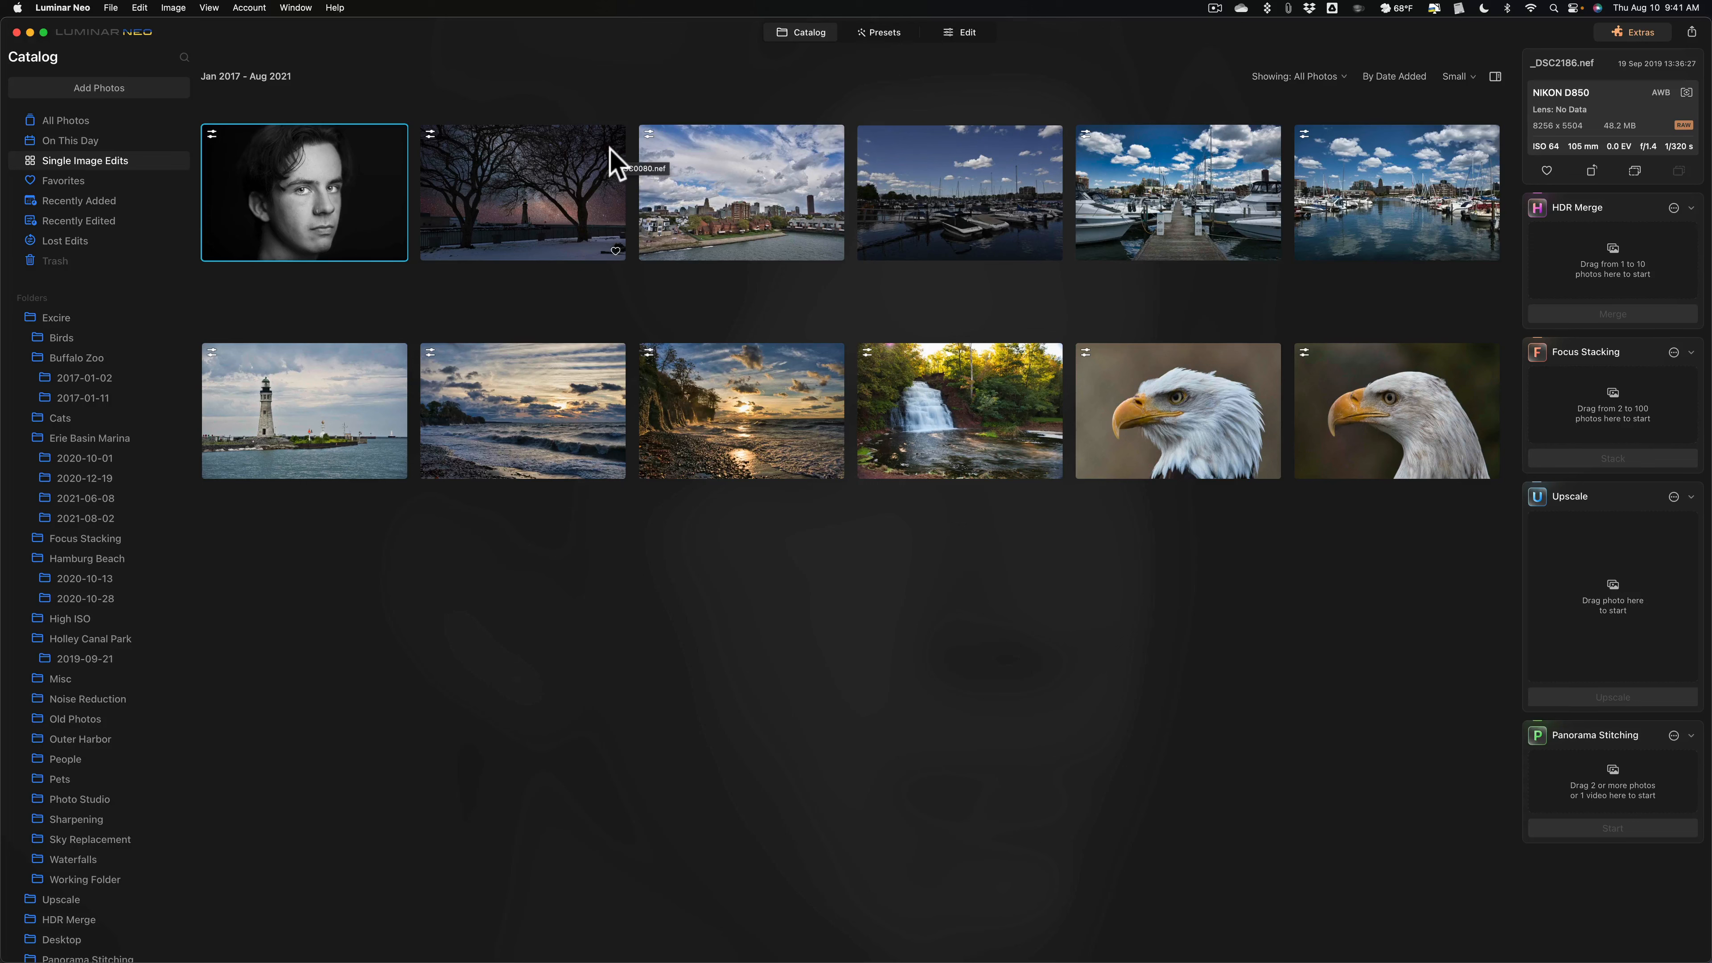
- Import the .nef night cityscape raw file from the Desktop folder via Add Photos
left_click_drag(303, 193, 413, 283)
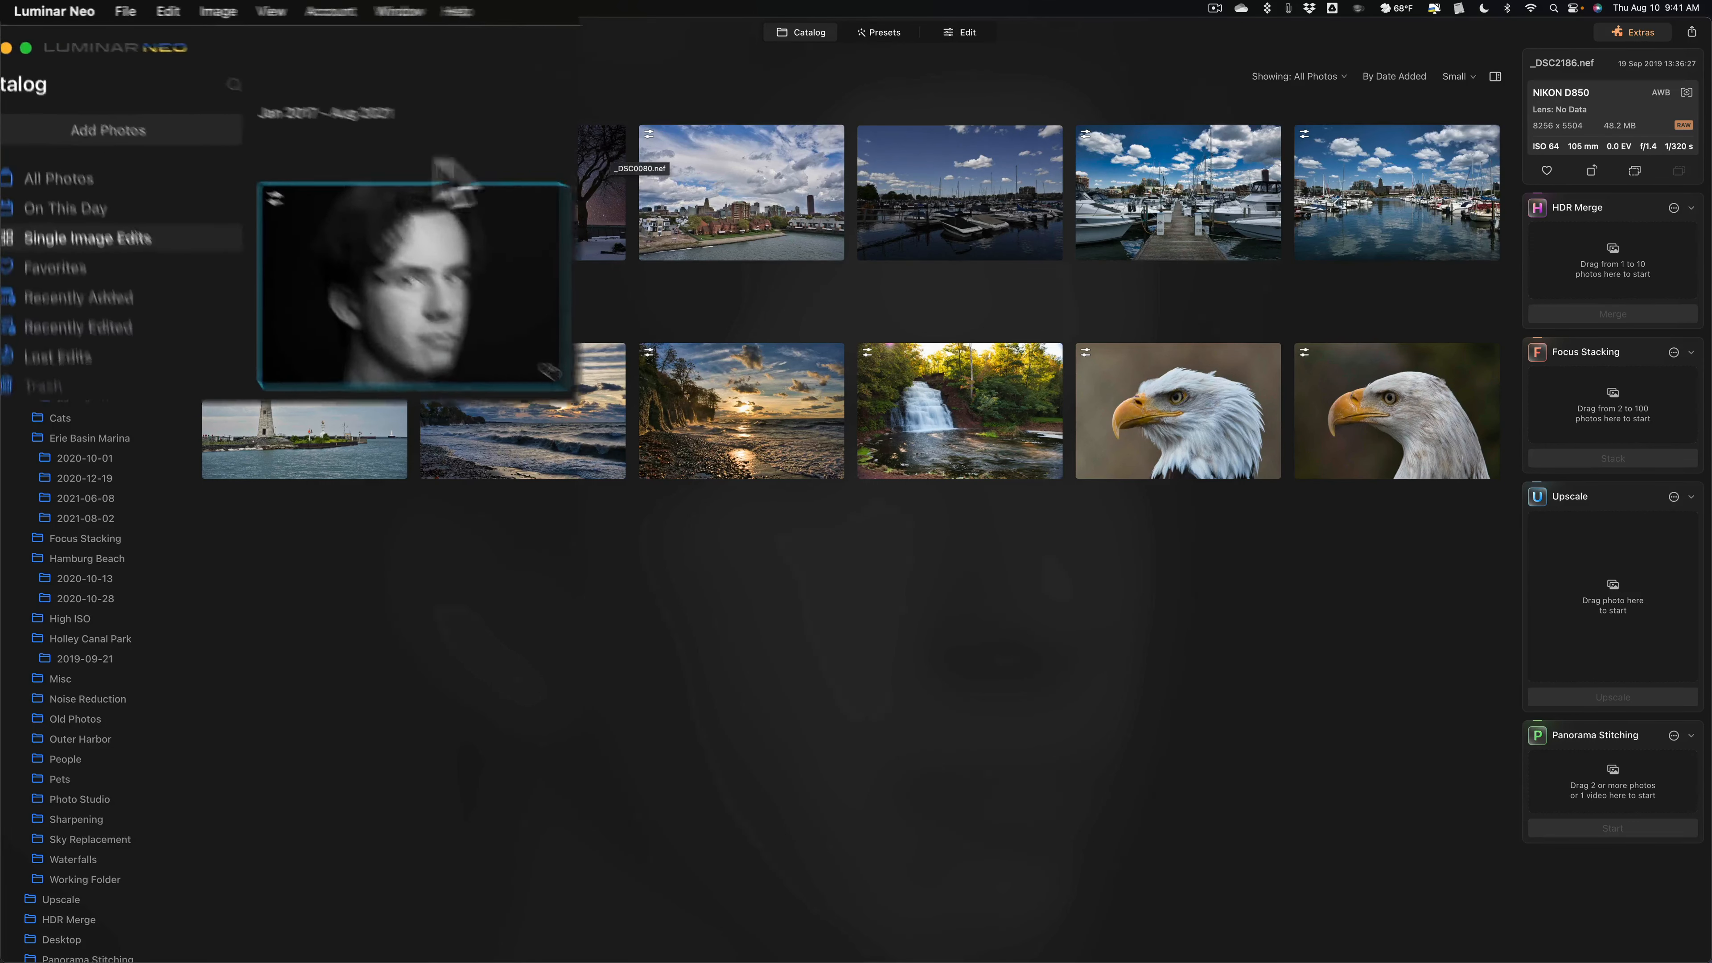
left_click(125, 12)
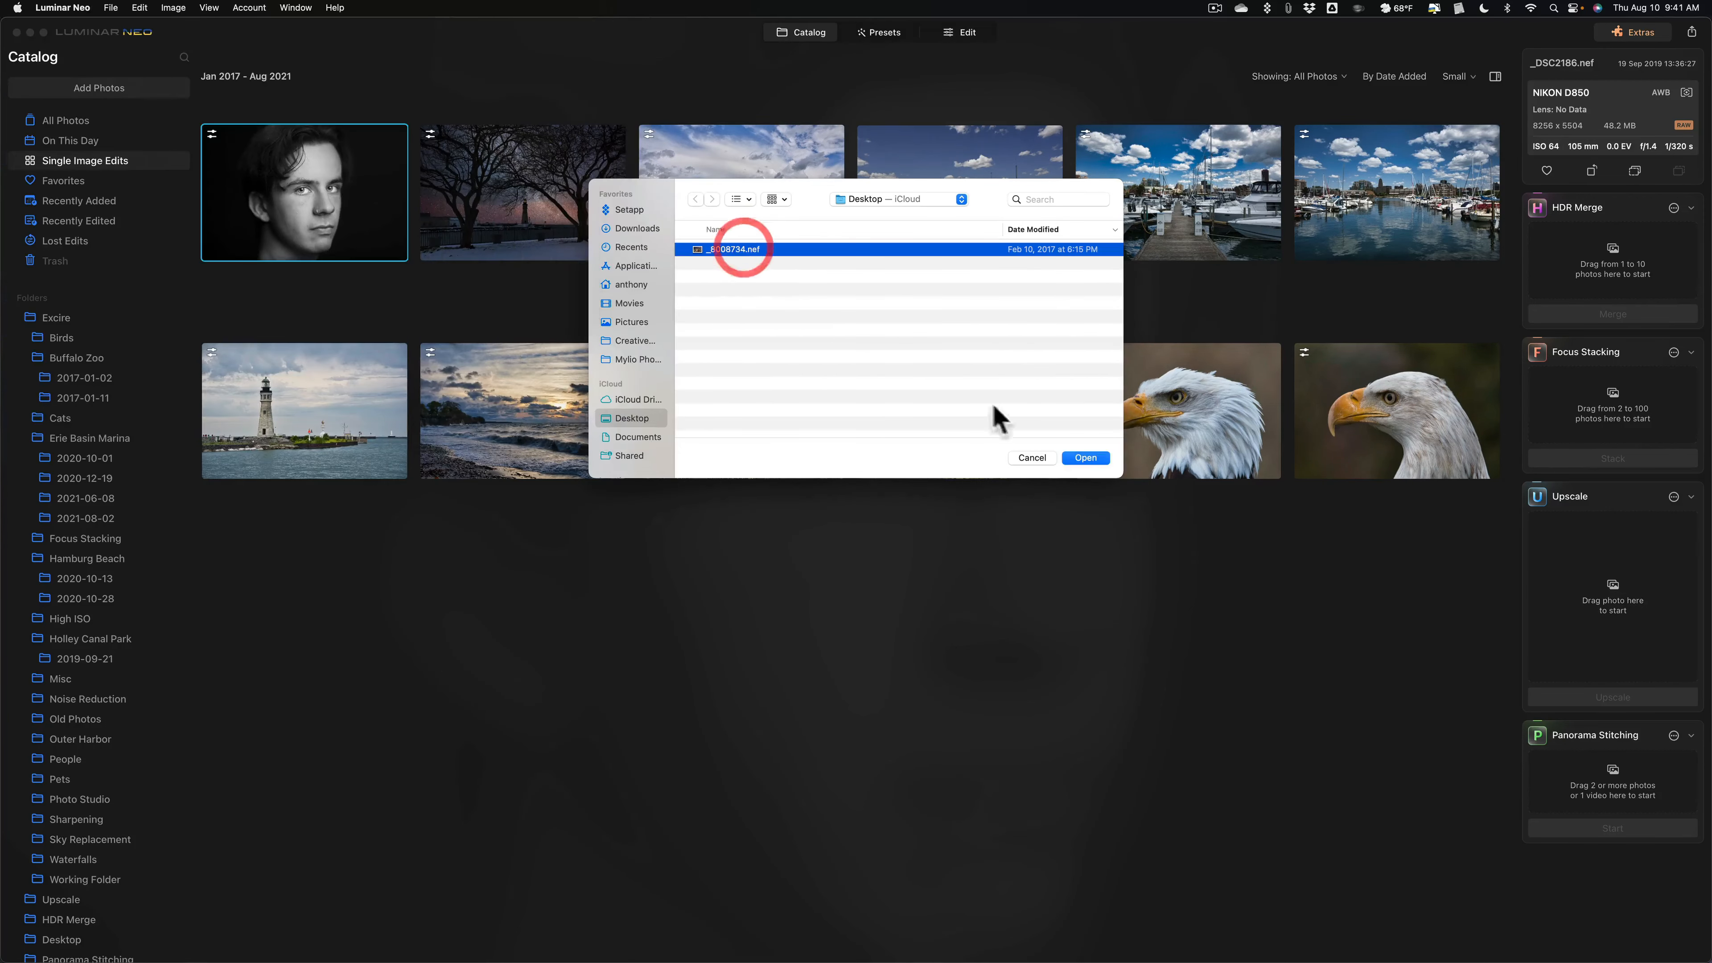
left_click(1085, 458)
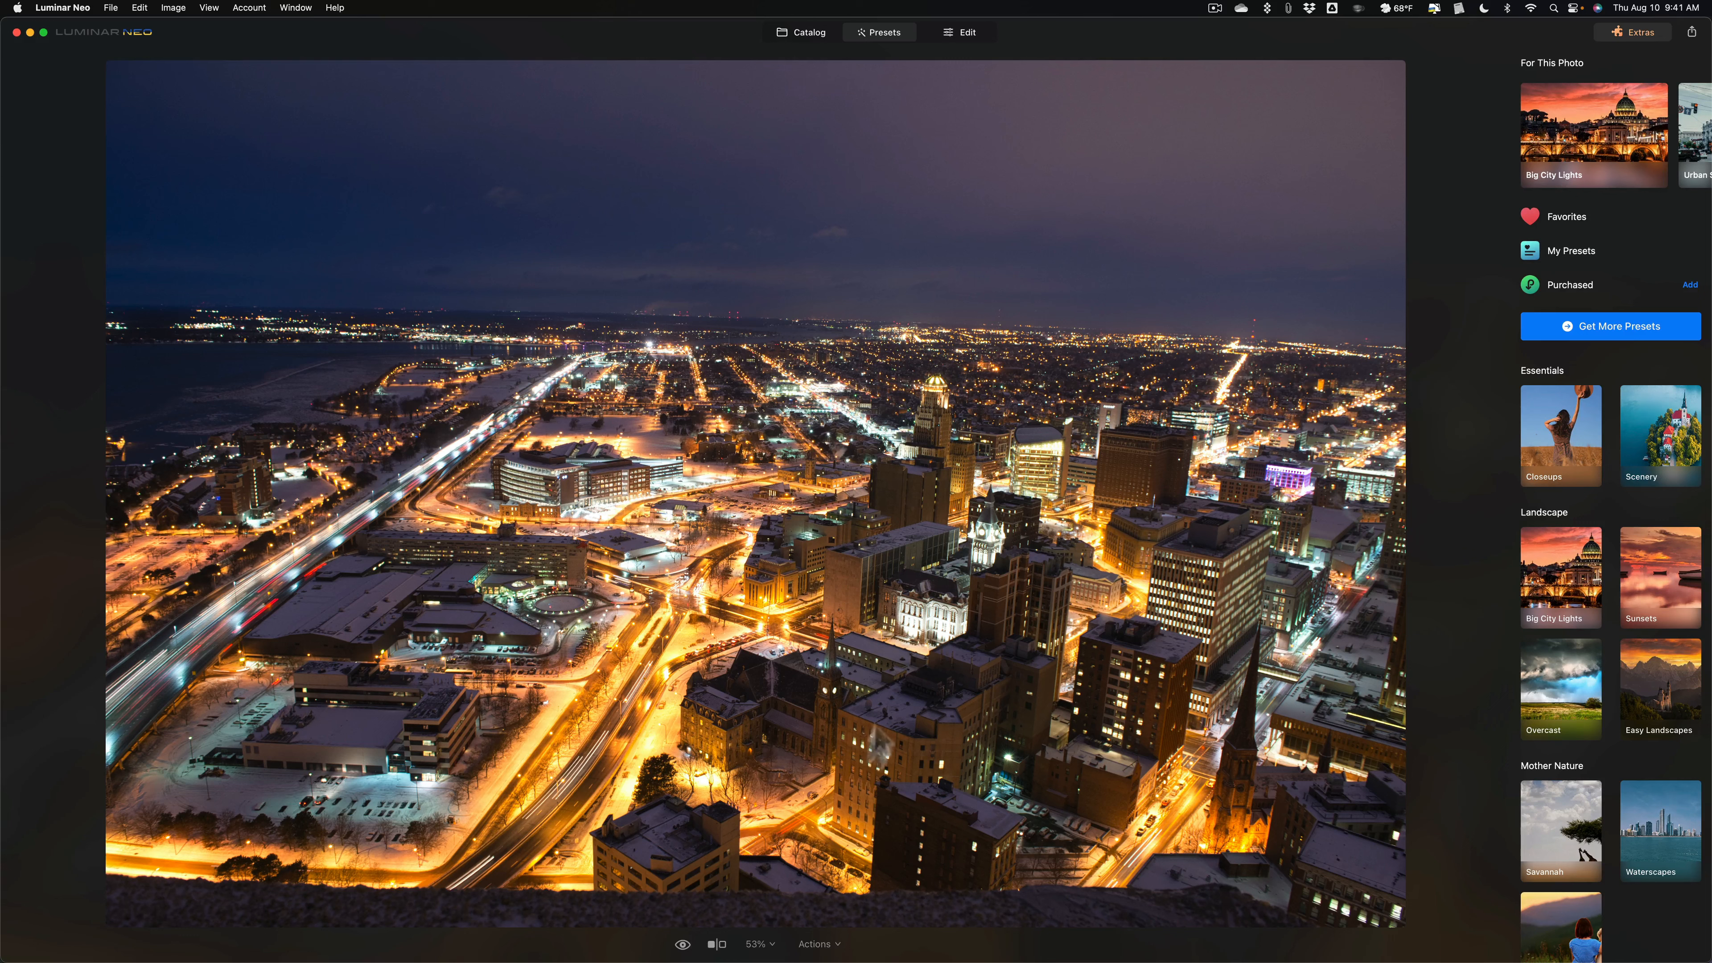
mouse_move(847, 785)
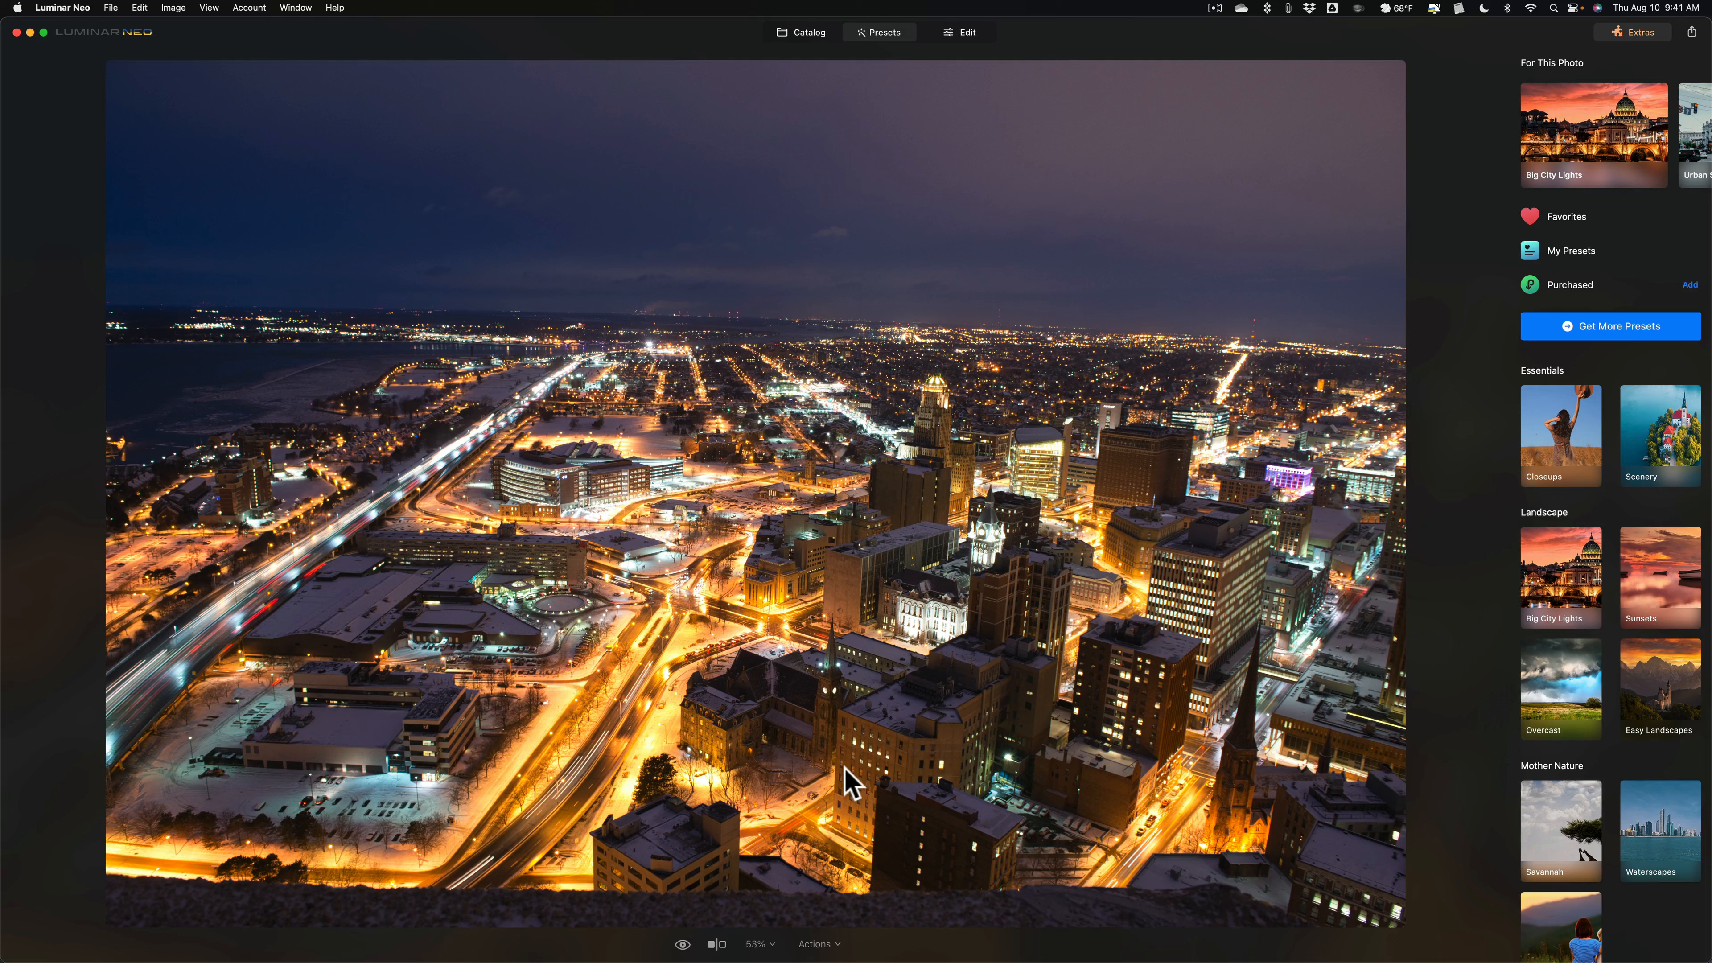
mouse_move(783, 890)
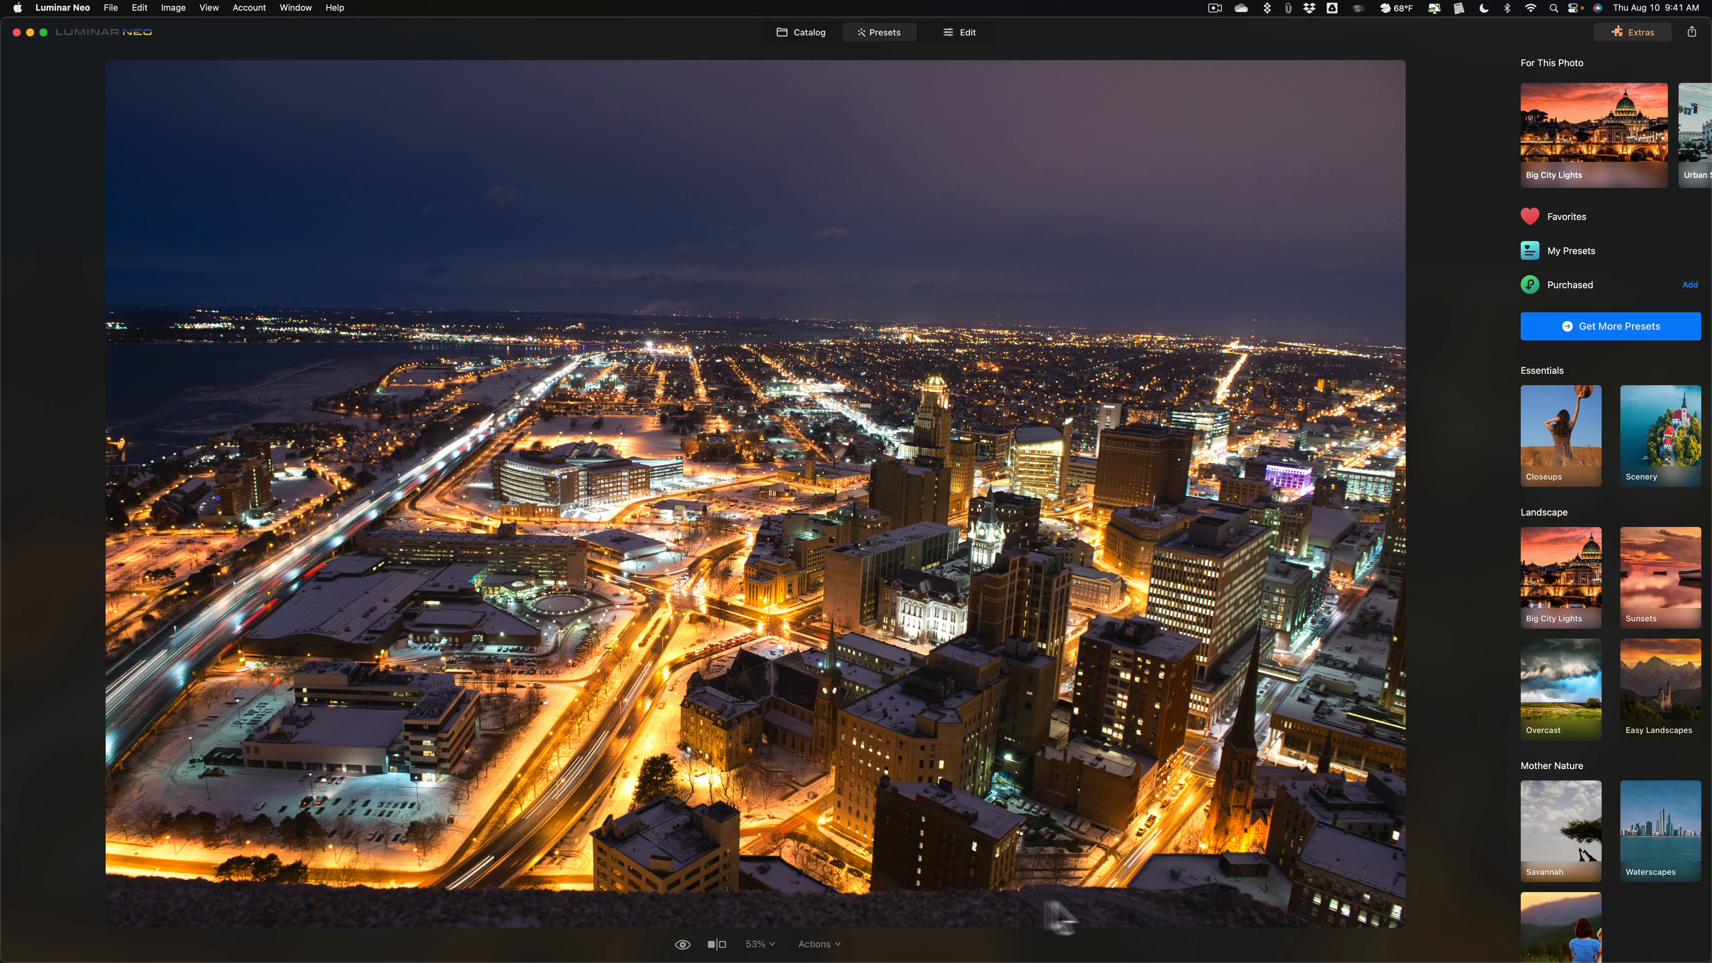
mouse_move(969, 915)
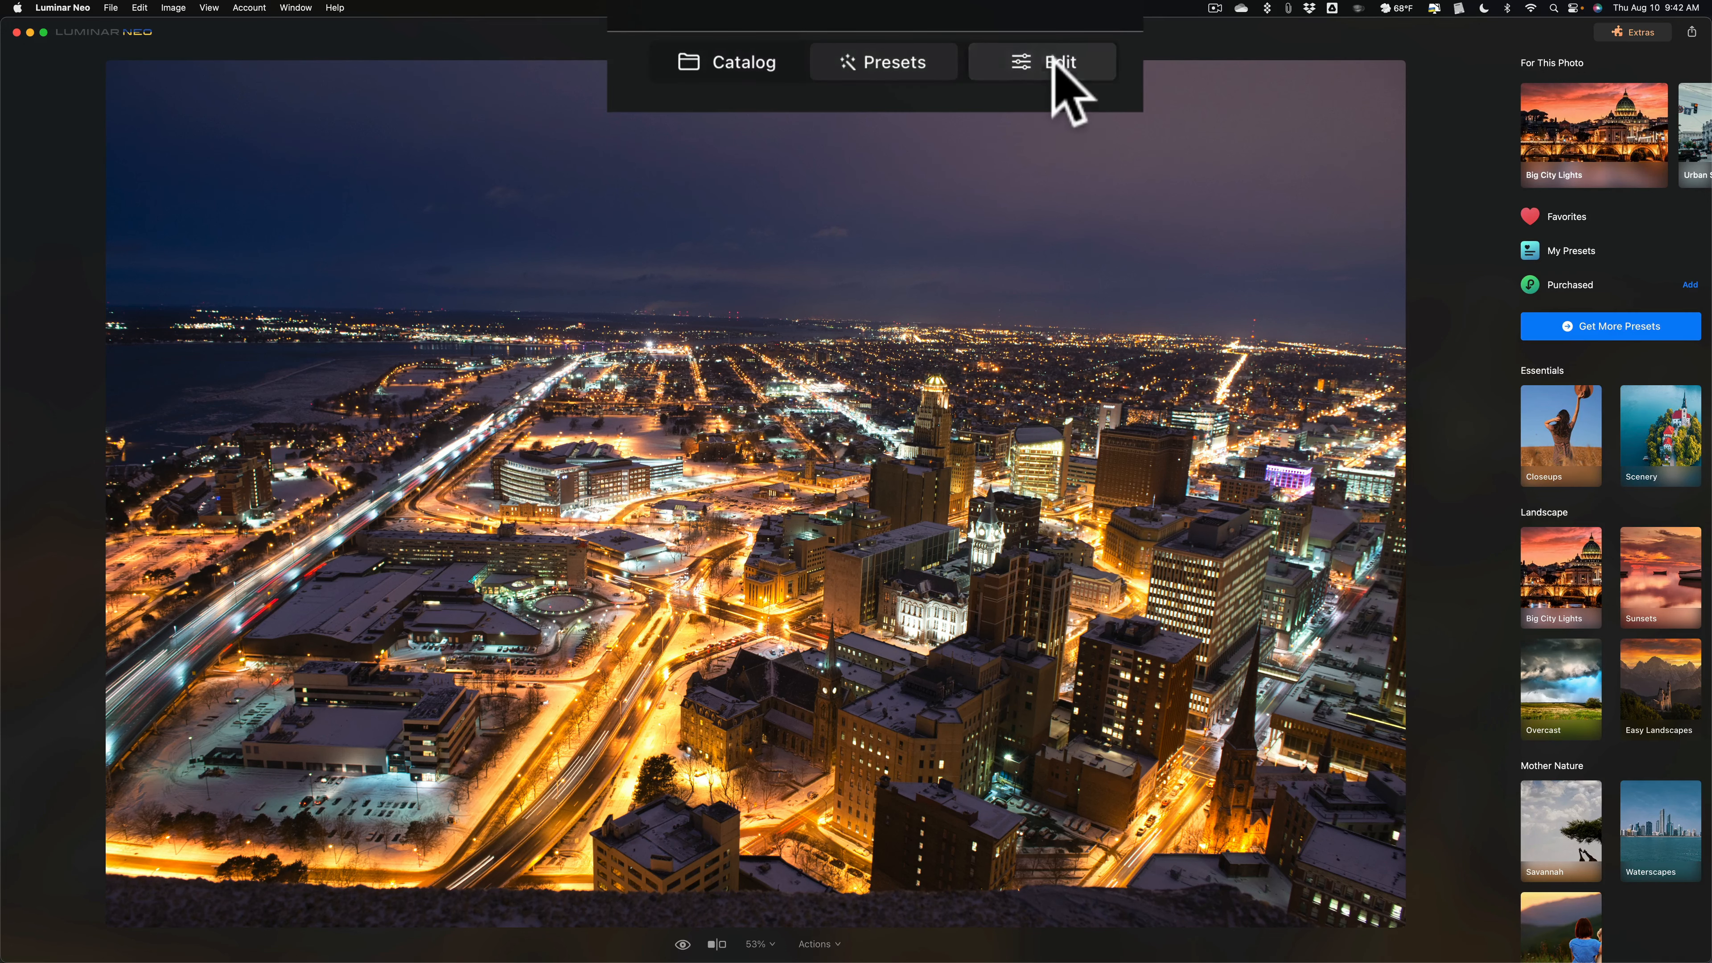
- Switch to the Edit workspace showing the Tools panel for the cityscape
left_click(1060, 62)
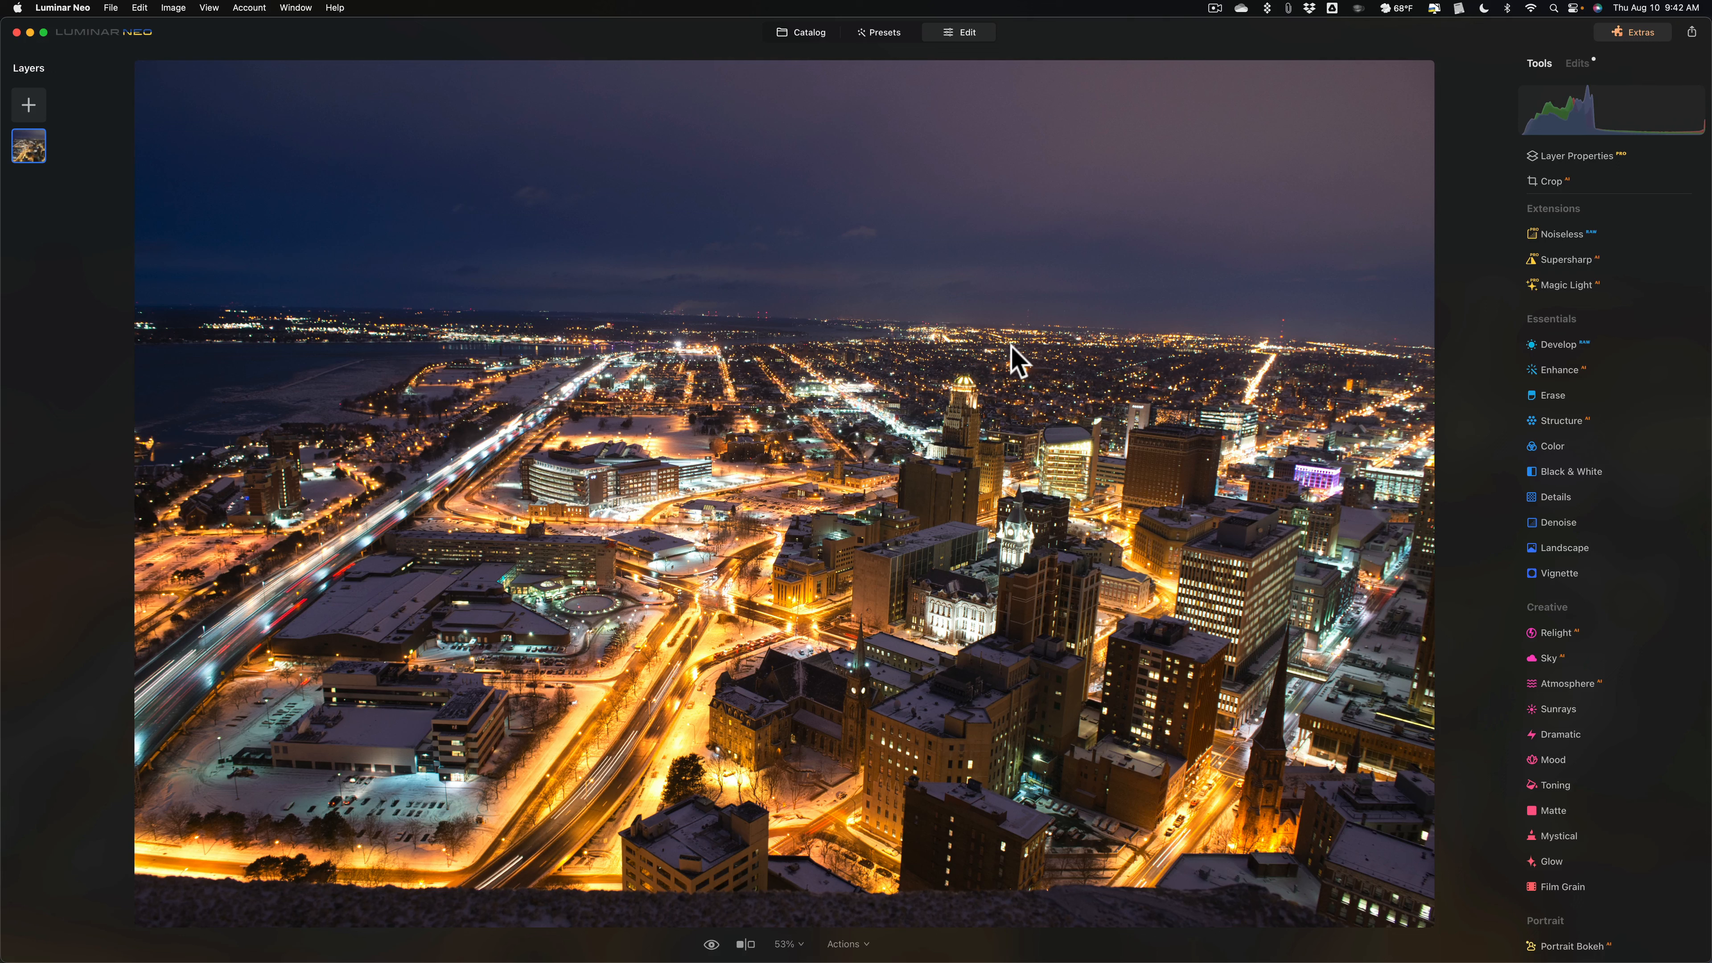
mouse_move(1436, 288)
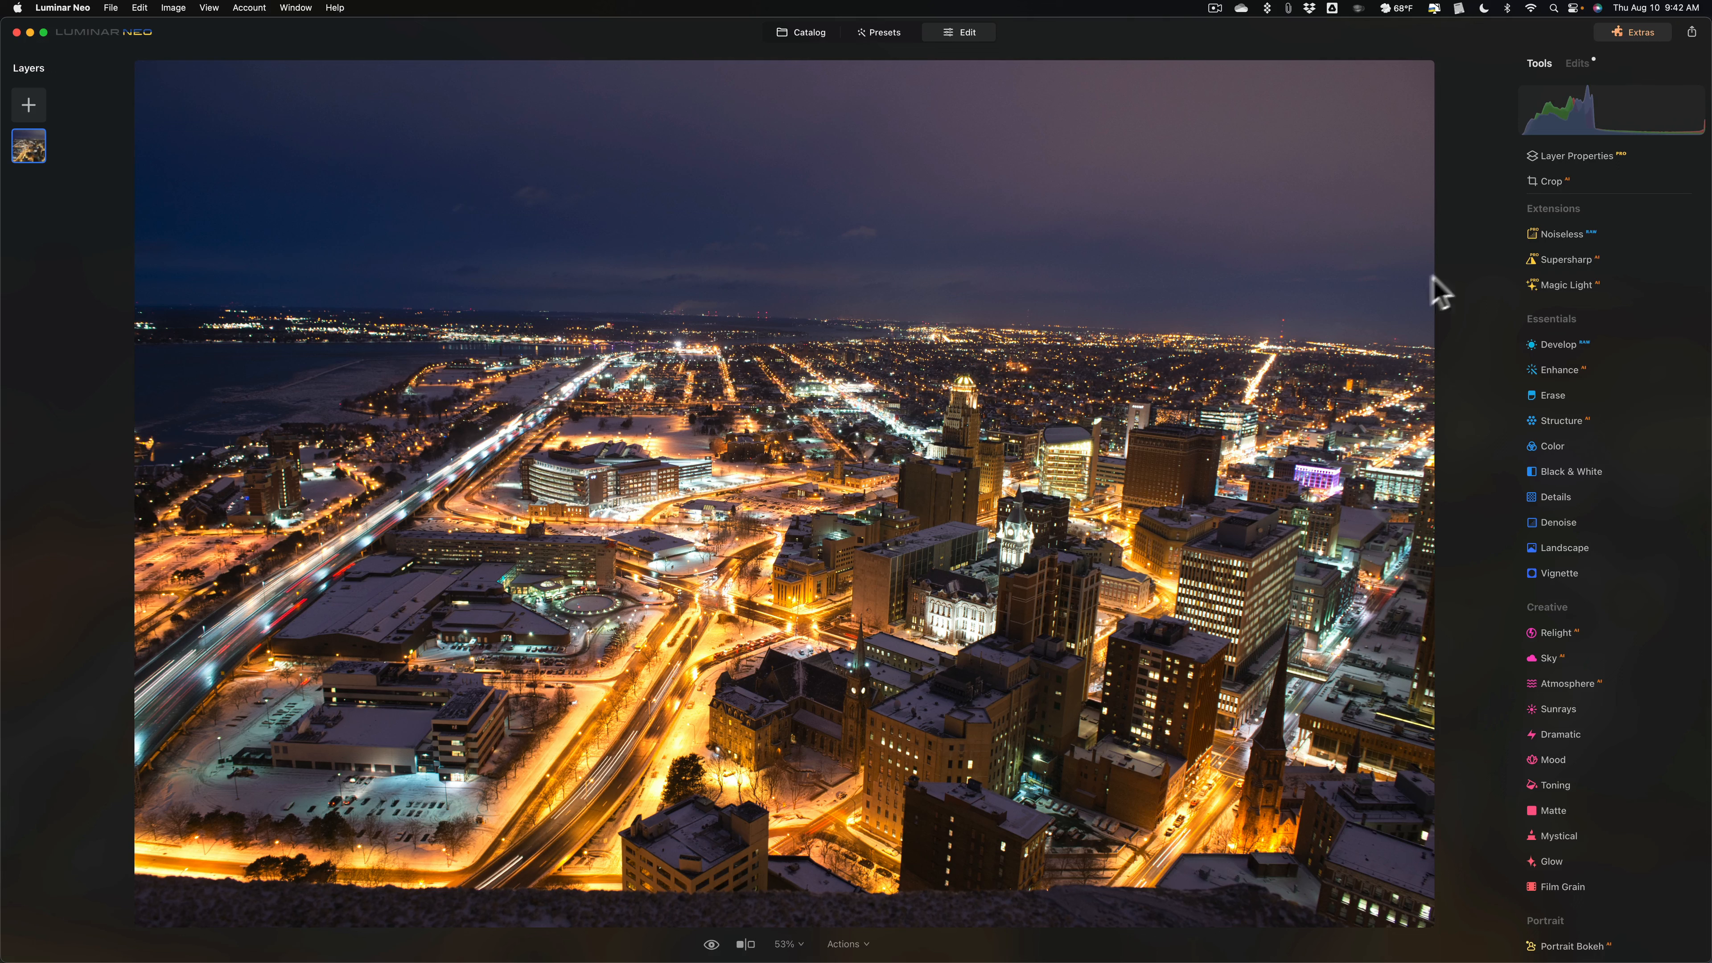
mouse_move(1585, 252)
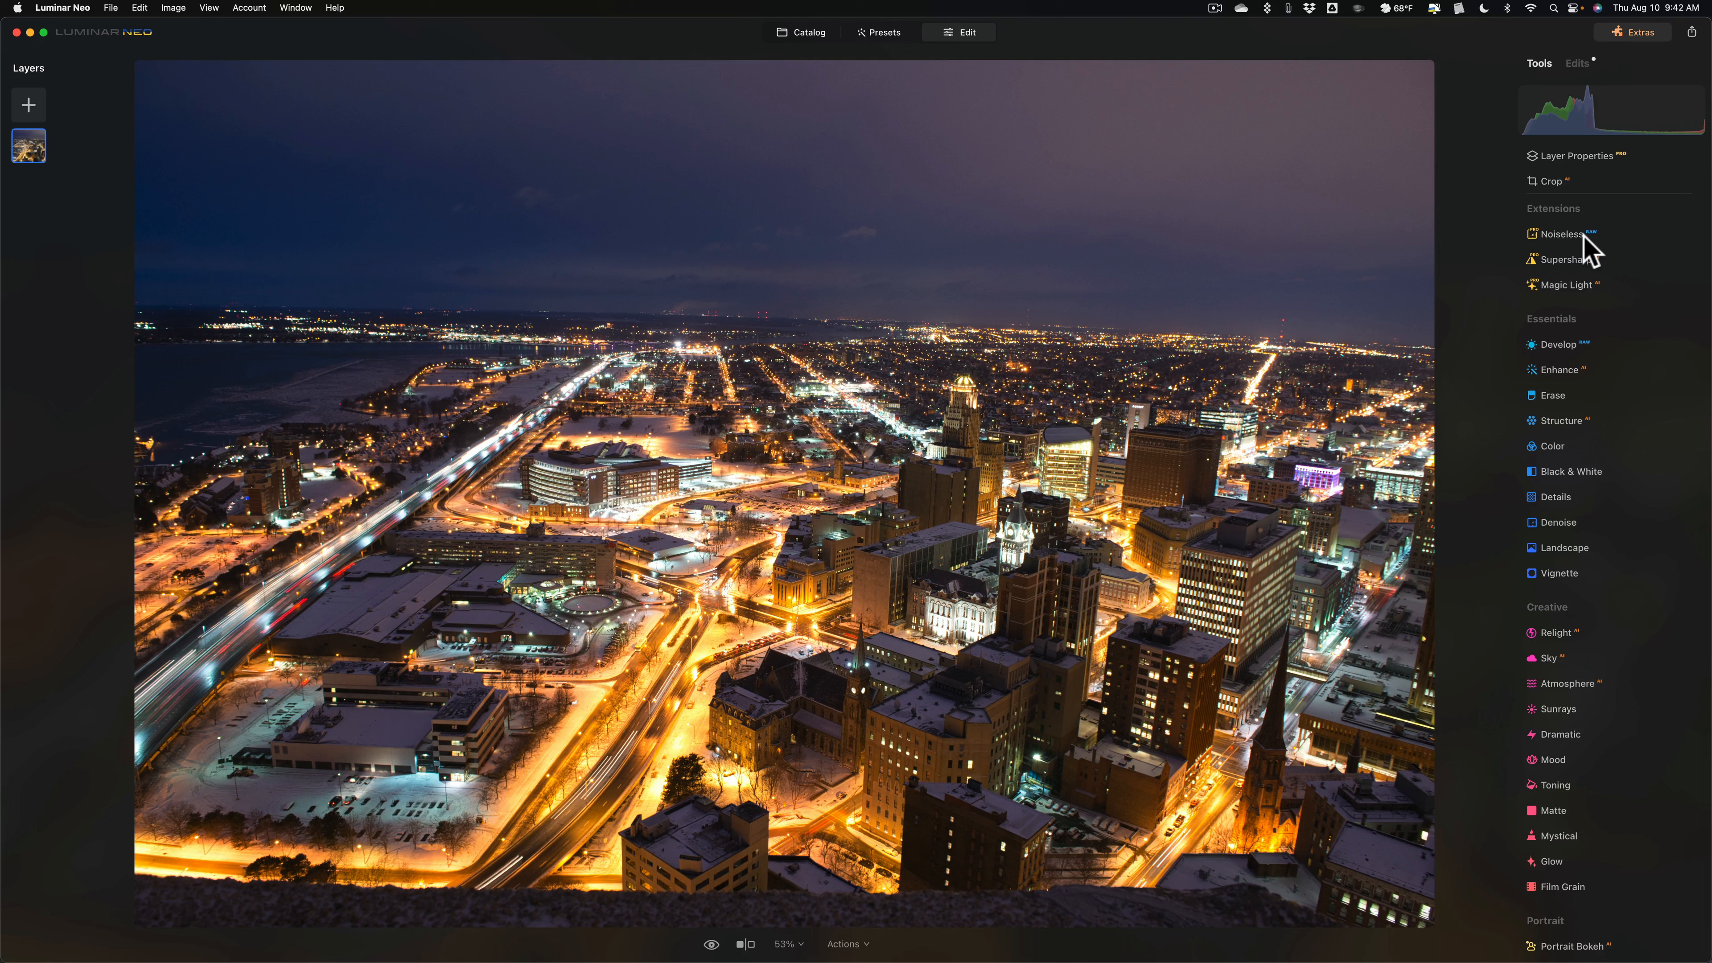
mouse_move(1559, 530)
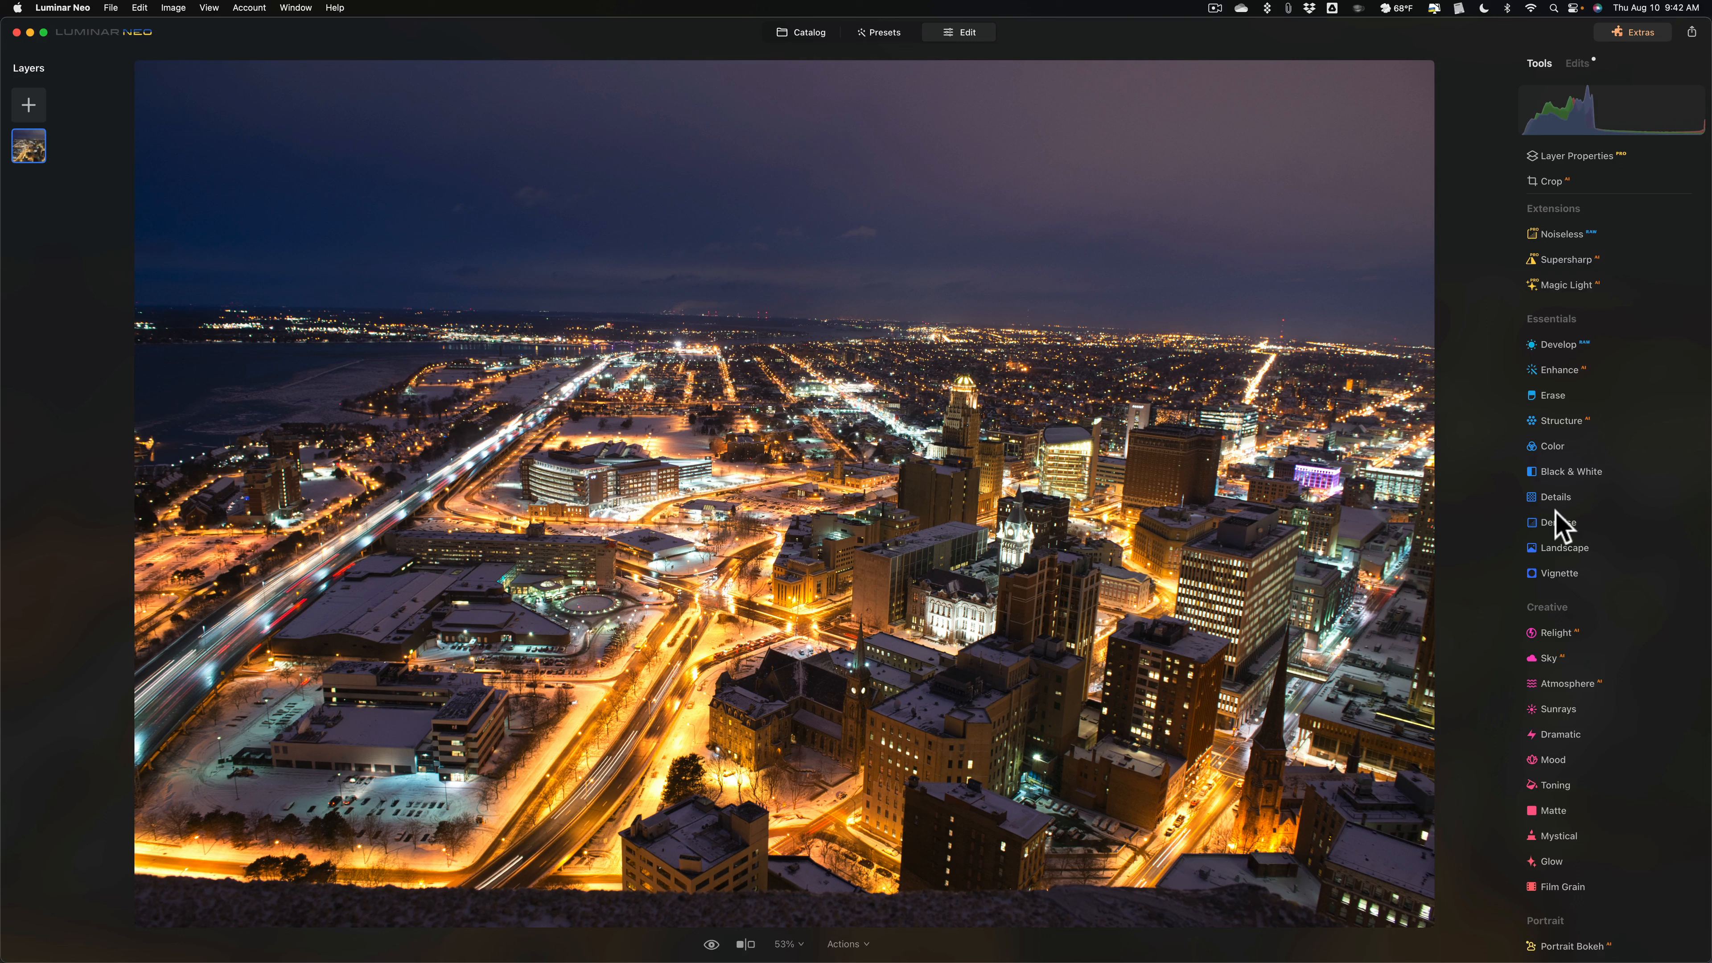
mouse_move(1571, 244)
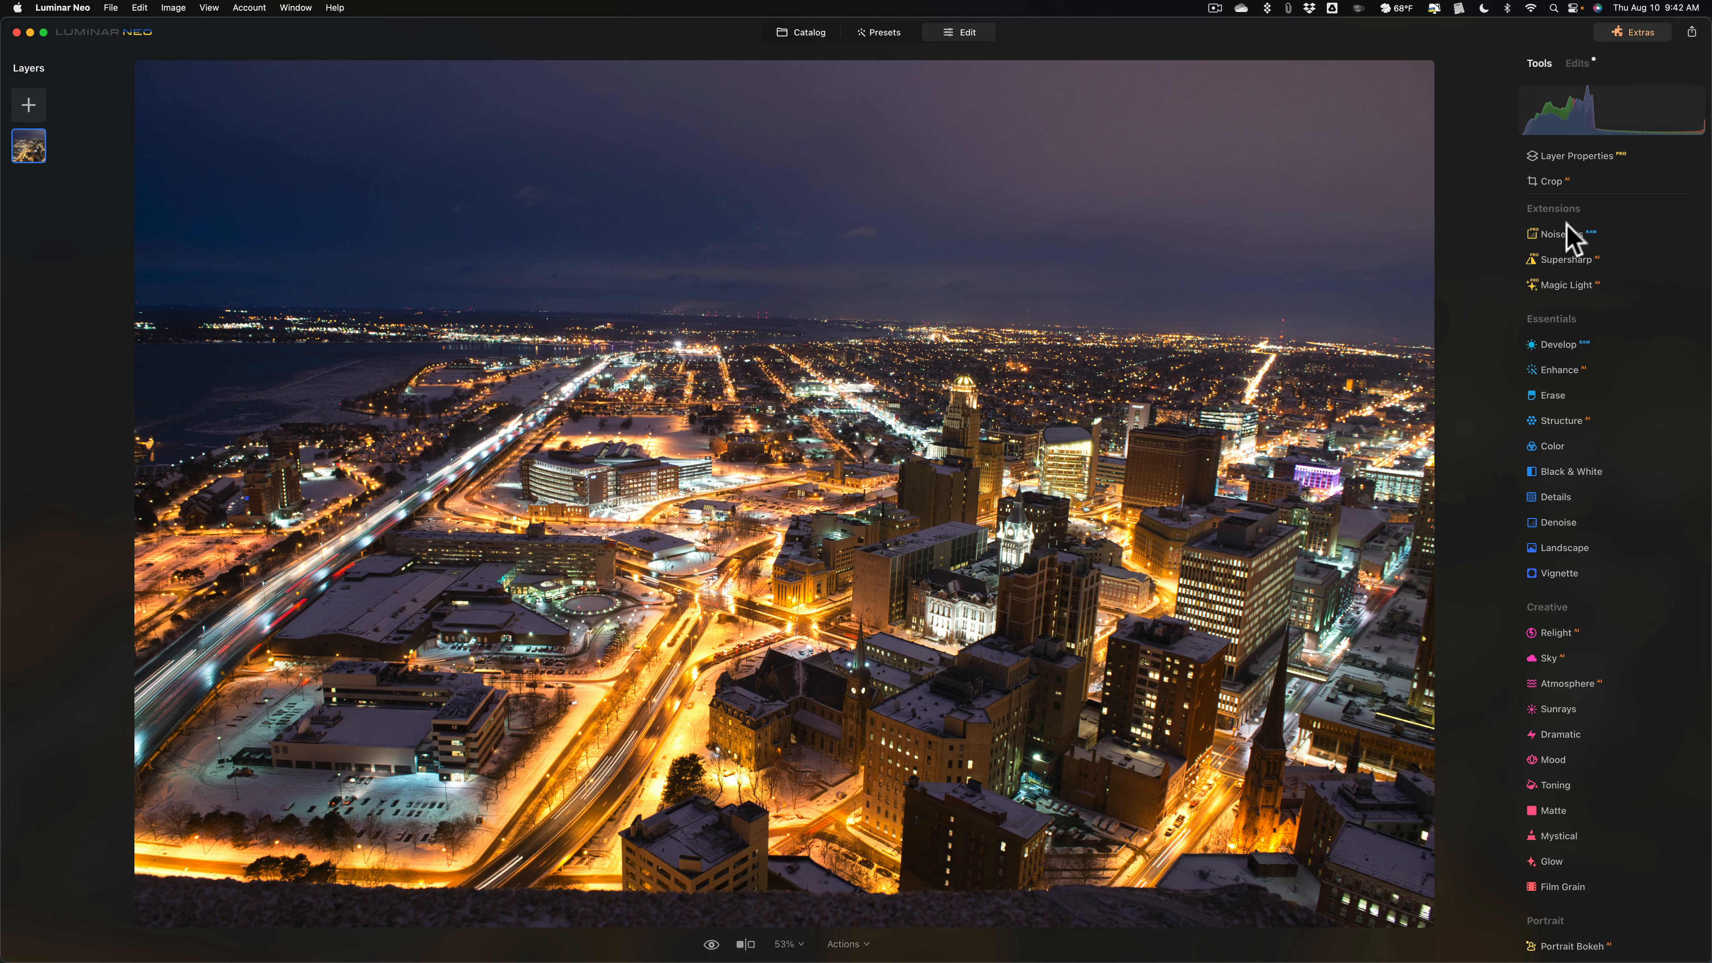
- Apply Noiseless noise reduction at the Low level to the night cityscape
left_click(1553, 234)
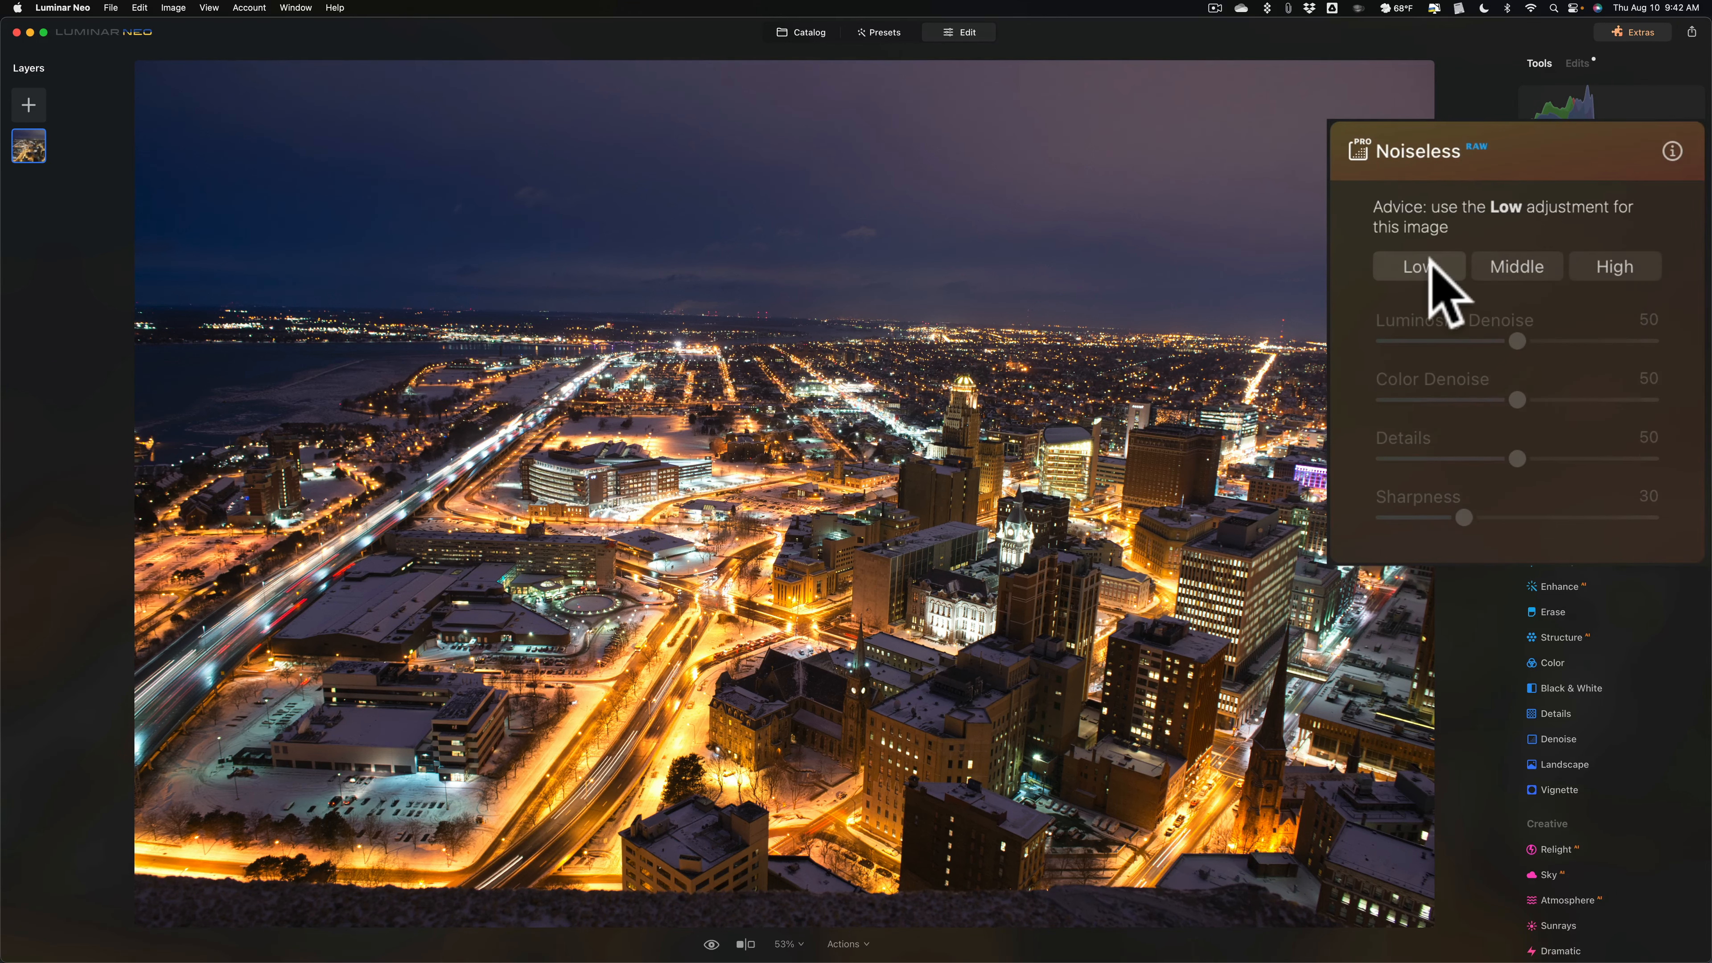
left_click(1420, 265)
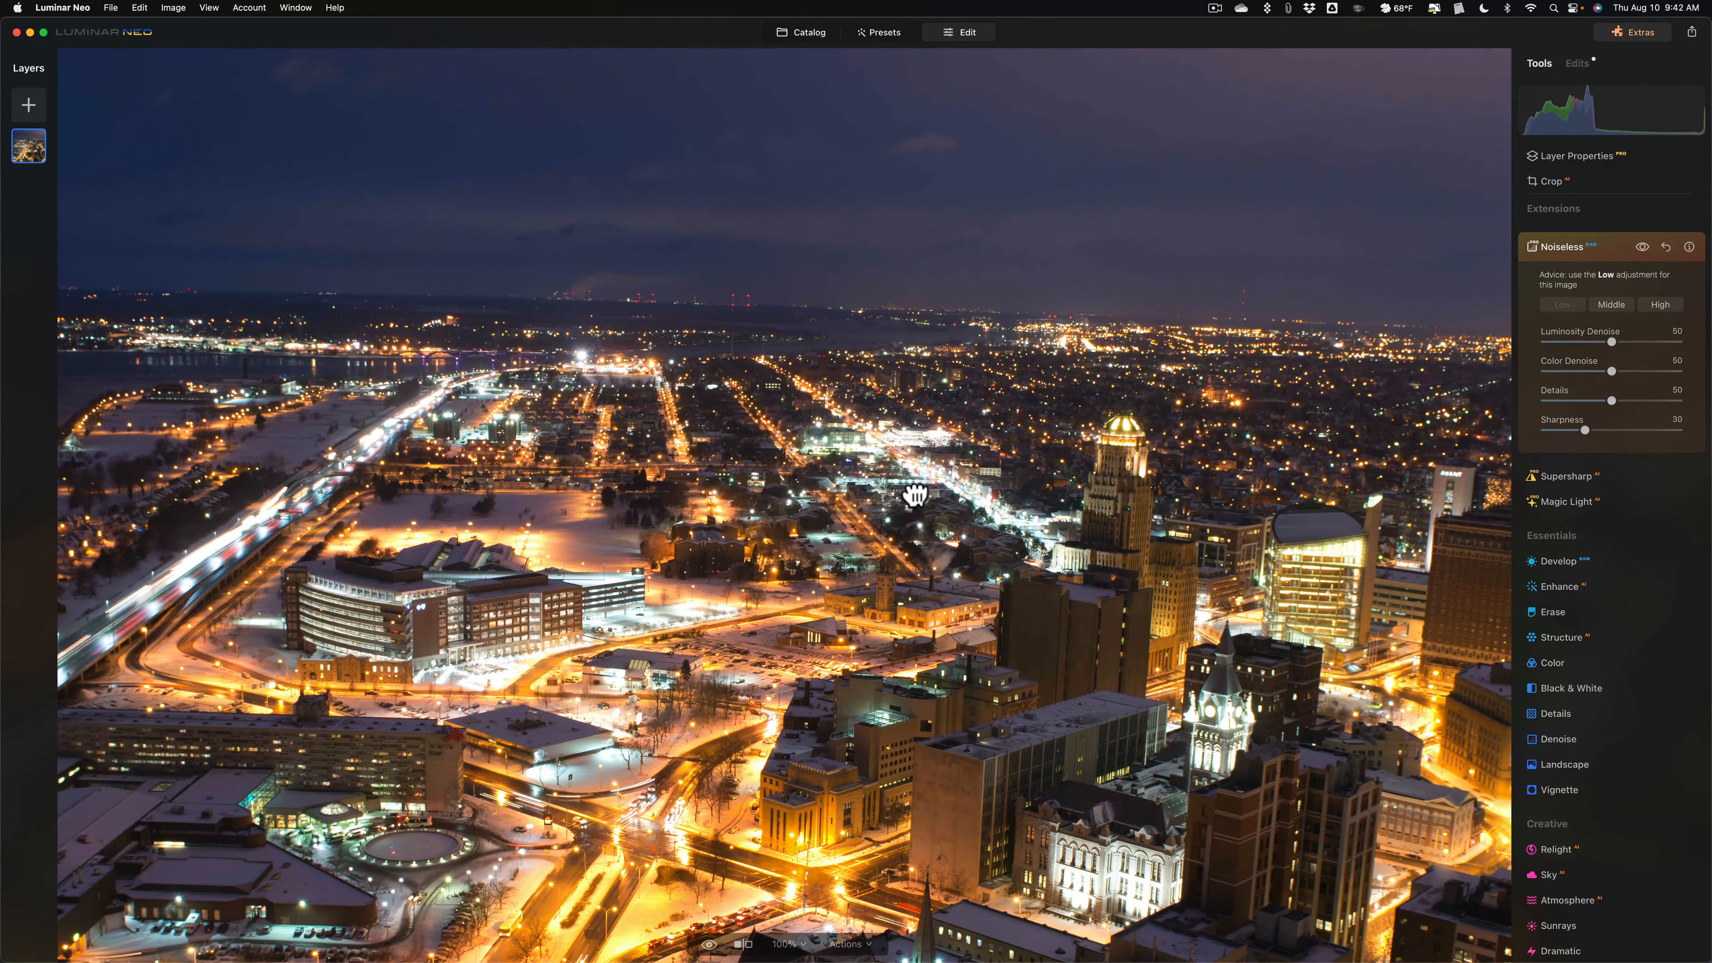
mouse_move(851, 435)
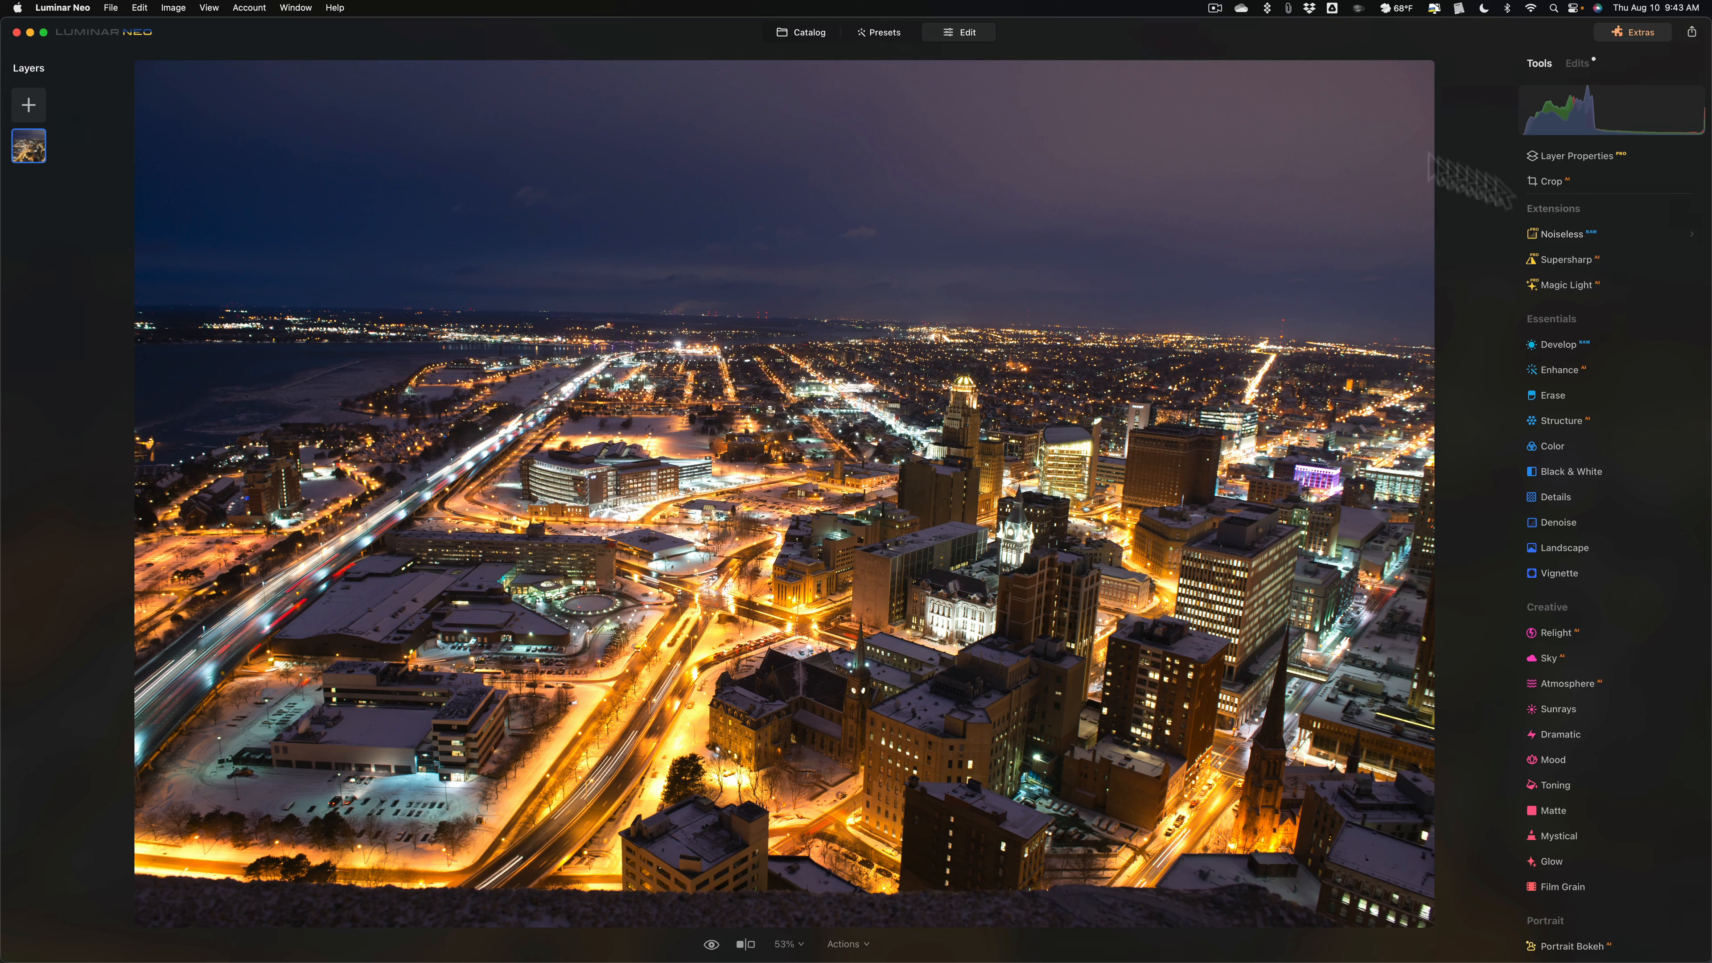
mouse_move(1325, 460)
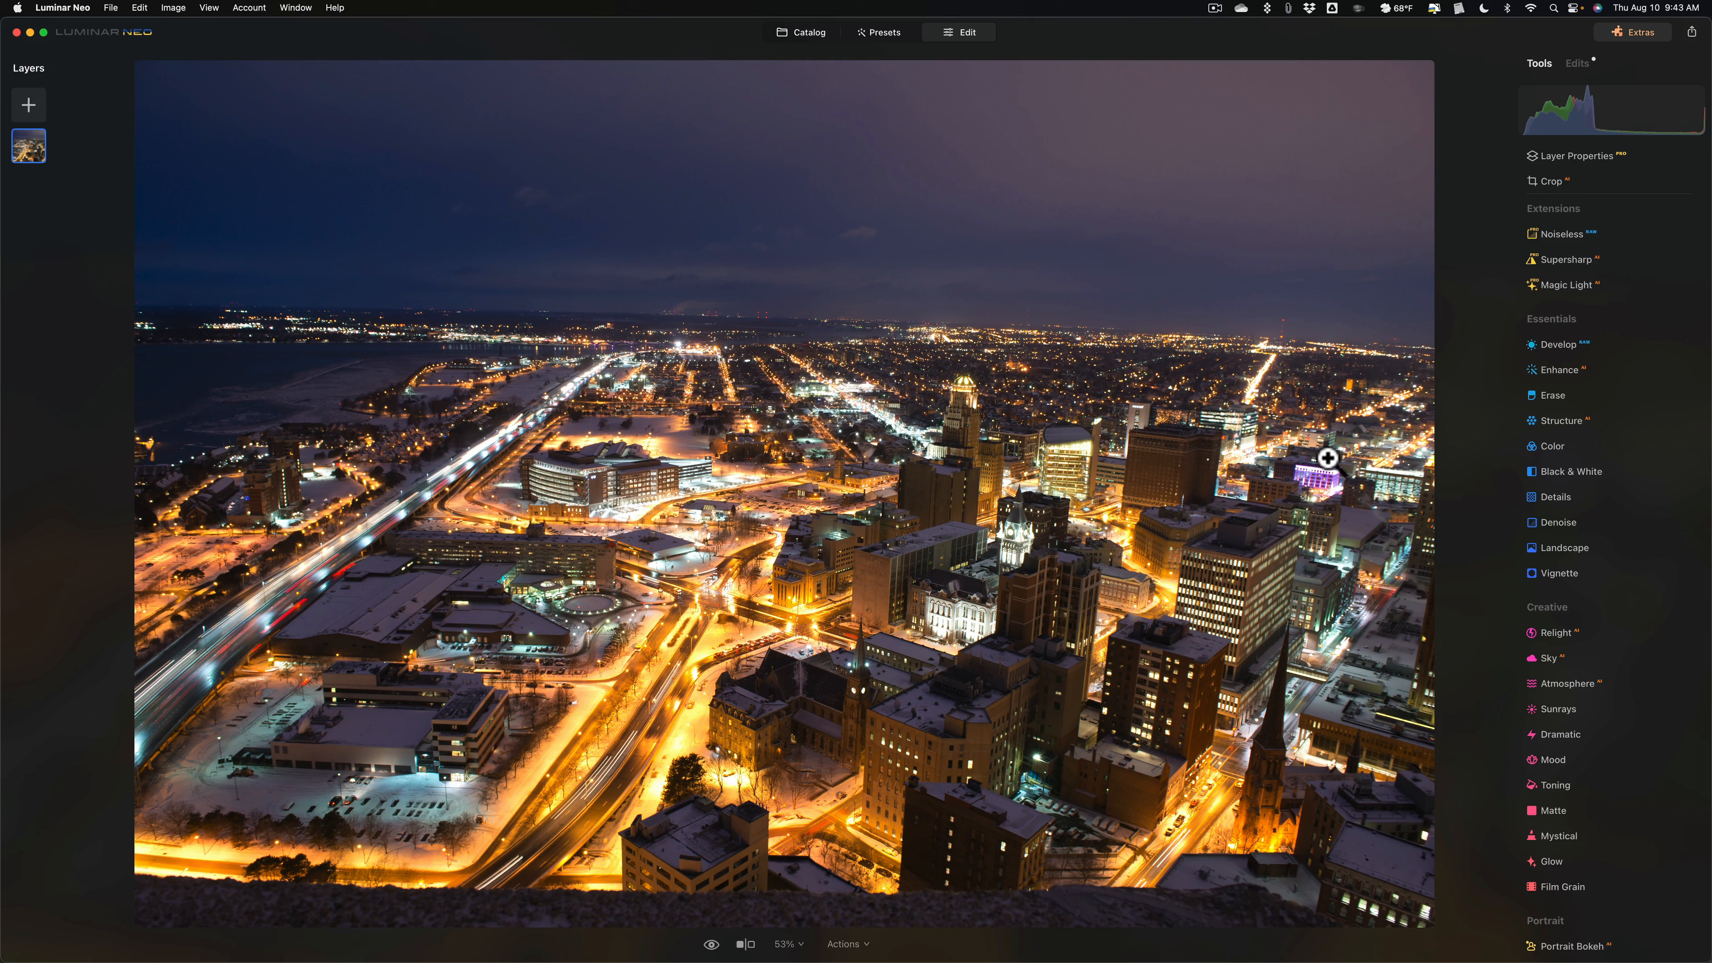
mouse_move(1485, 318)
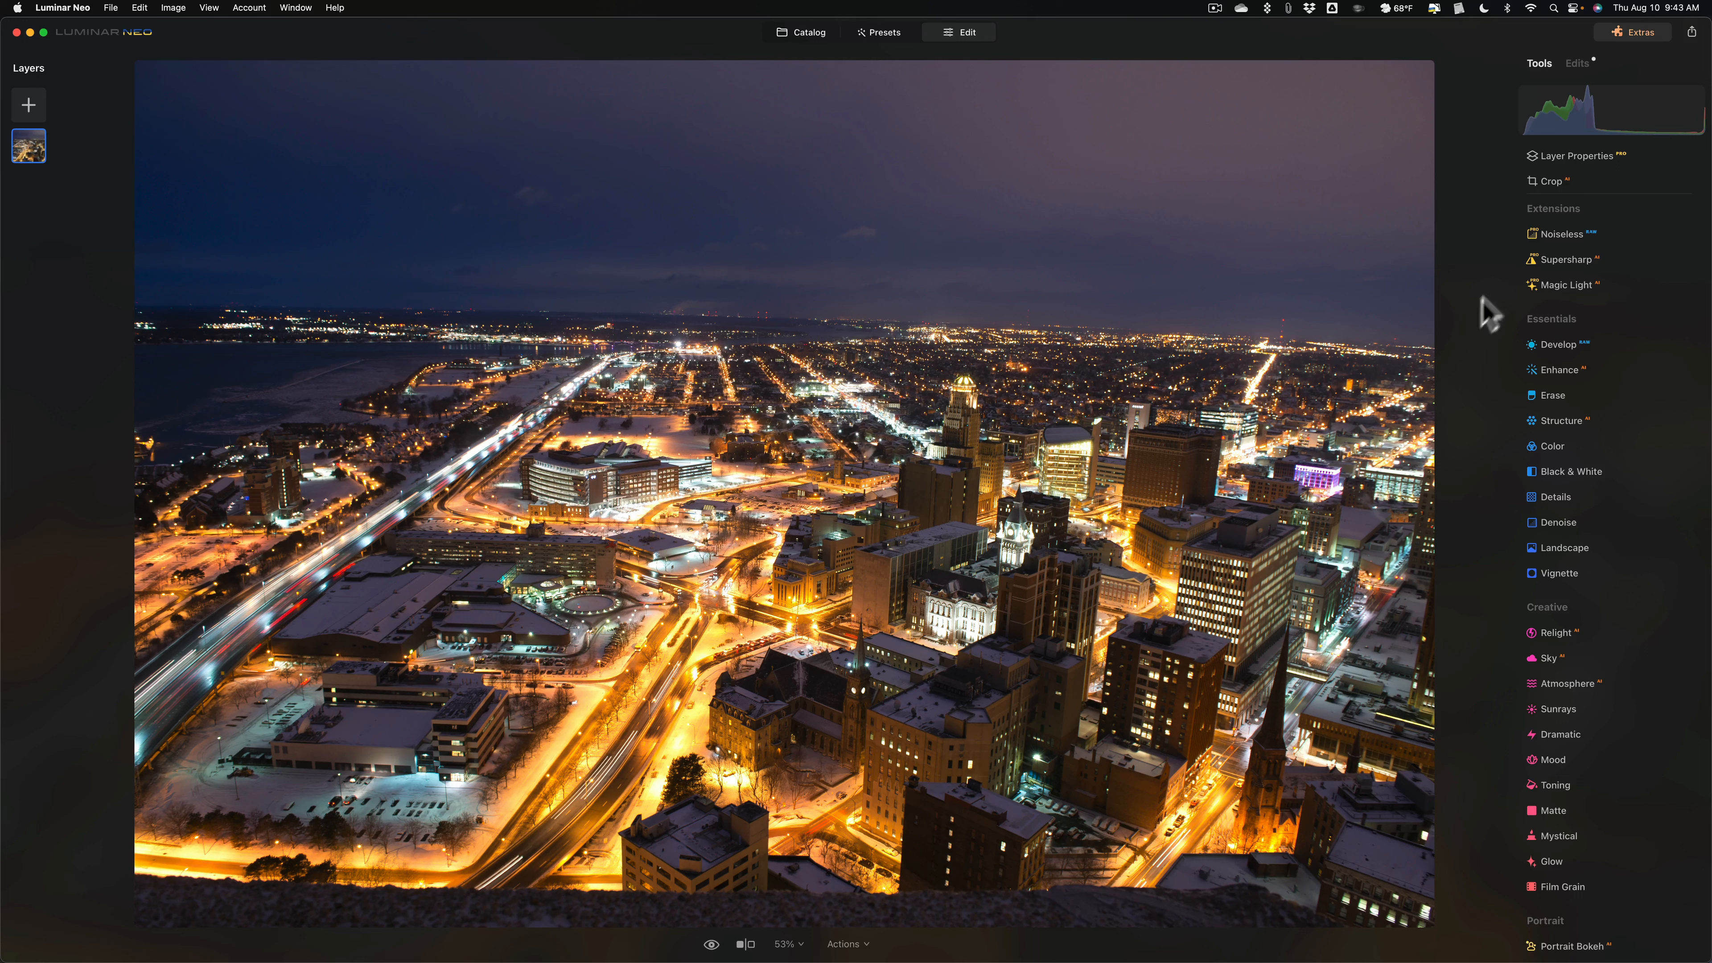
mouse_move(1546, 188)
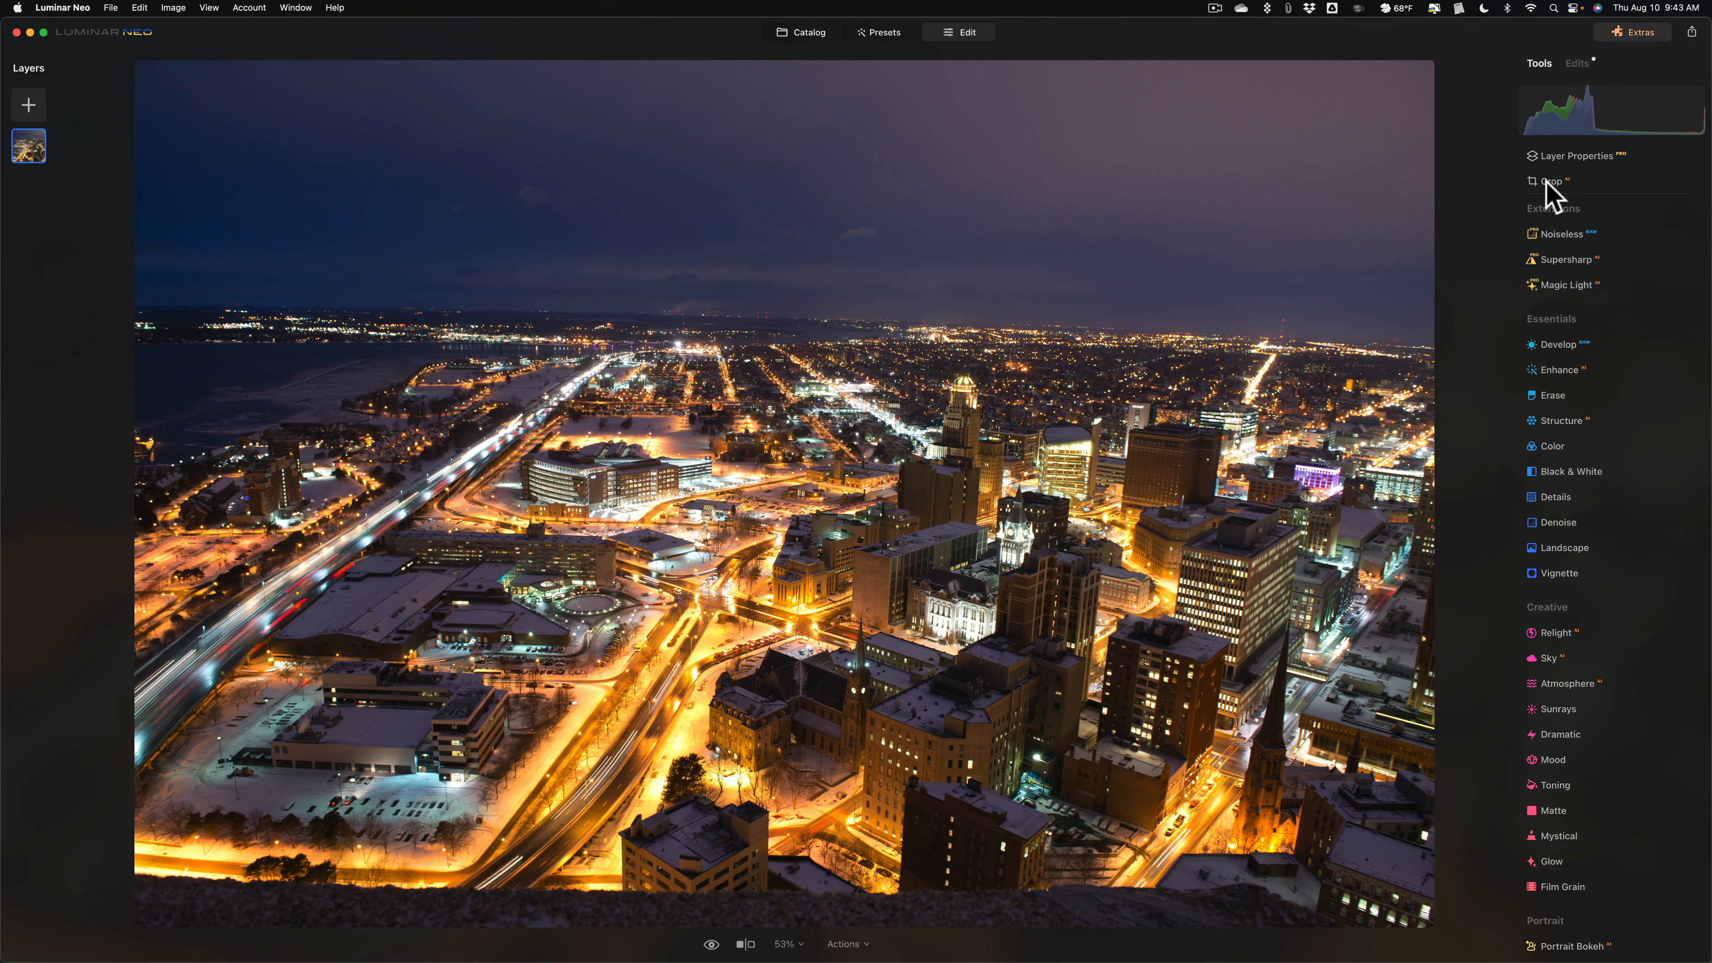
- Auto-level the horizon with Horizon Alignment and frame a Composition AI suggested crop
left_click(1550, 182)
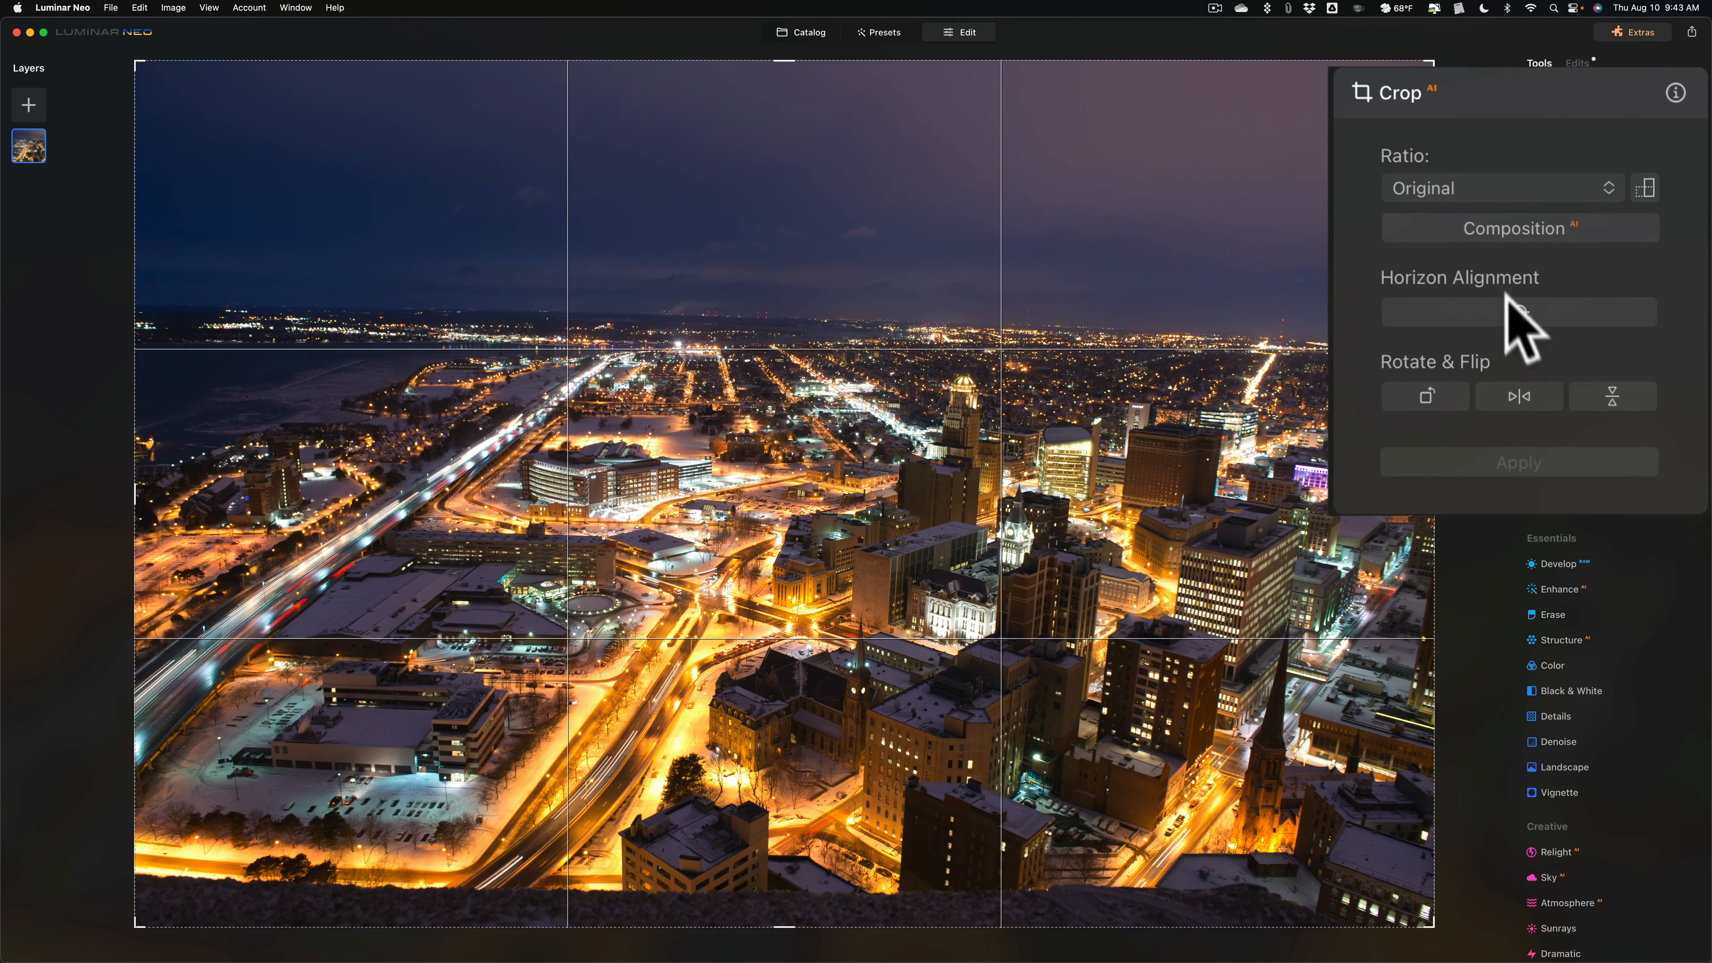
left_click(1512, 310)
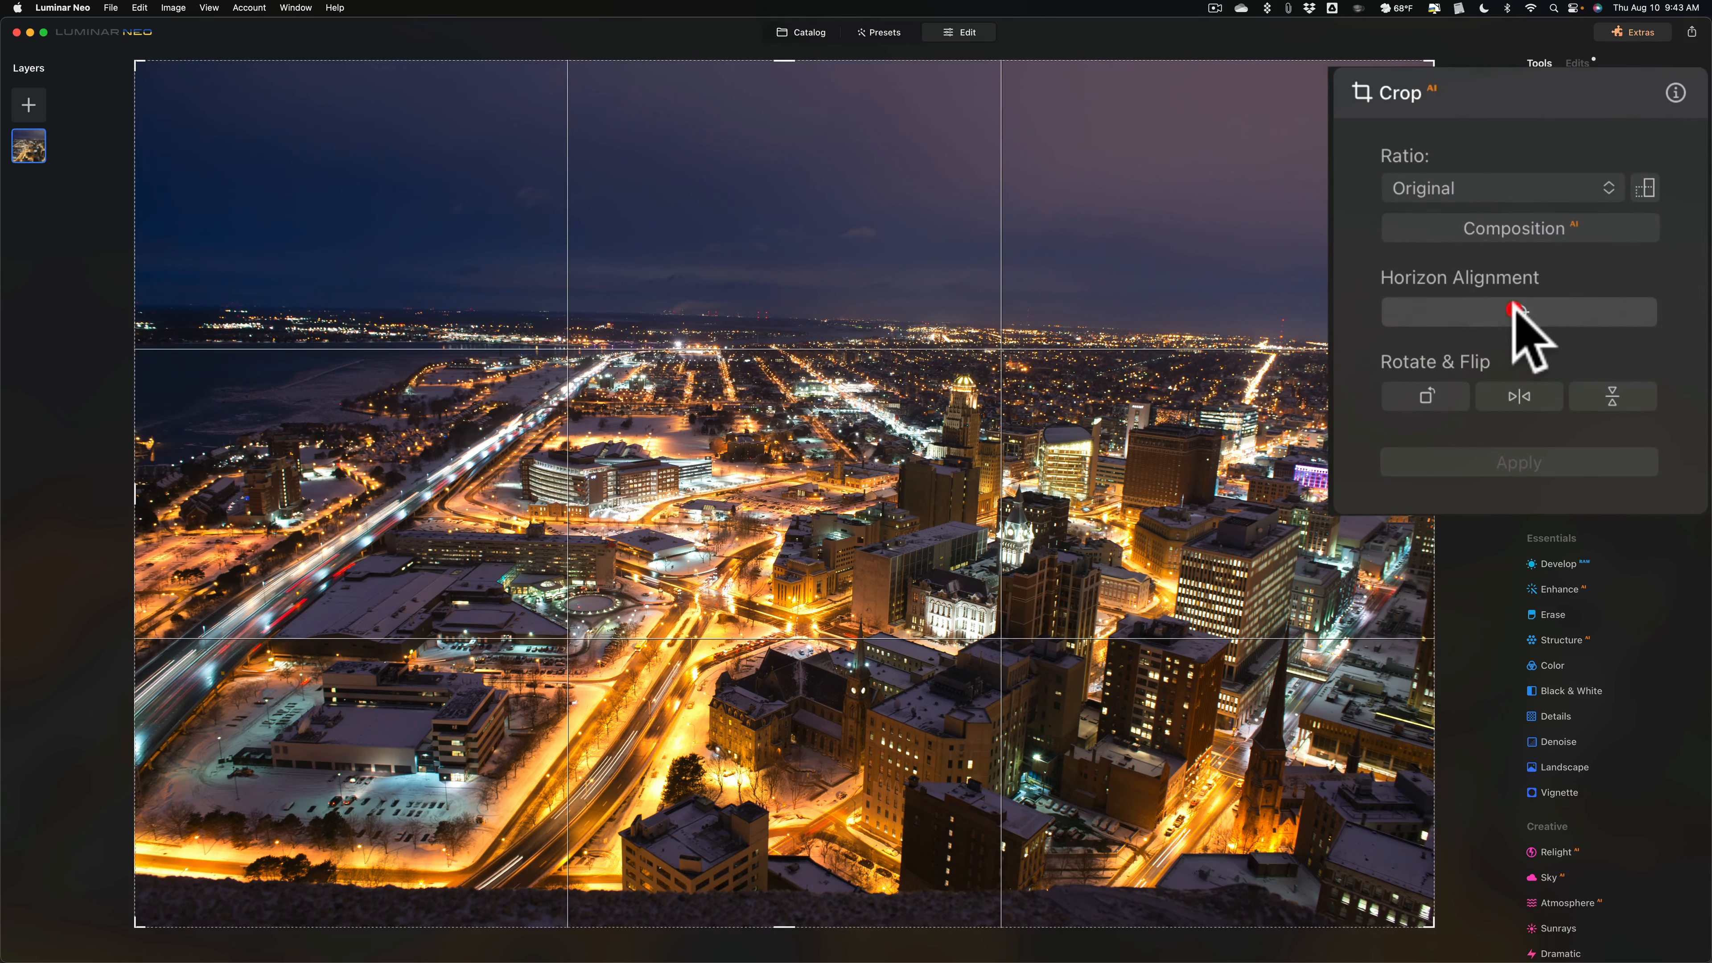
left_click_drag(1512, 312, 1517, 311)
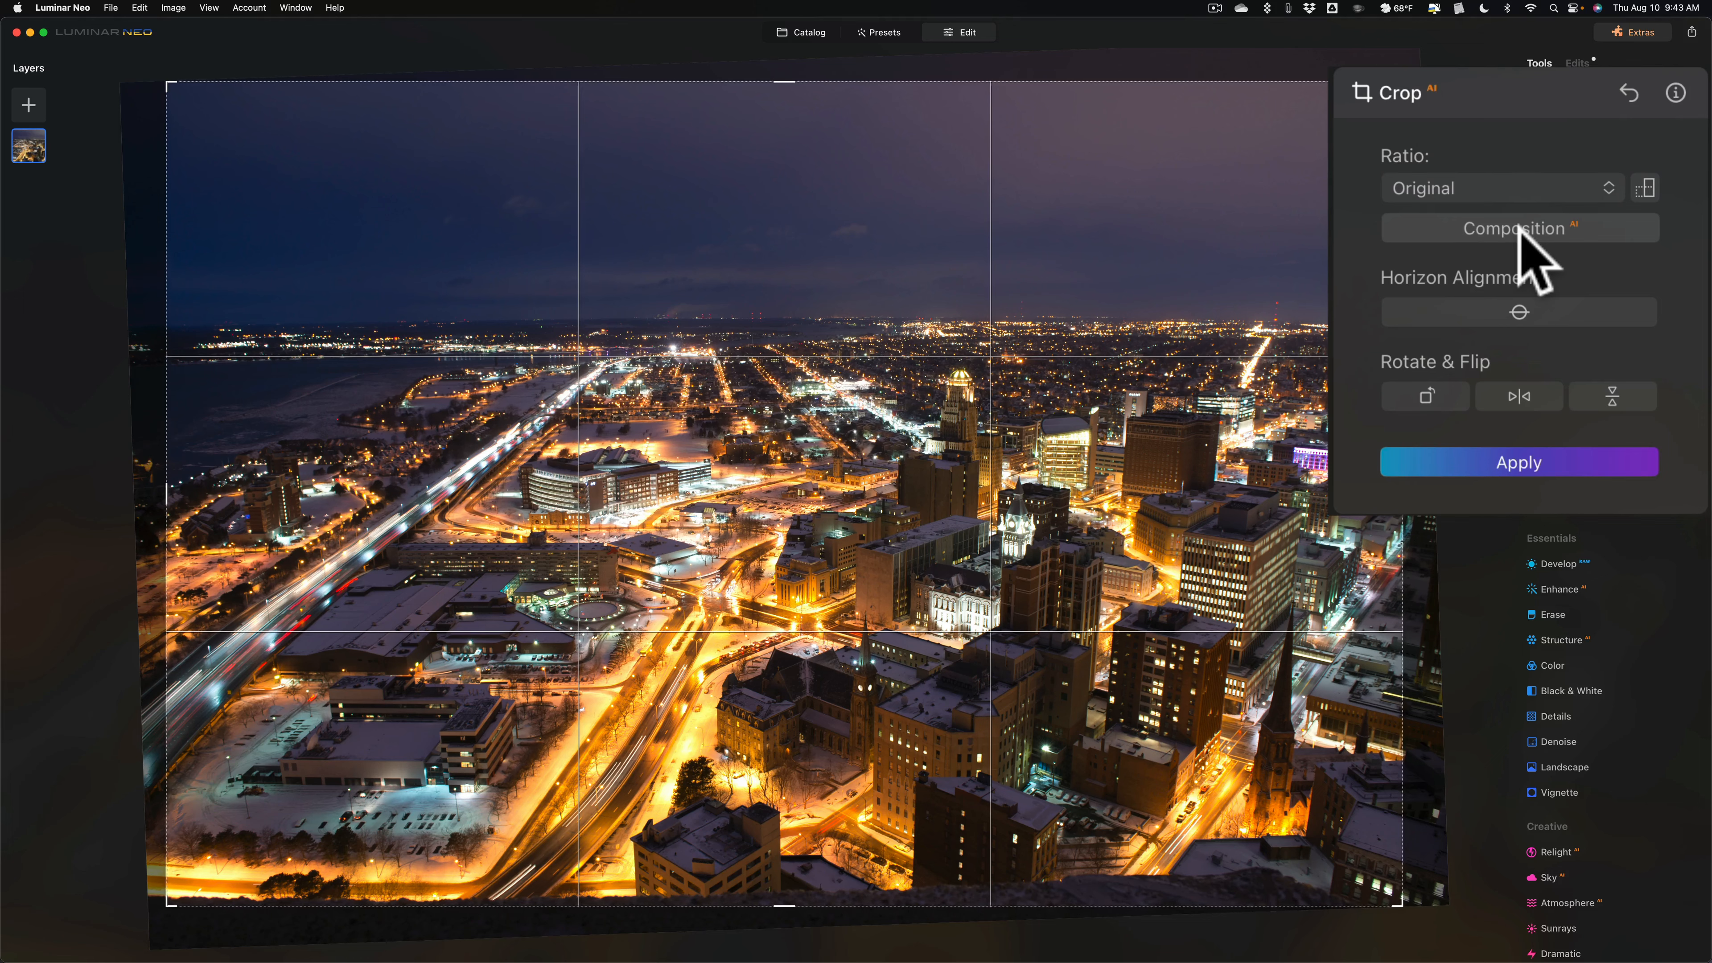
left_click(1518, 228)
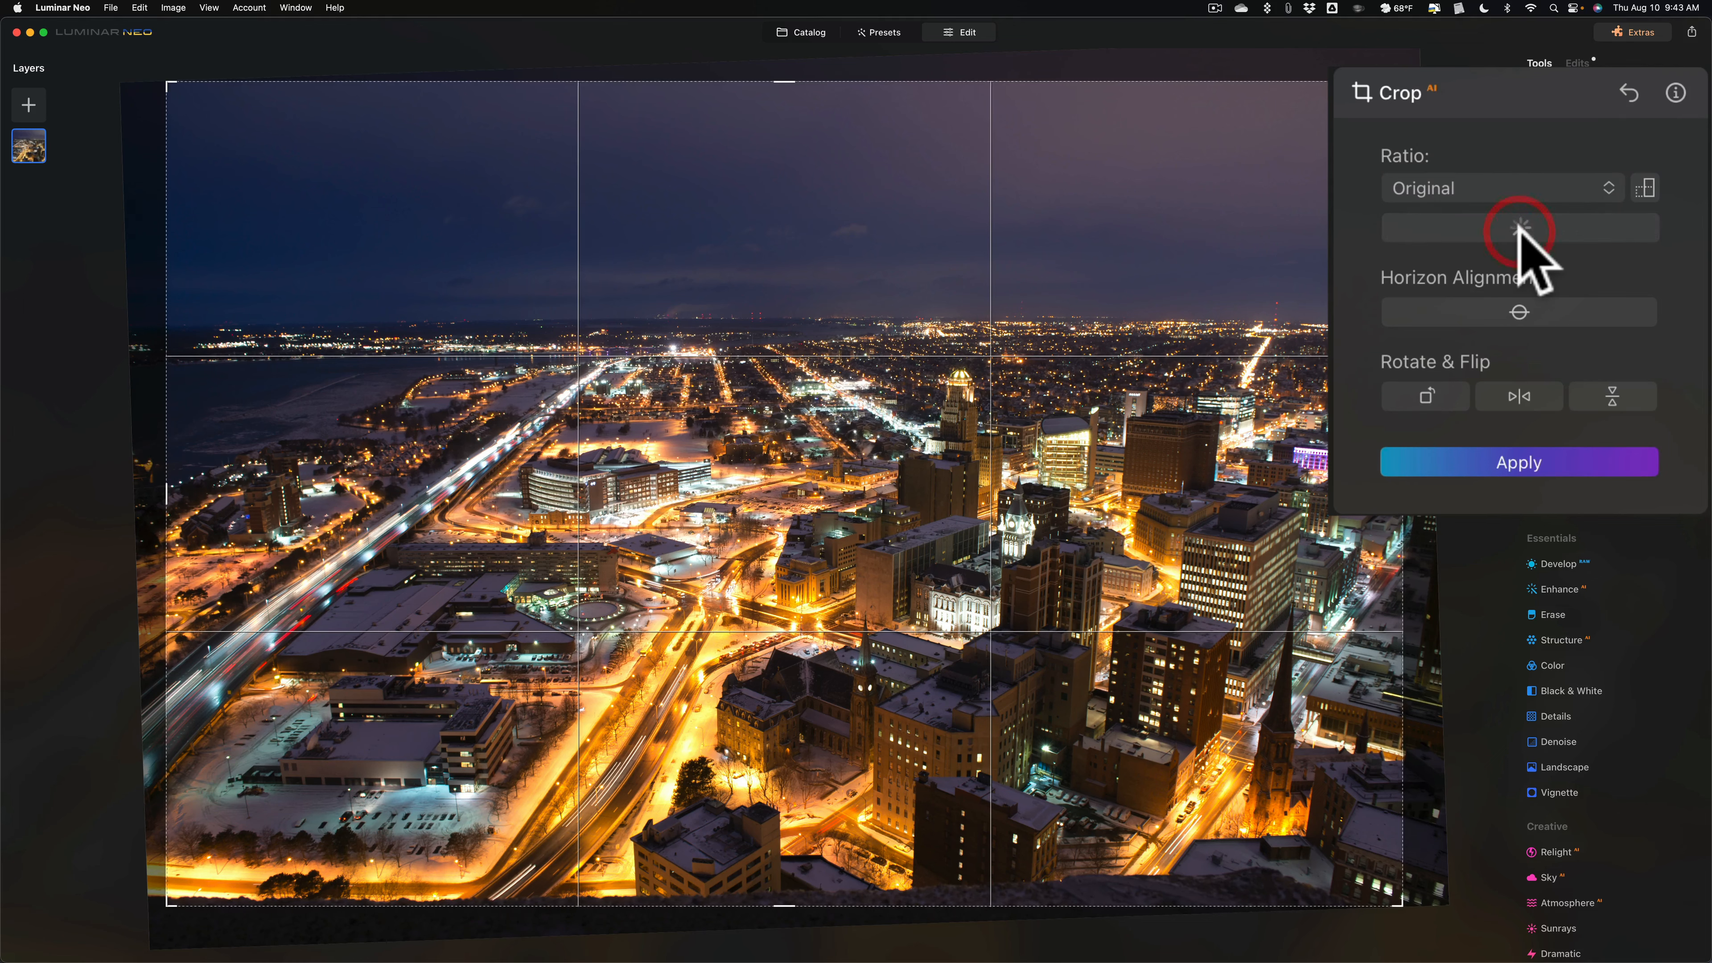
left_click(1519, 228)
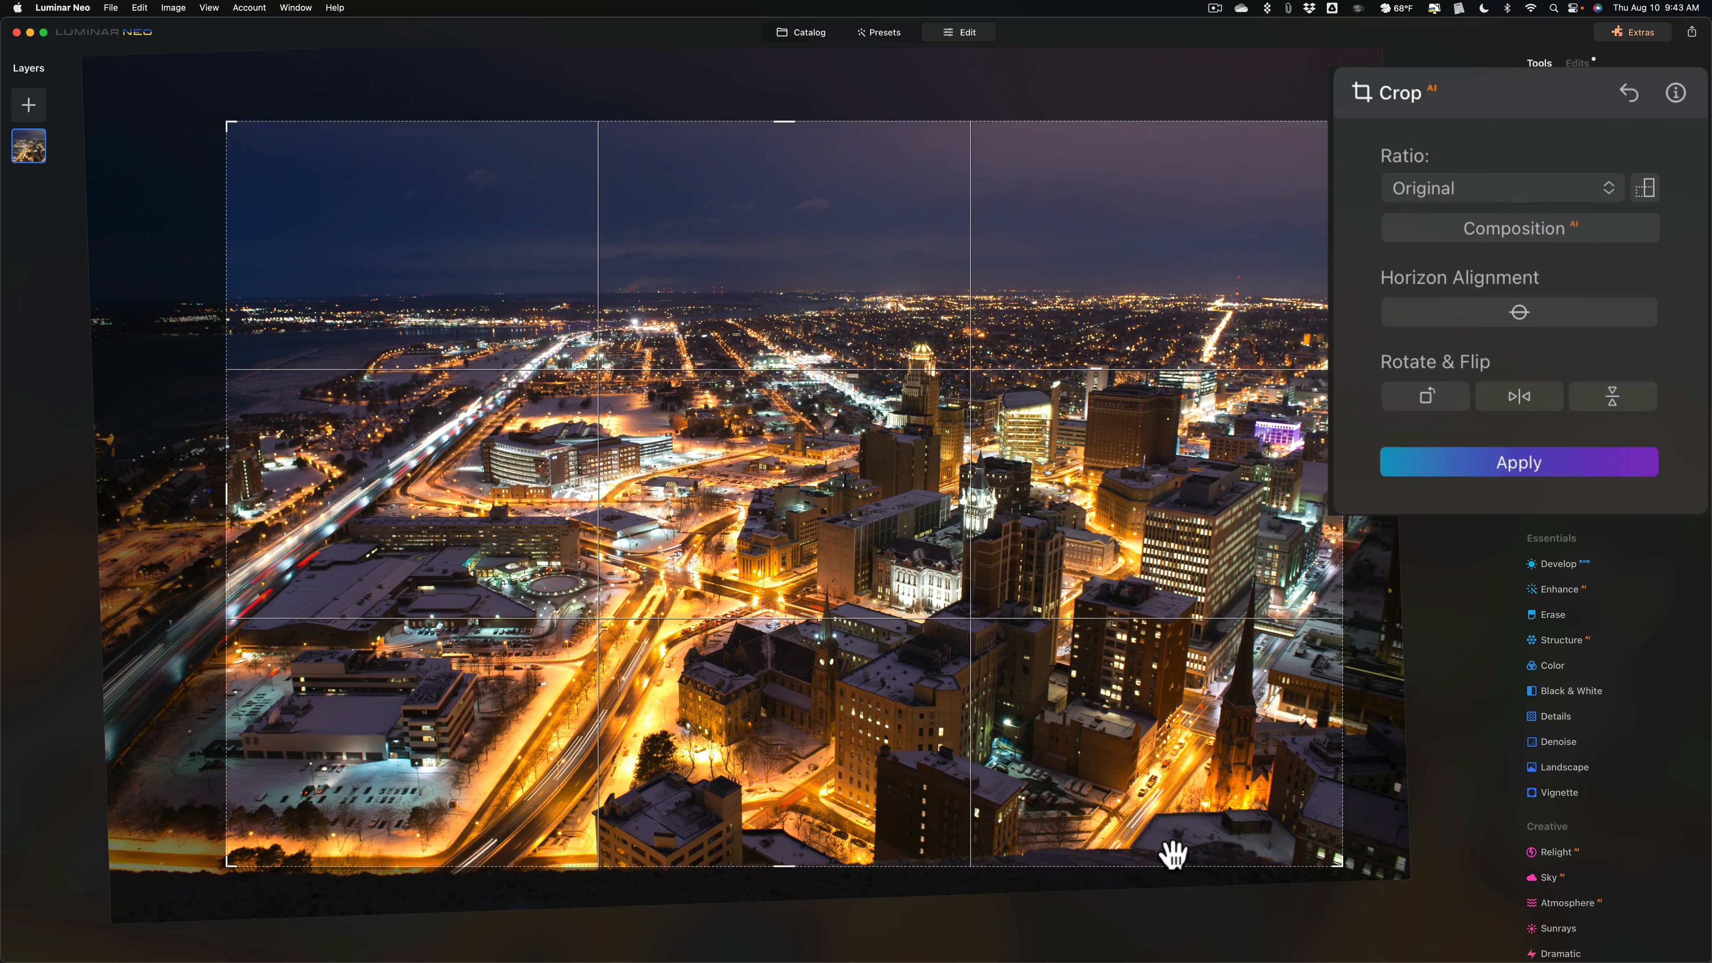
mouse_move(758, 165)
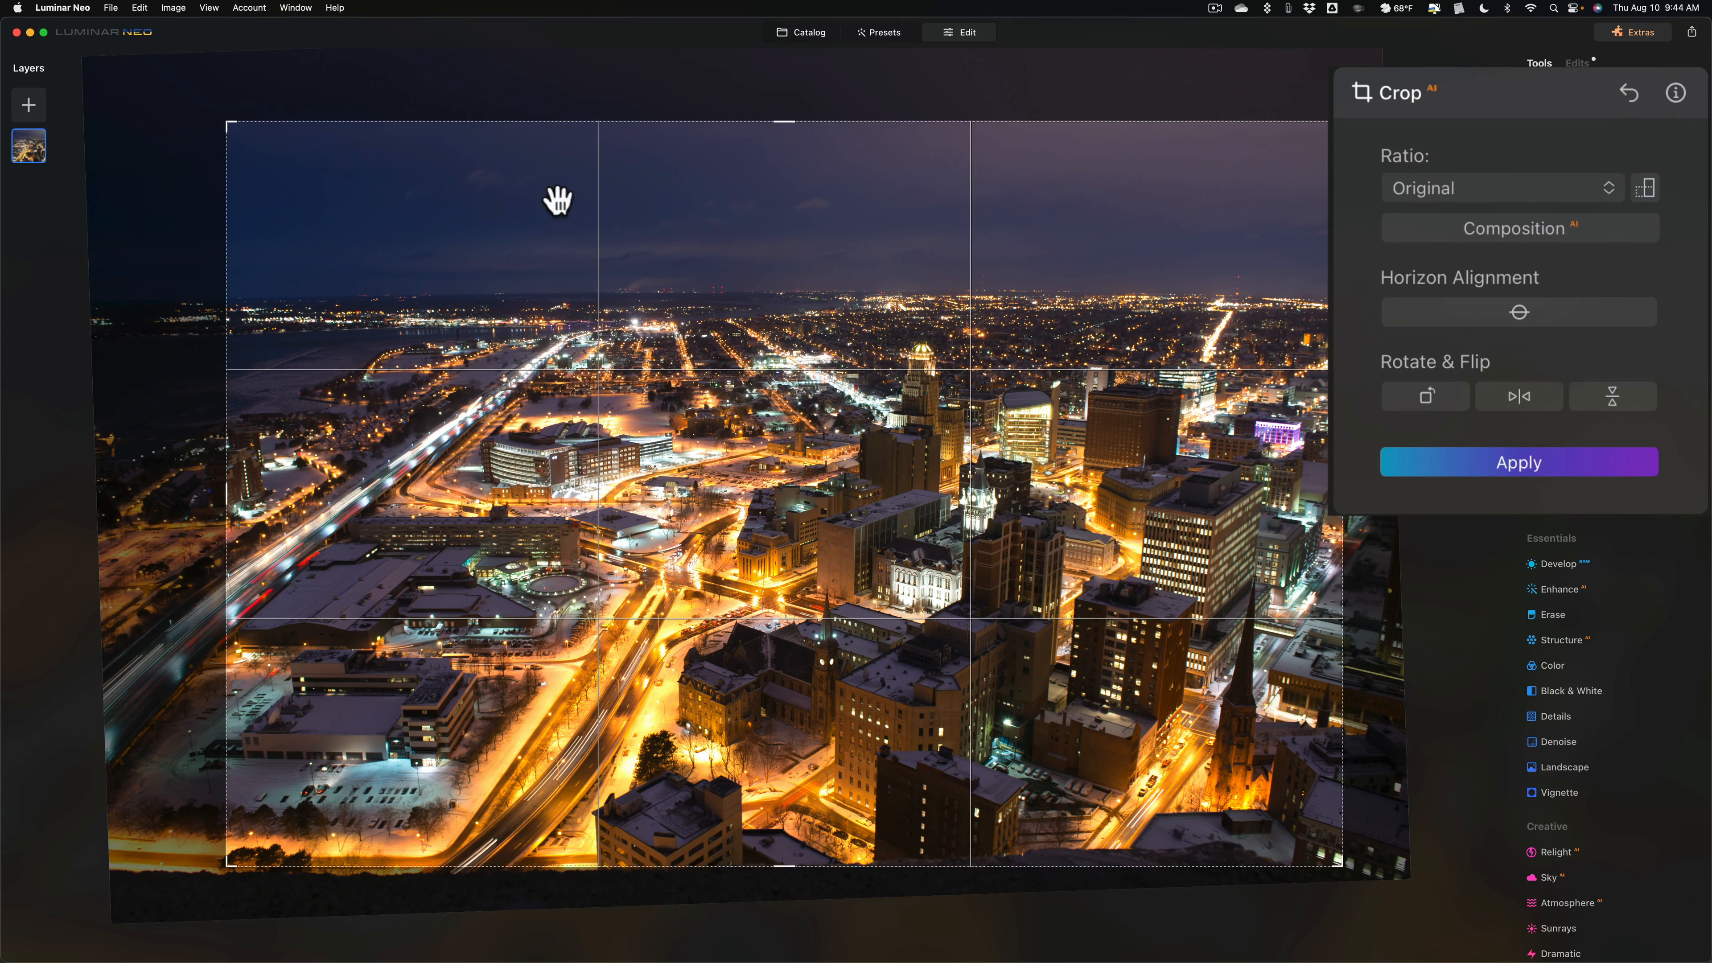
mouse_move(951, 202)
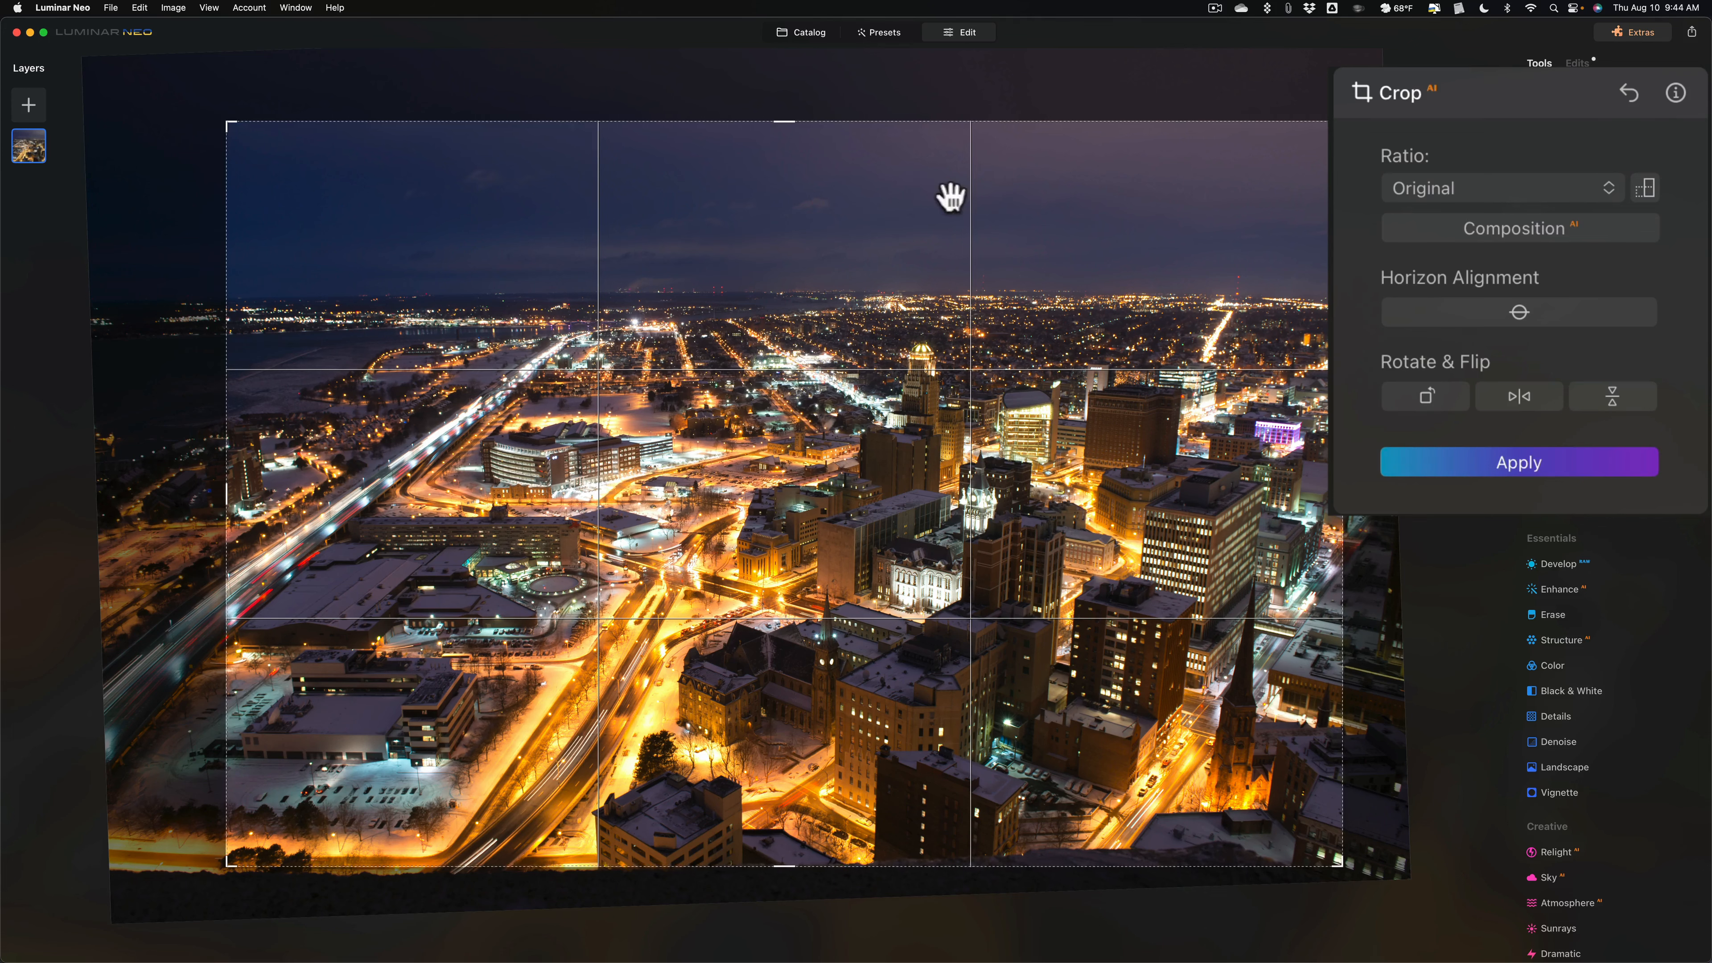
mouse_move(808, 247)
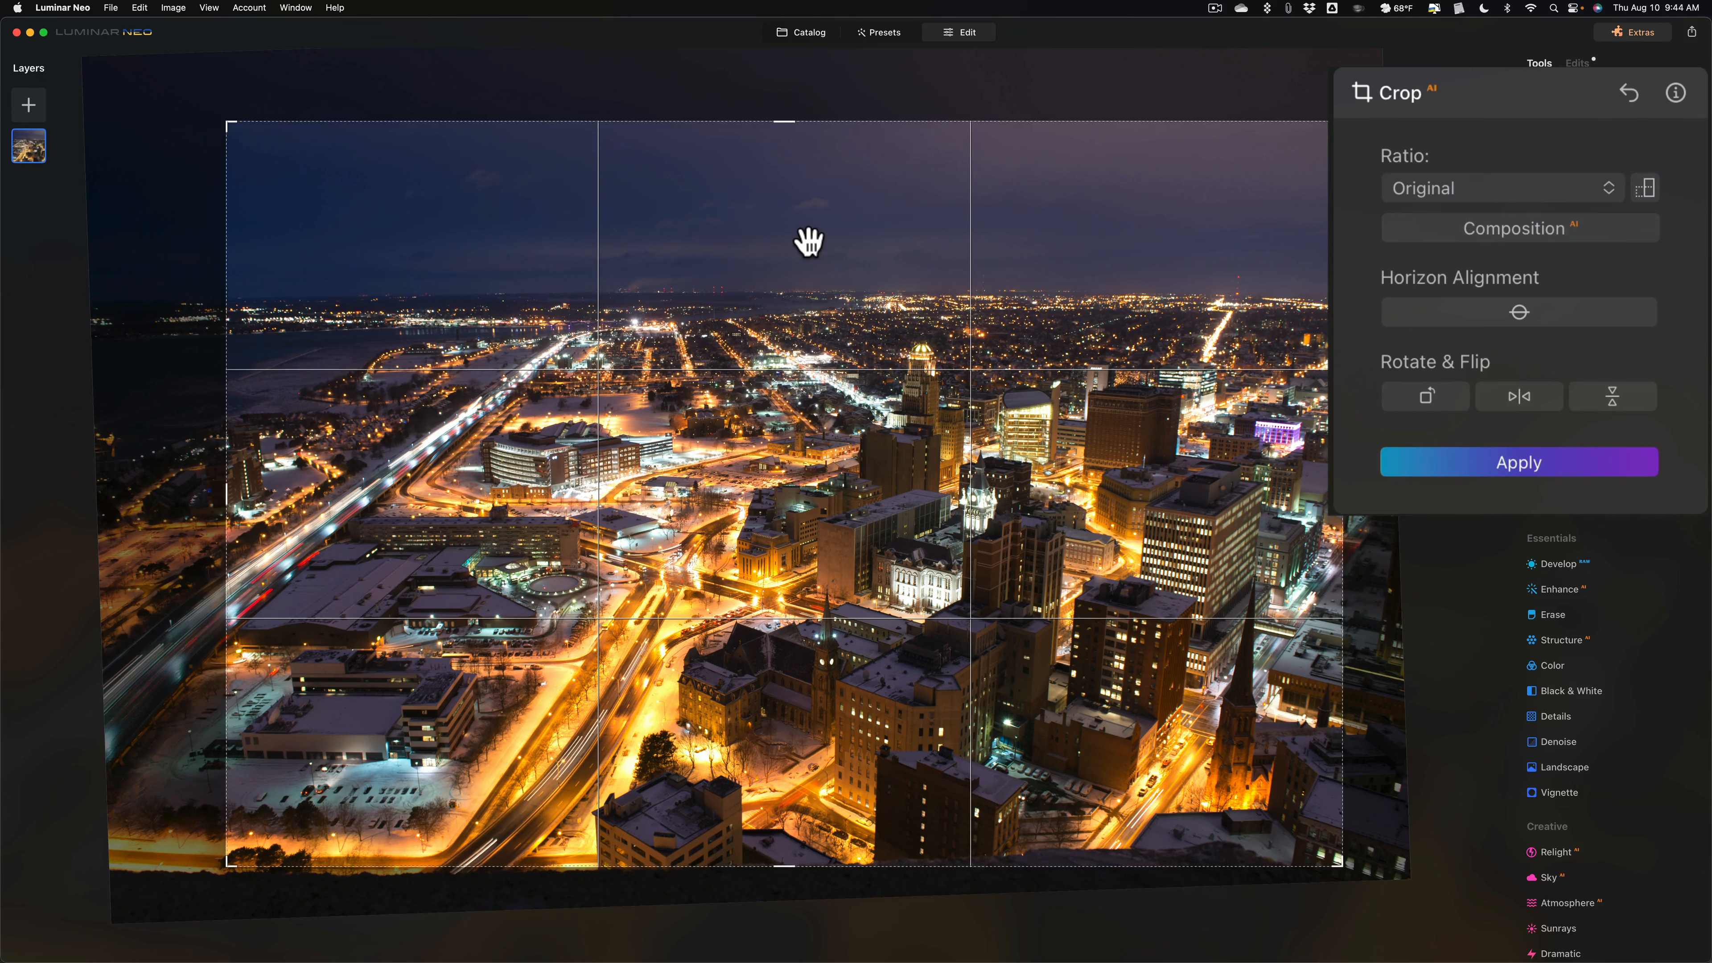
mouse_move(786, 867)
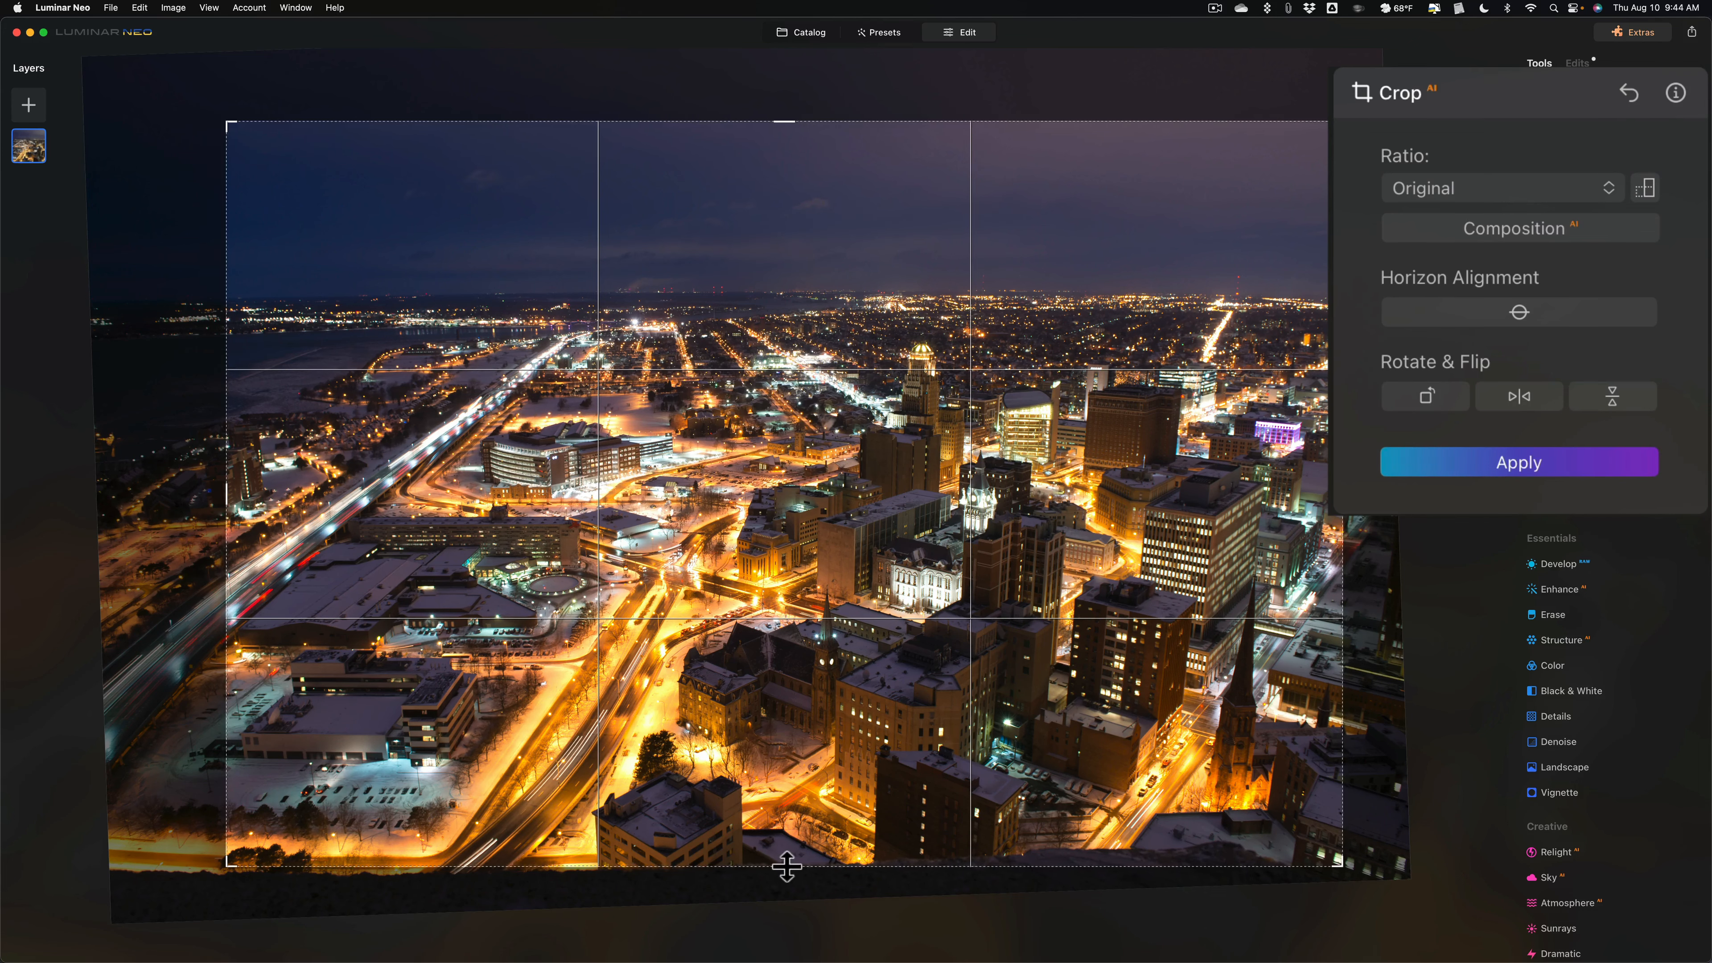
- Reposition the city inside the tightened crop frame and apply the straightened crop
left_click_drag(785, 866, 784, 837)
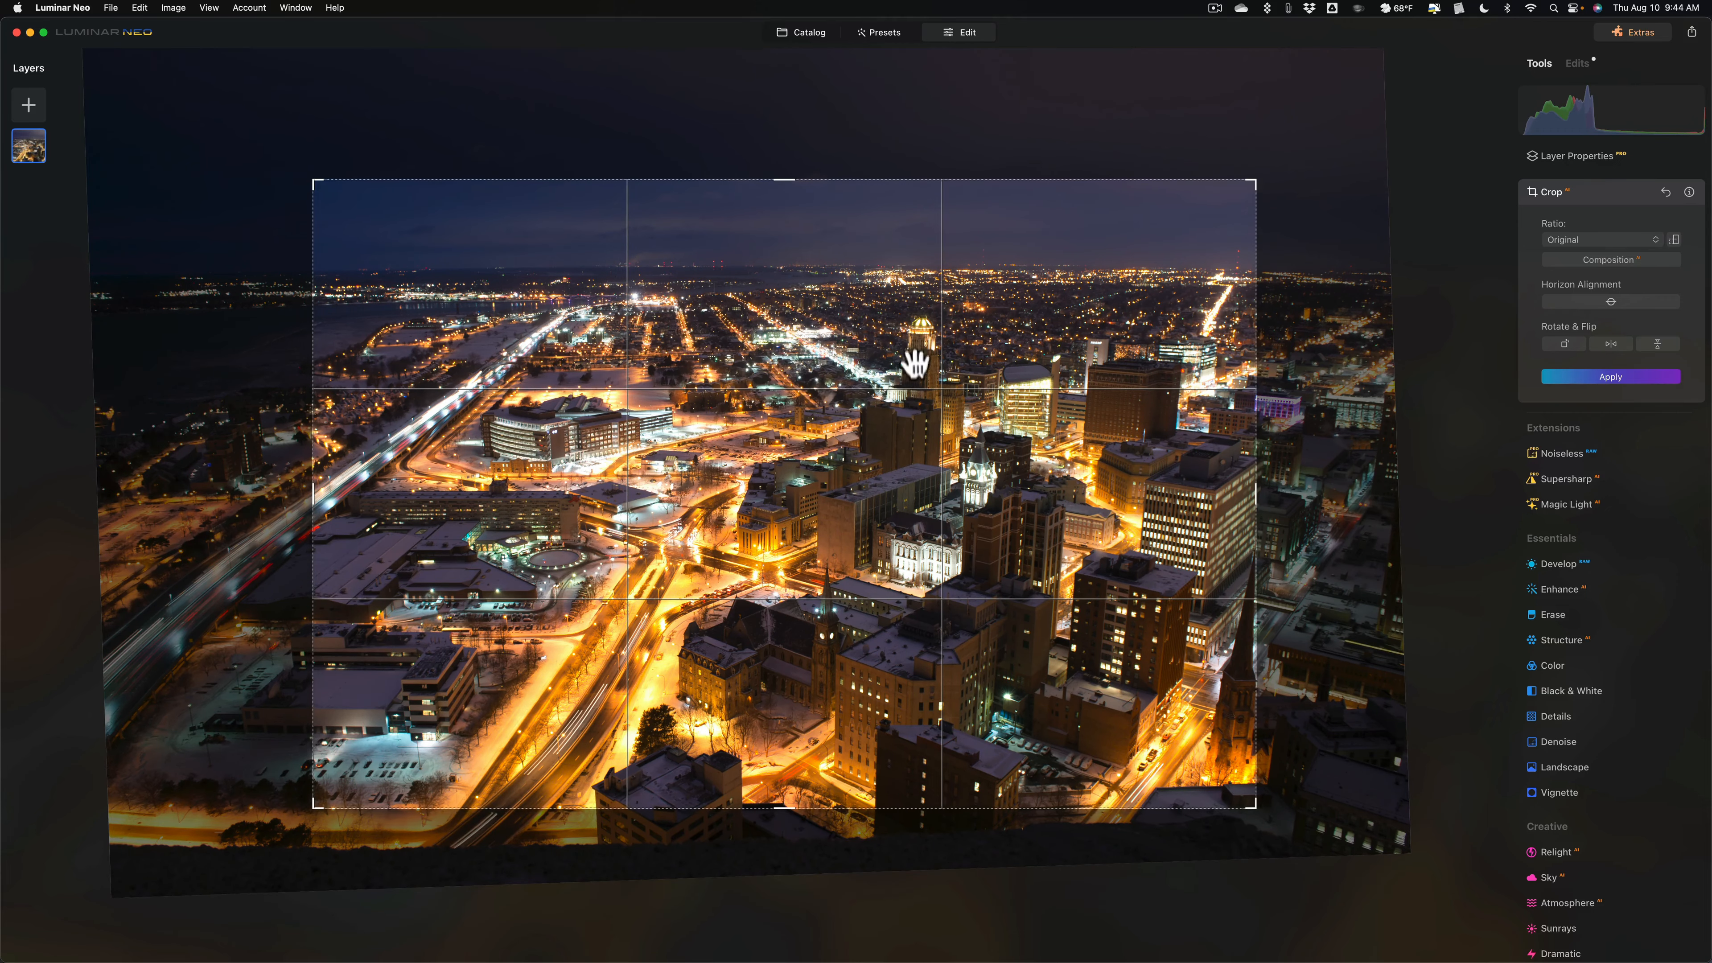
mouse_move(938, 314)
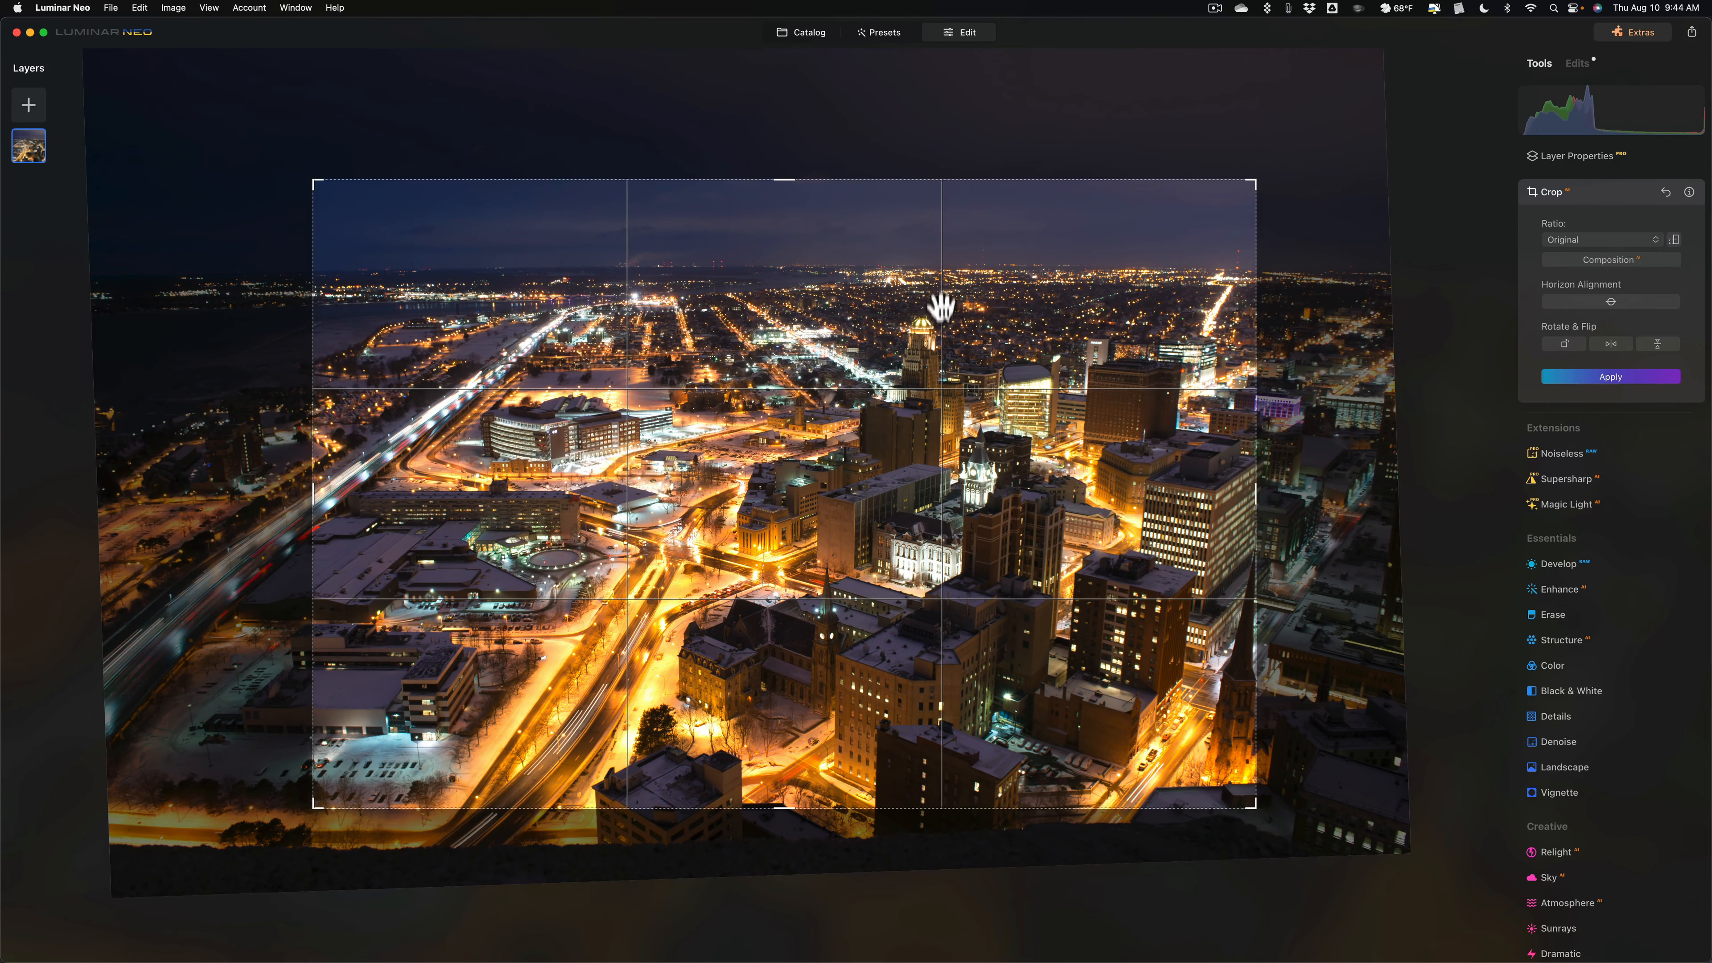
mouse_move(863, 370)
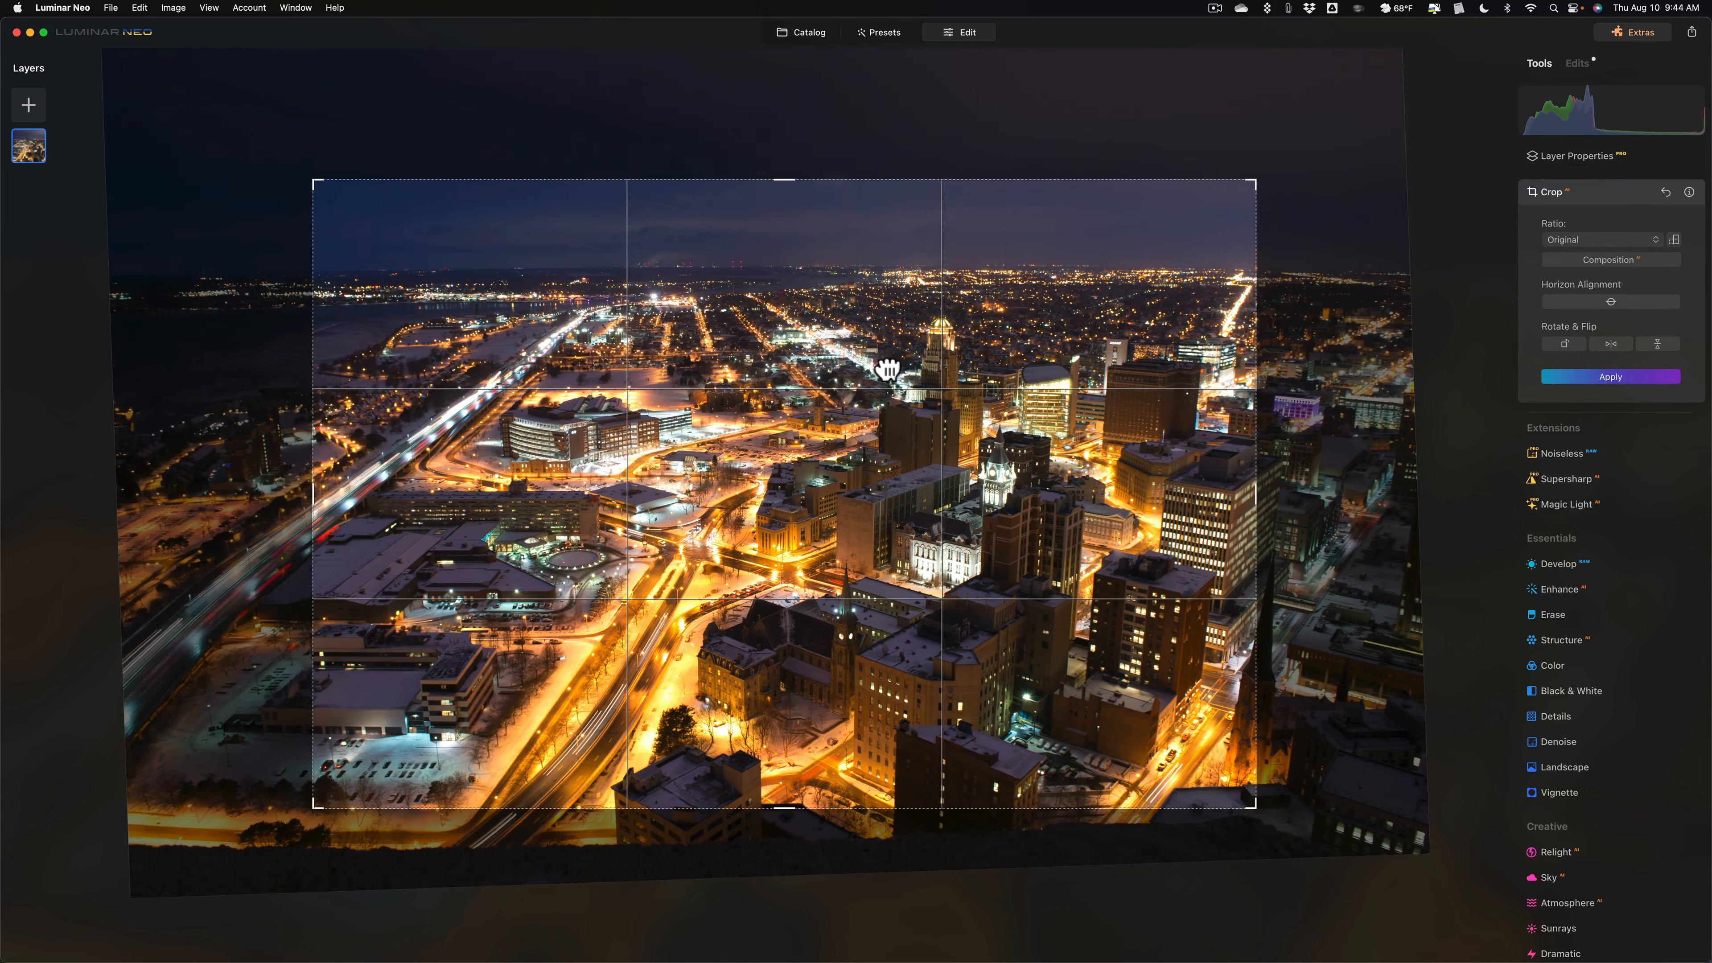
mouse_move(335, 537)
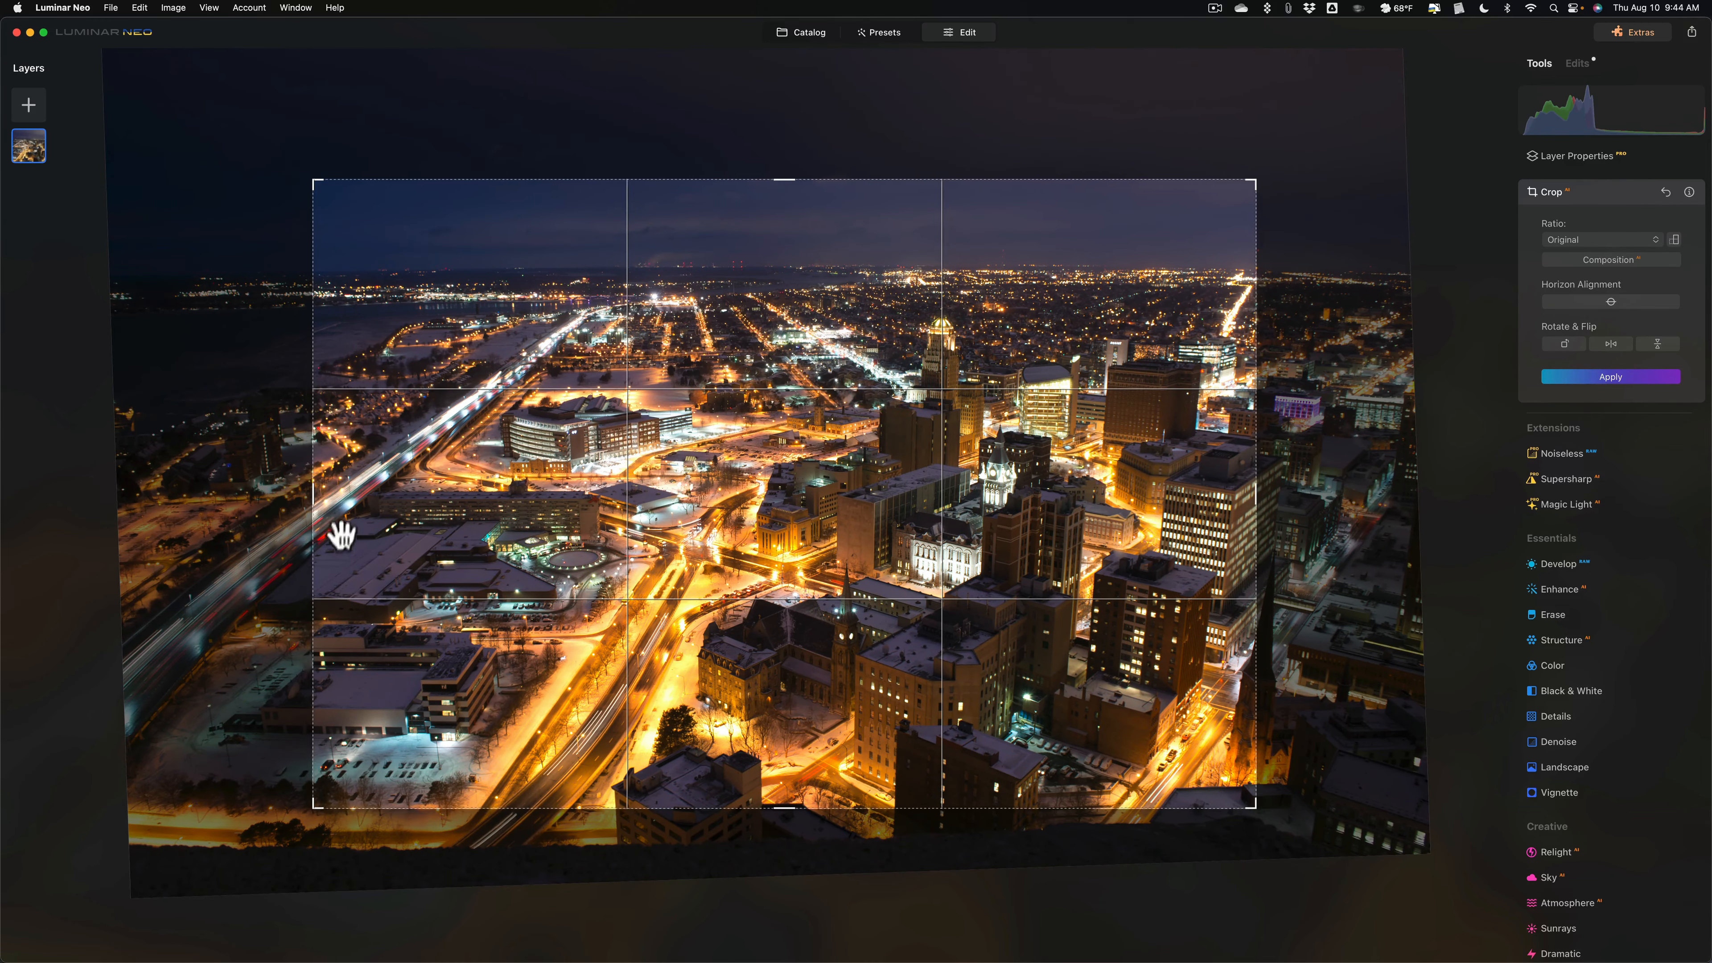
mouse_move(349, 547)
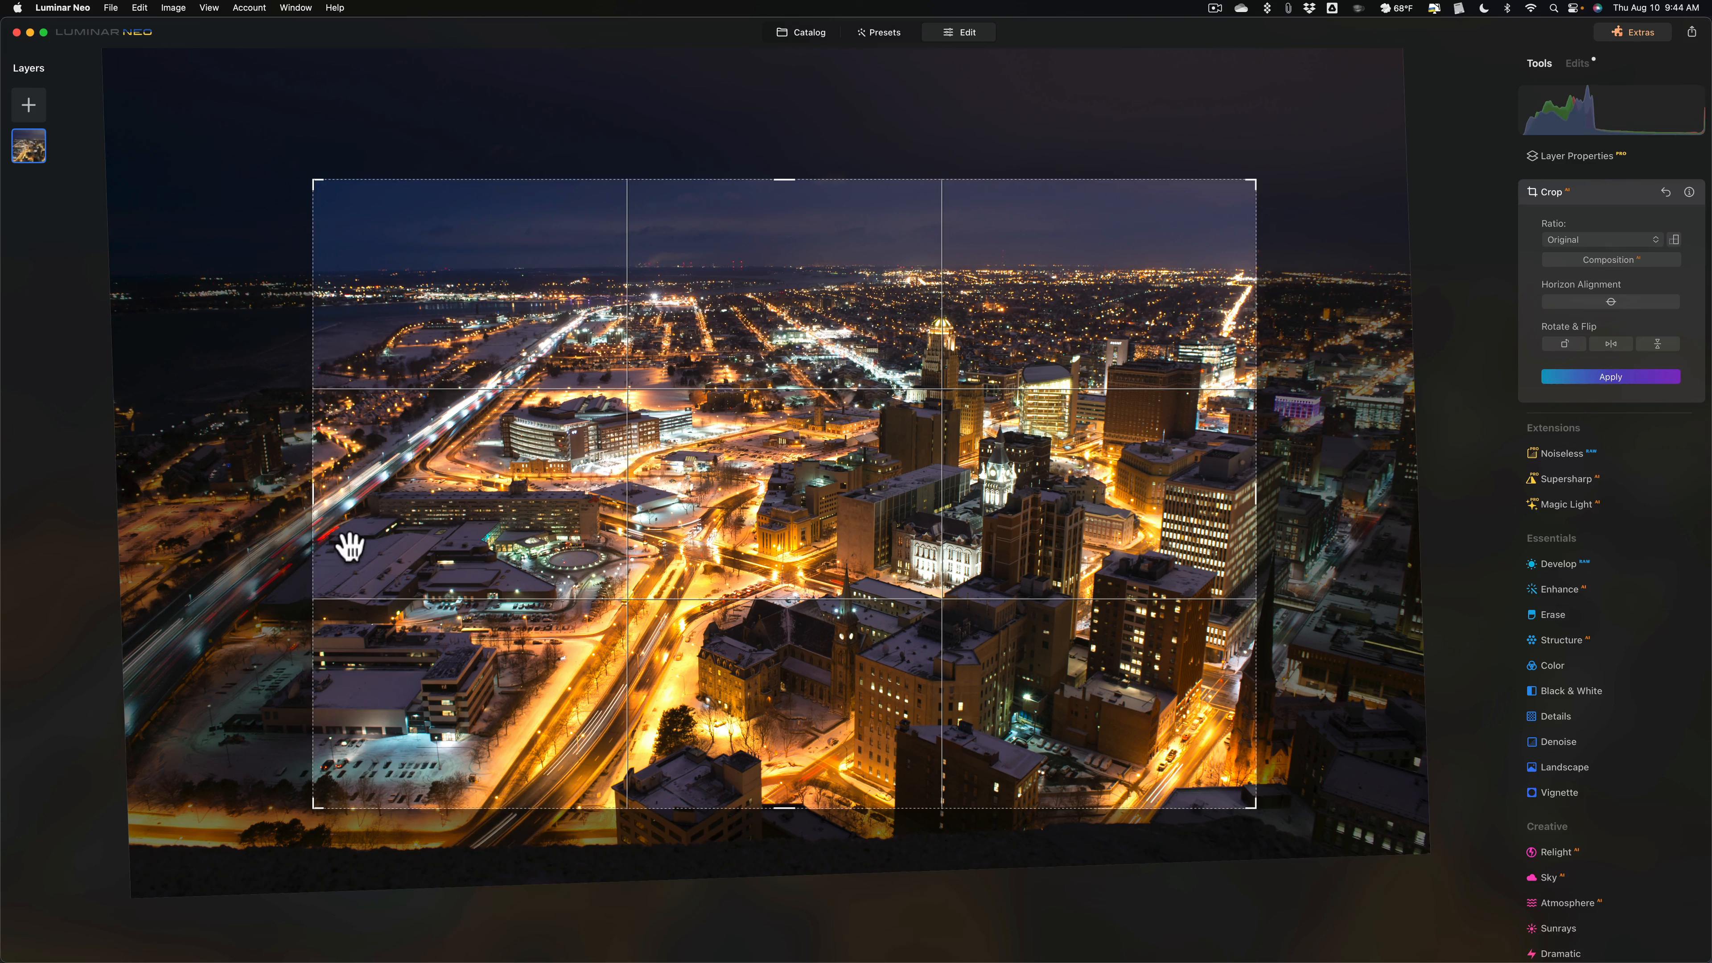
mouse_move(1186, 597)
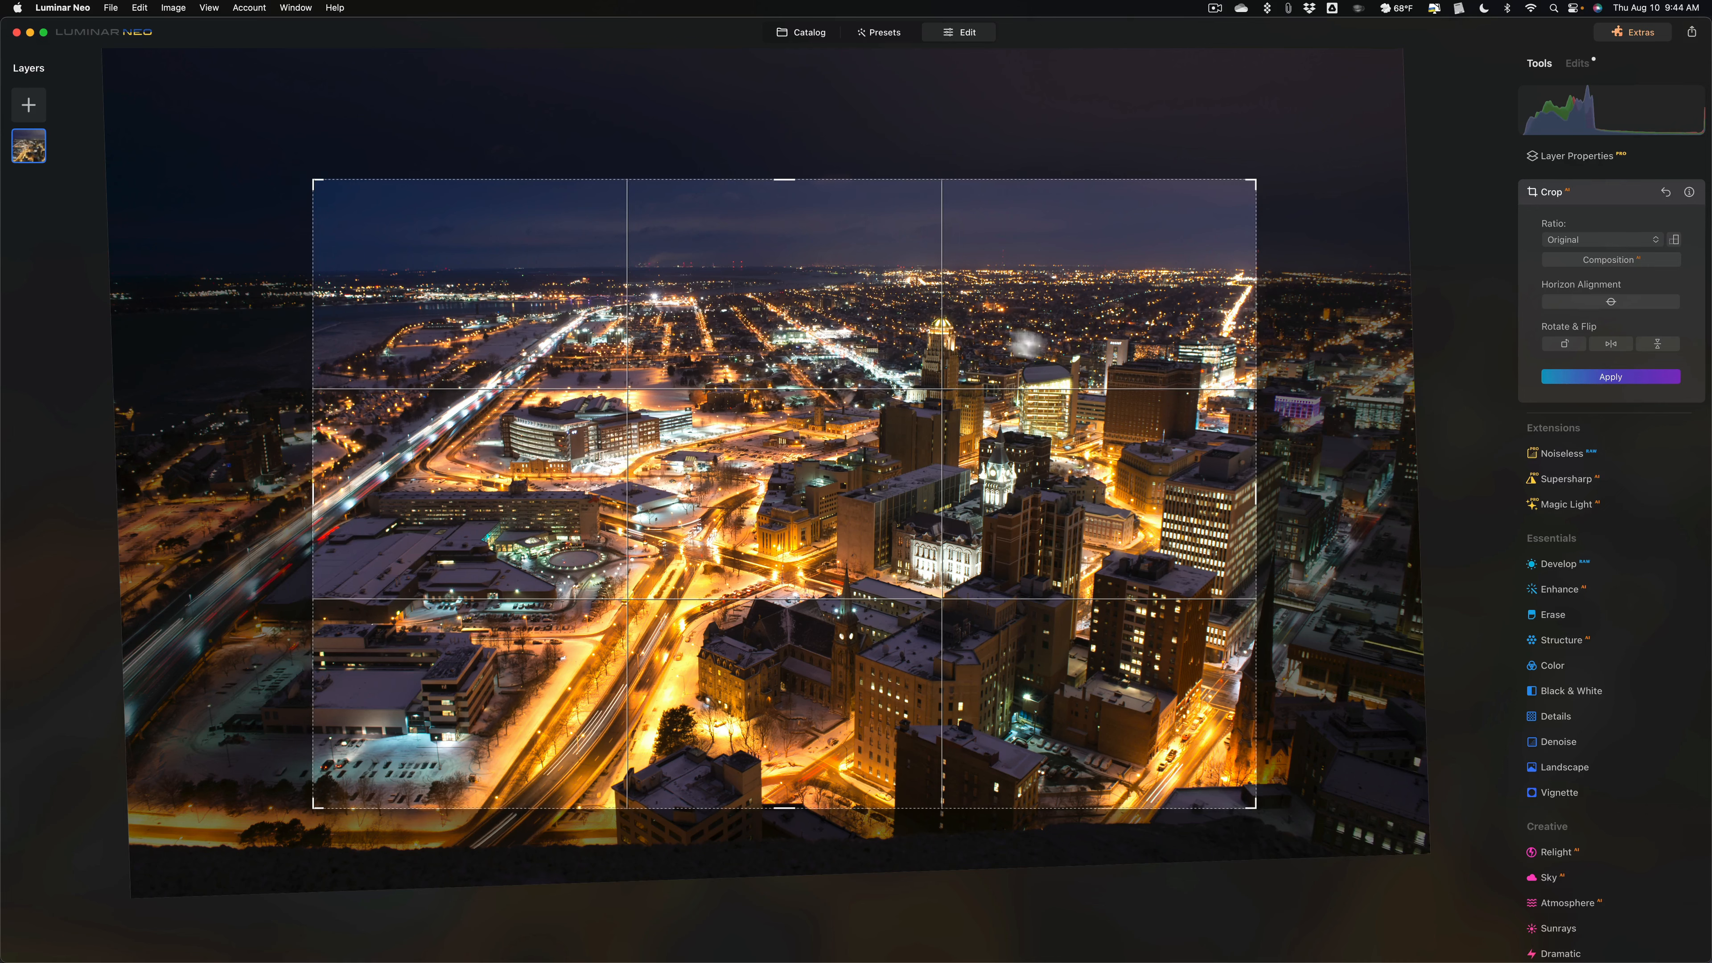
left_click(1610, 377)
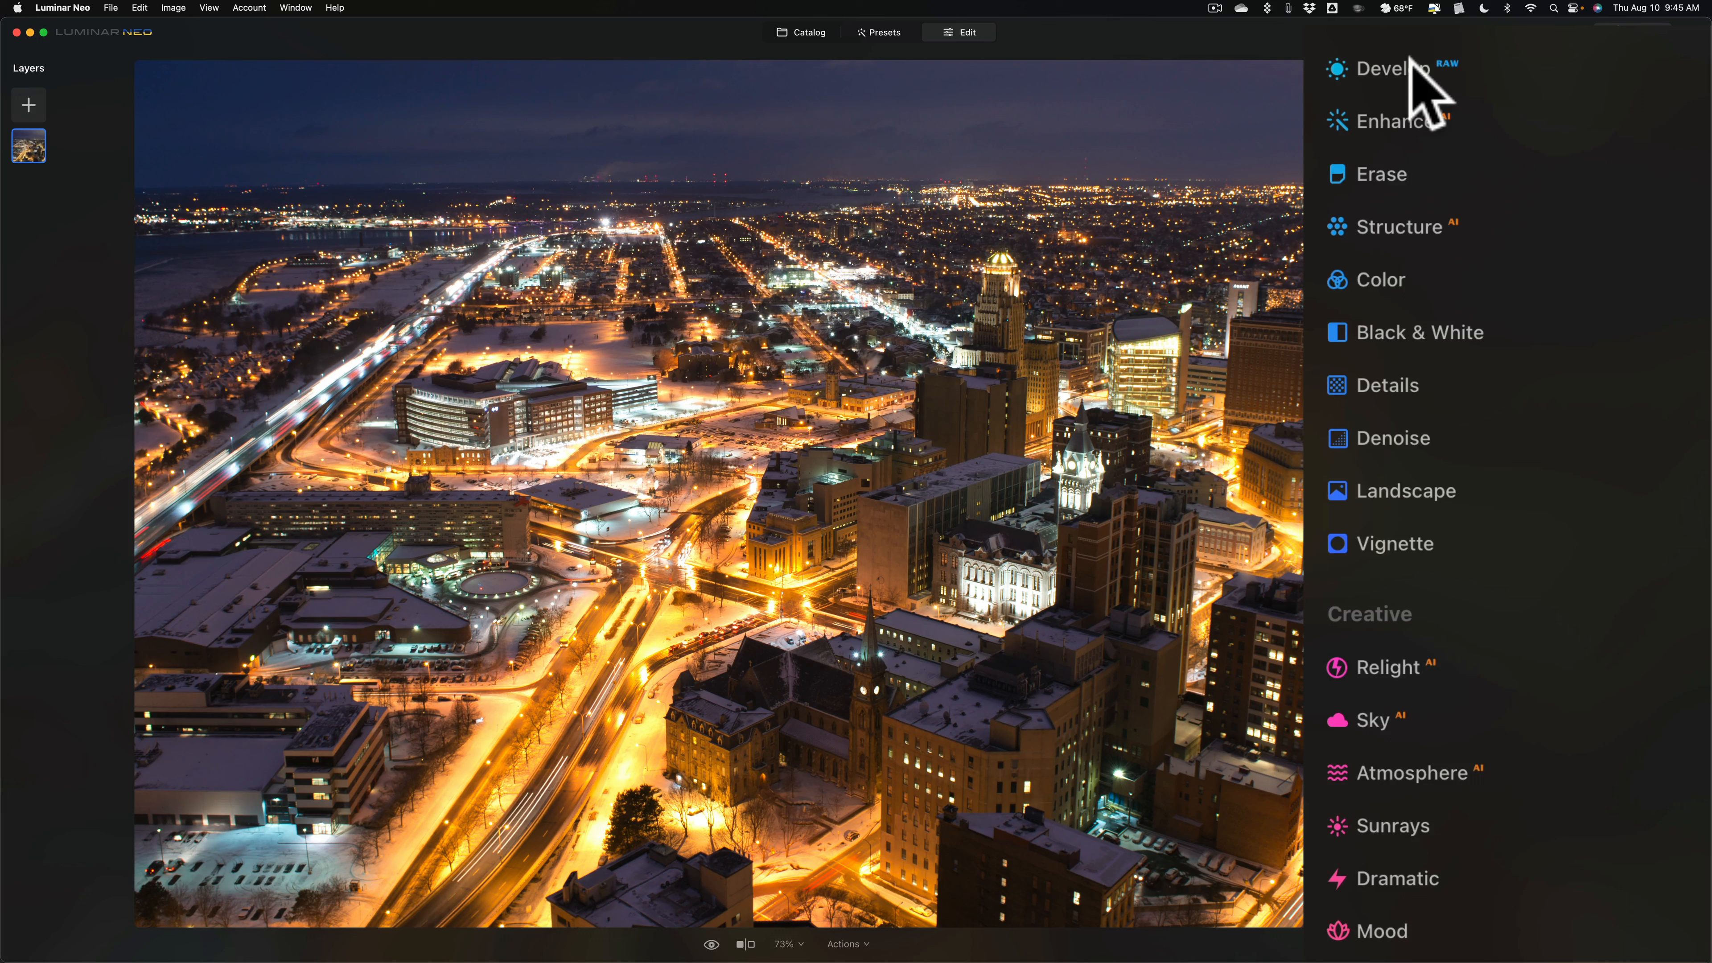
mouse_move(1402, 80)
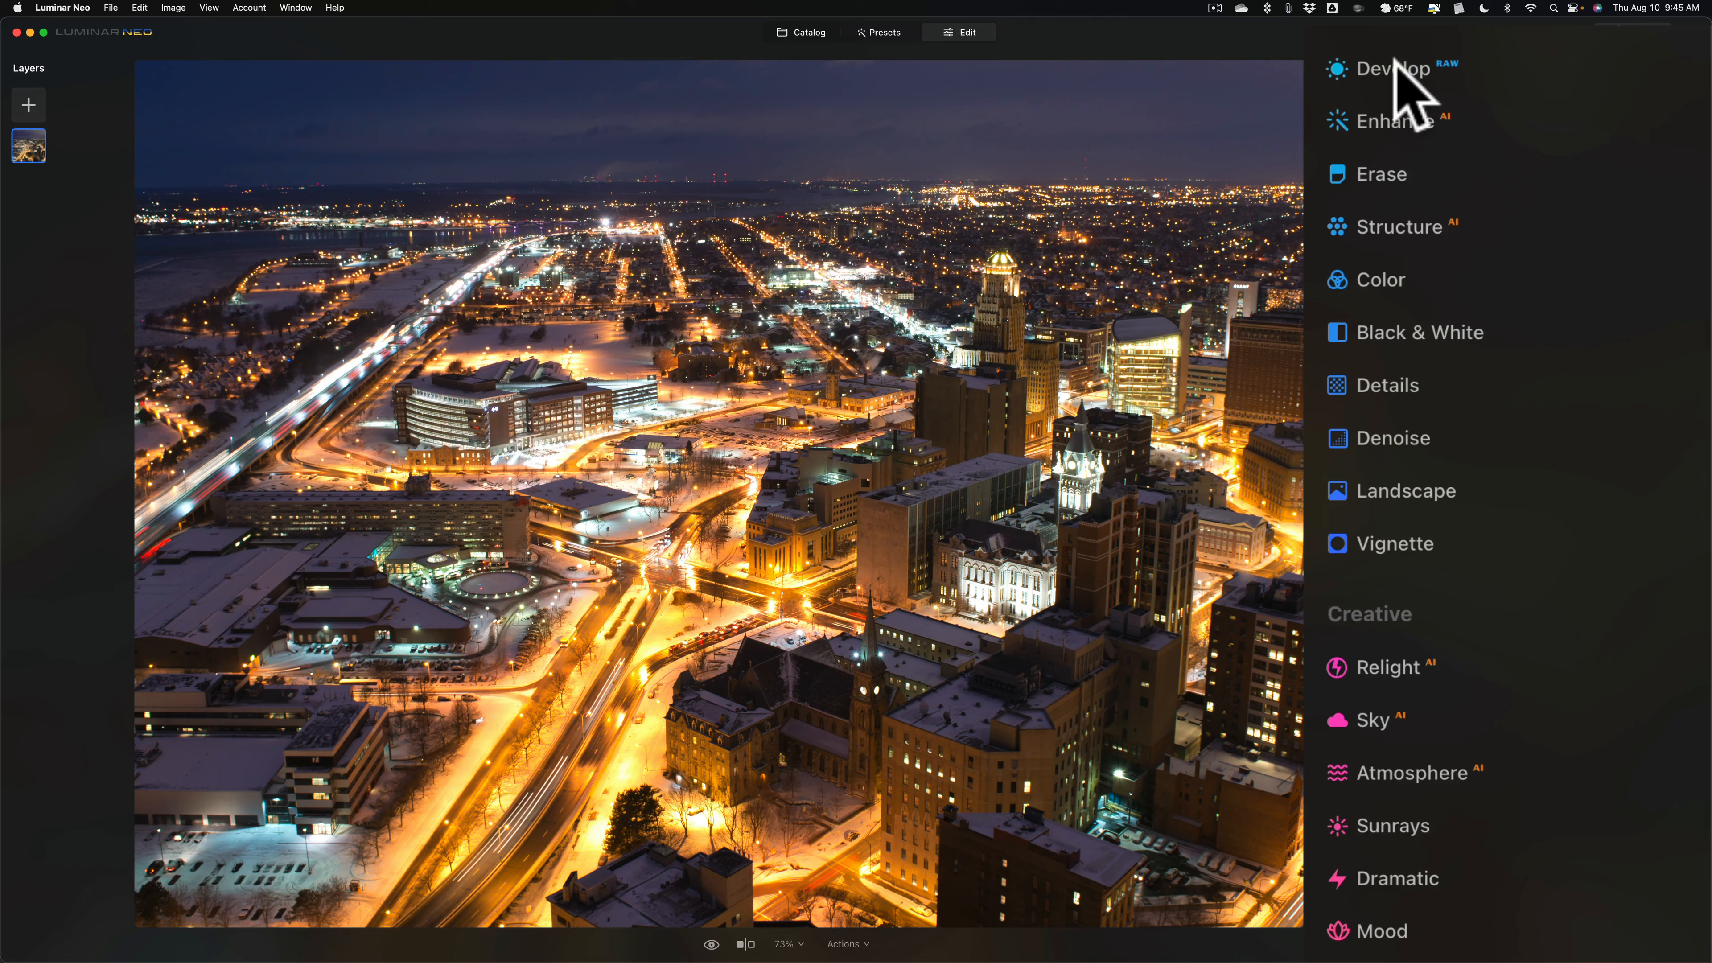
- Open the Develop raw adjustments with all Light values at zero
left_click(1393, 69)
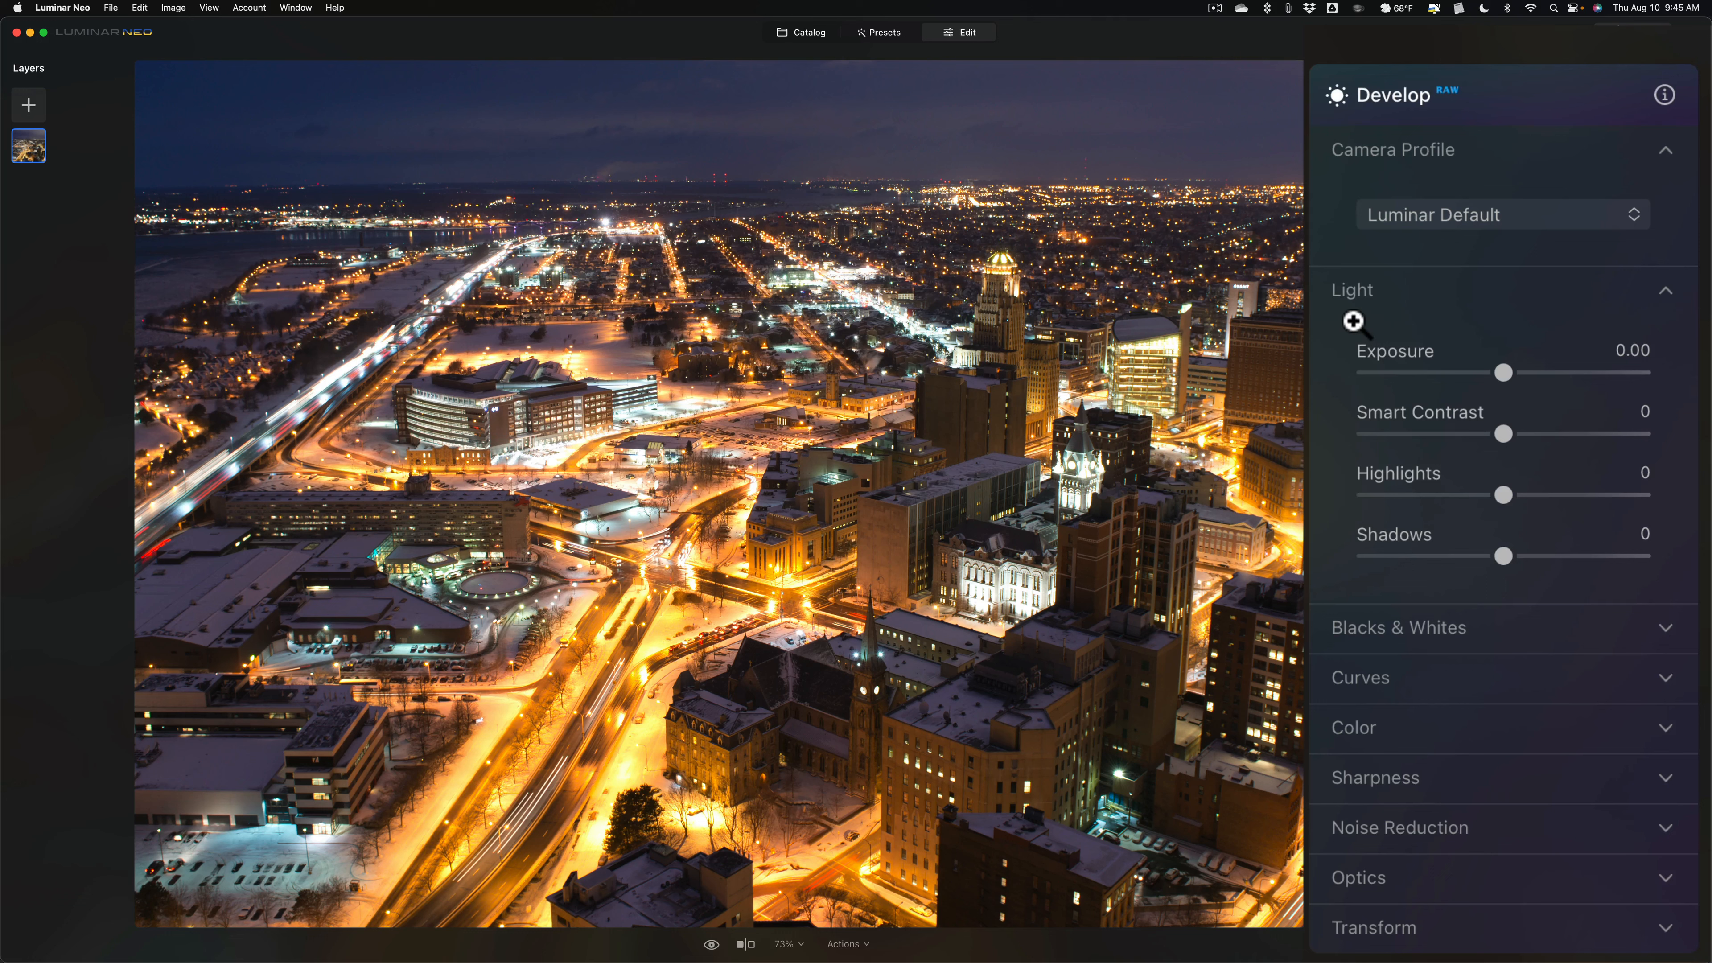
mouse_move(1516, 584)
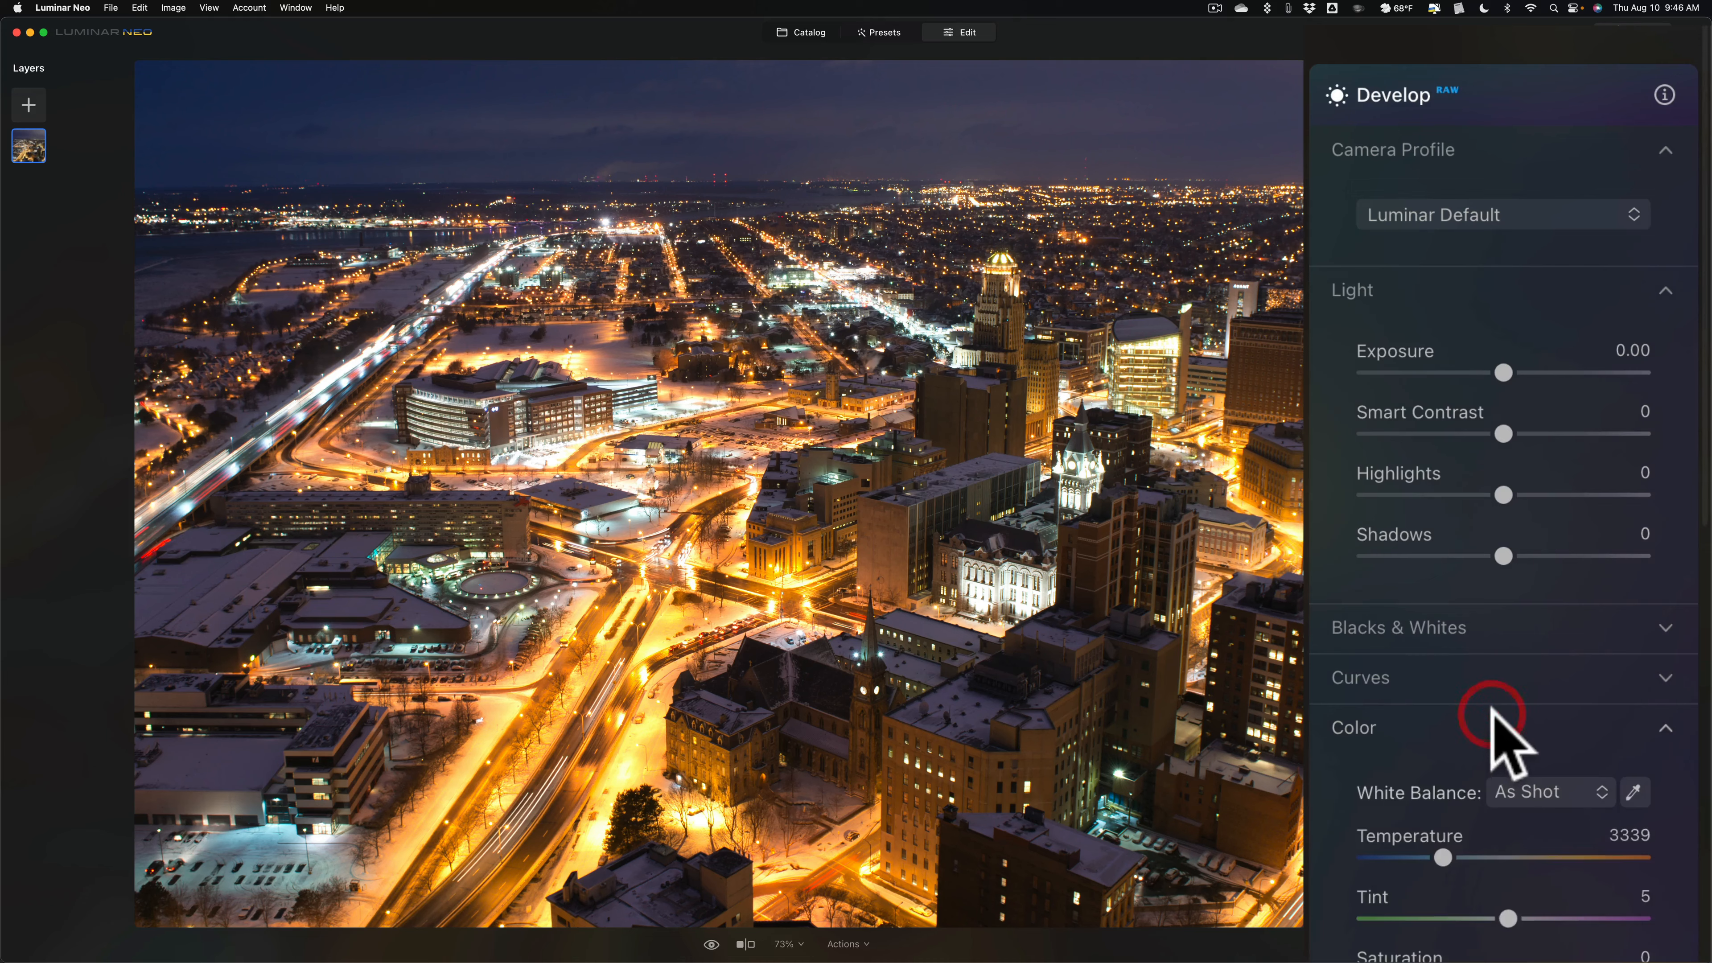
- Set white balance to Tungsten, then warm Temperature to about 3065 K
scroll("down", 3)
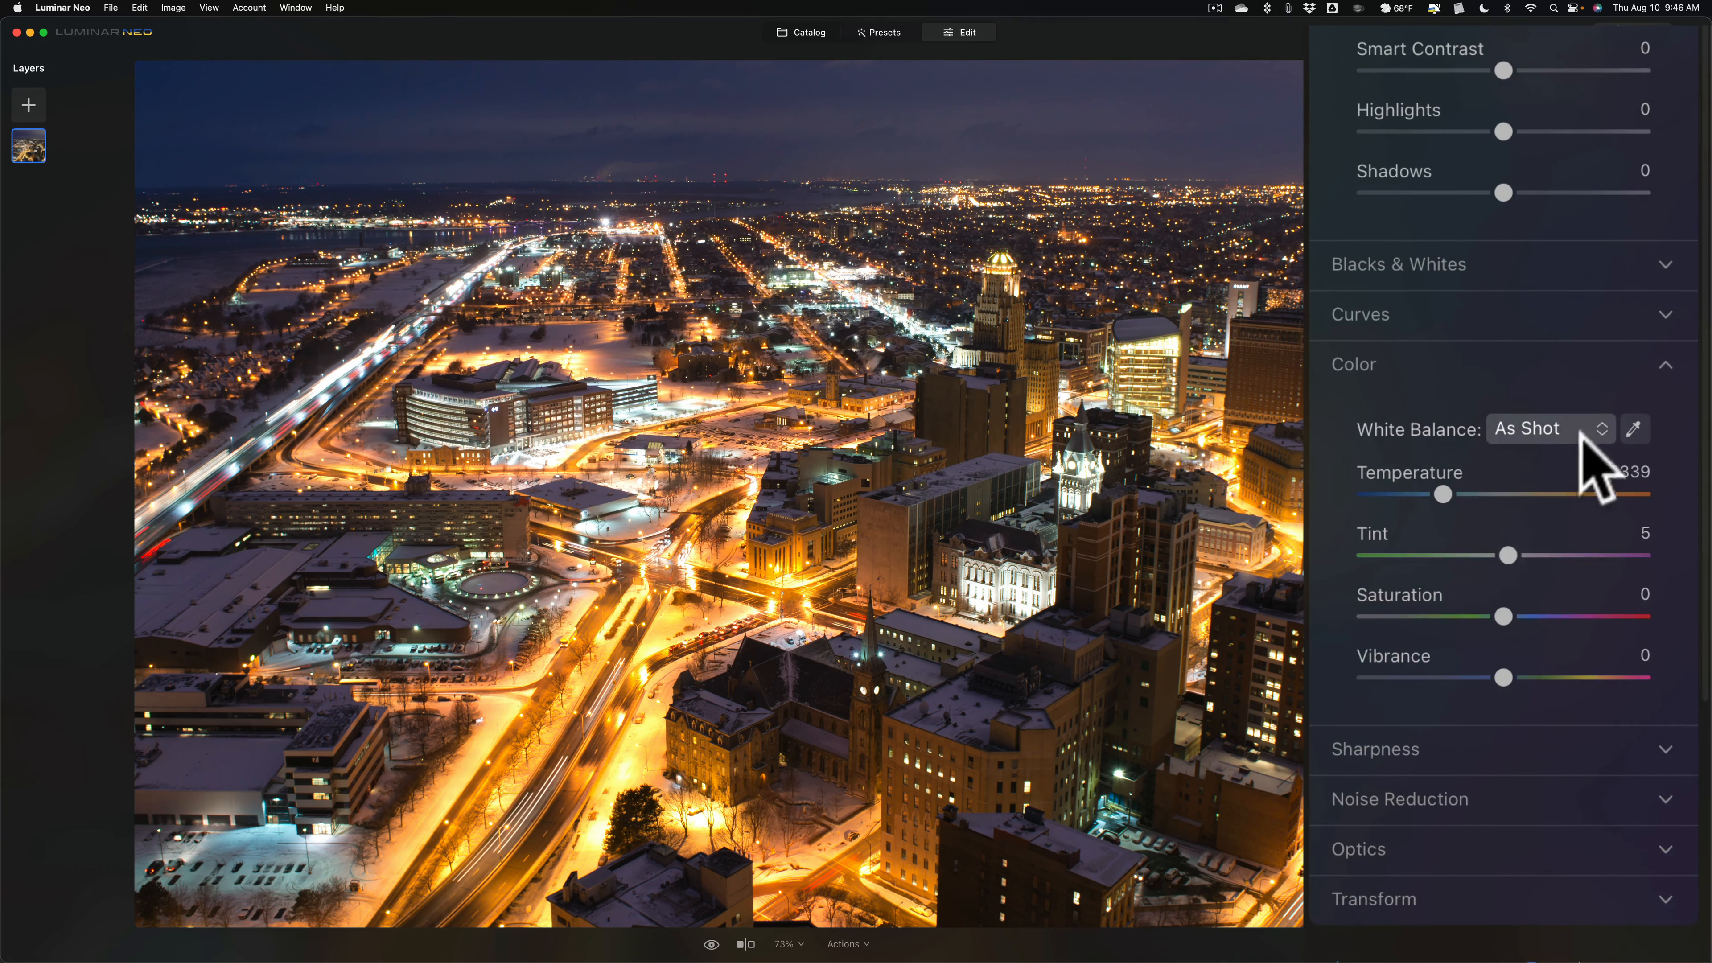
left_click(1550, 428)
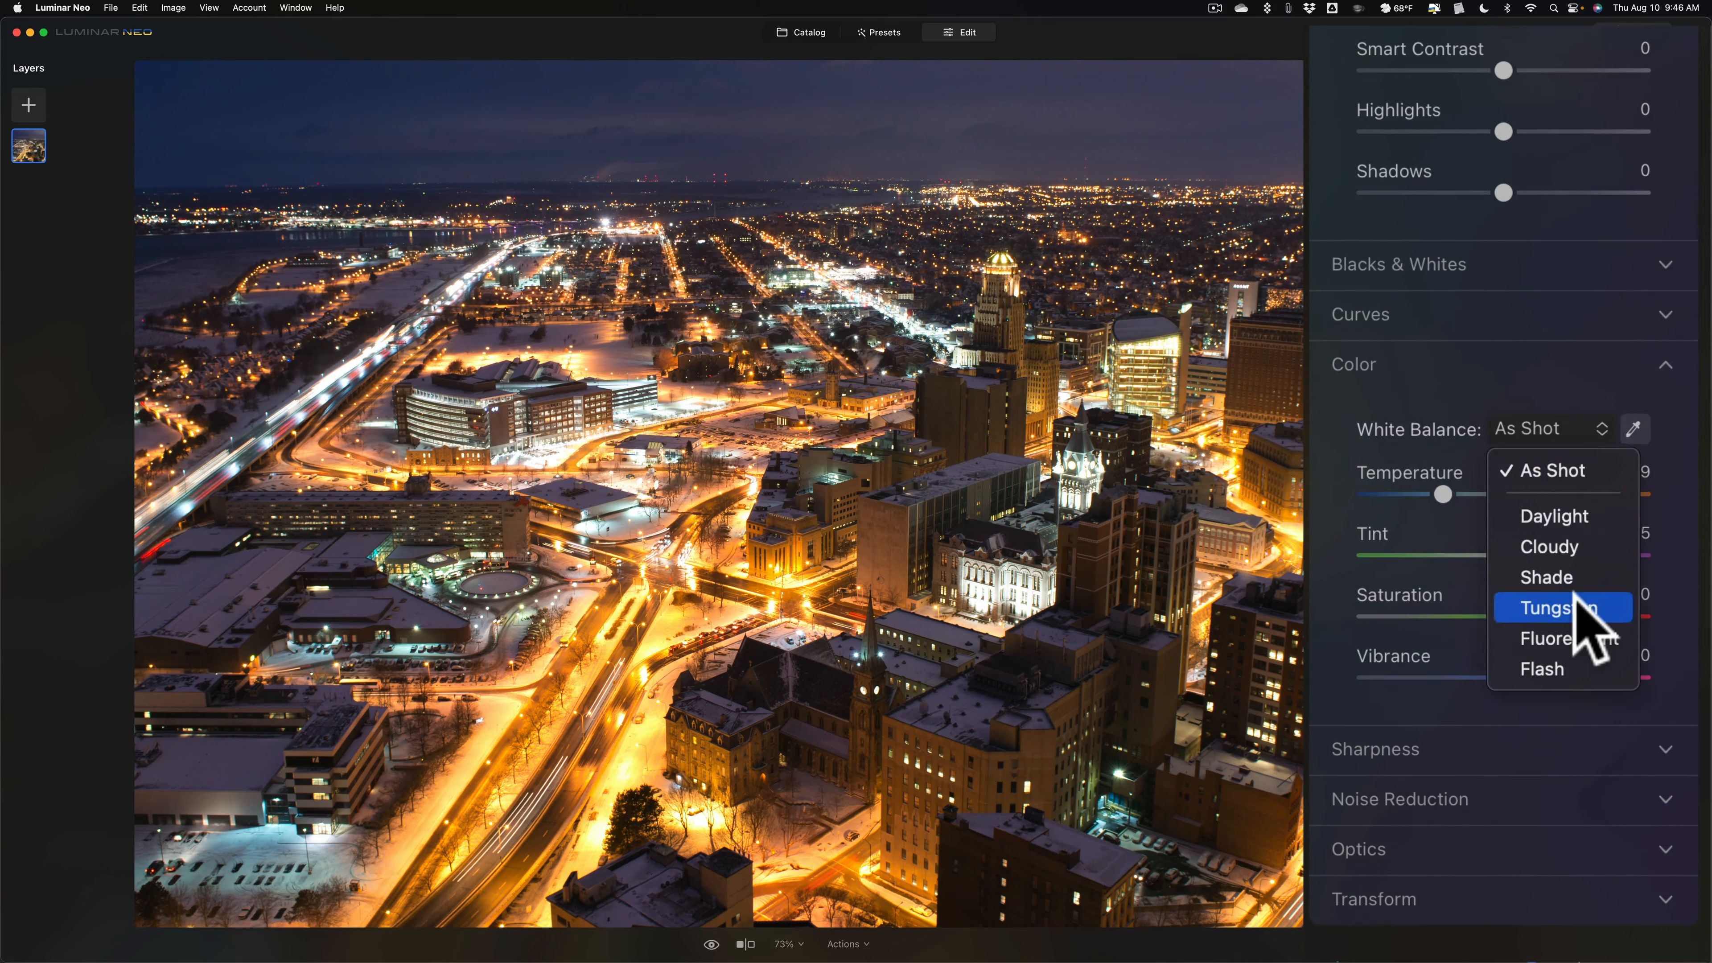
left_click(1555, 607)
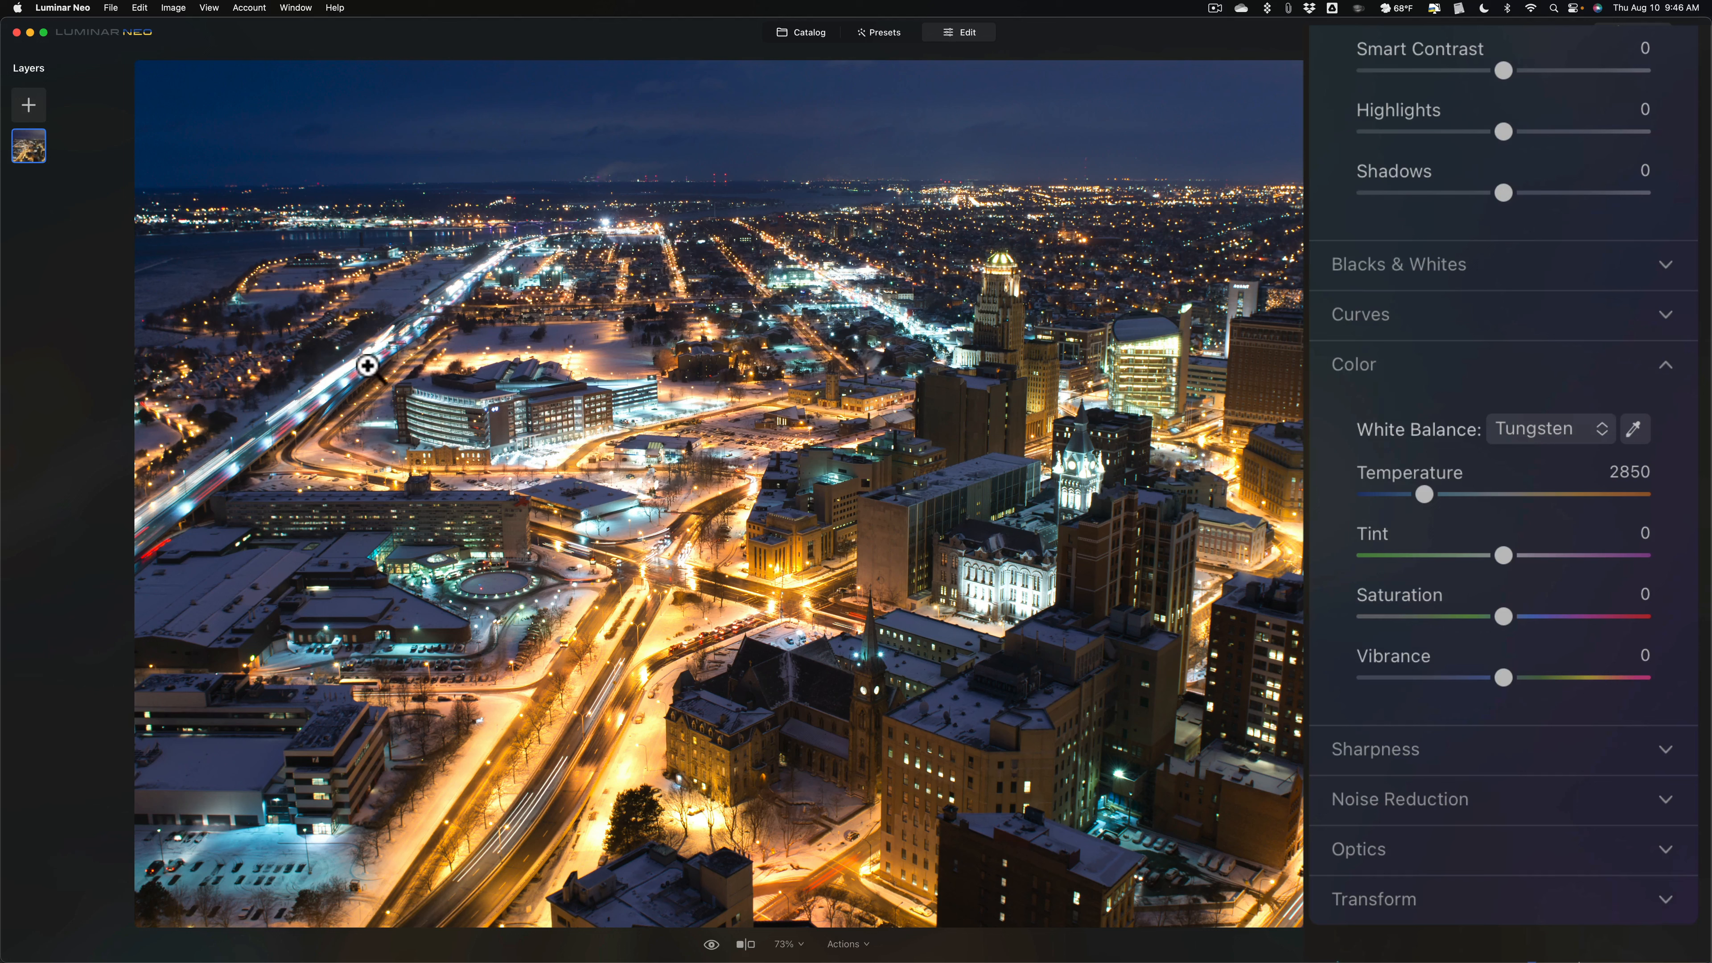
mouse_move(357, 389)
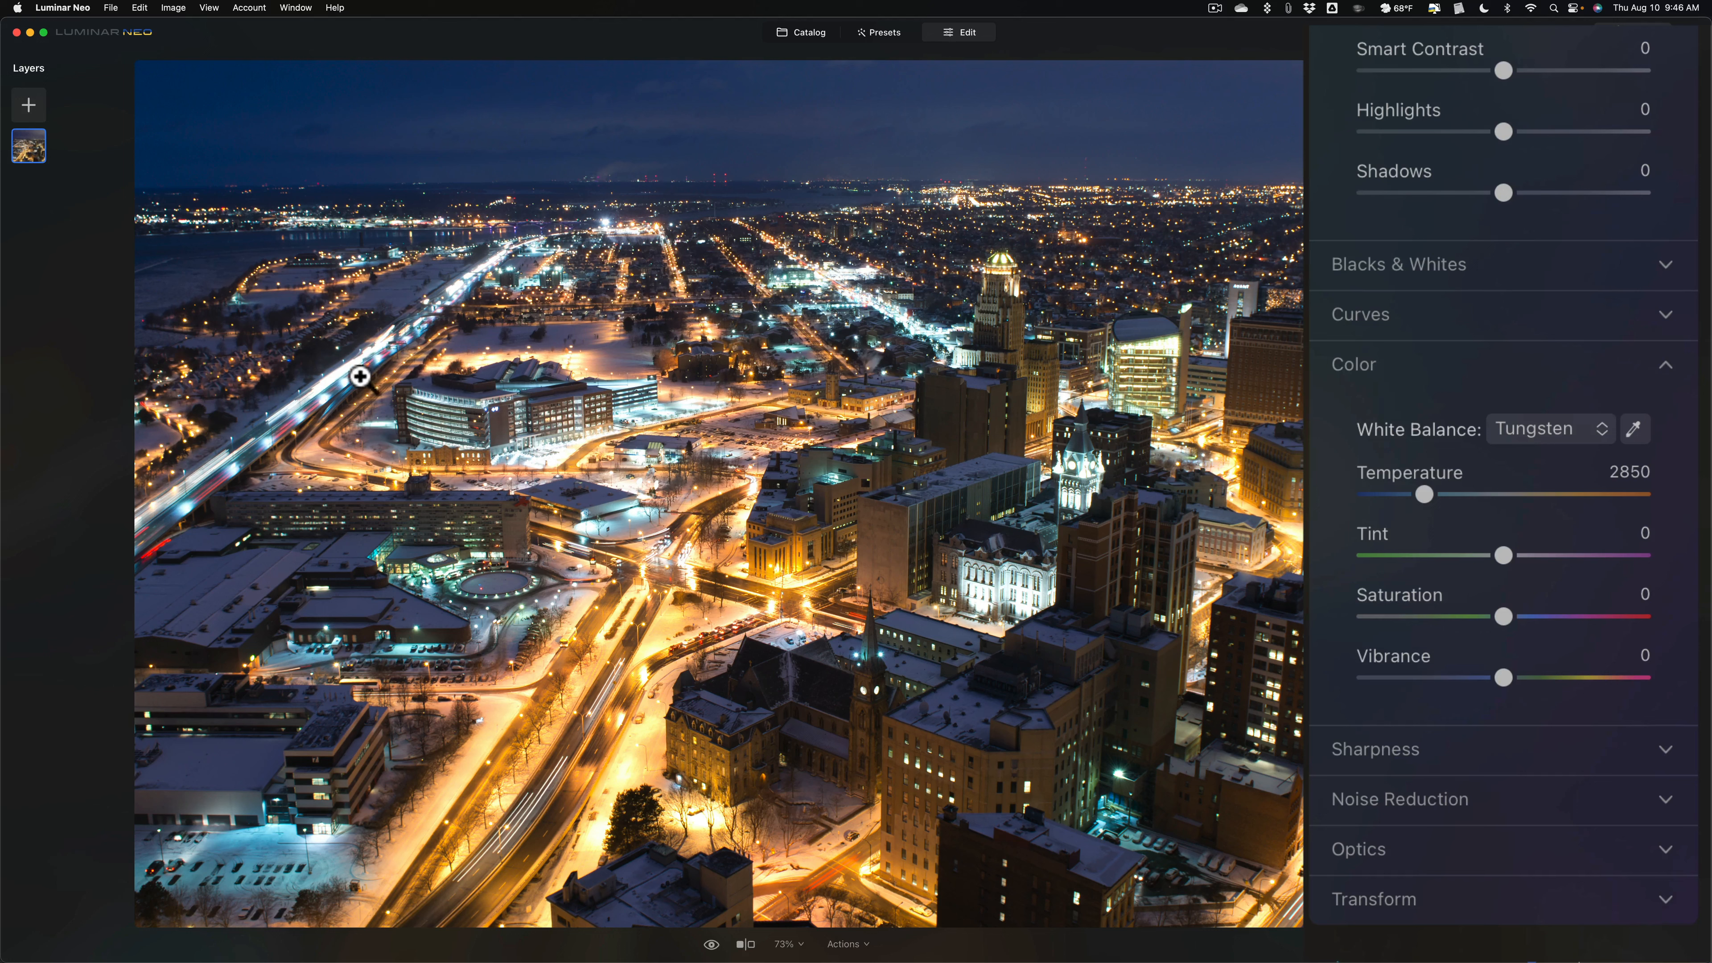
mouse_move(1509, 556)
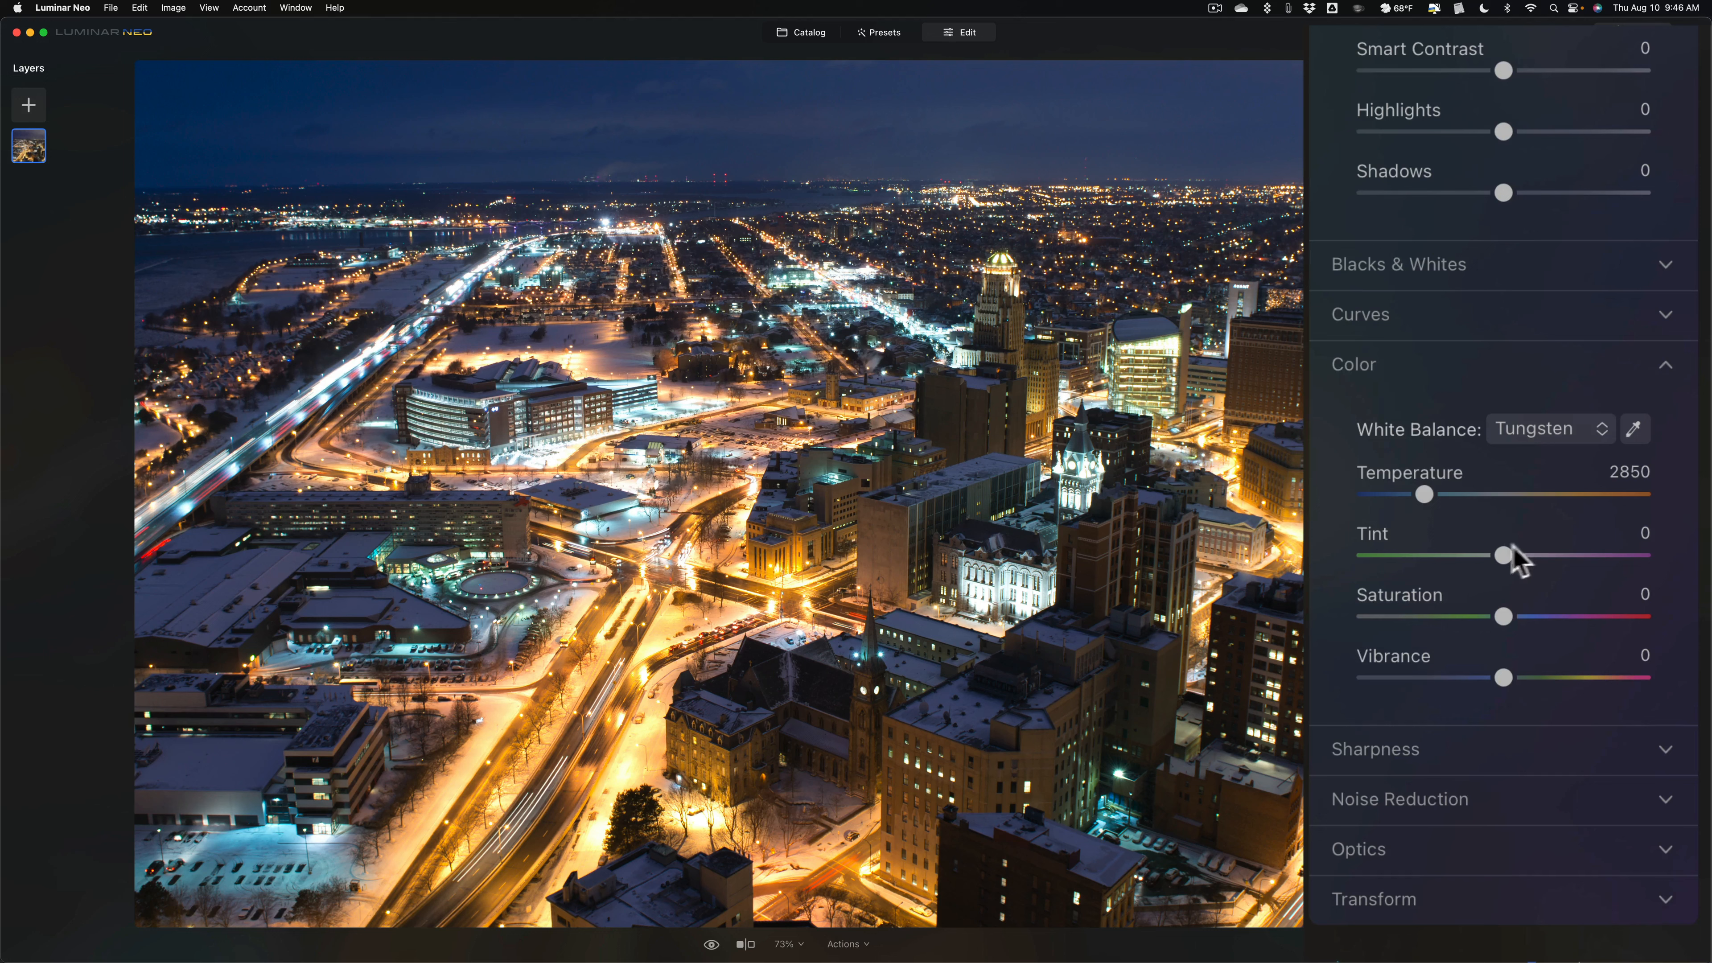
mouse_move(1423, 502)
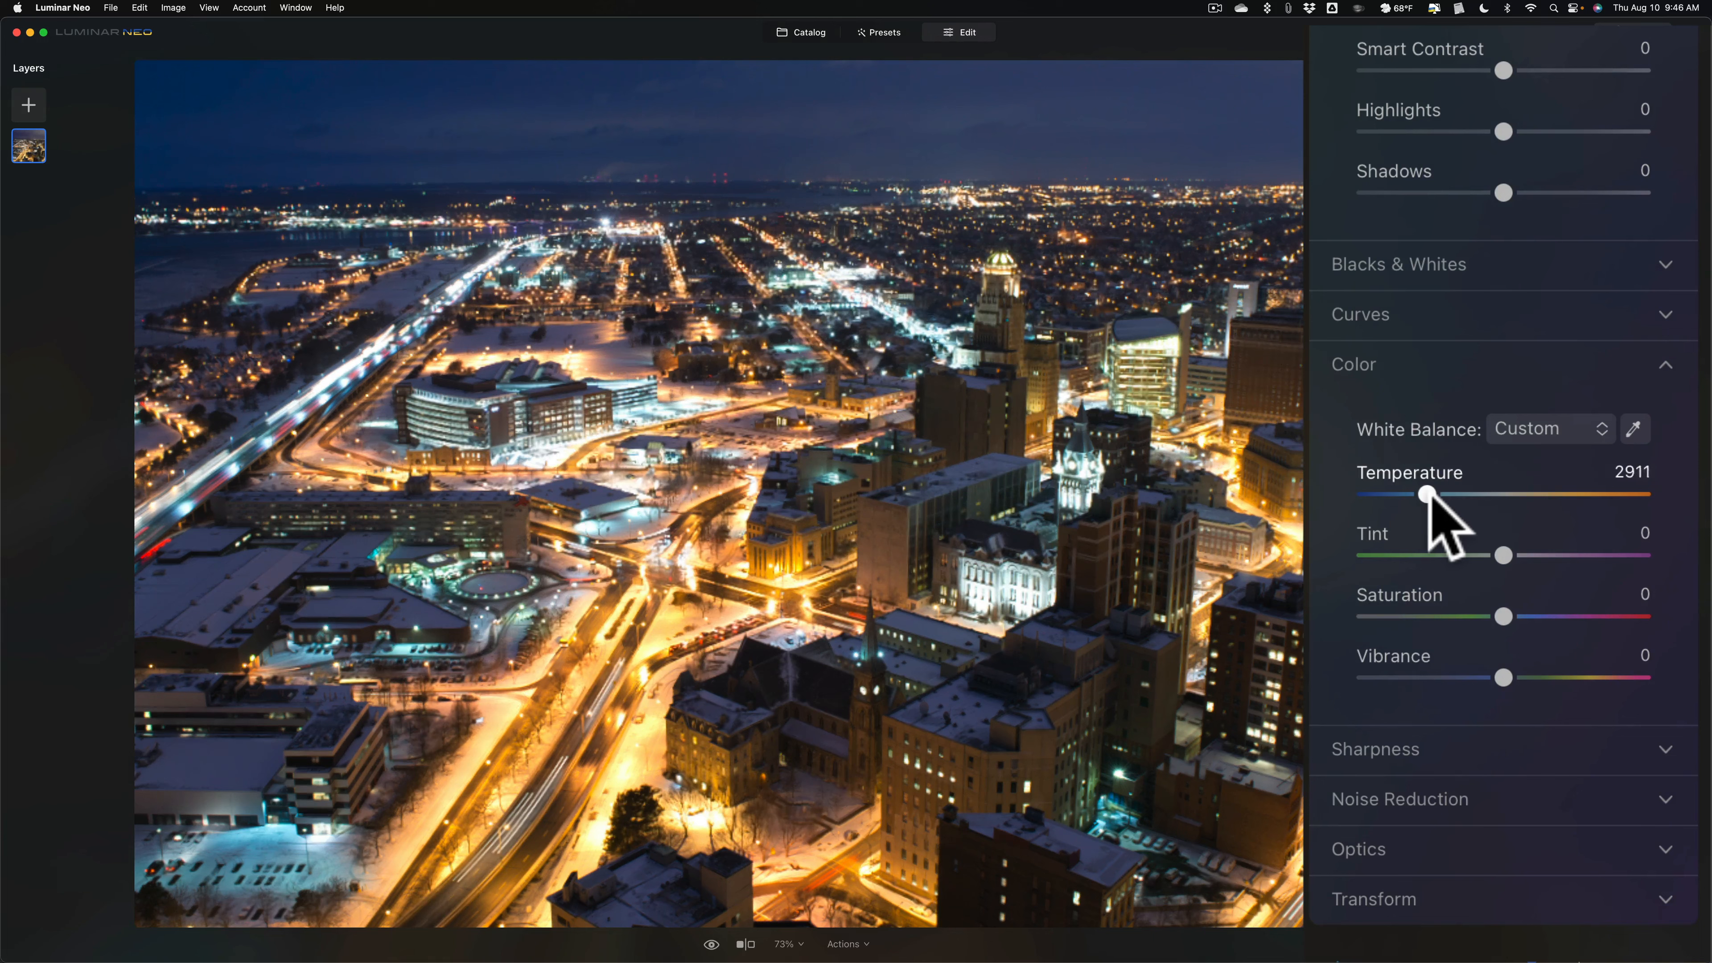
left_click_drag(1426, 494, 1433, 495)
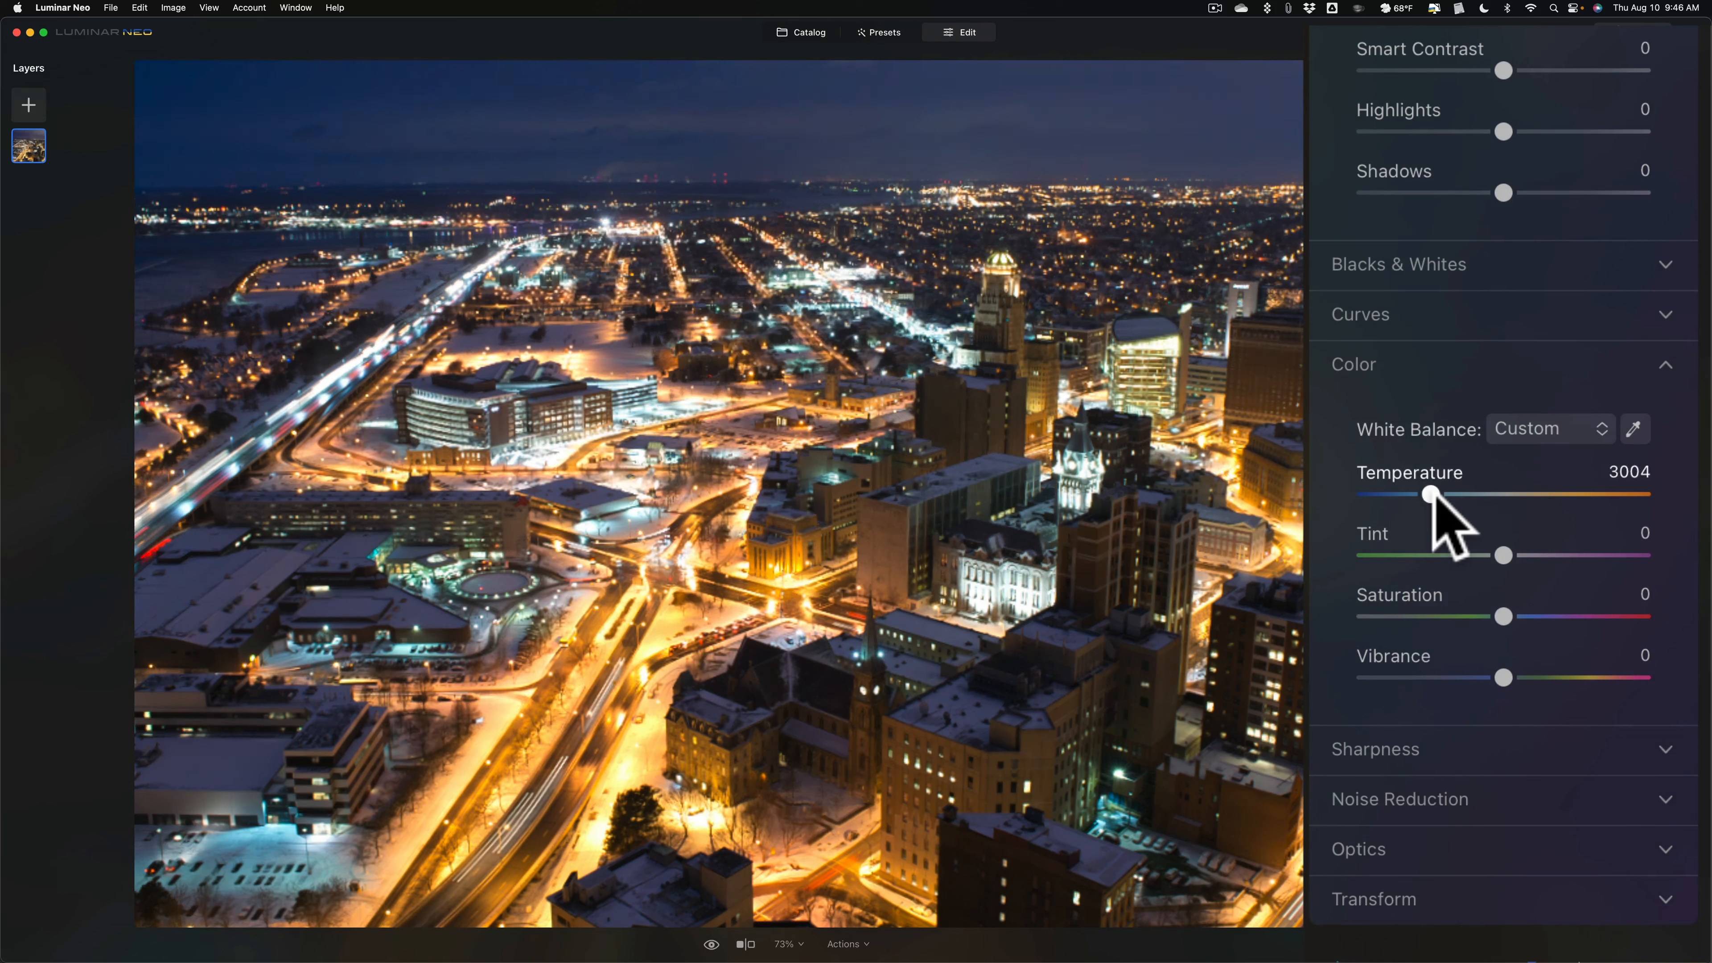
left_click_drag(1429, 493, 1432, 493)
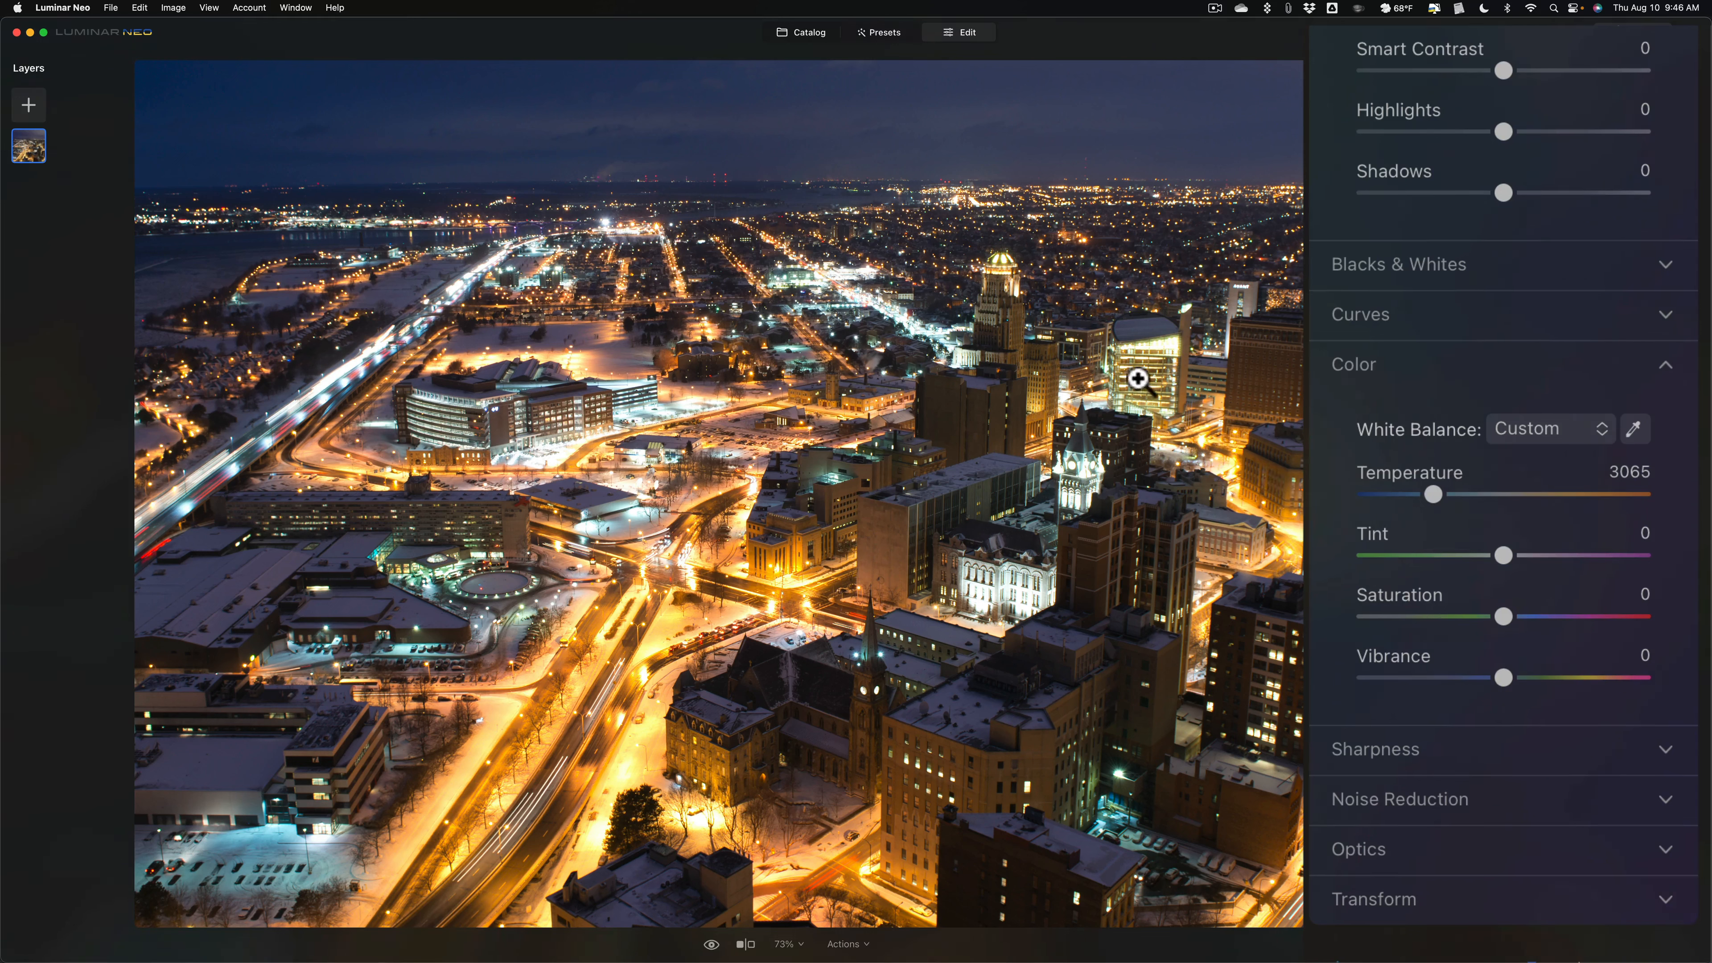
mouse_move(1135, 448)
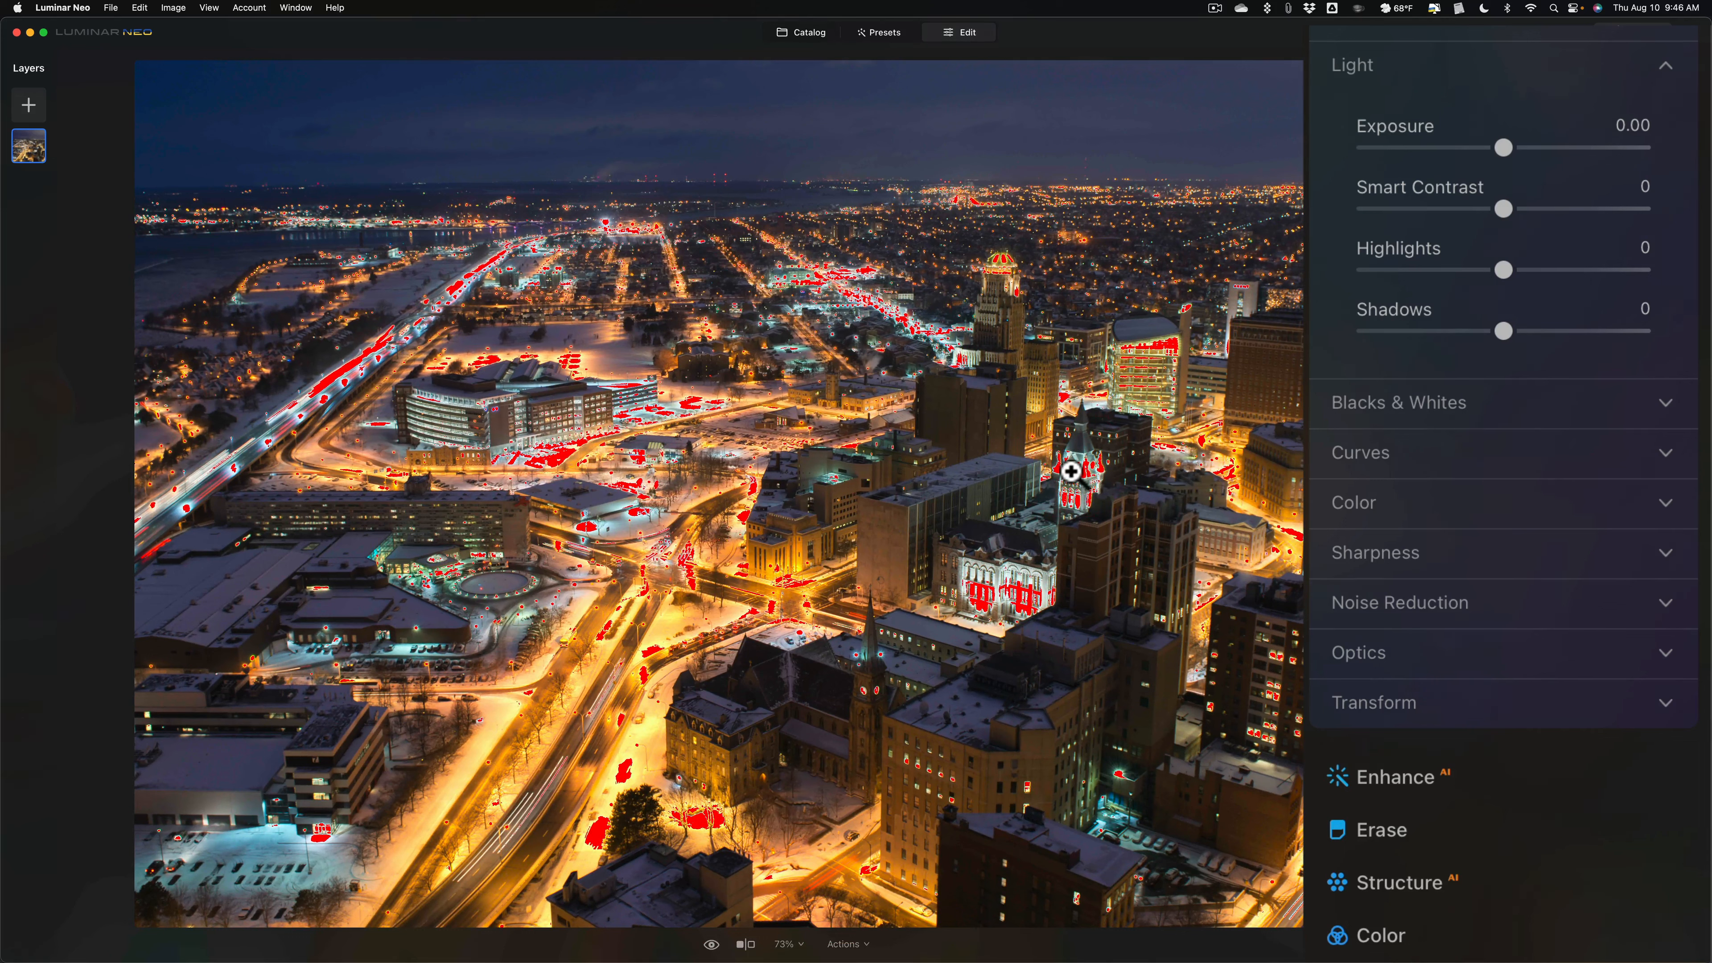
mouse_move(606, 416)
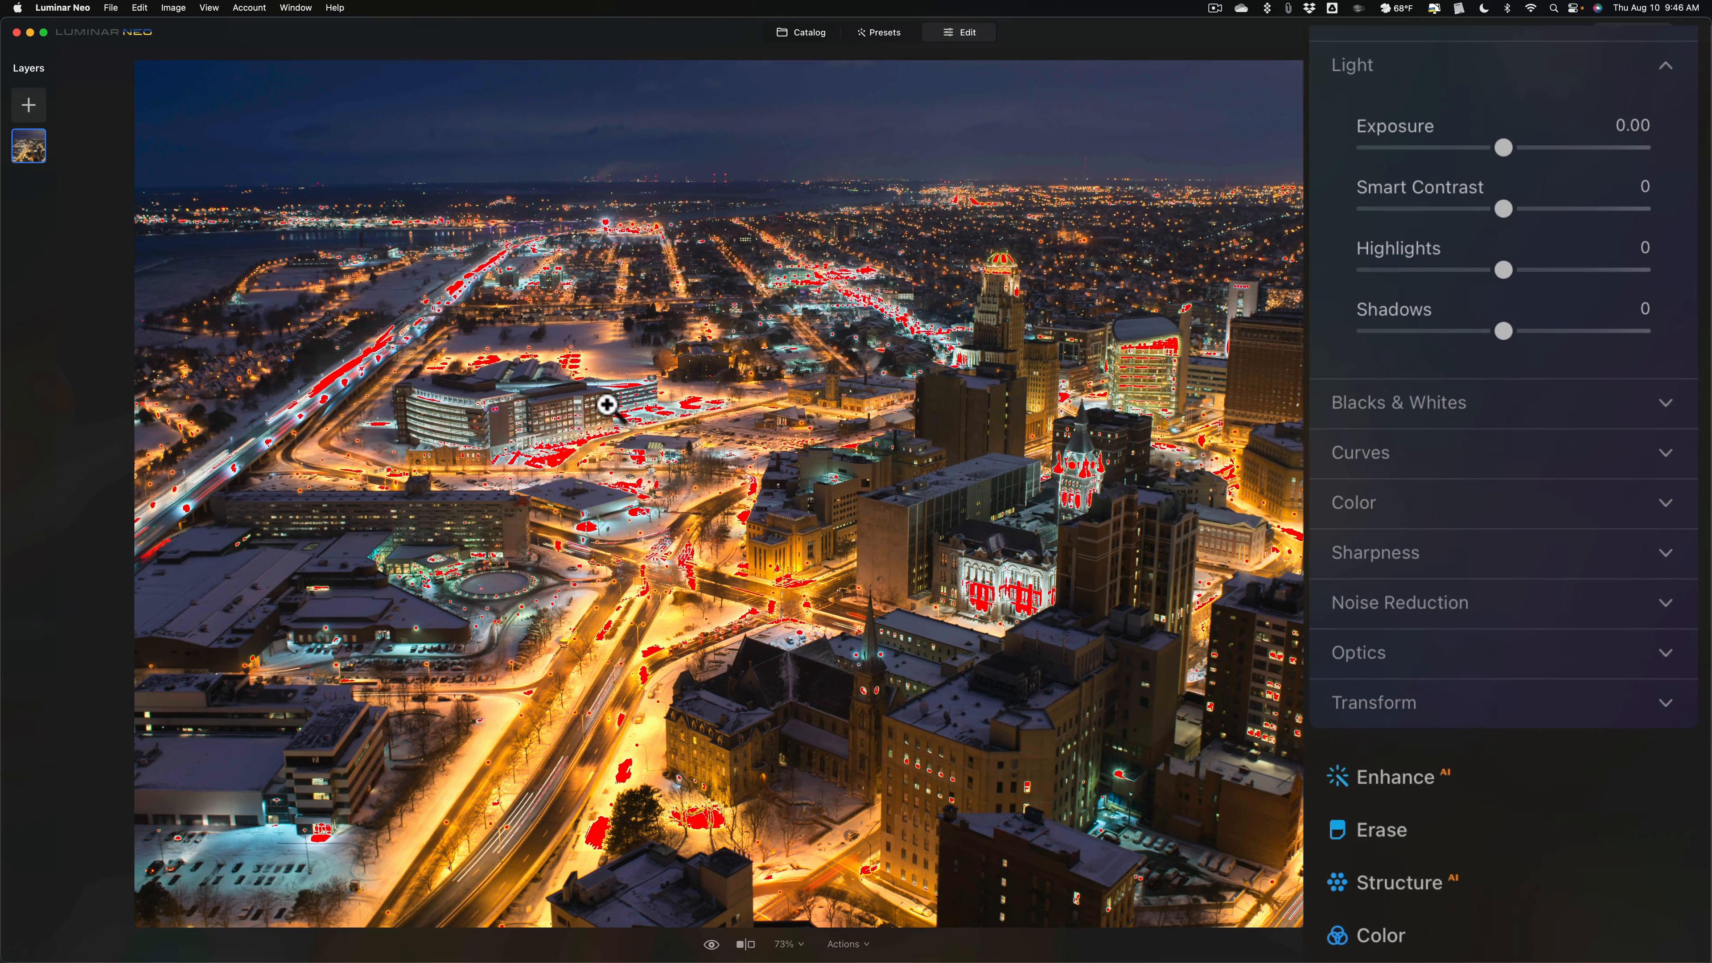
mouse_move(670, 403)
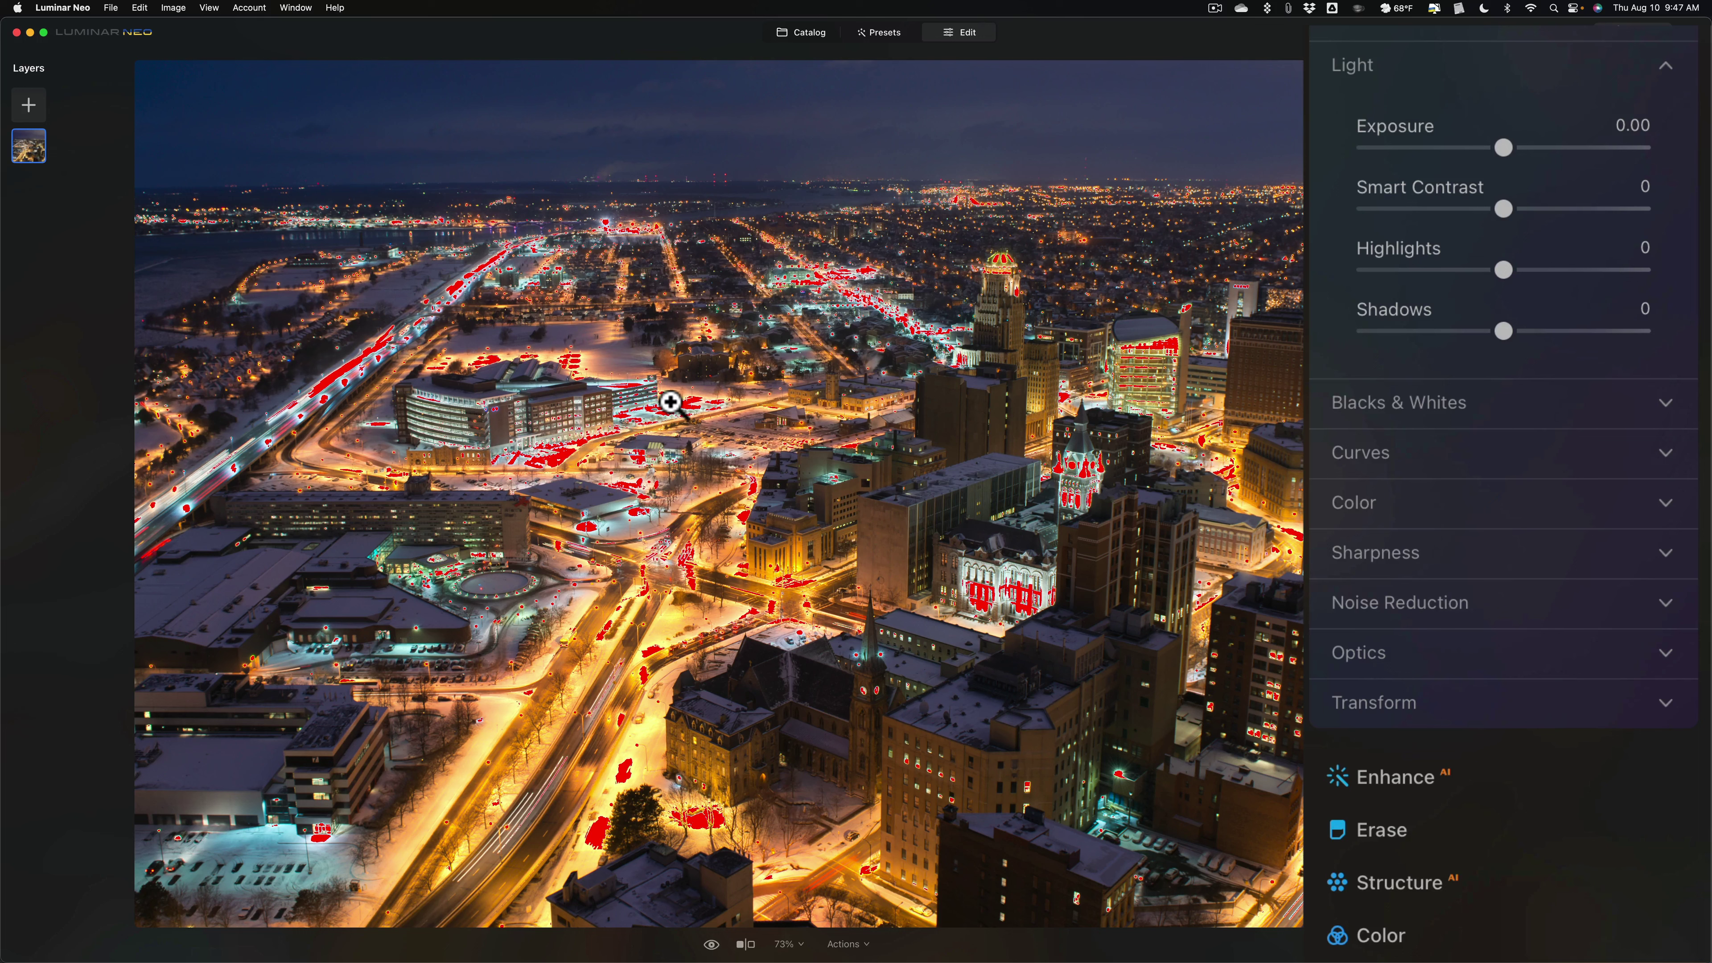
mouse_move(1503, 148)
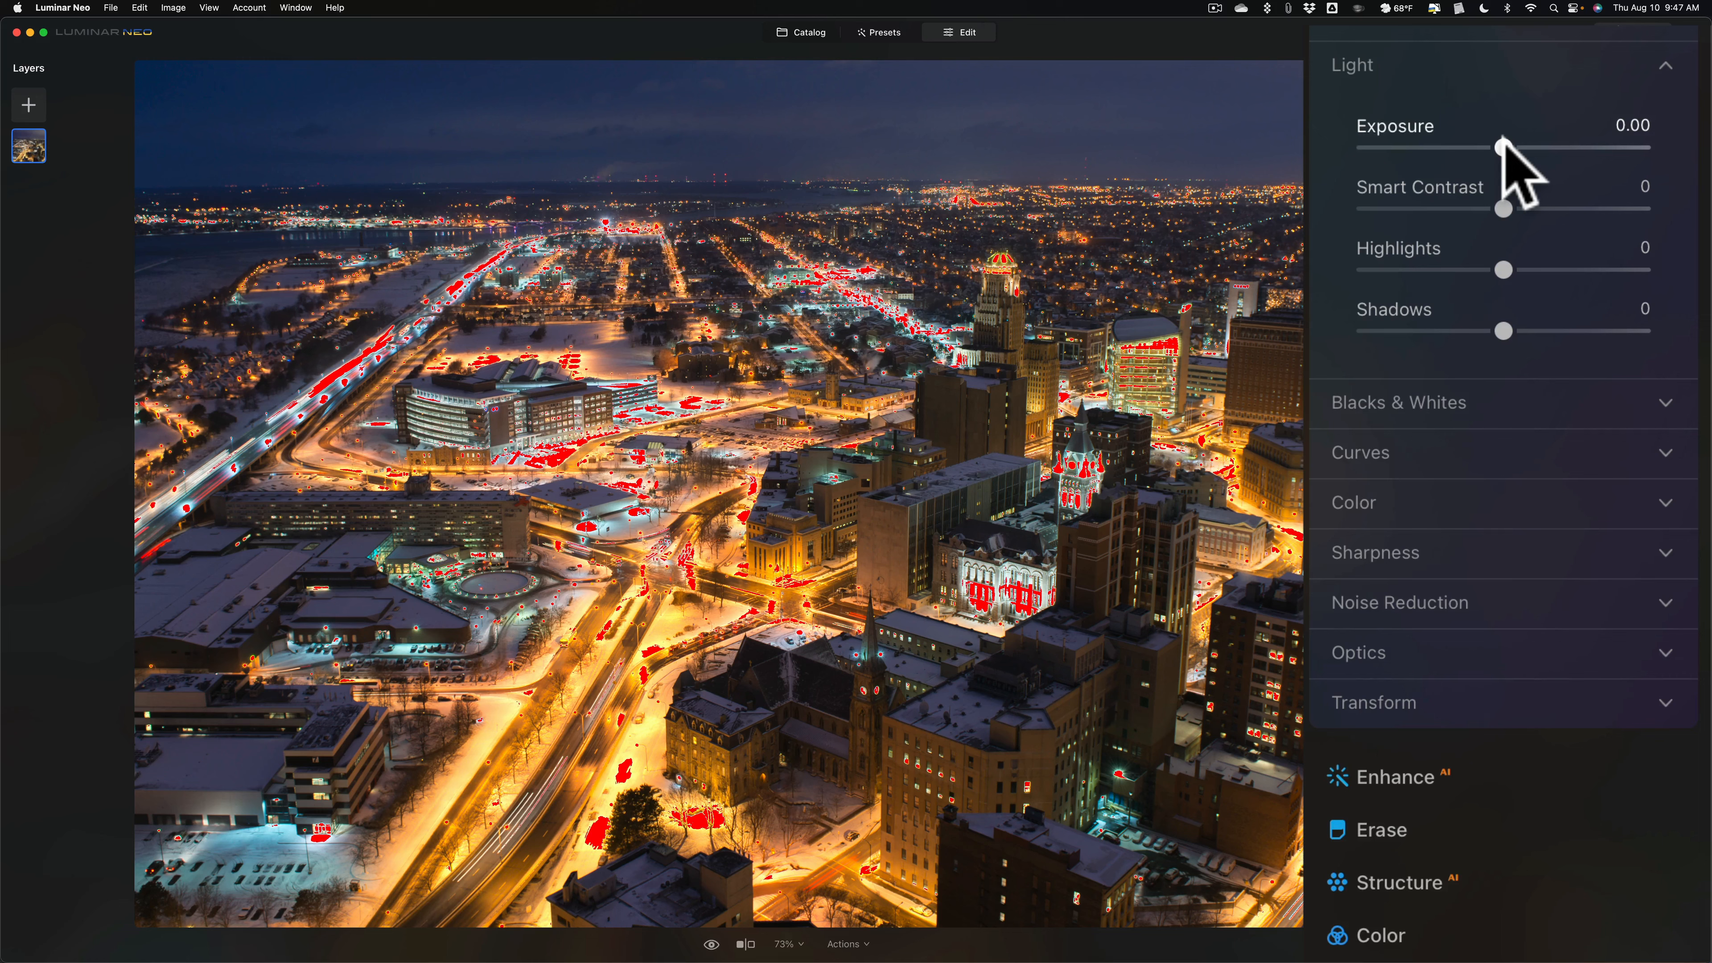
left_click_drag(1506, 146, 1493, 146)
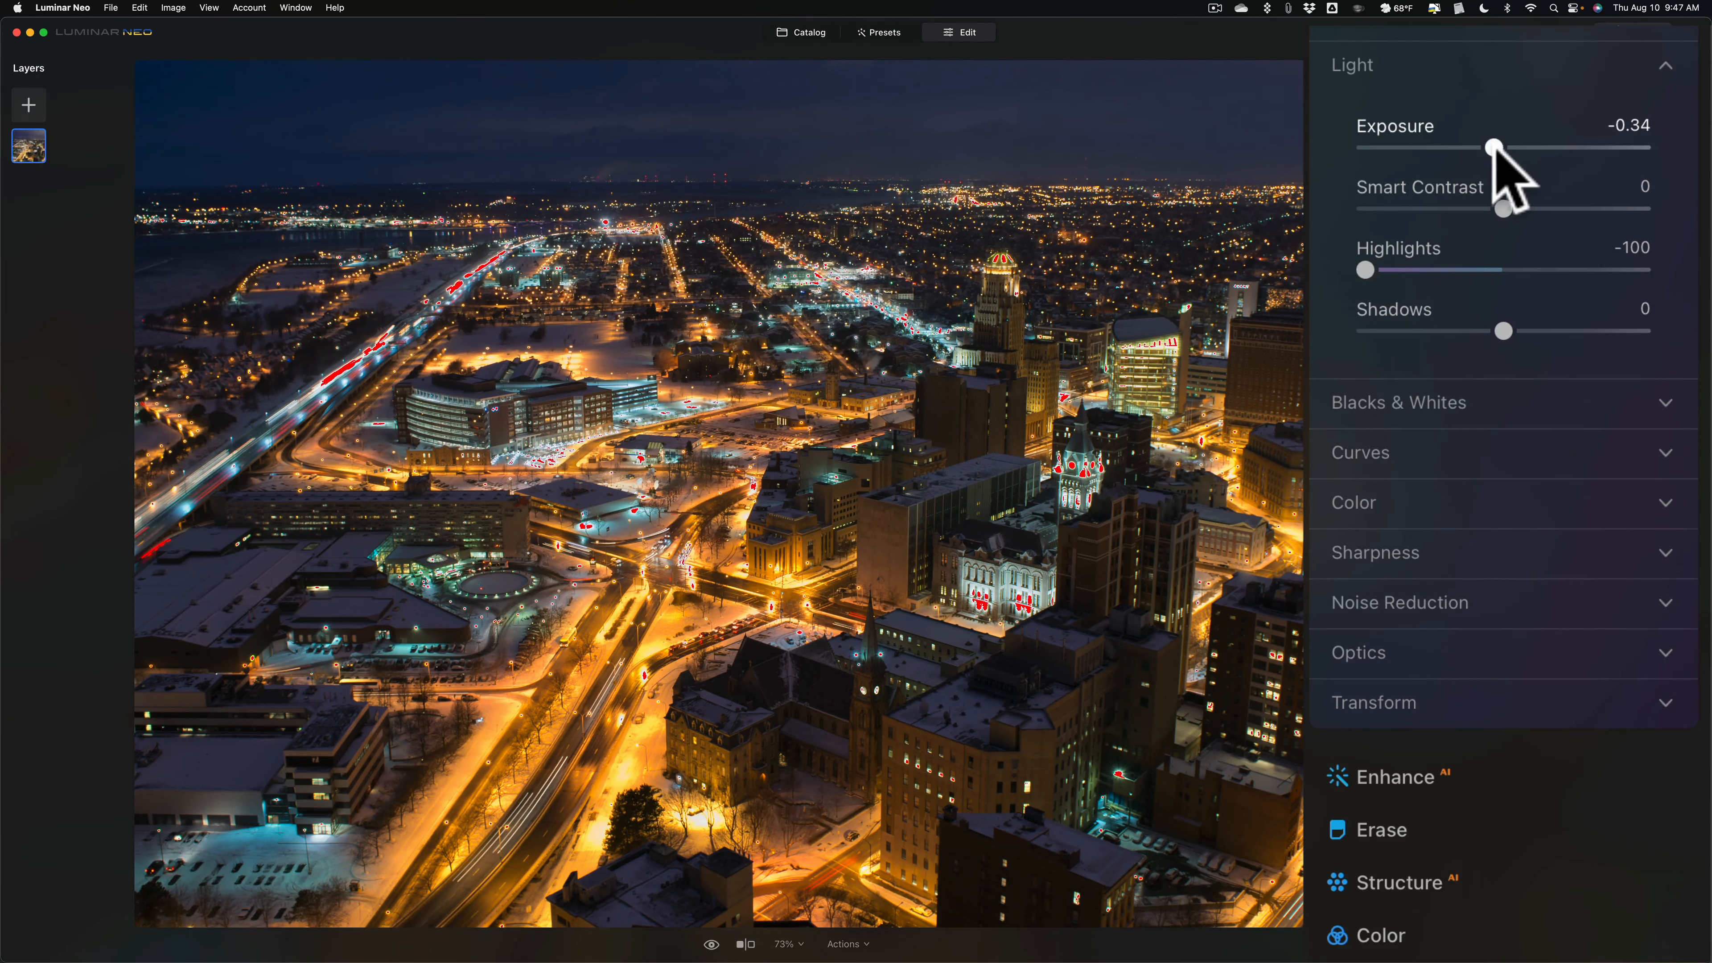
left_click_drag(1494, 147, 1482, 147)
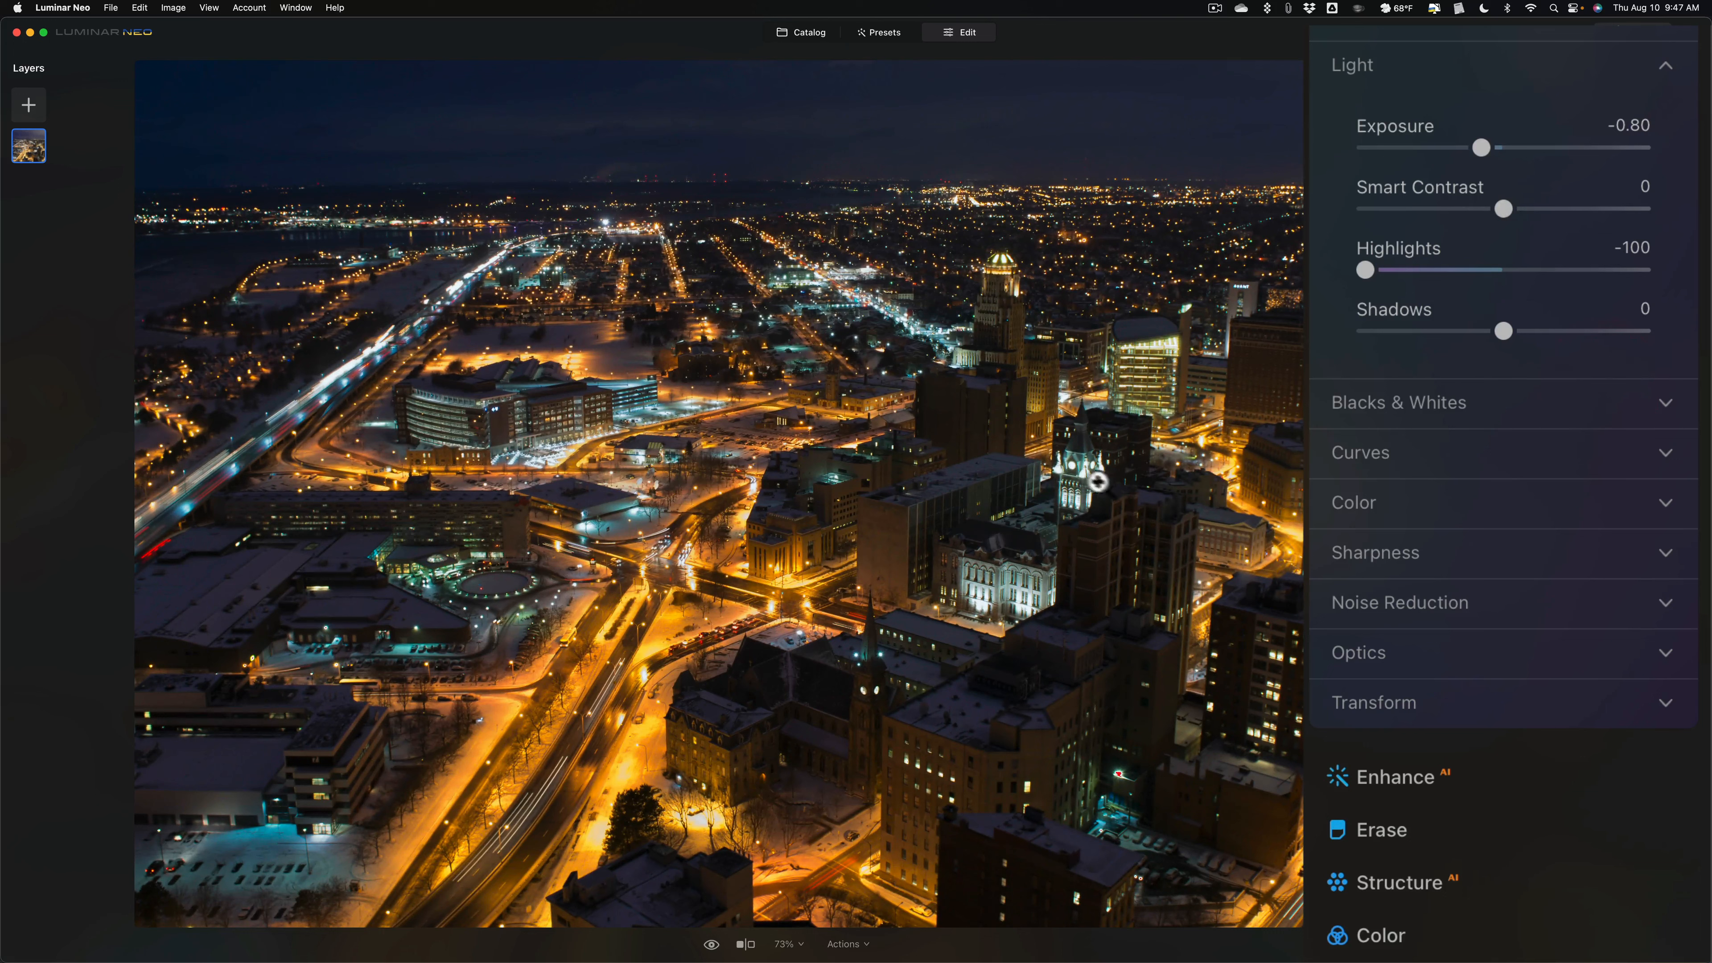
mouse_move(975, 406)
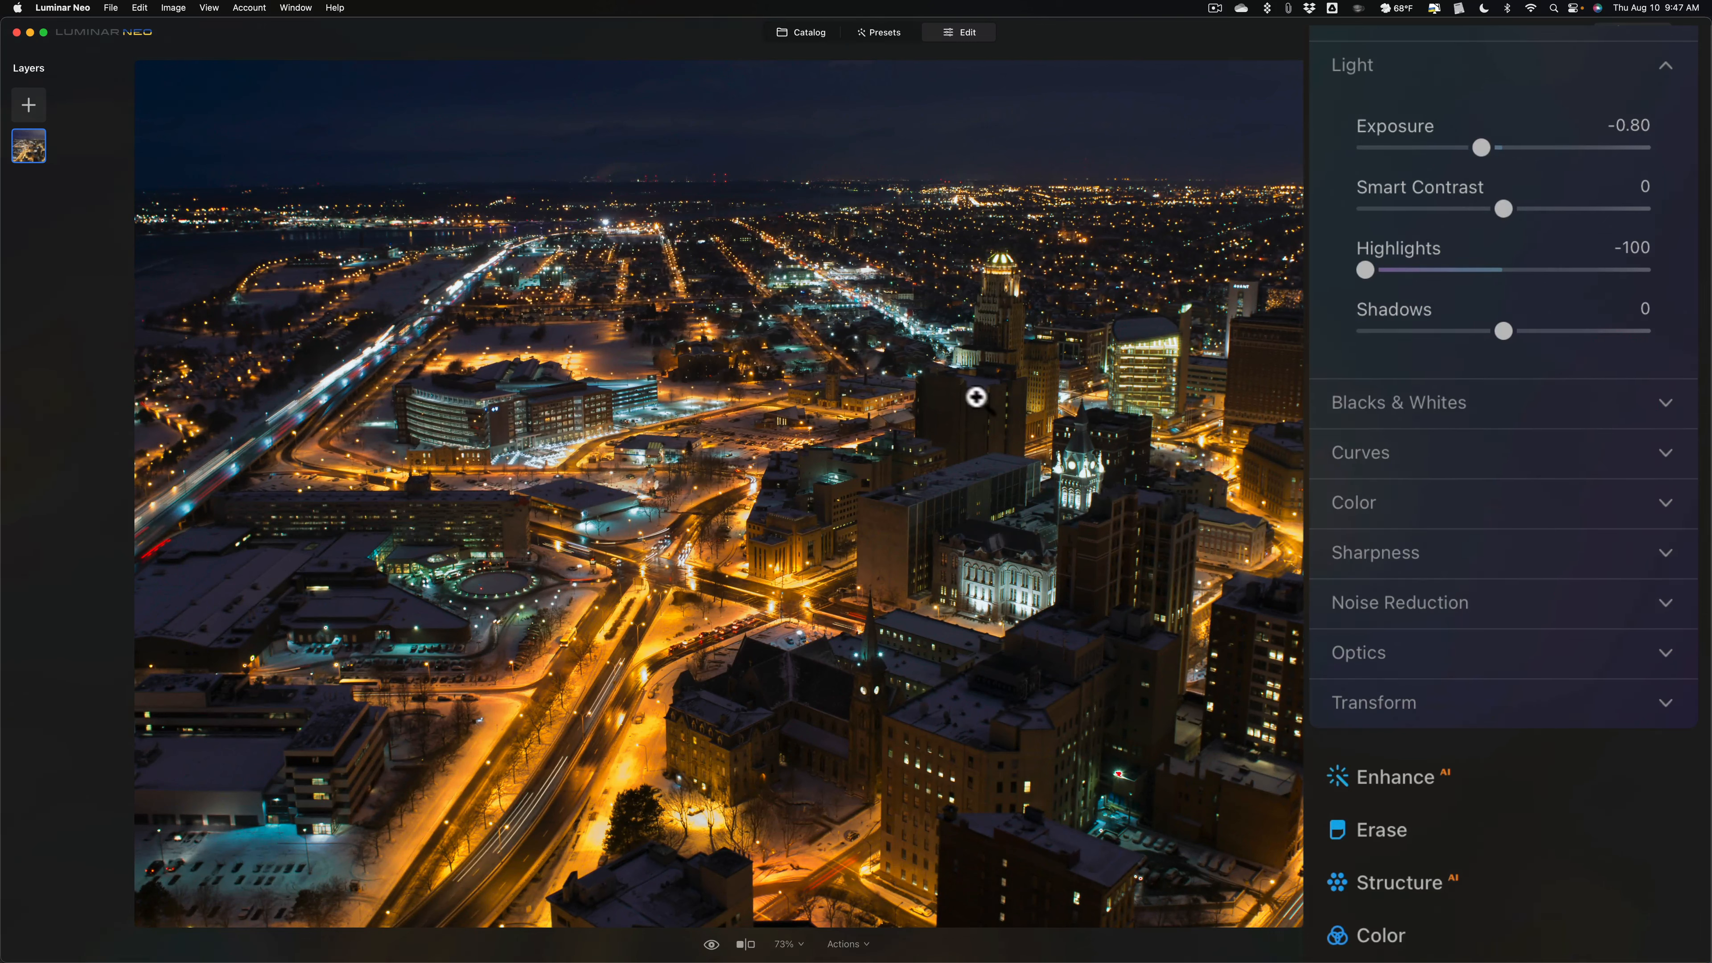
mouse_move(981, 399)
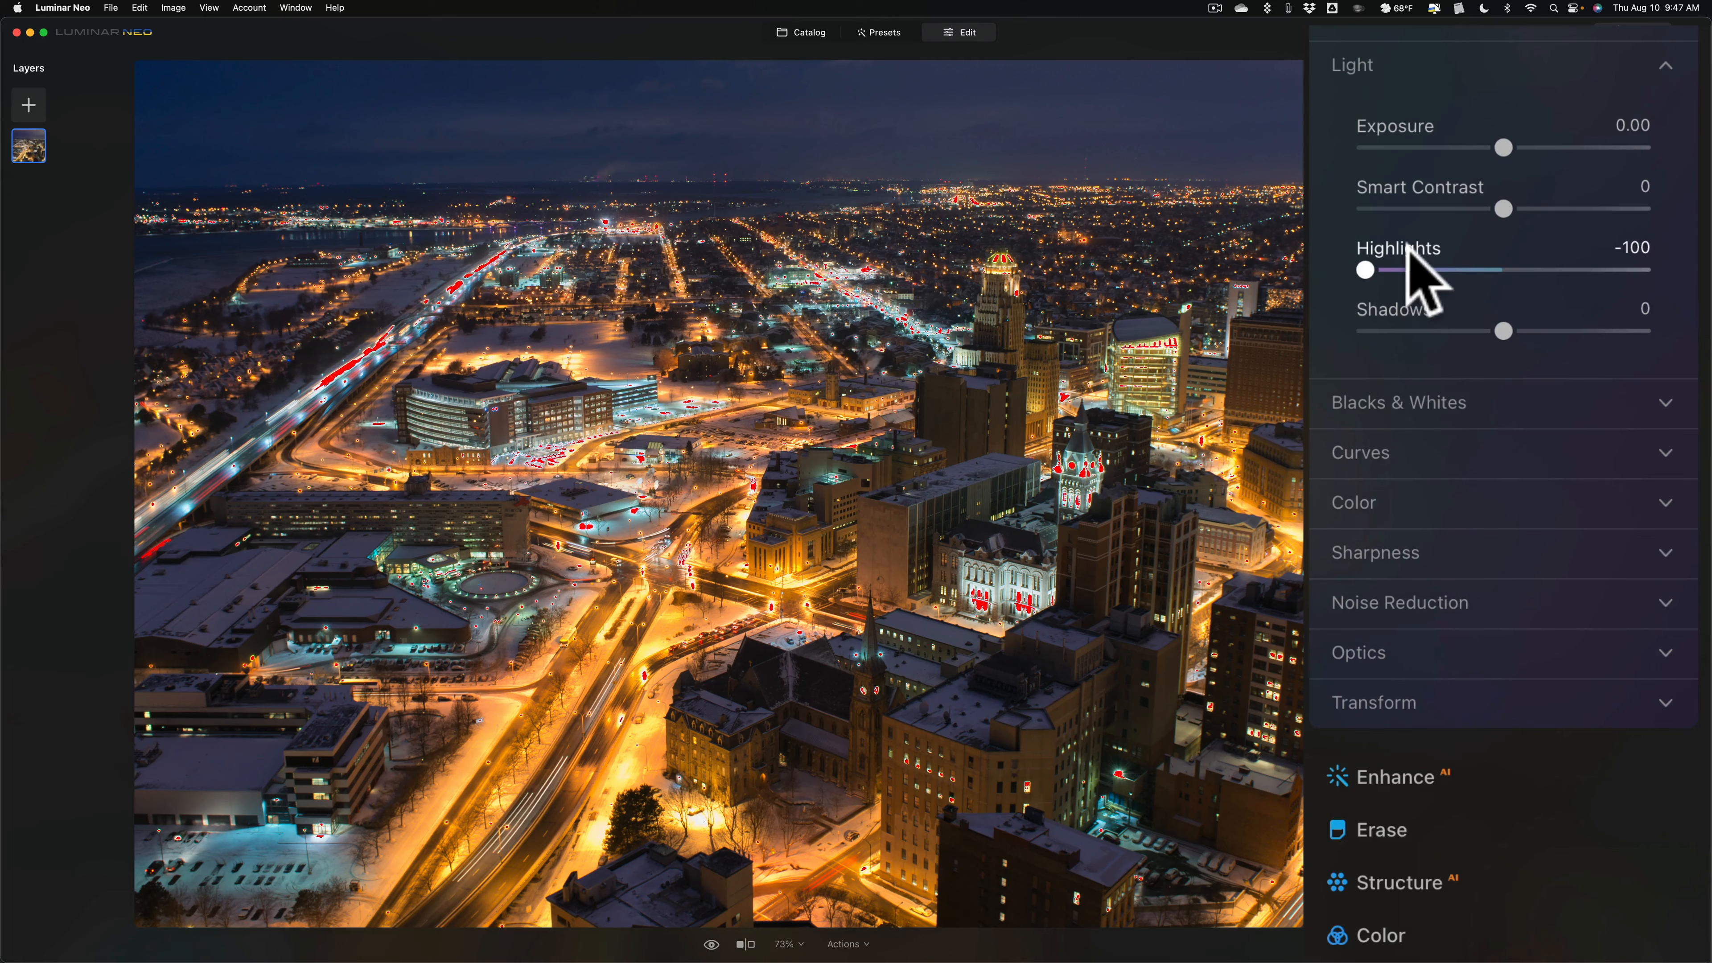
left_click_drag(1364, 269, 1503, 269)
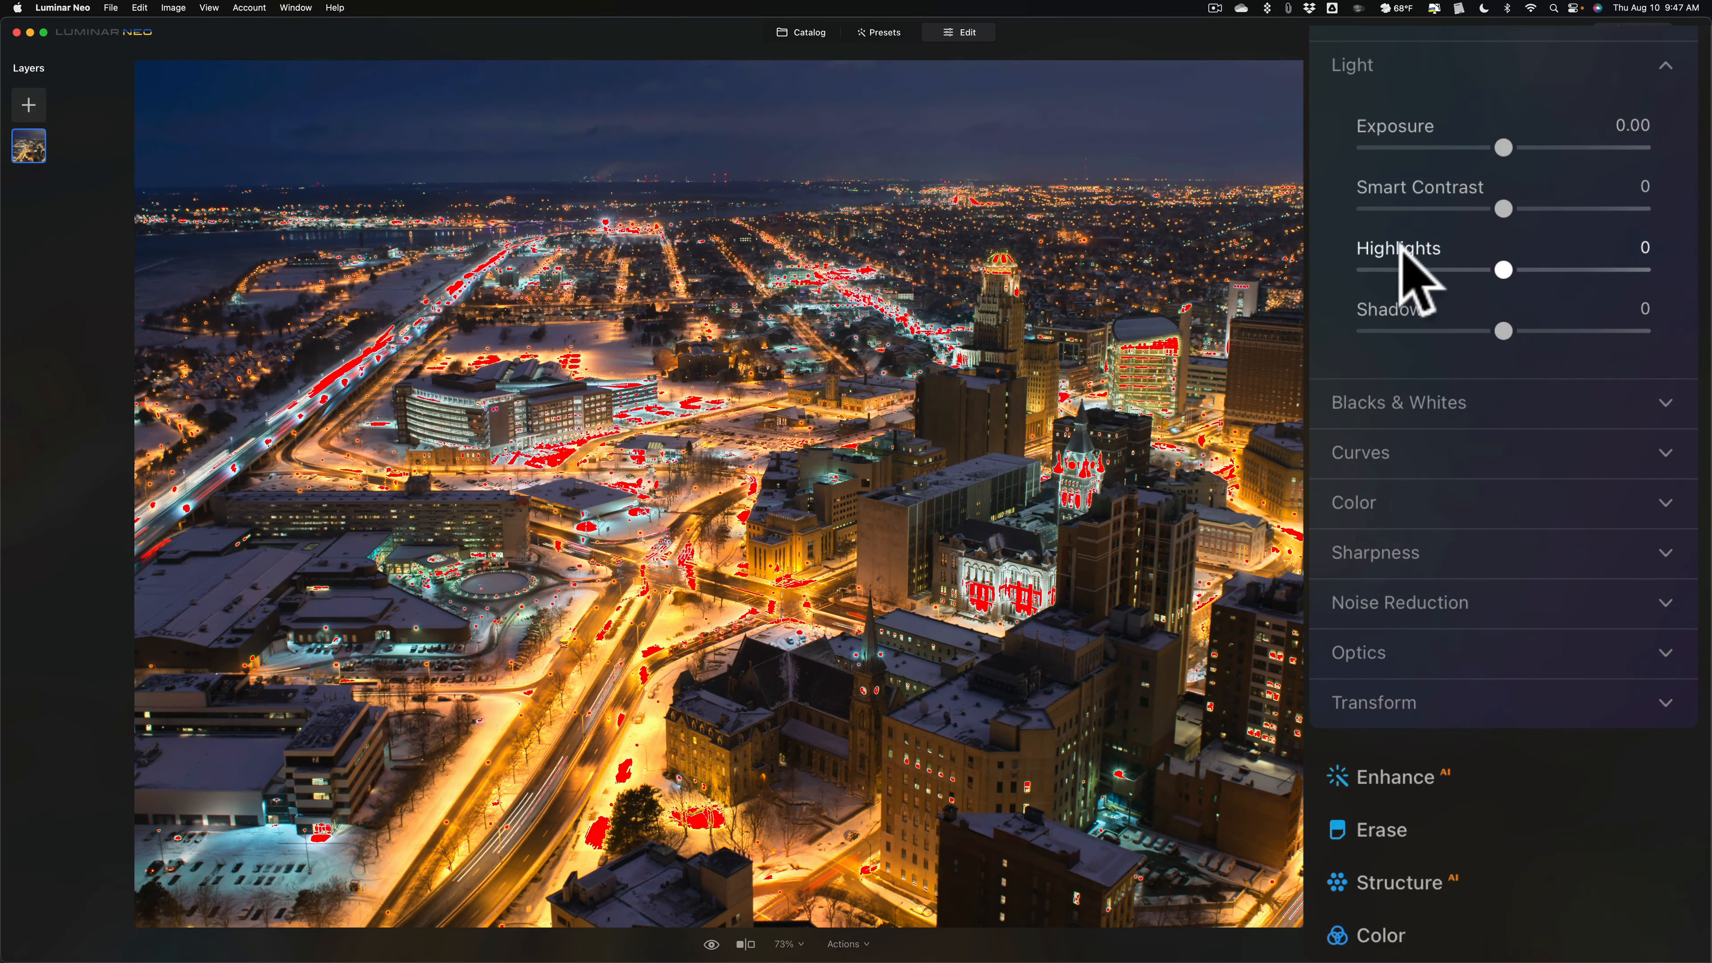
mouse_move(1379, 282)
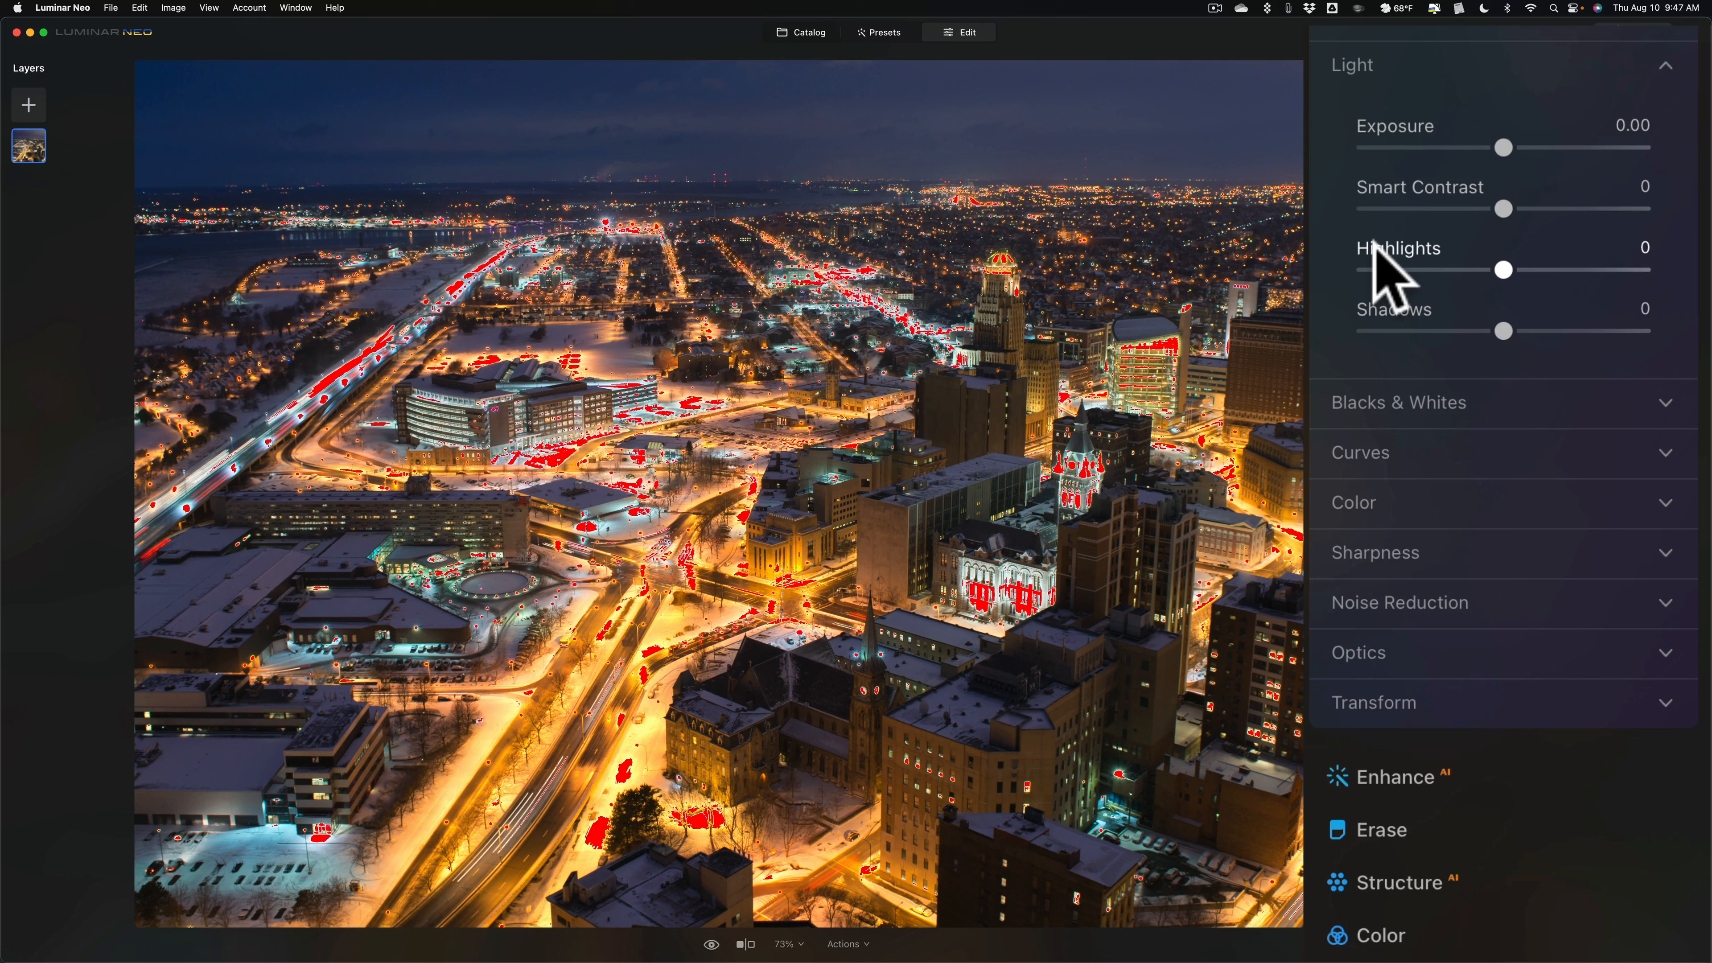
mouse_move(1439, 278)
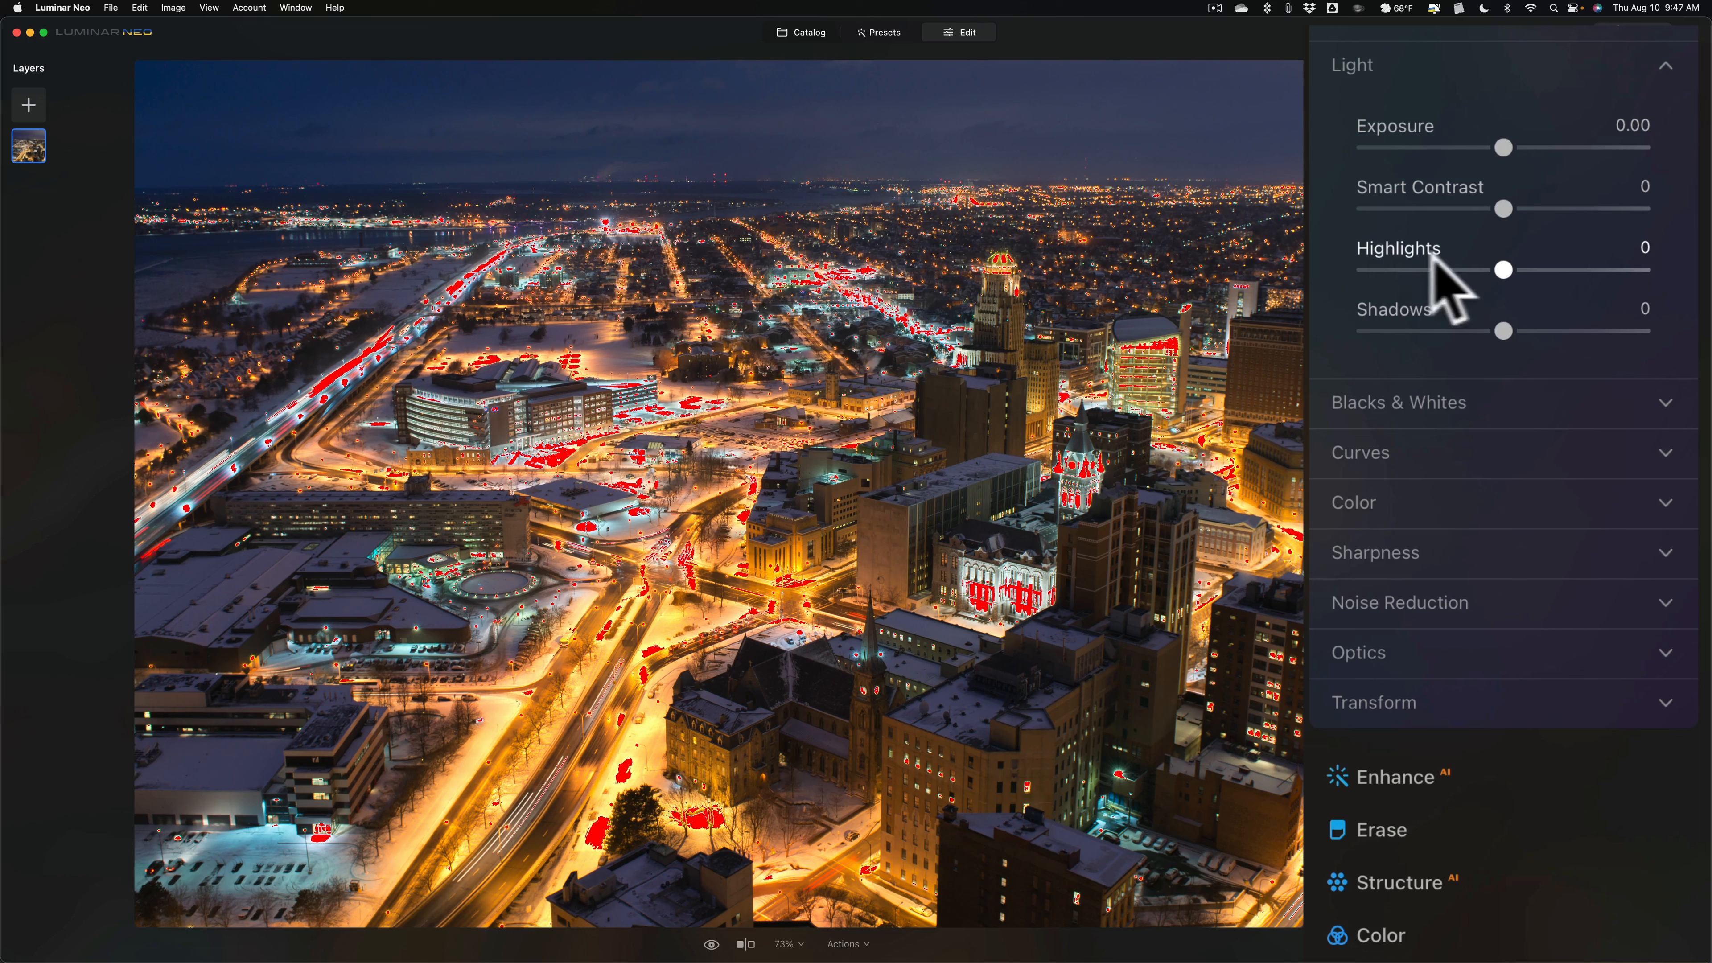
- Pull Highlights down to -100 and lift Shadows to 38
left_click_drag(1503, 270, 1385, 270)
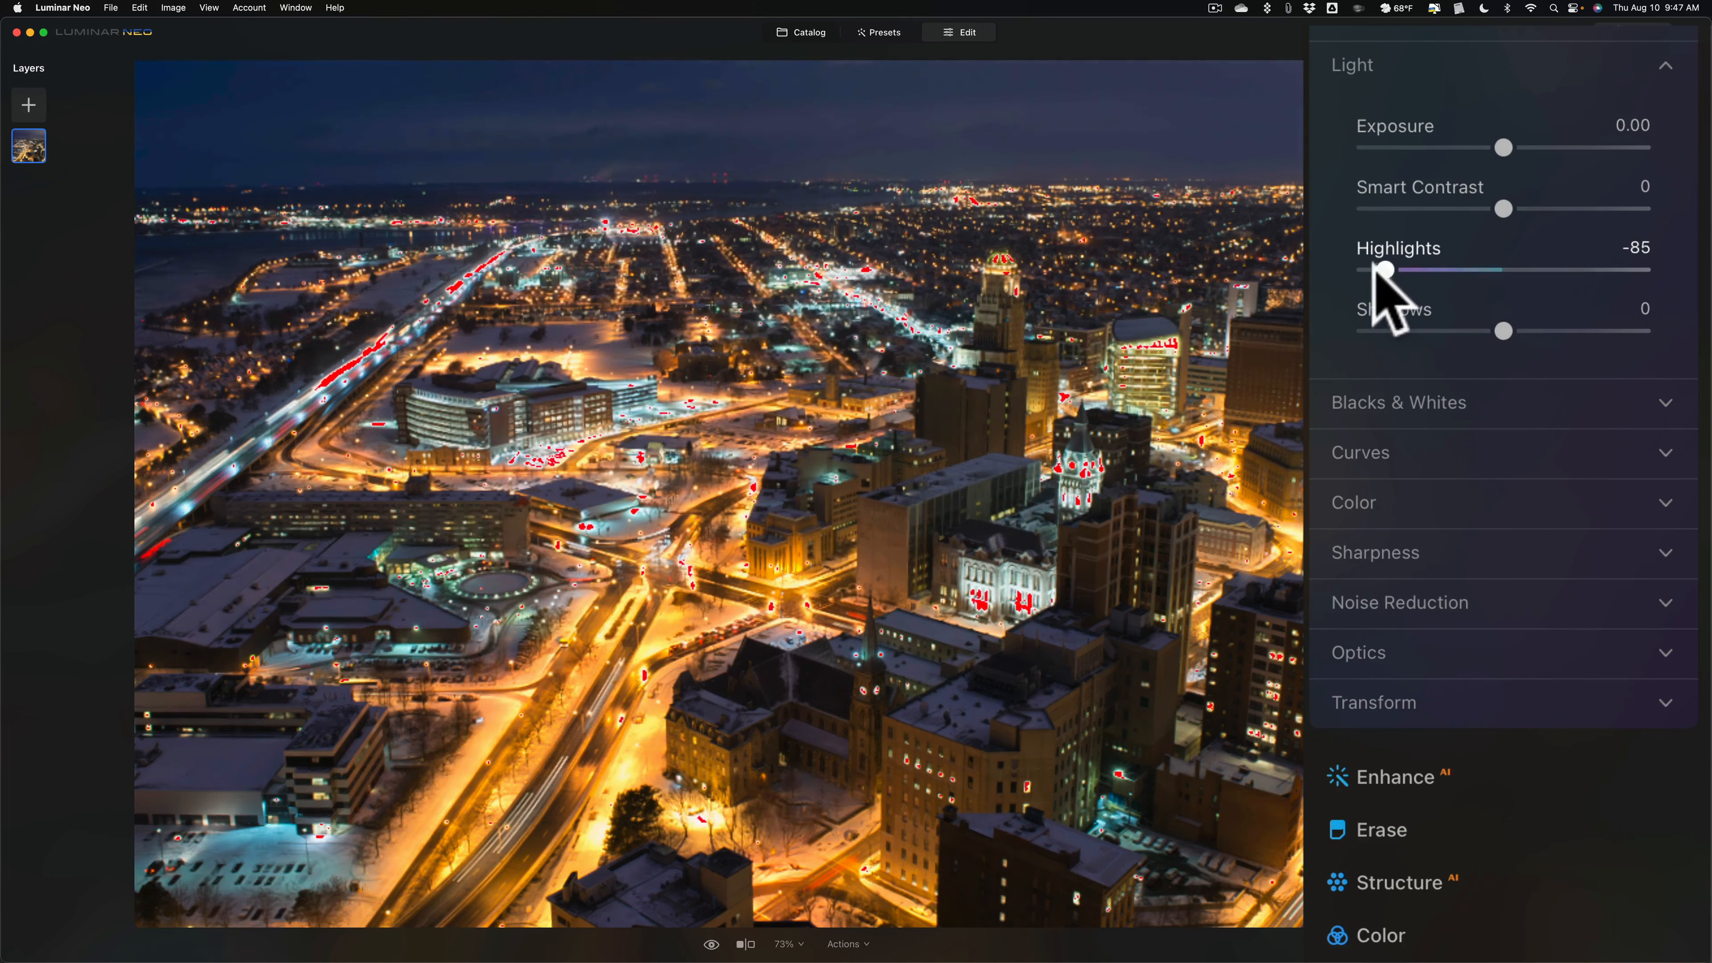
left_click_drag(1385, 269, 1361, 269)
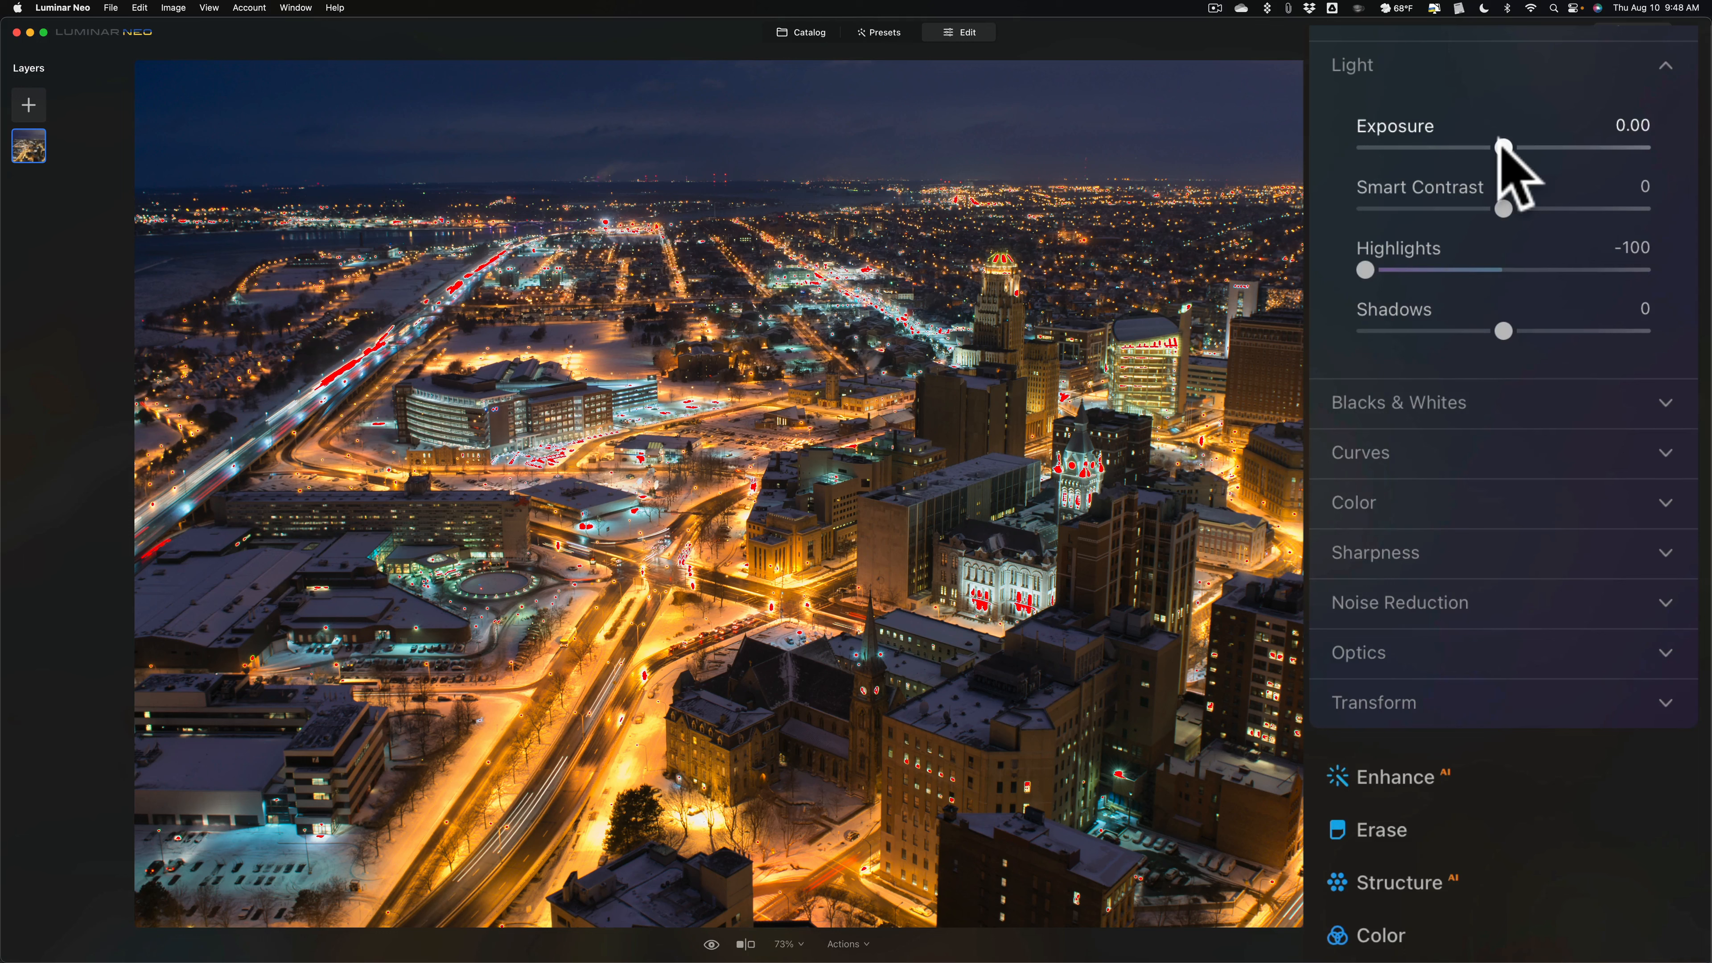
mouse_move(1504, 337)
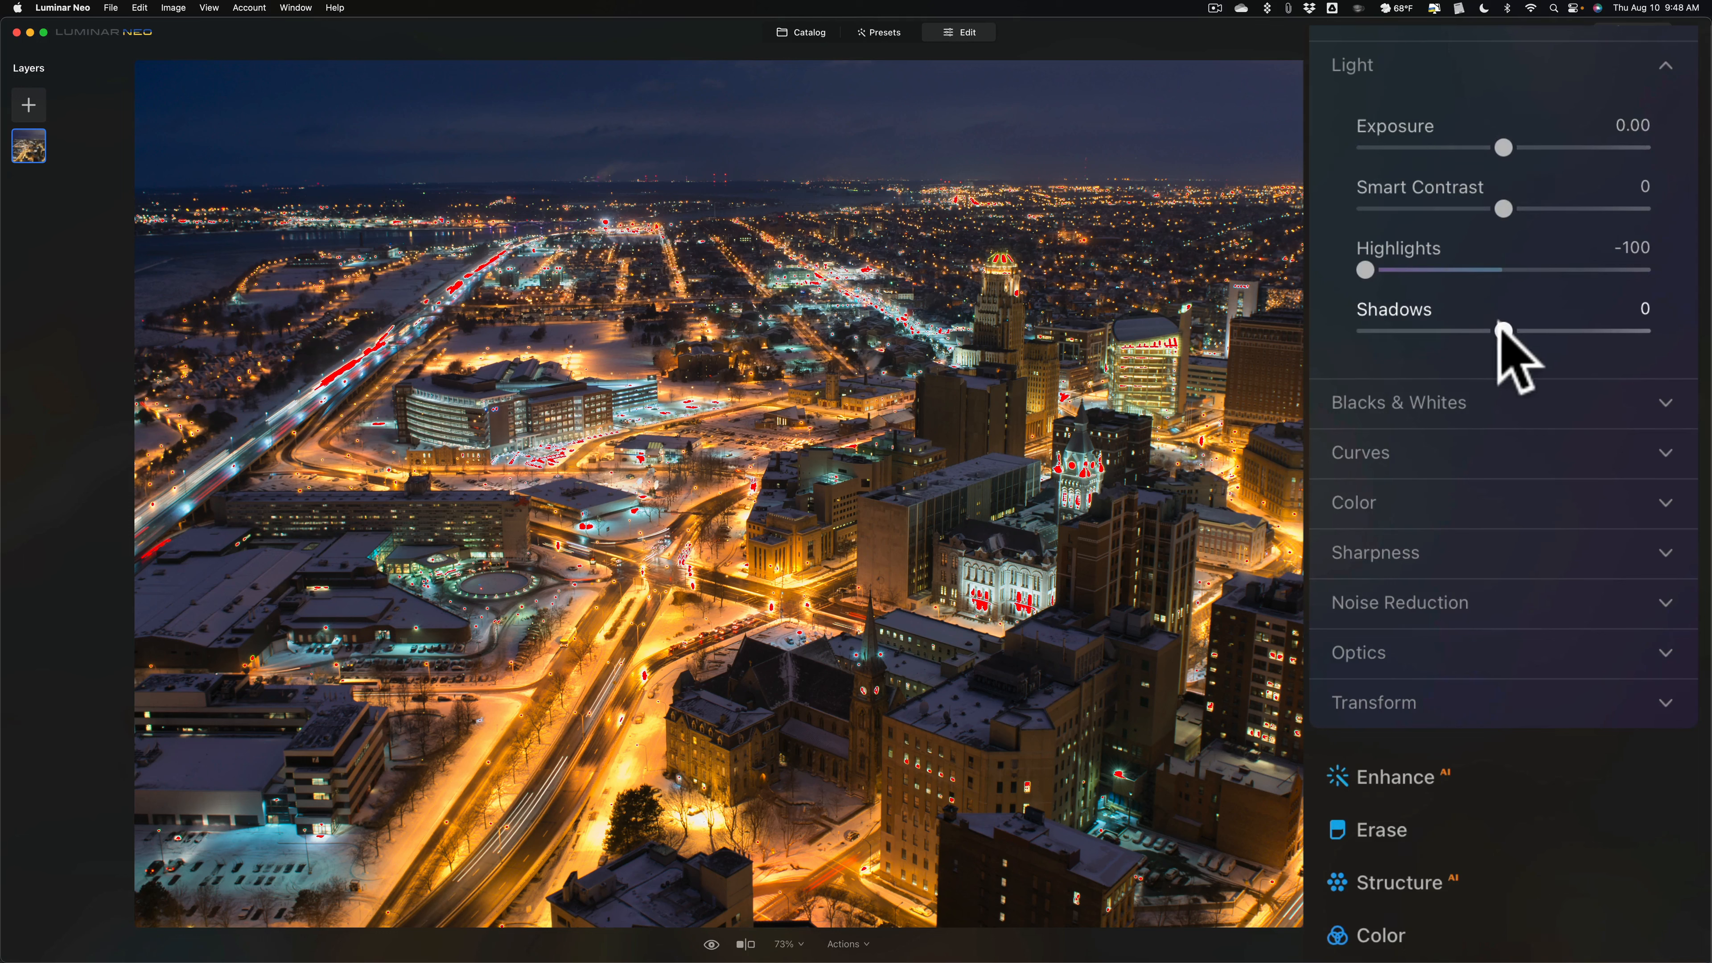
left_click_drag(1504, 329, 1547, 330)
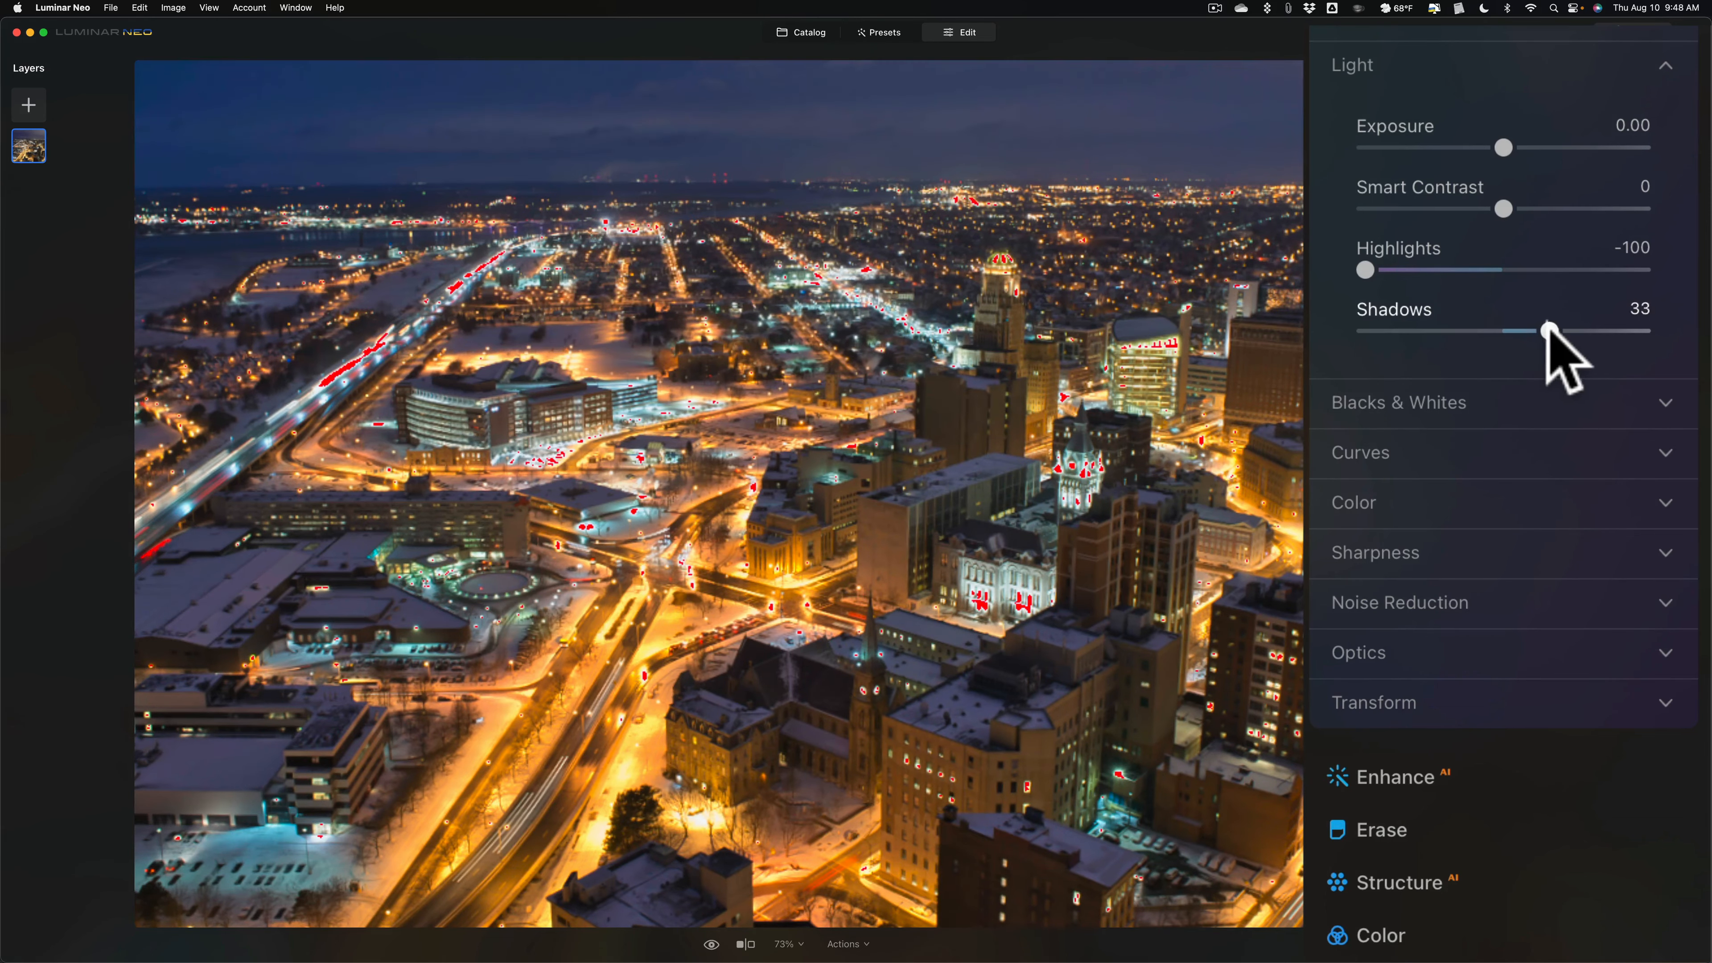
left_click_drag(1540, 332, 1556, 332)
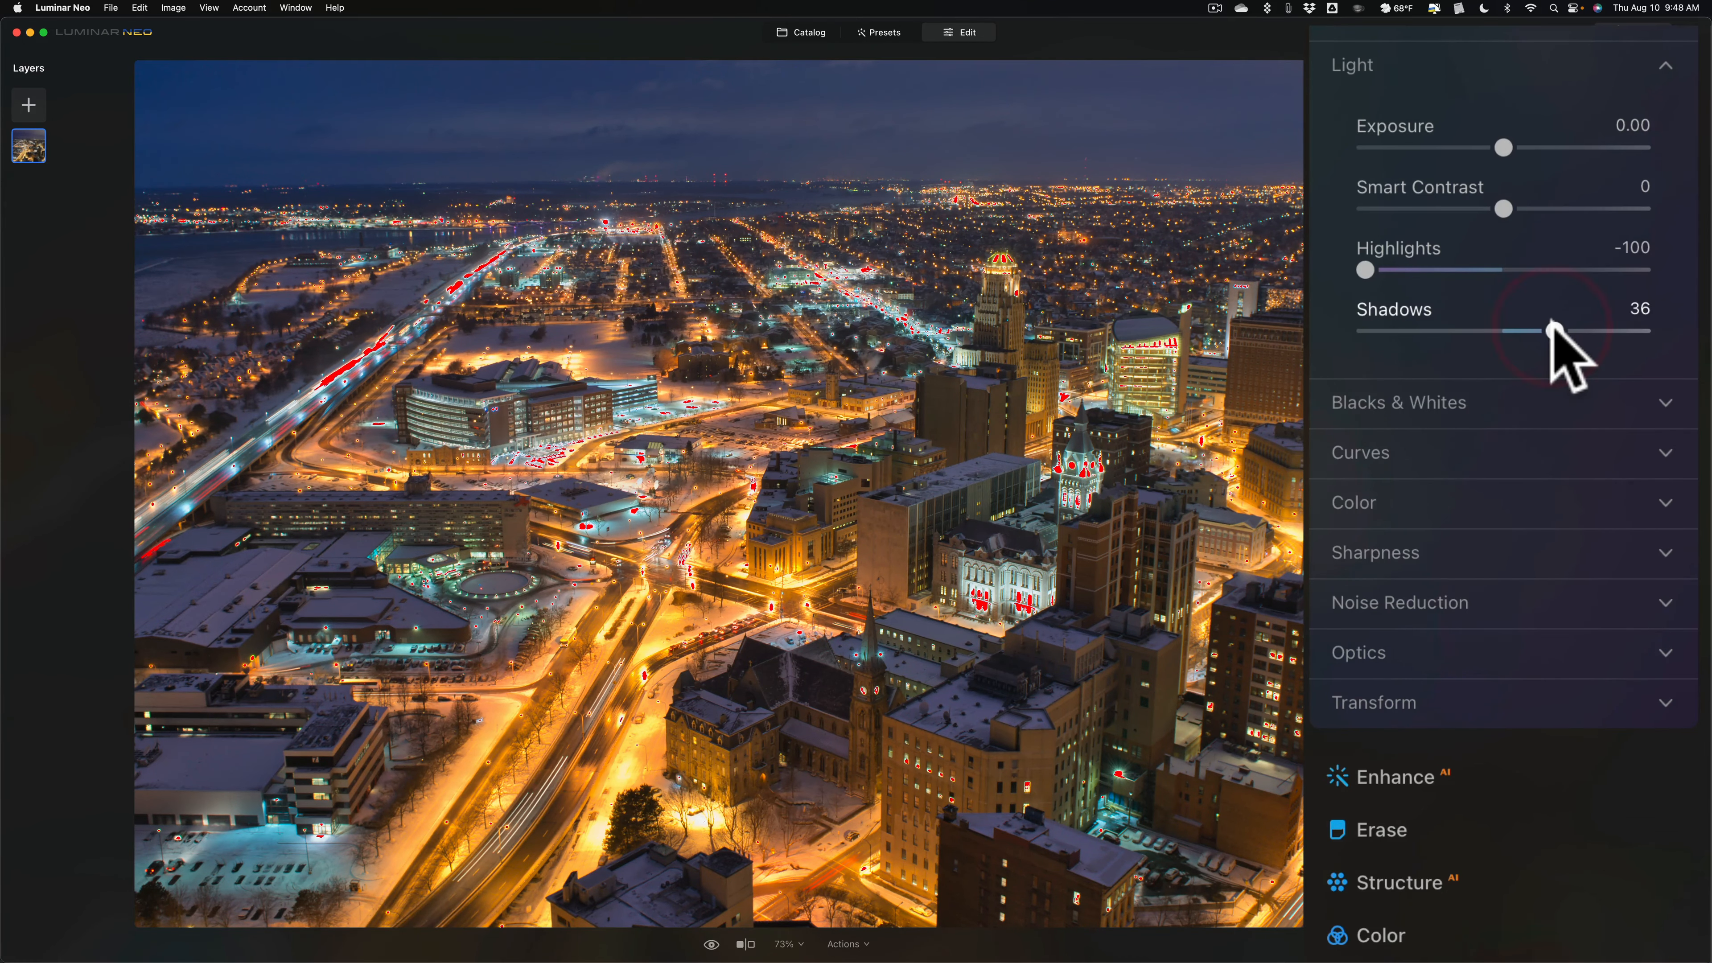
left_click_drag(1504, 333, 1557, 332)
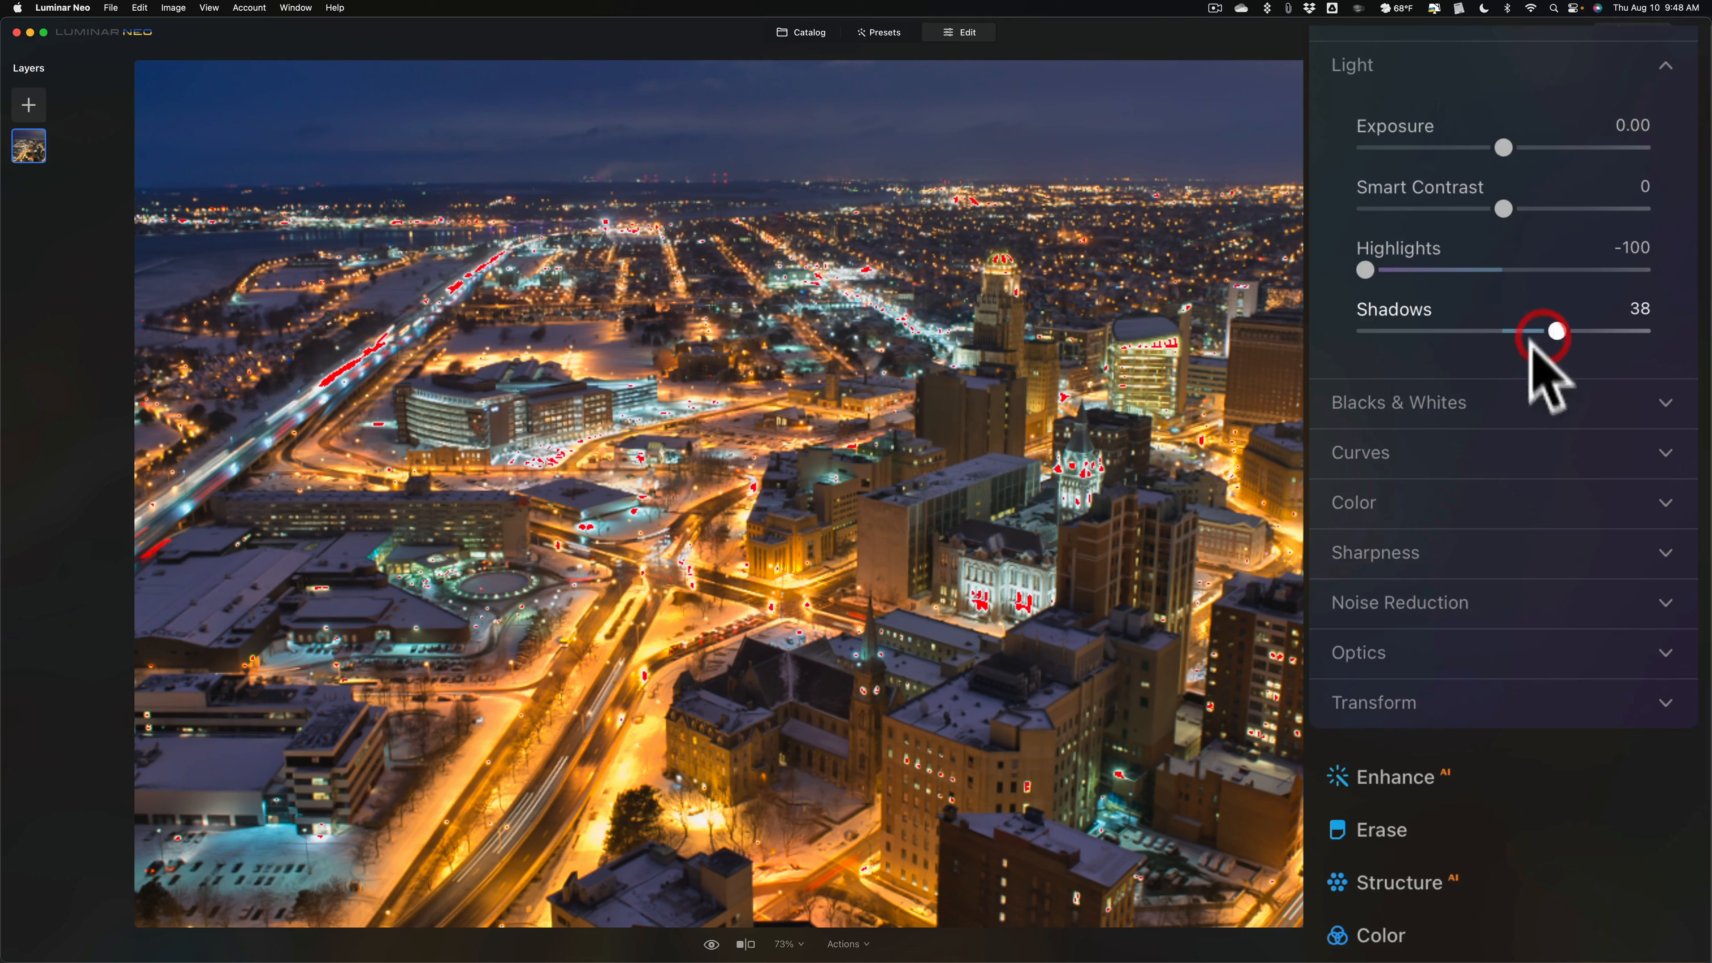
- In Blacks & Whites, deepen Blacks to -21 and raise Whites to 6
left_click(1398, 402)
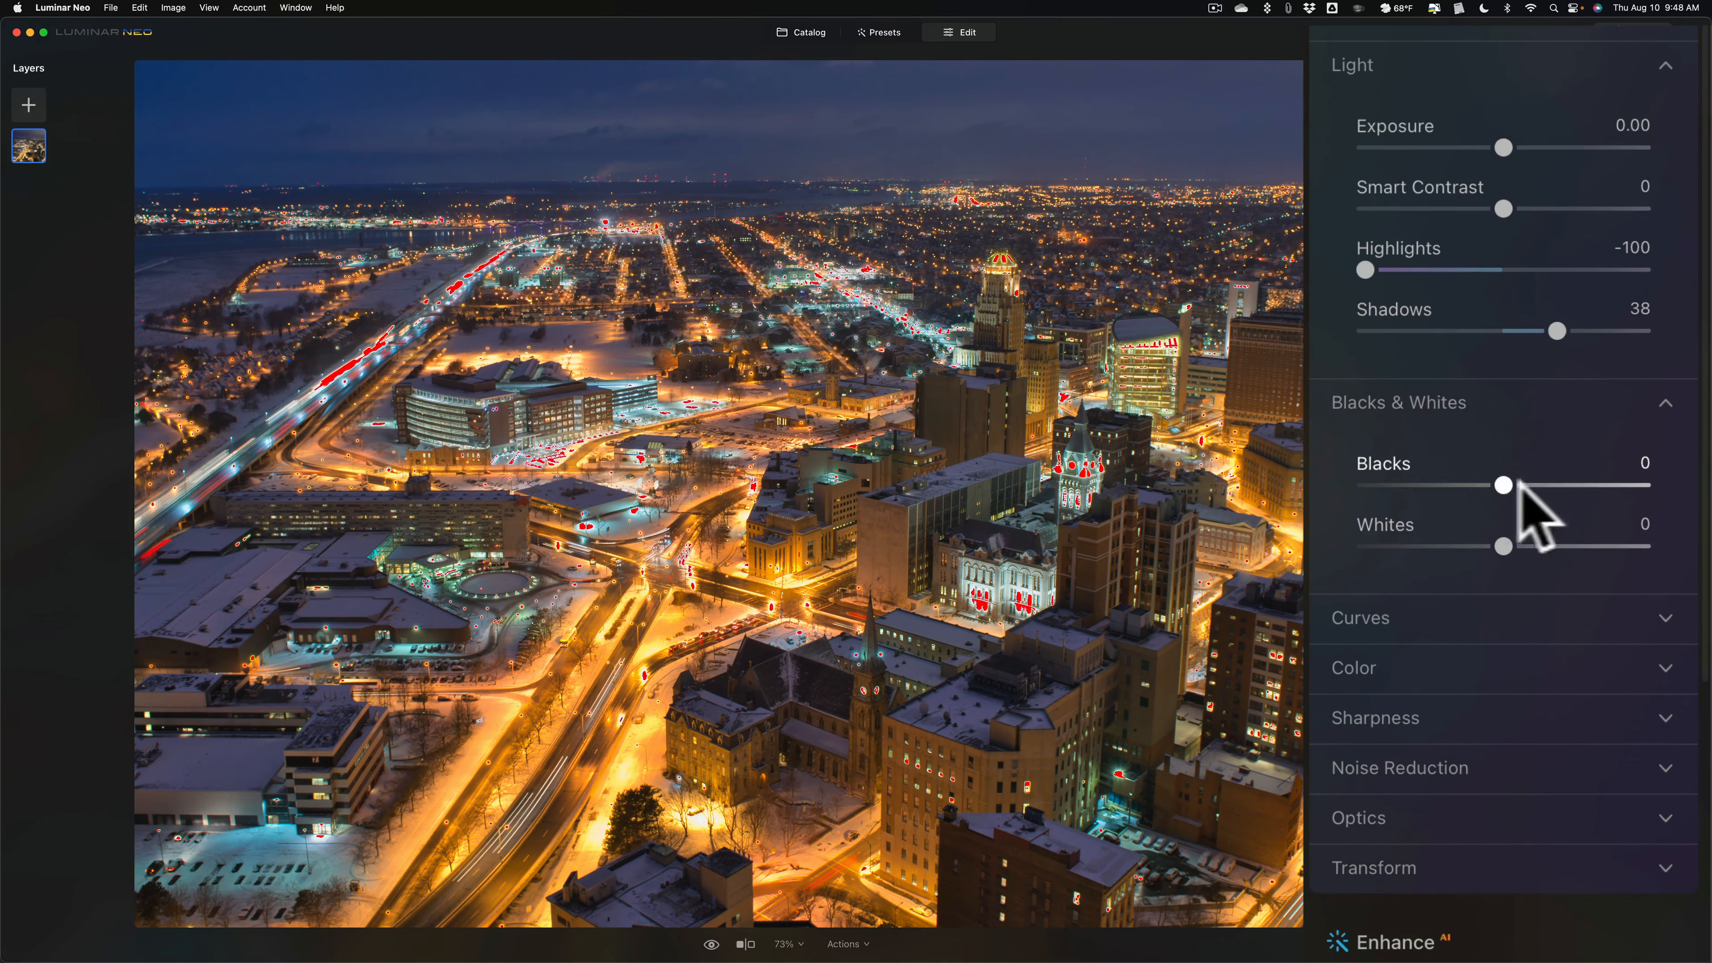
left_click_drag(1504, 485, 1497, 485)
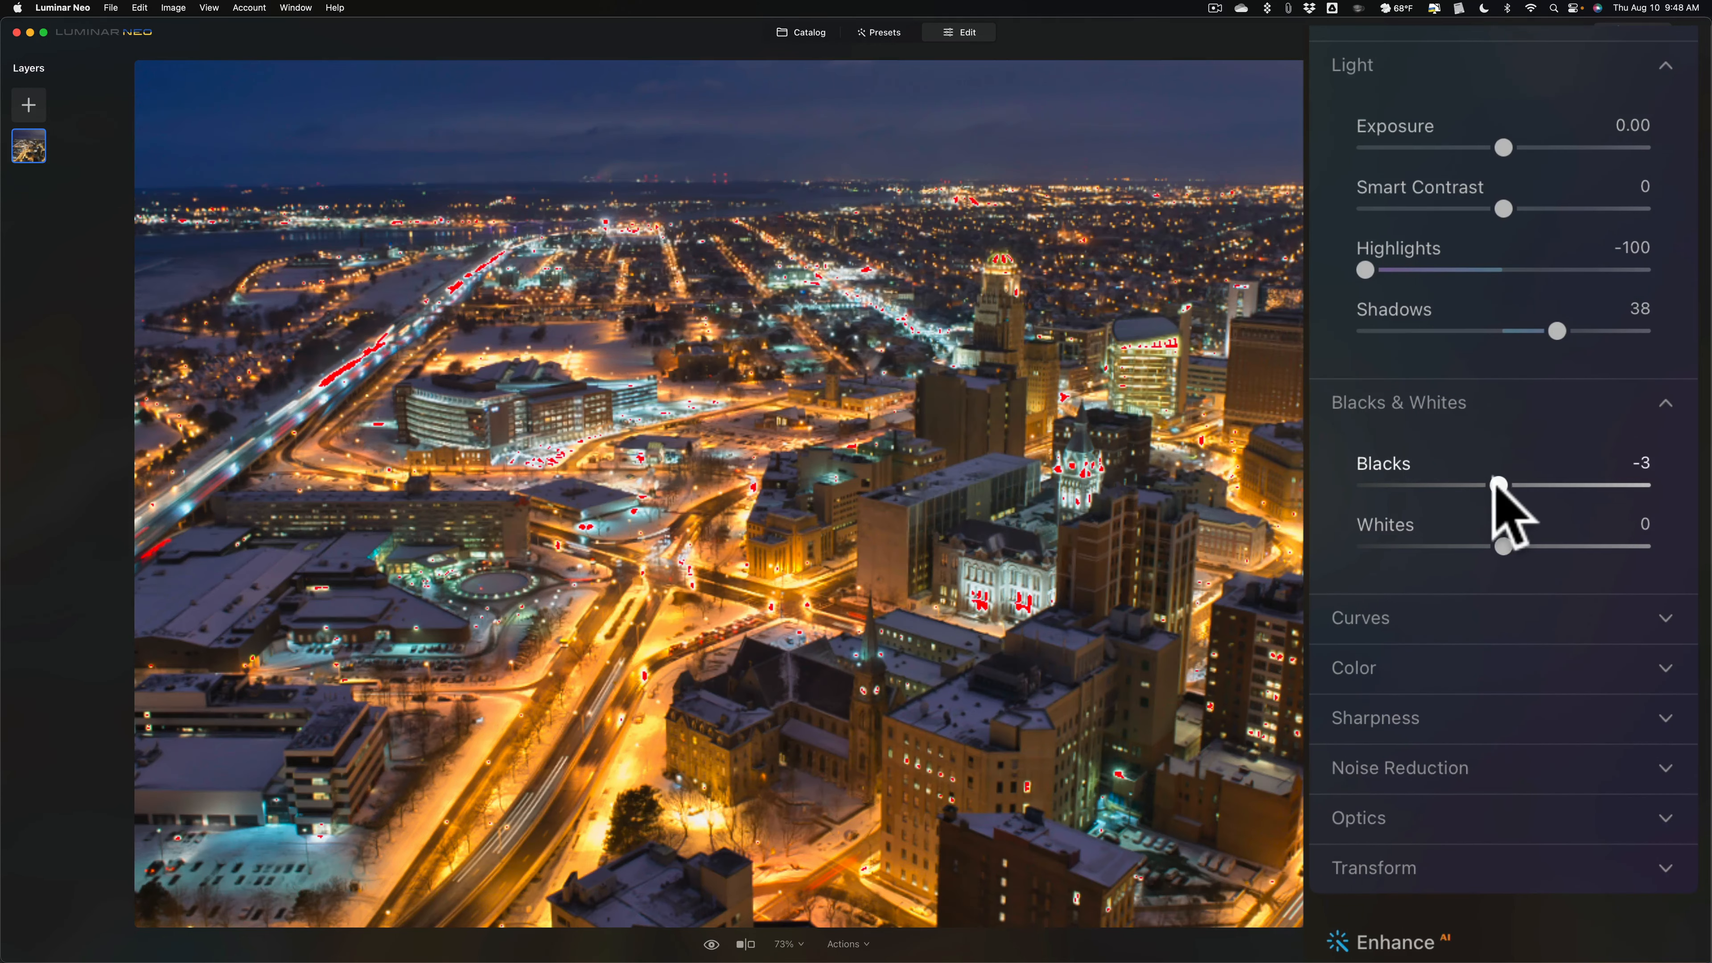
left_click_drag(1498, 486, 1487, 487)
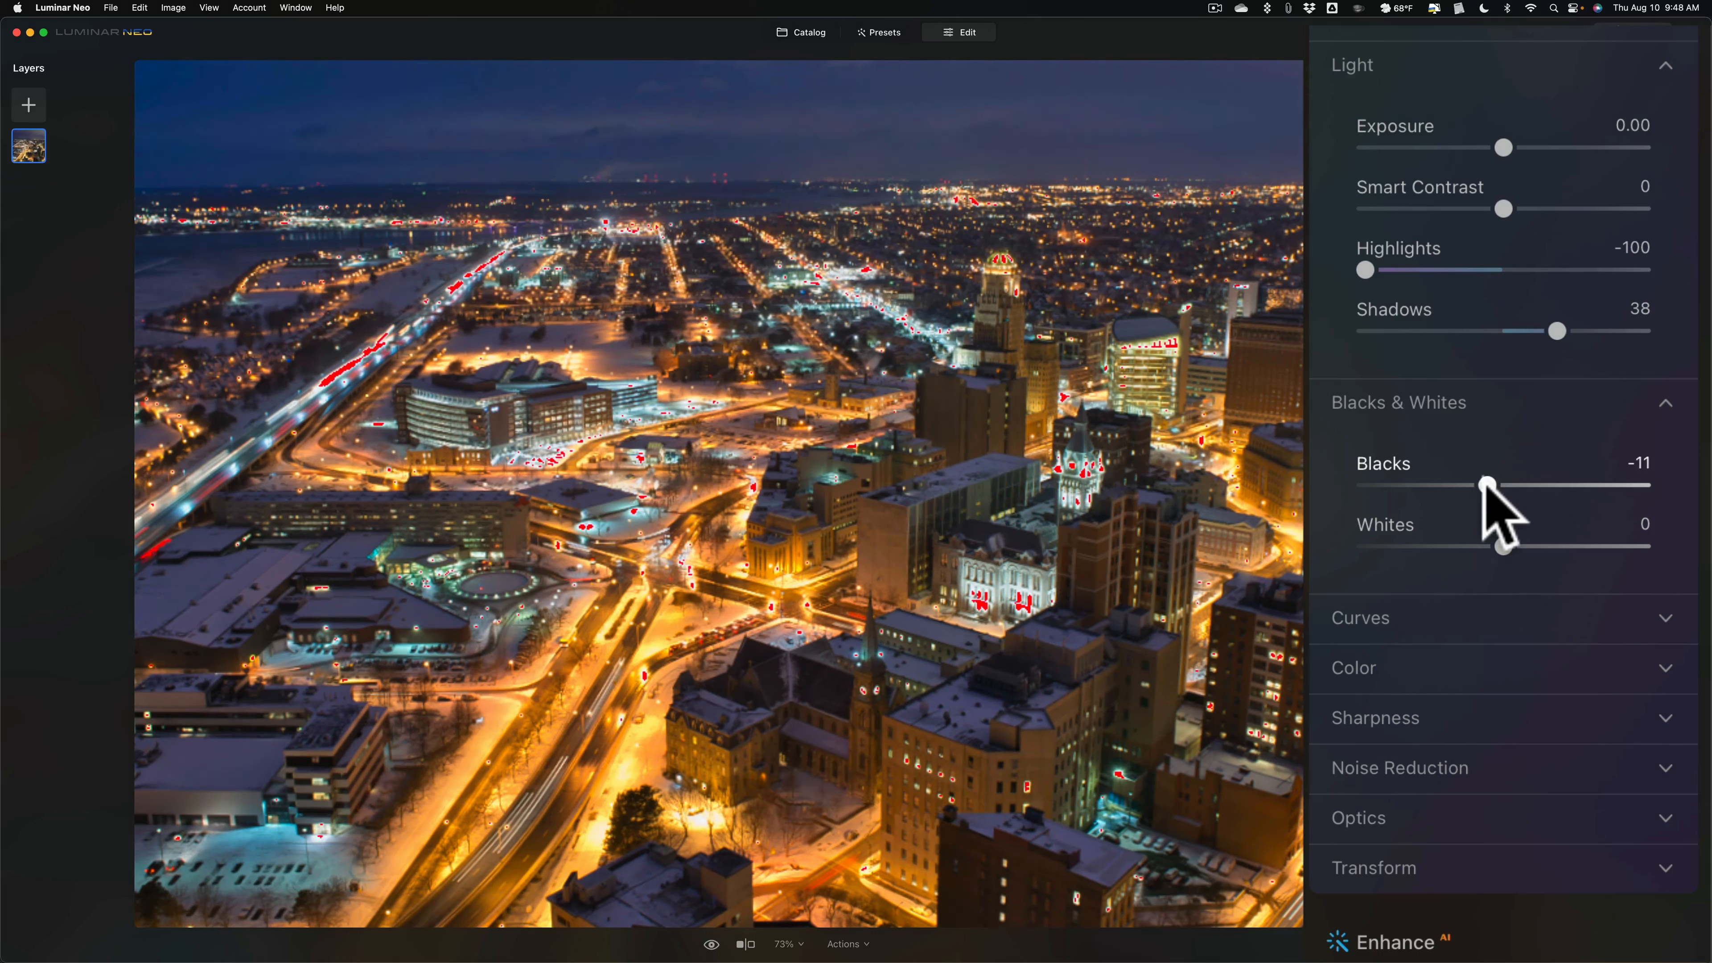
left_click_drag(1486, 487, 1479, 486)
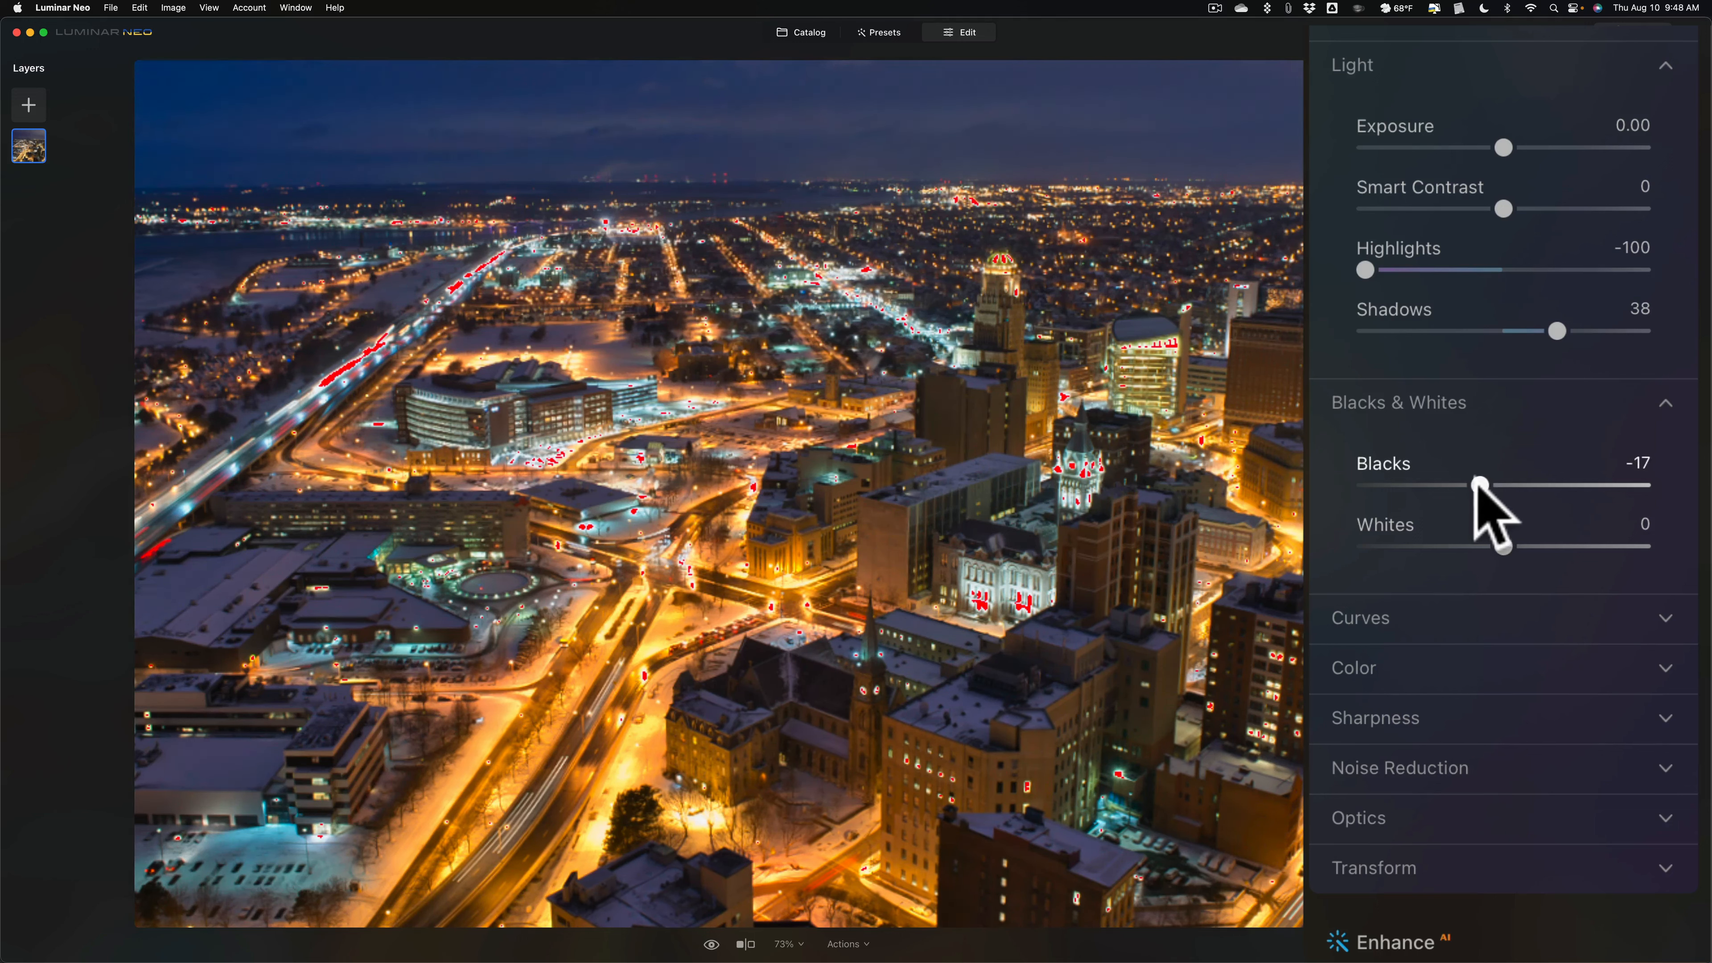
left_click_drag(1484, 487, 1474, 487)
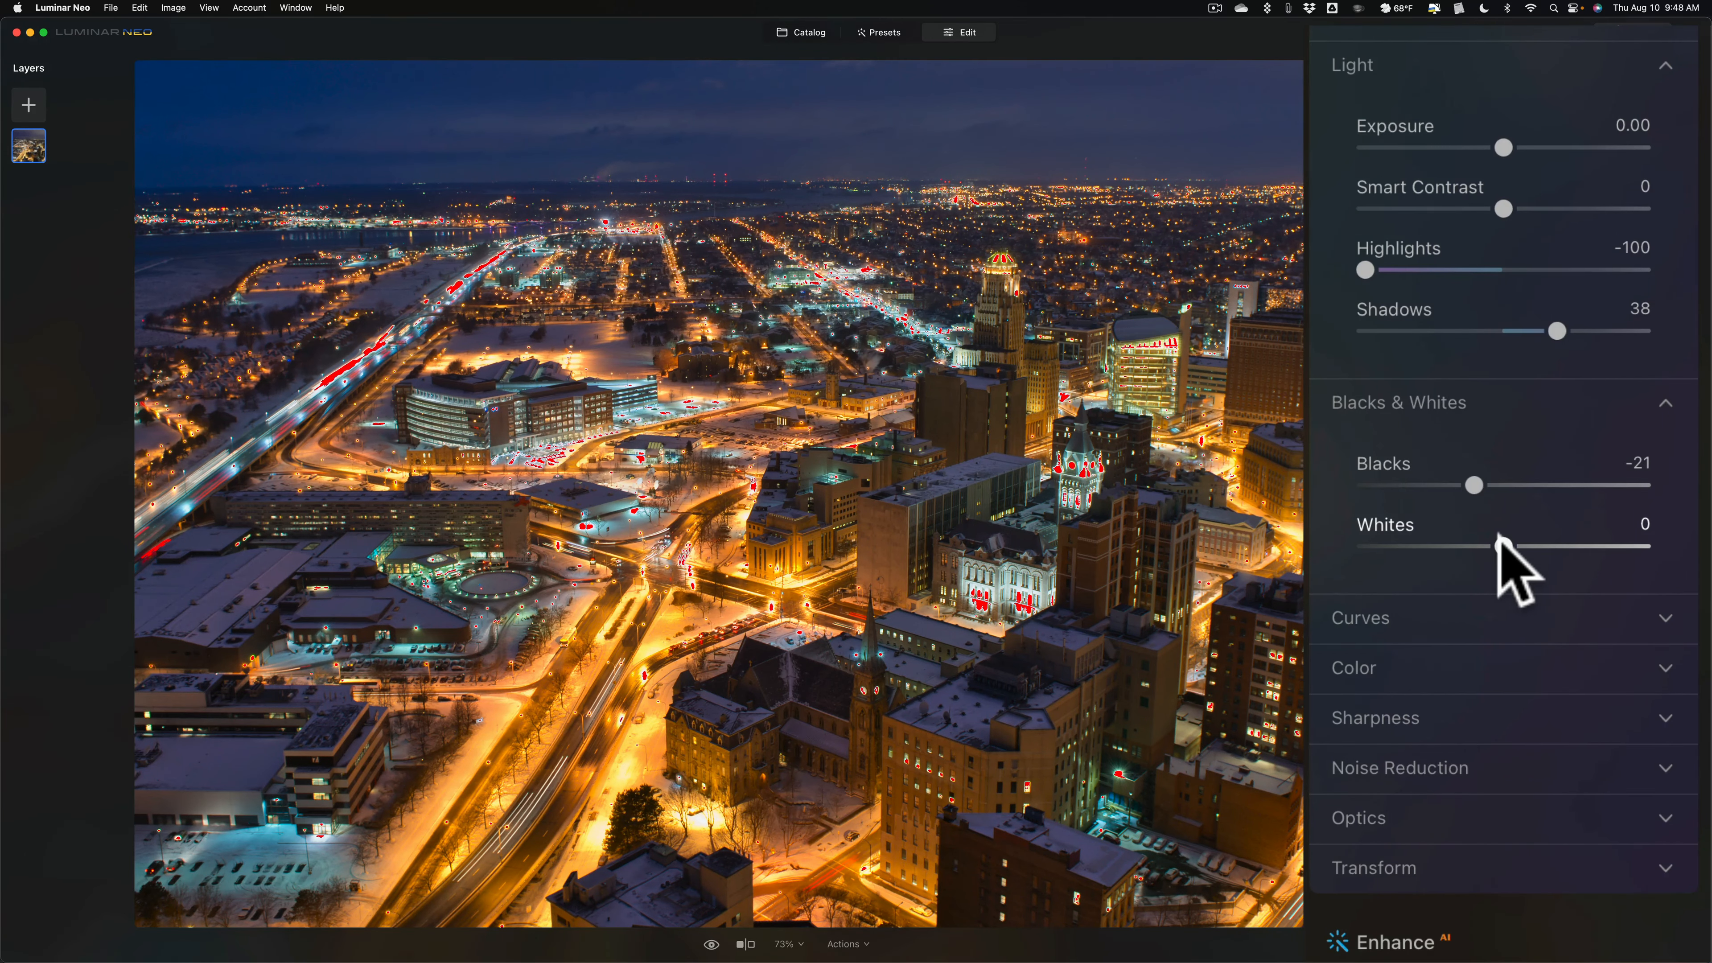
left_click_drag(1473, 546, 1484, 546)
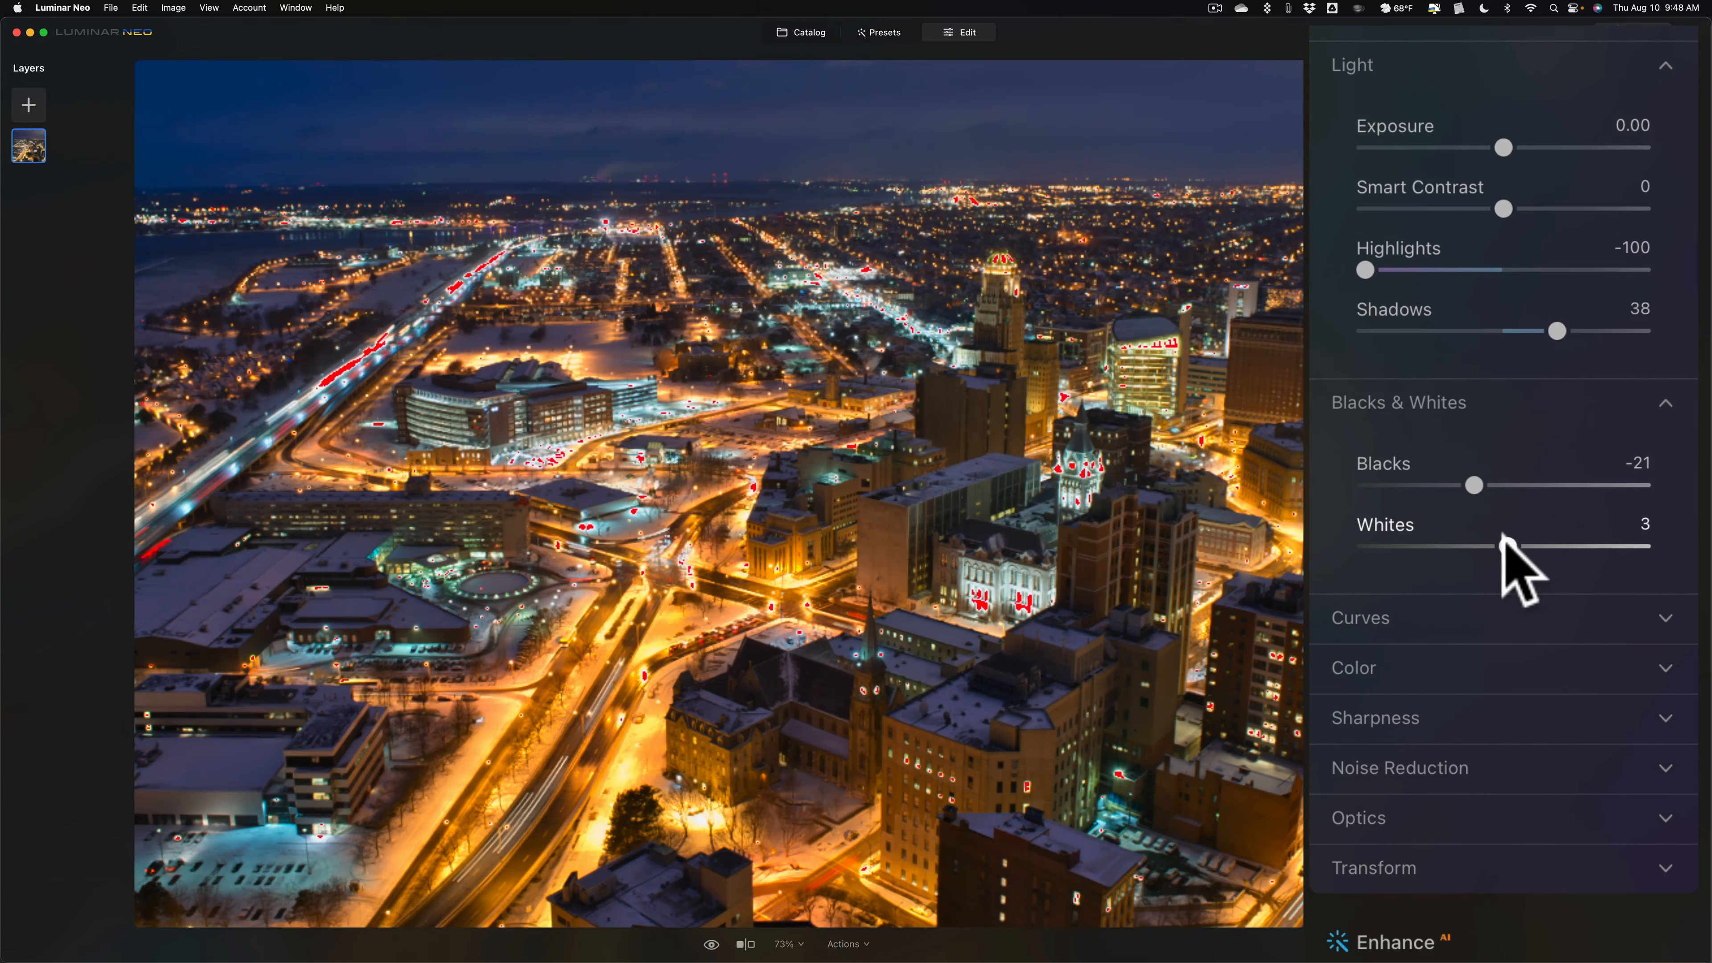
left_click_drag(1504, 545, 1510, 544)
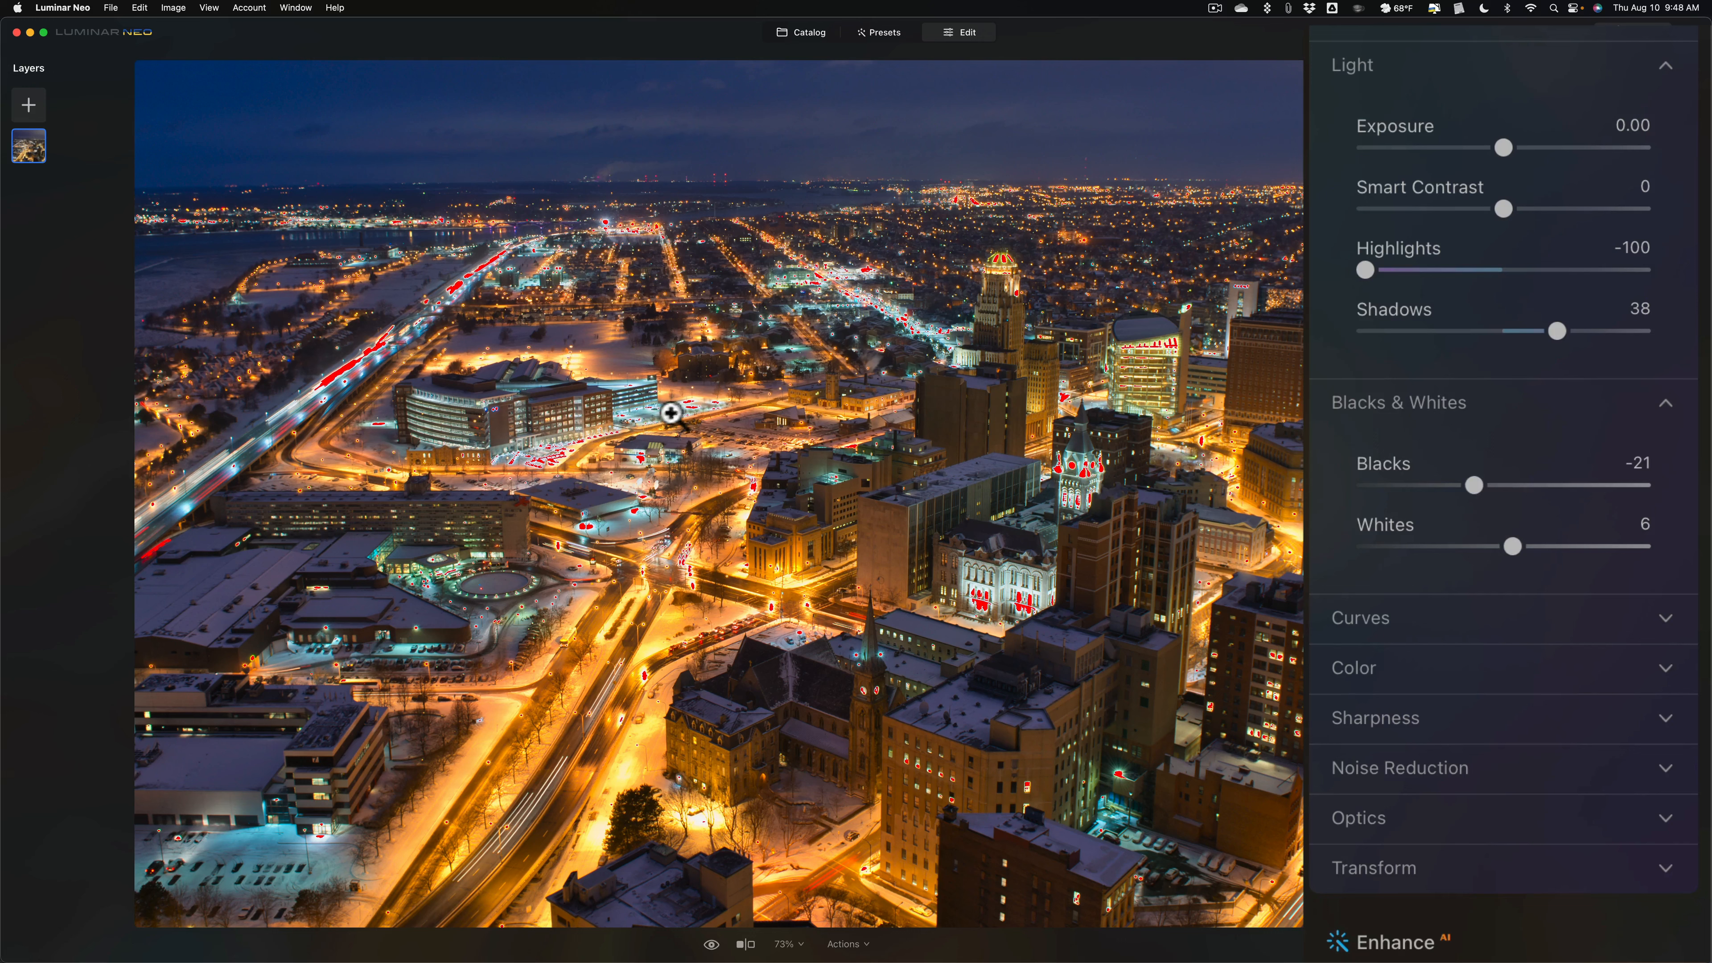
mouse_move(1109, 274)
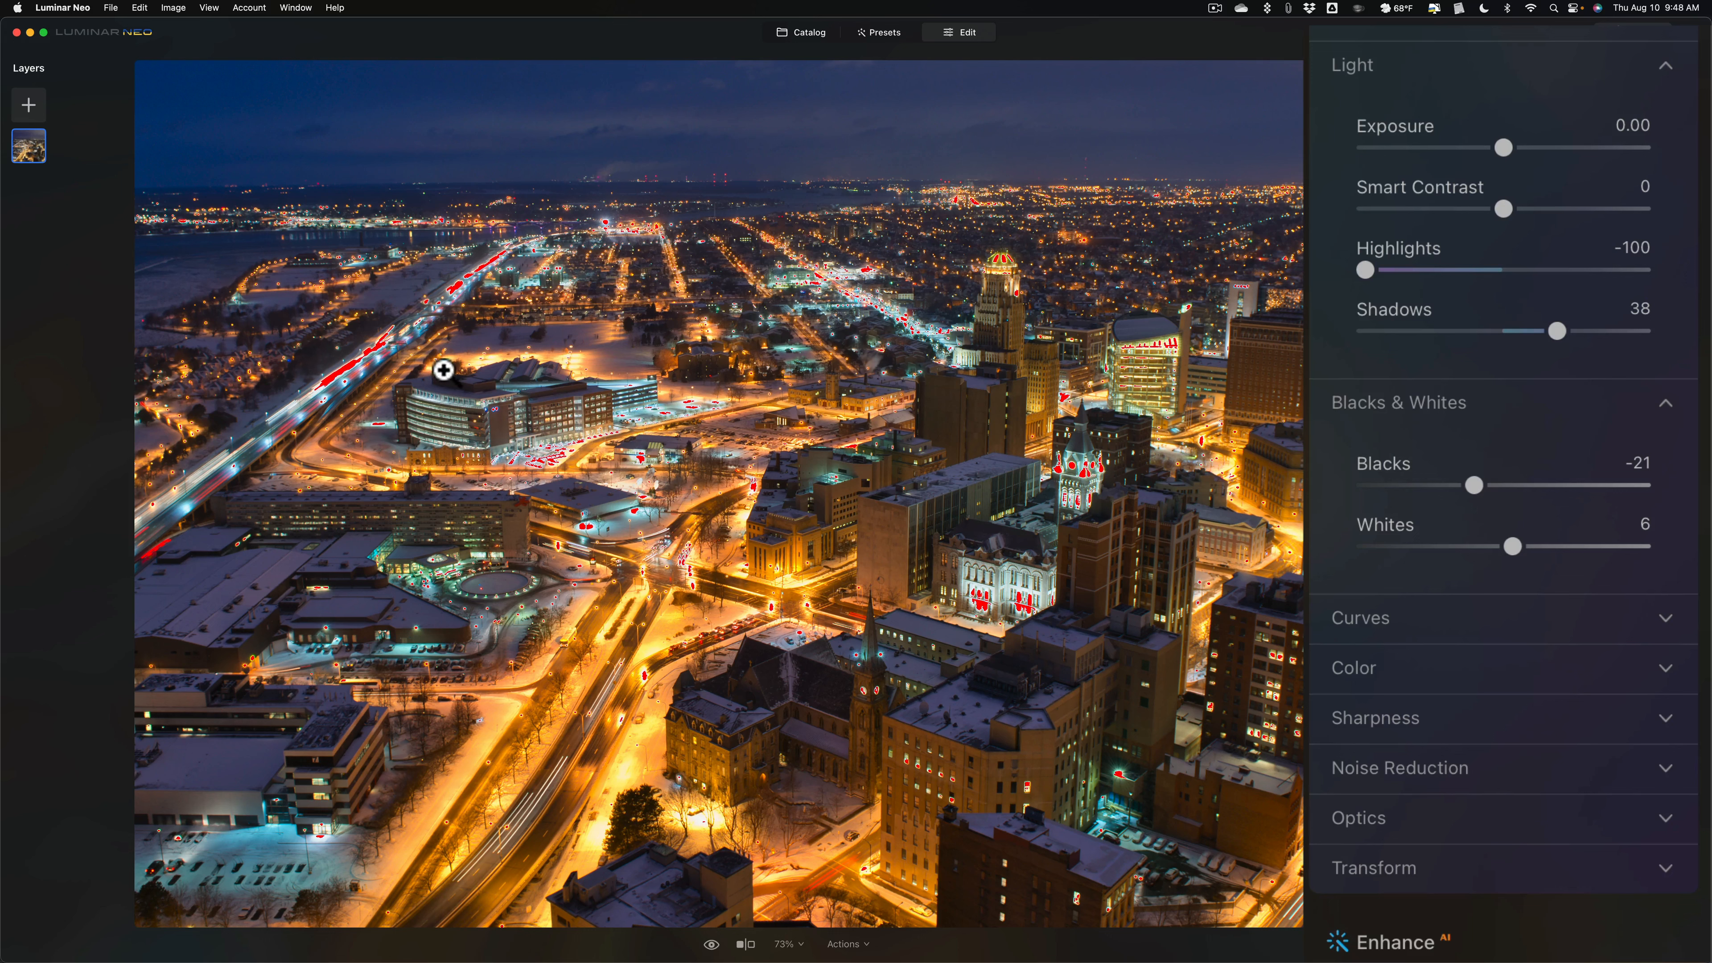
mouse_move(1075, 450)
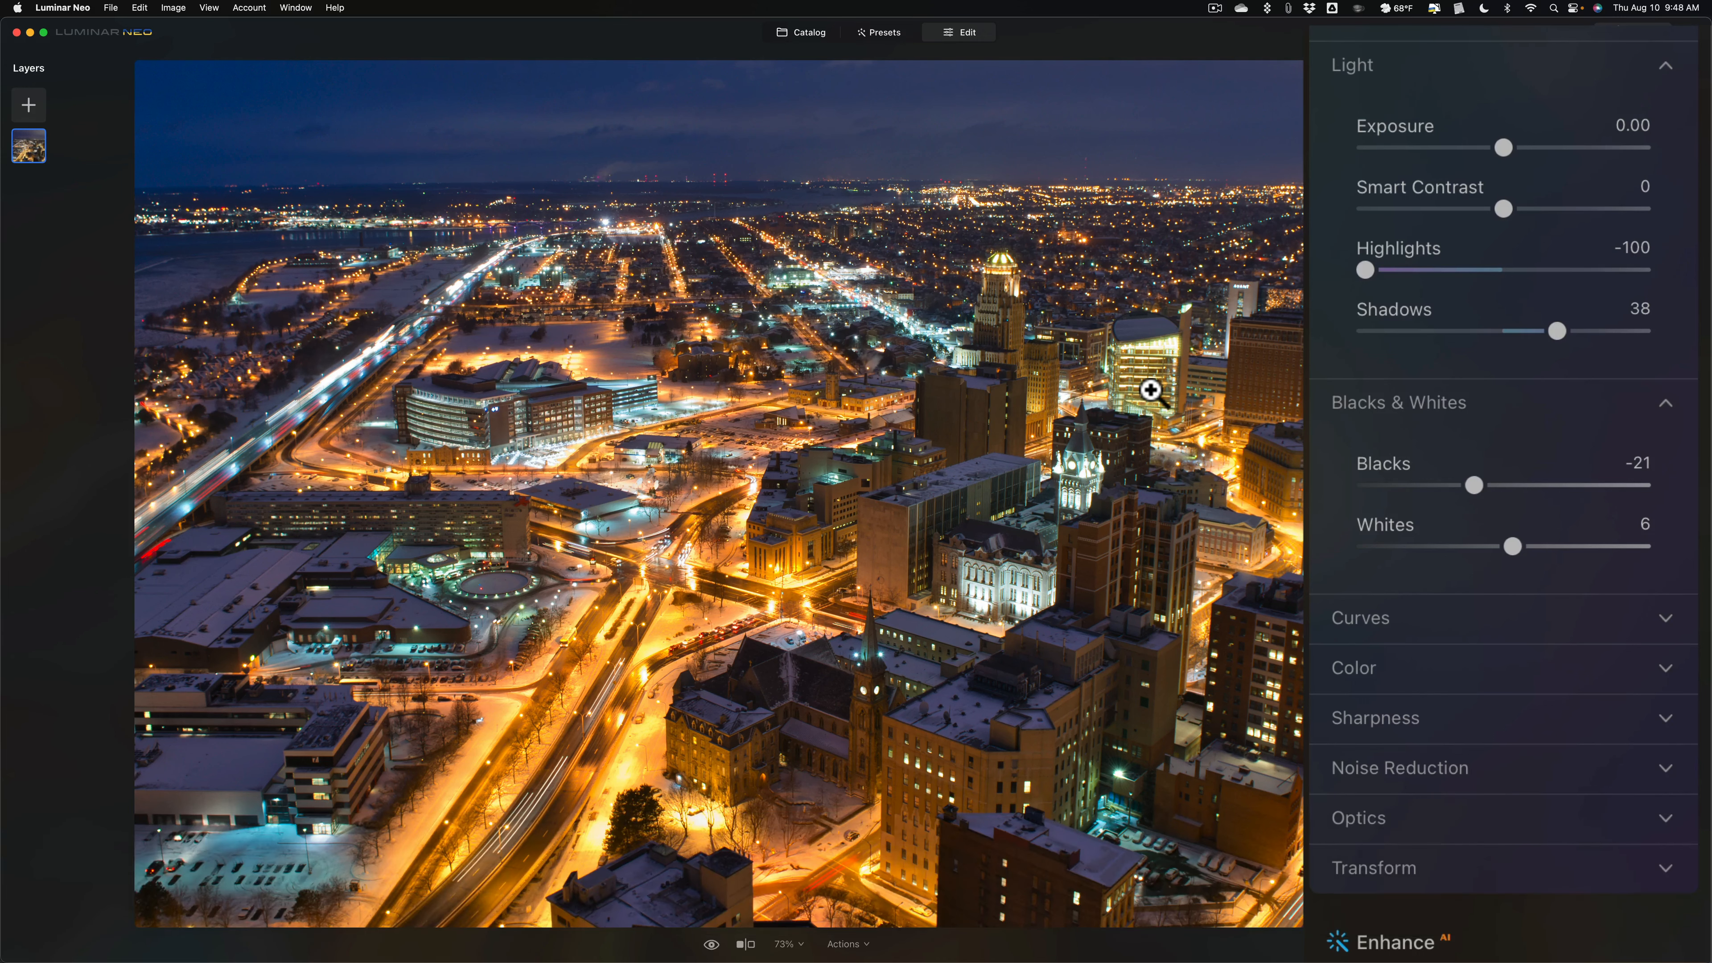
mouse_move(1556, 330)
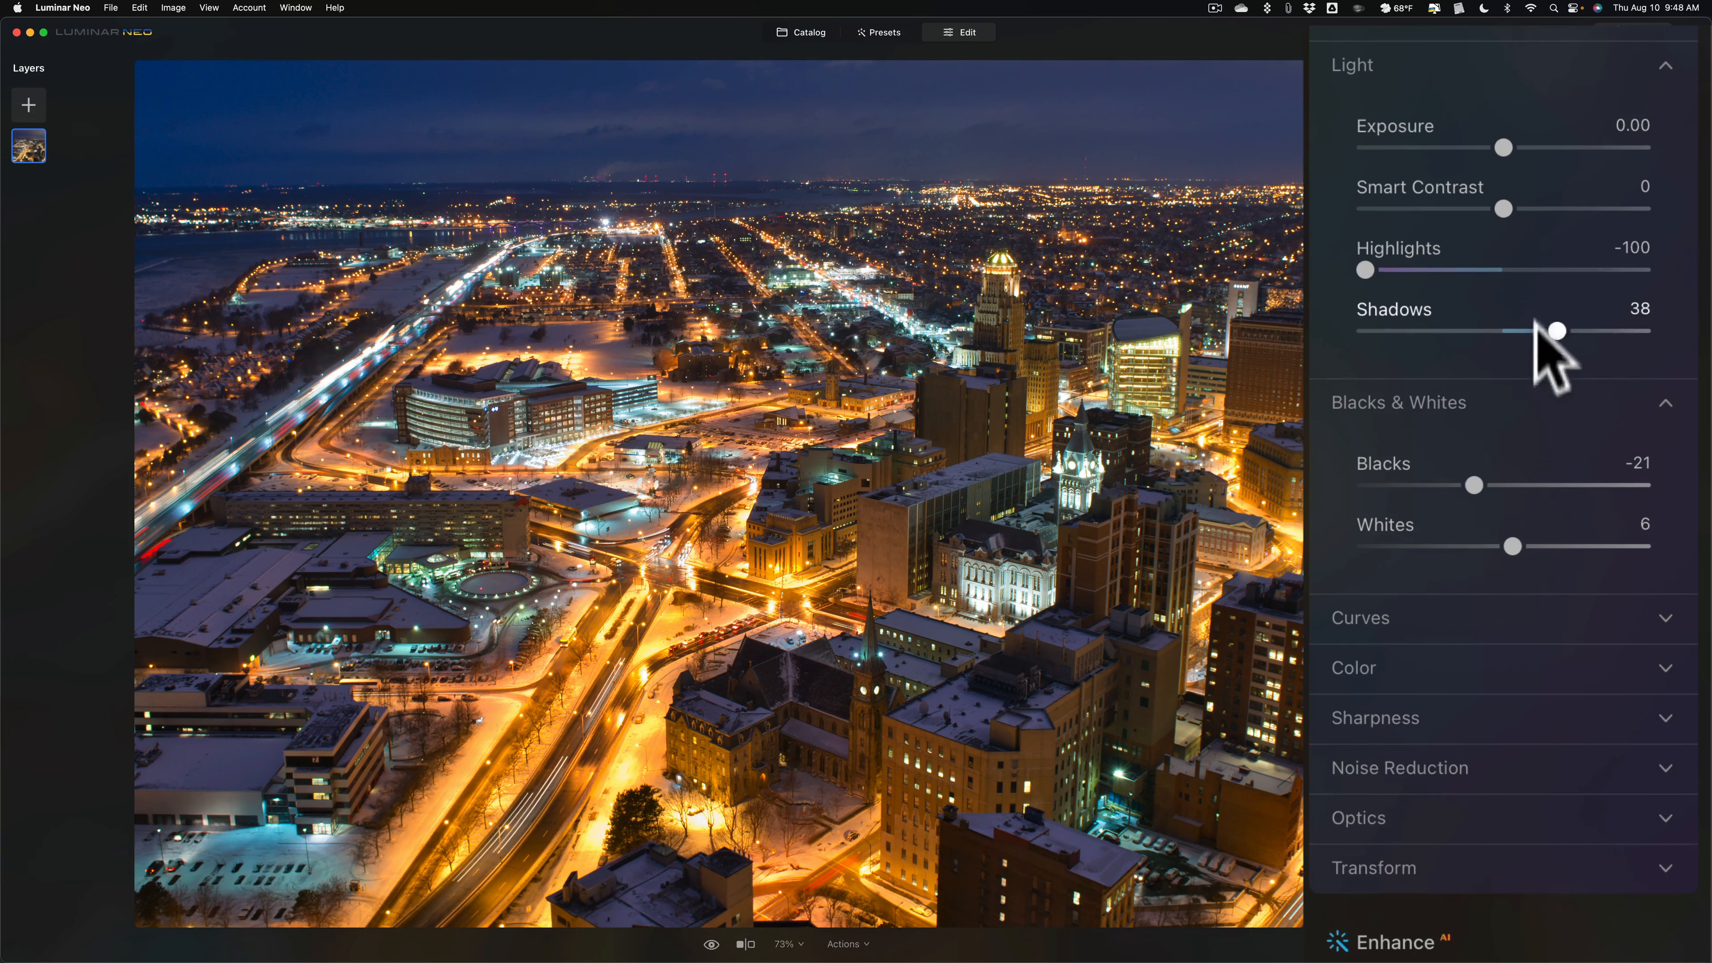
mouse_move(1665, 76)
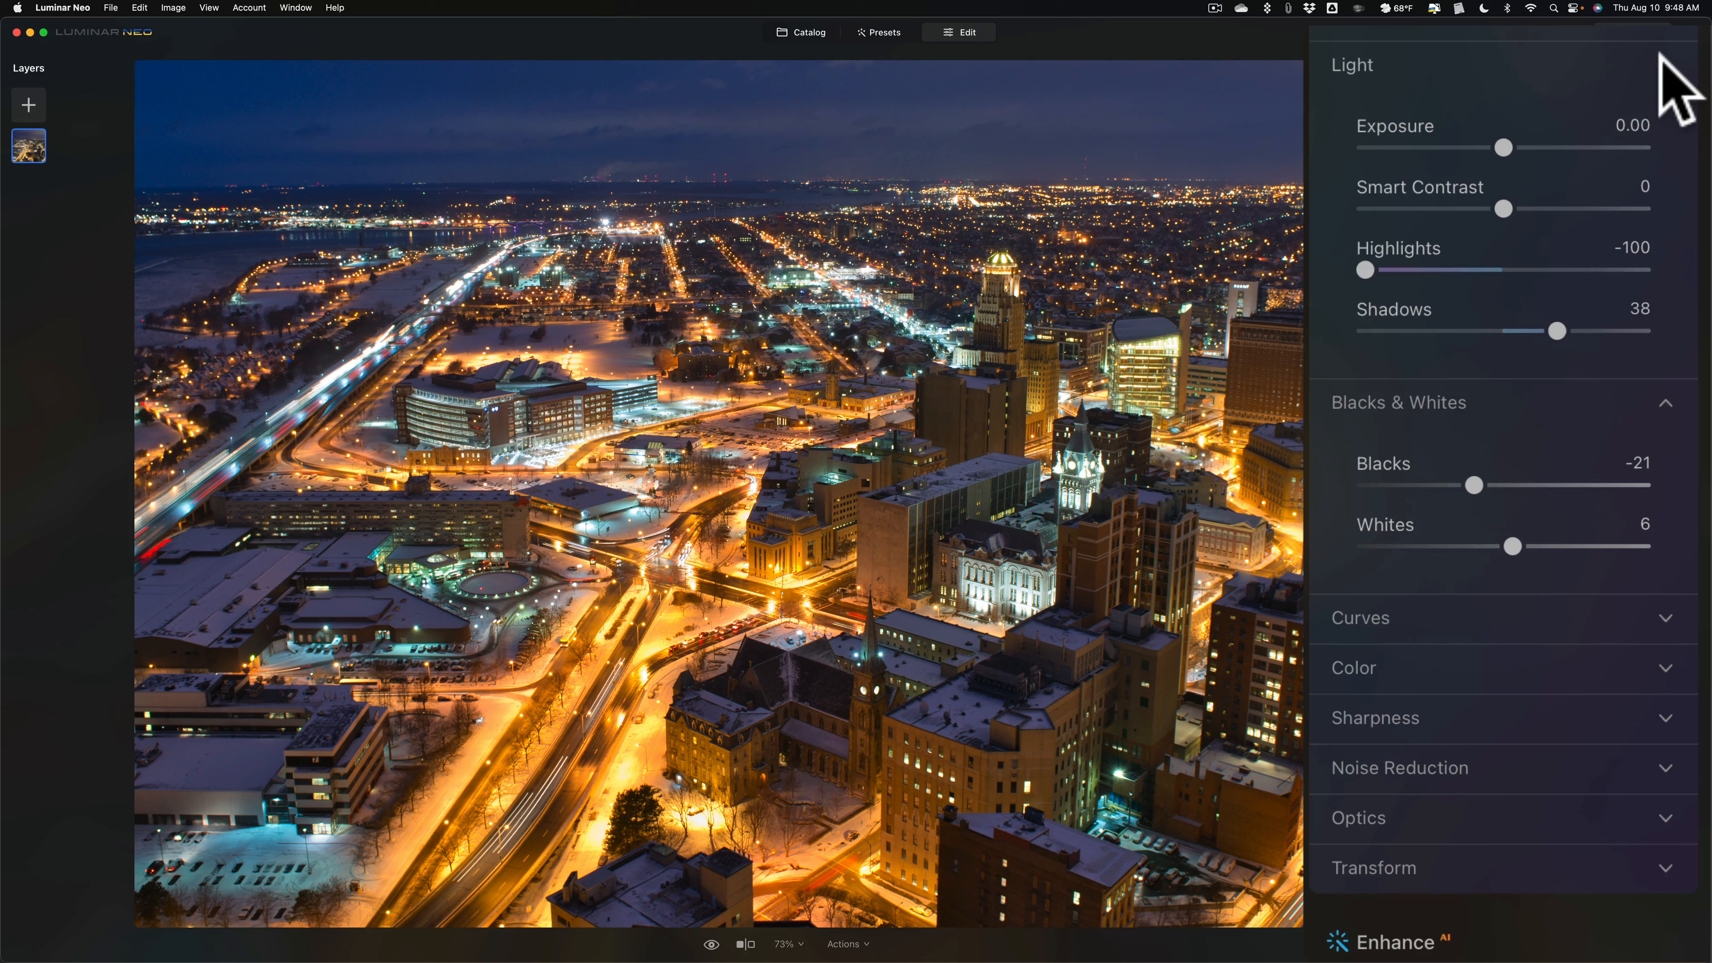
- Collapse the Light adjustments and expand the Color section showing white balance 3065
left_click(1351, 65)
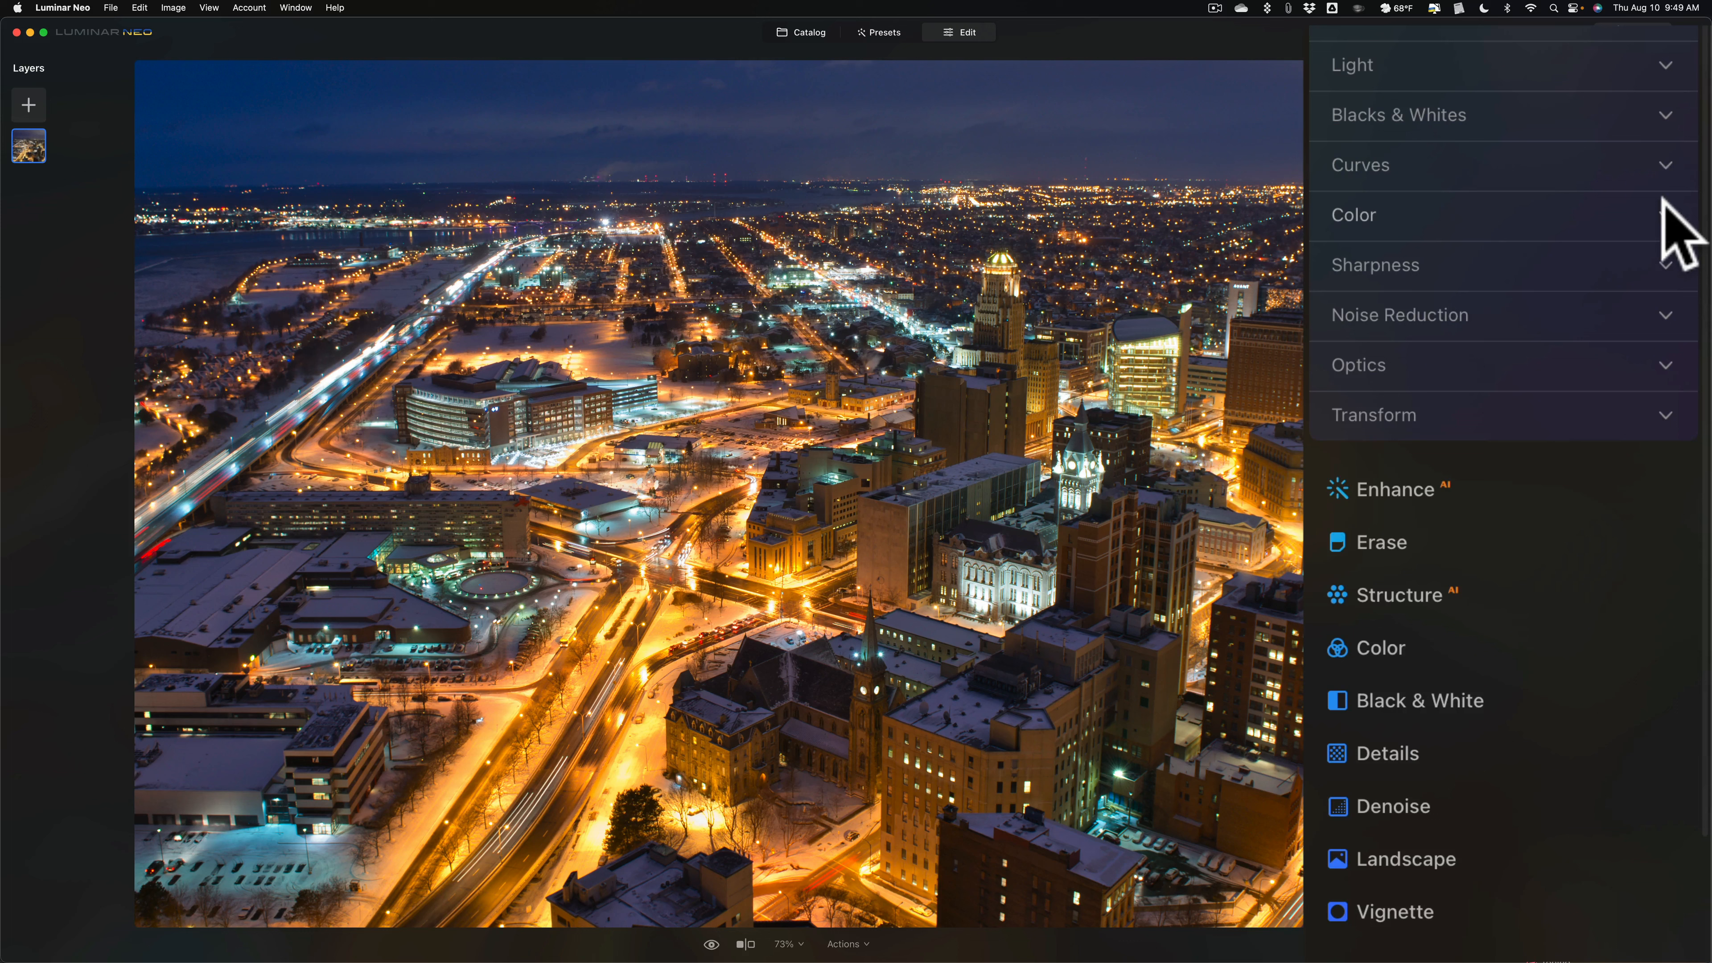
left_click(1353, 215)
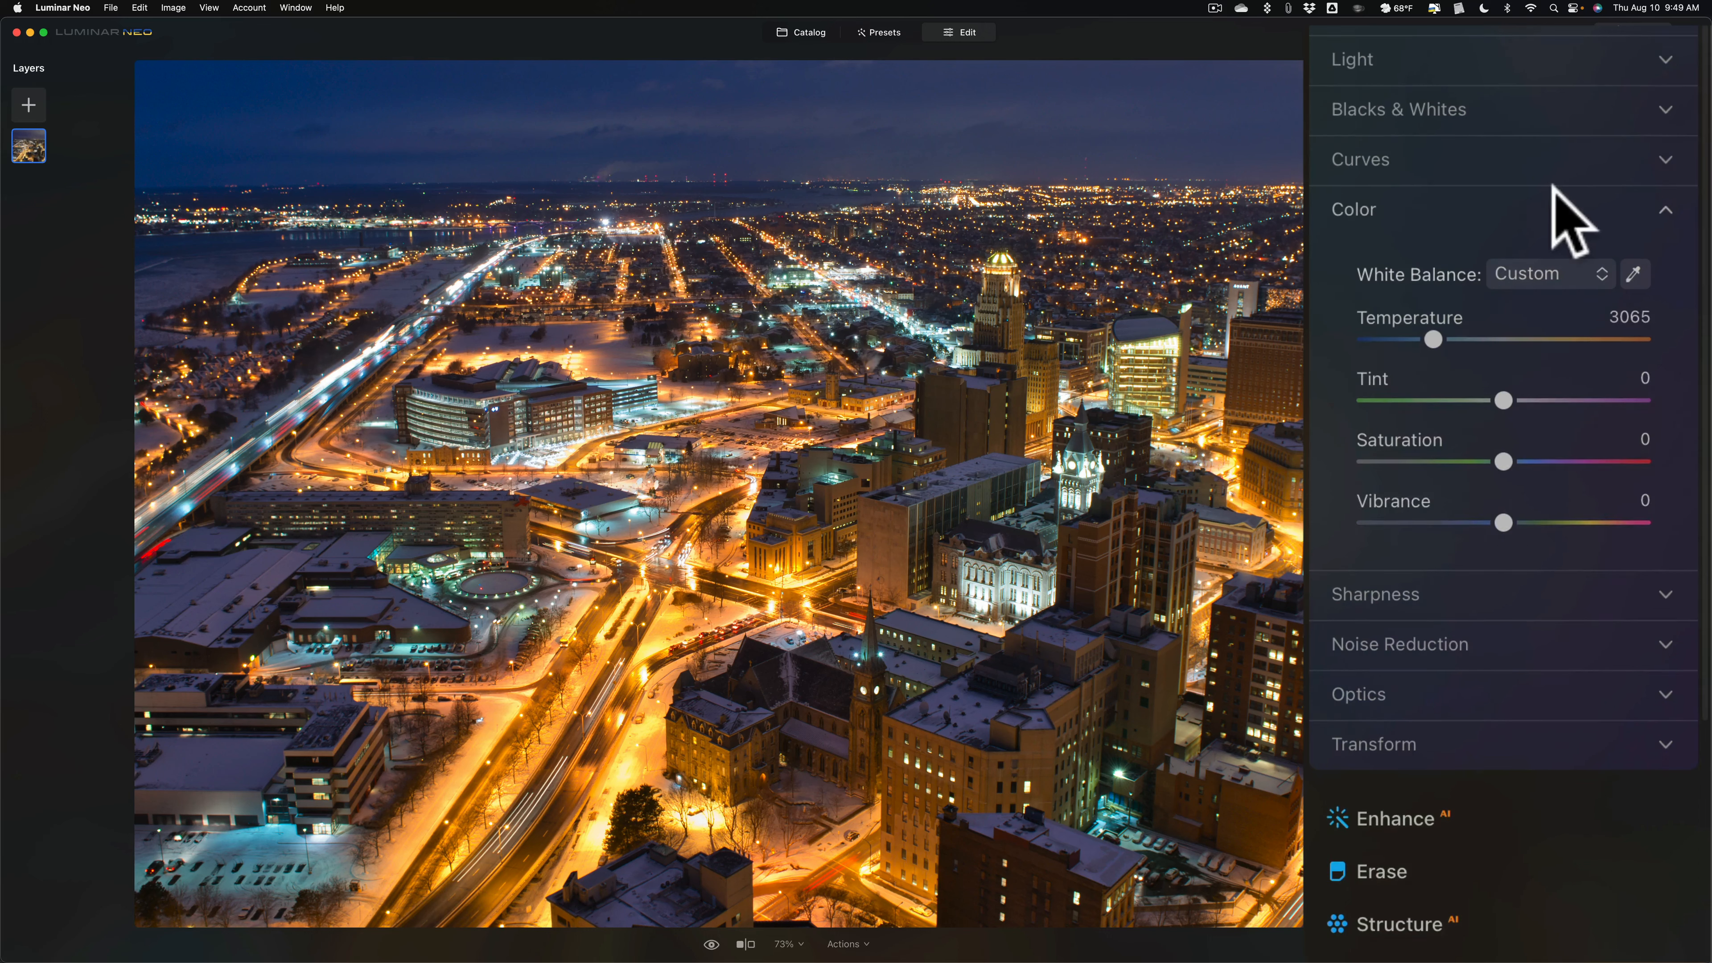
left_click(1353, 209)
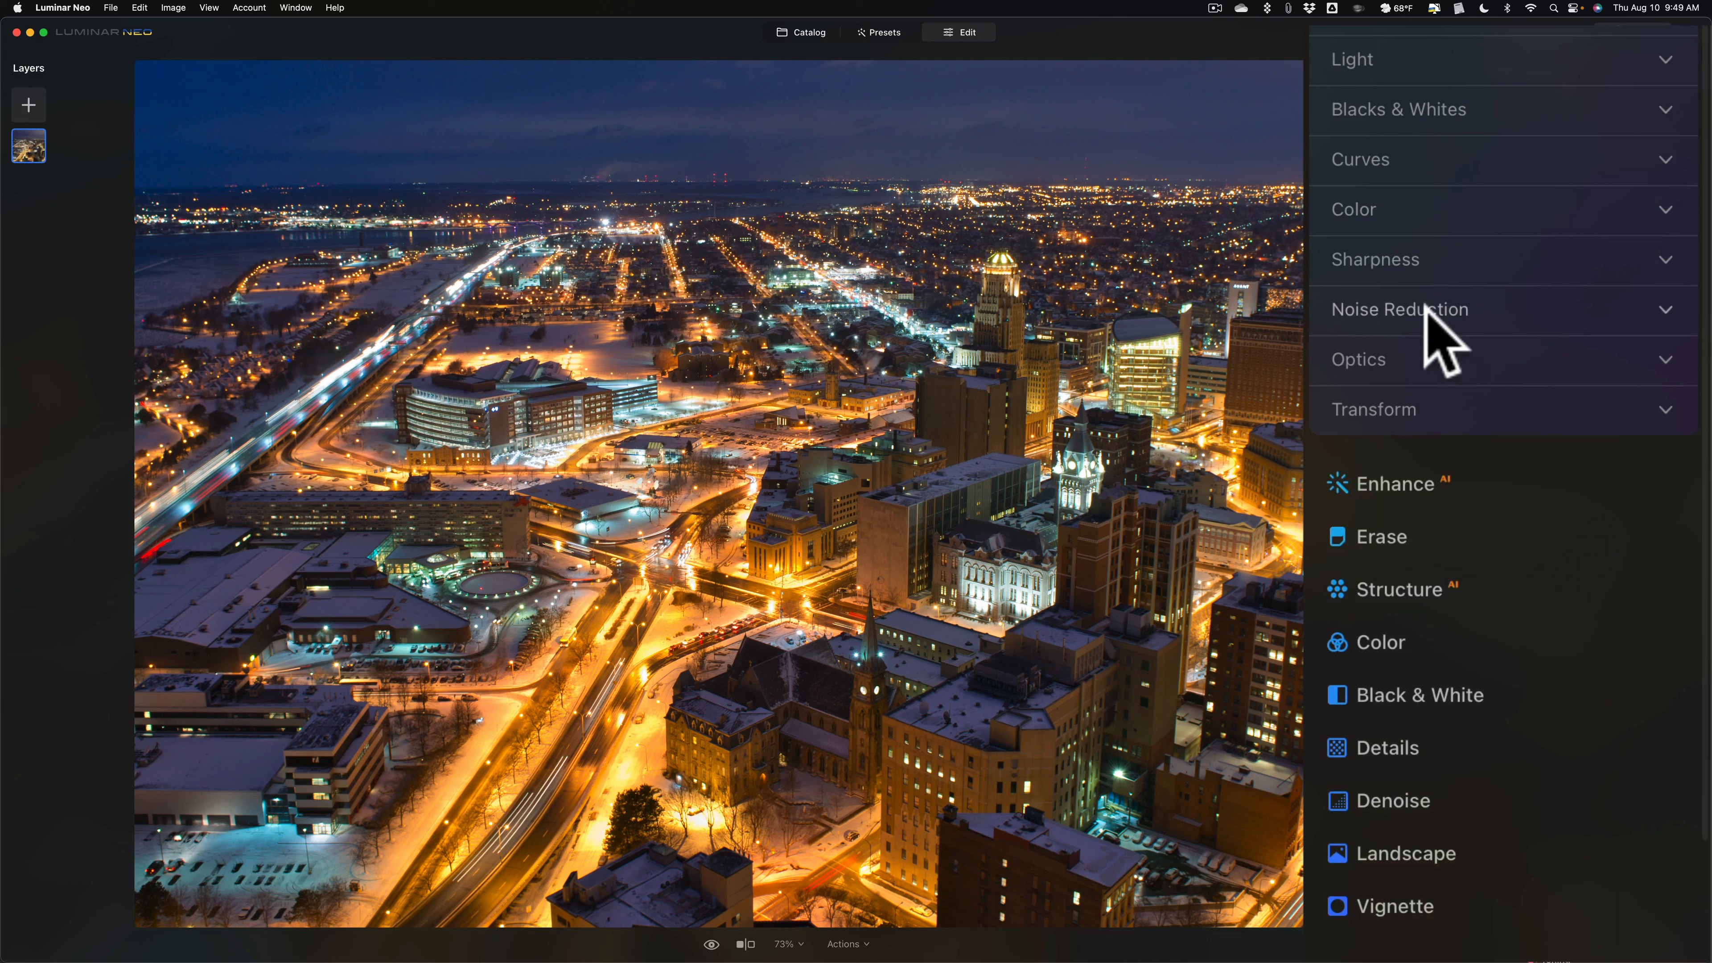
- Check Noise Reduction and Optics auto lens corrections are enabled, then collapse Optics
left_click(1427, 308)
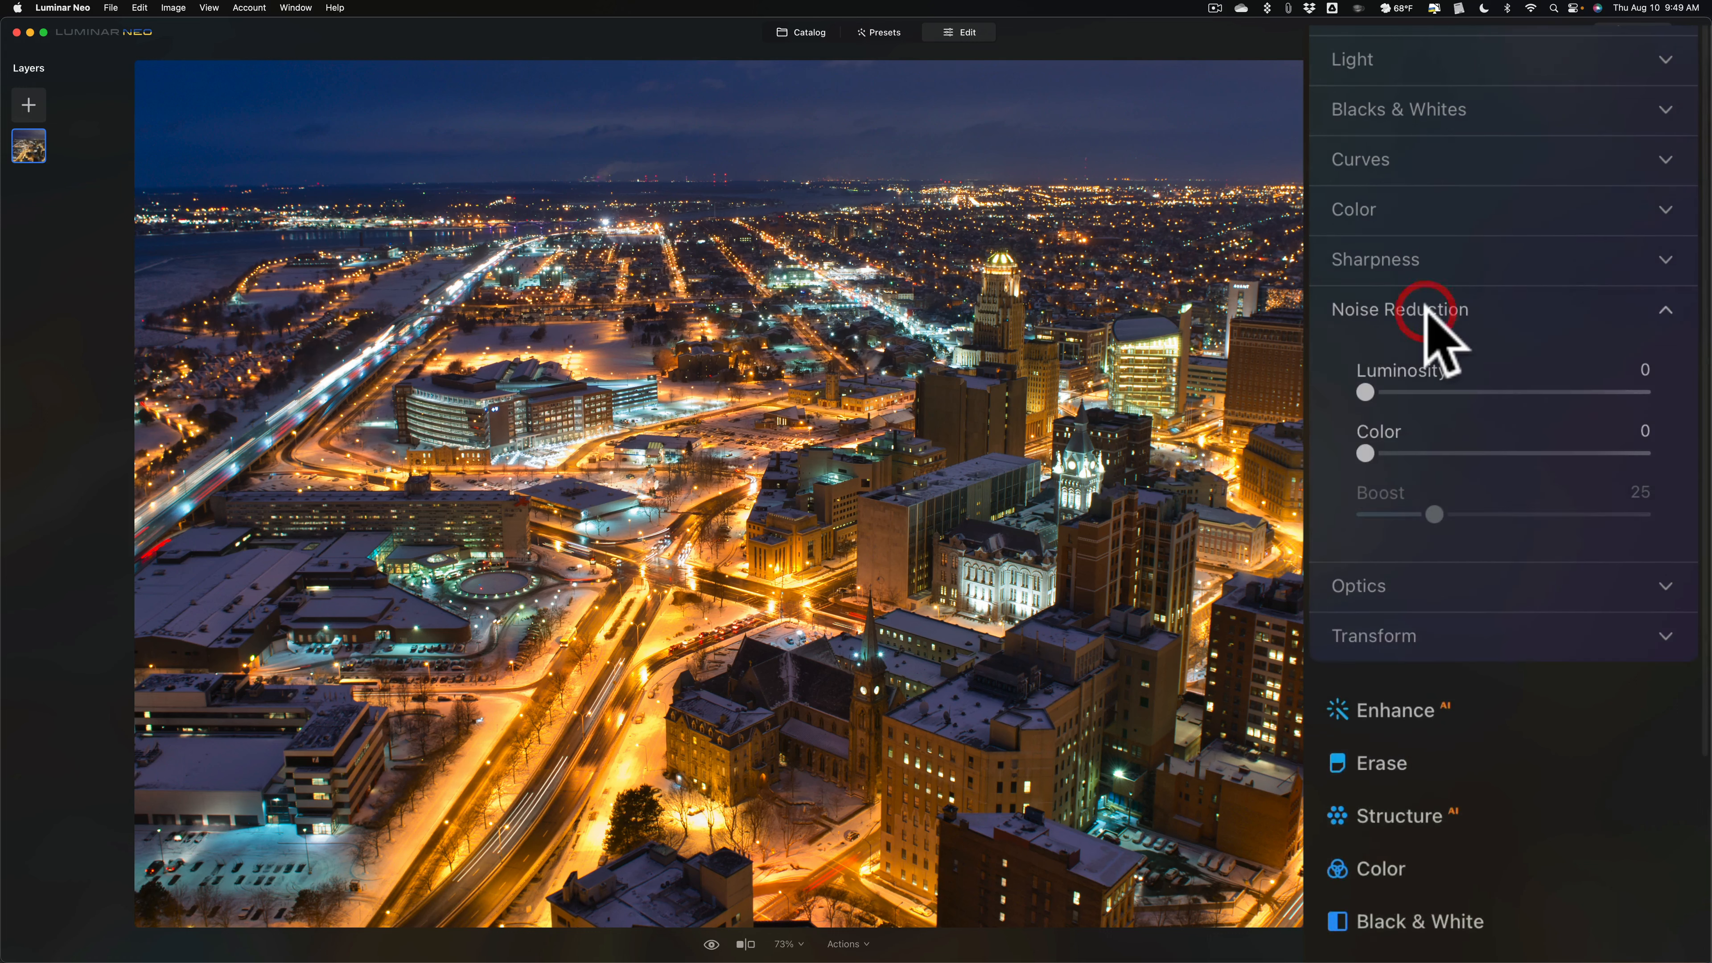
left_click(1432, 359)
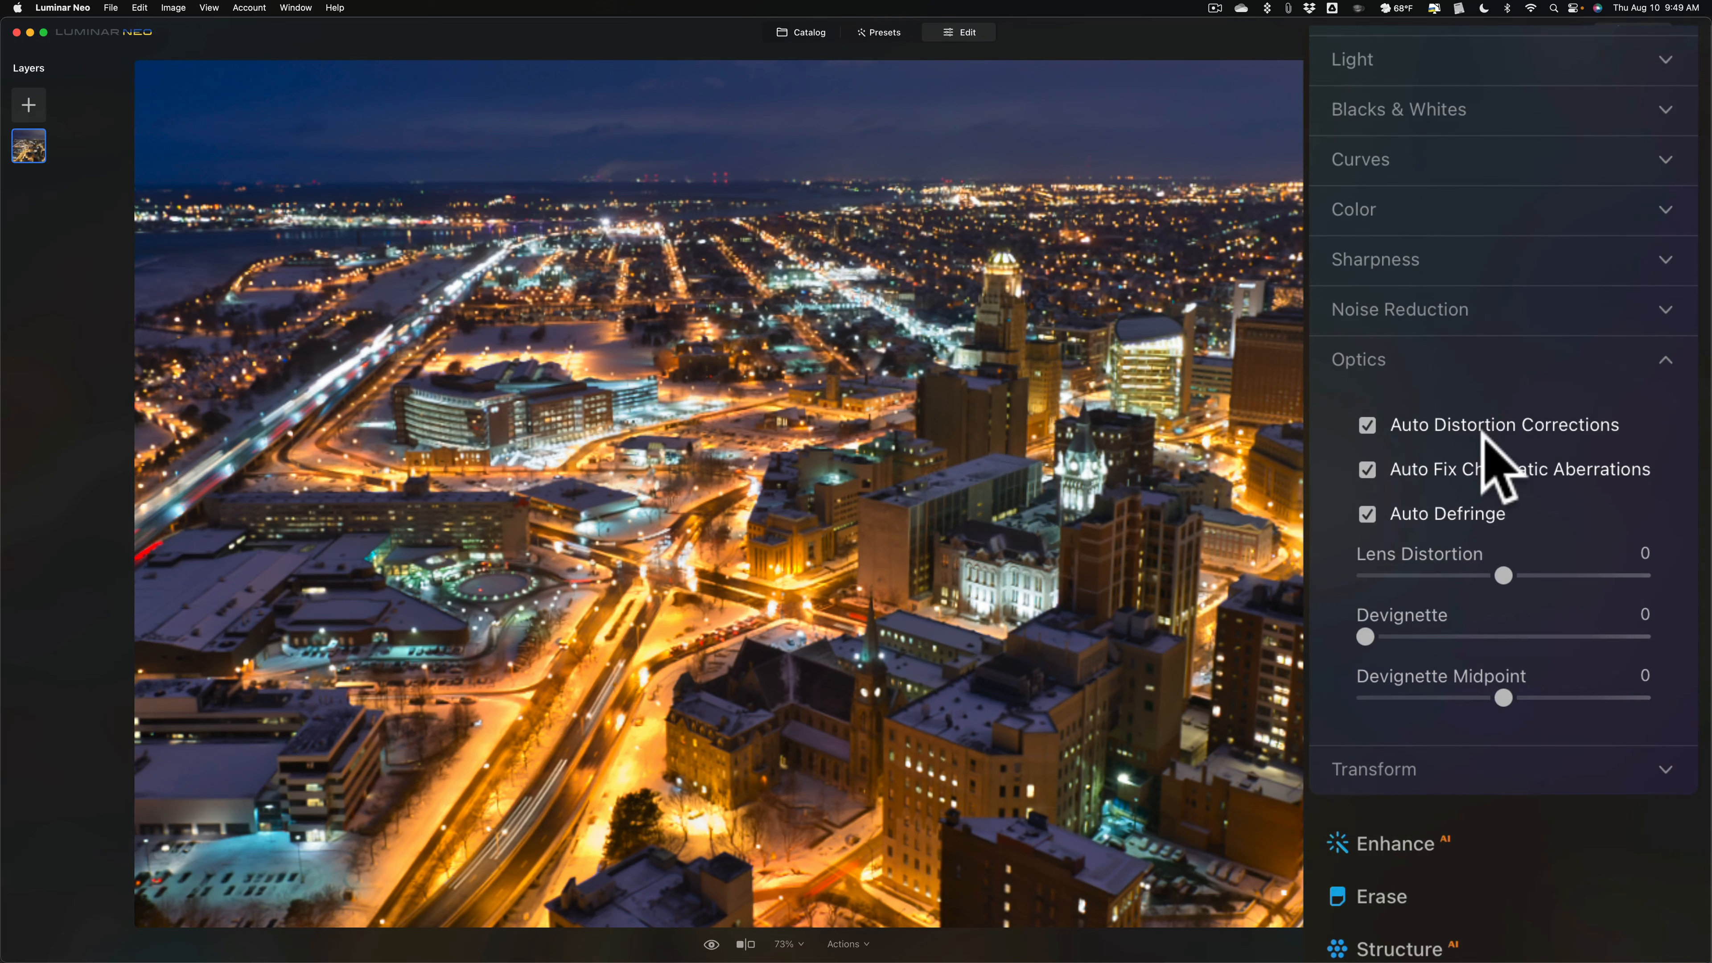
mouse_move(1413, 398)
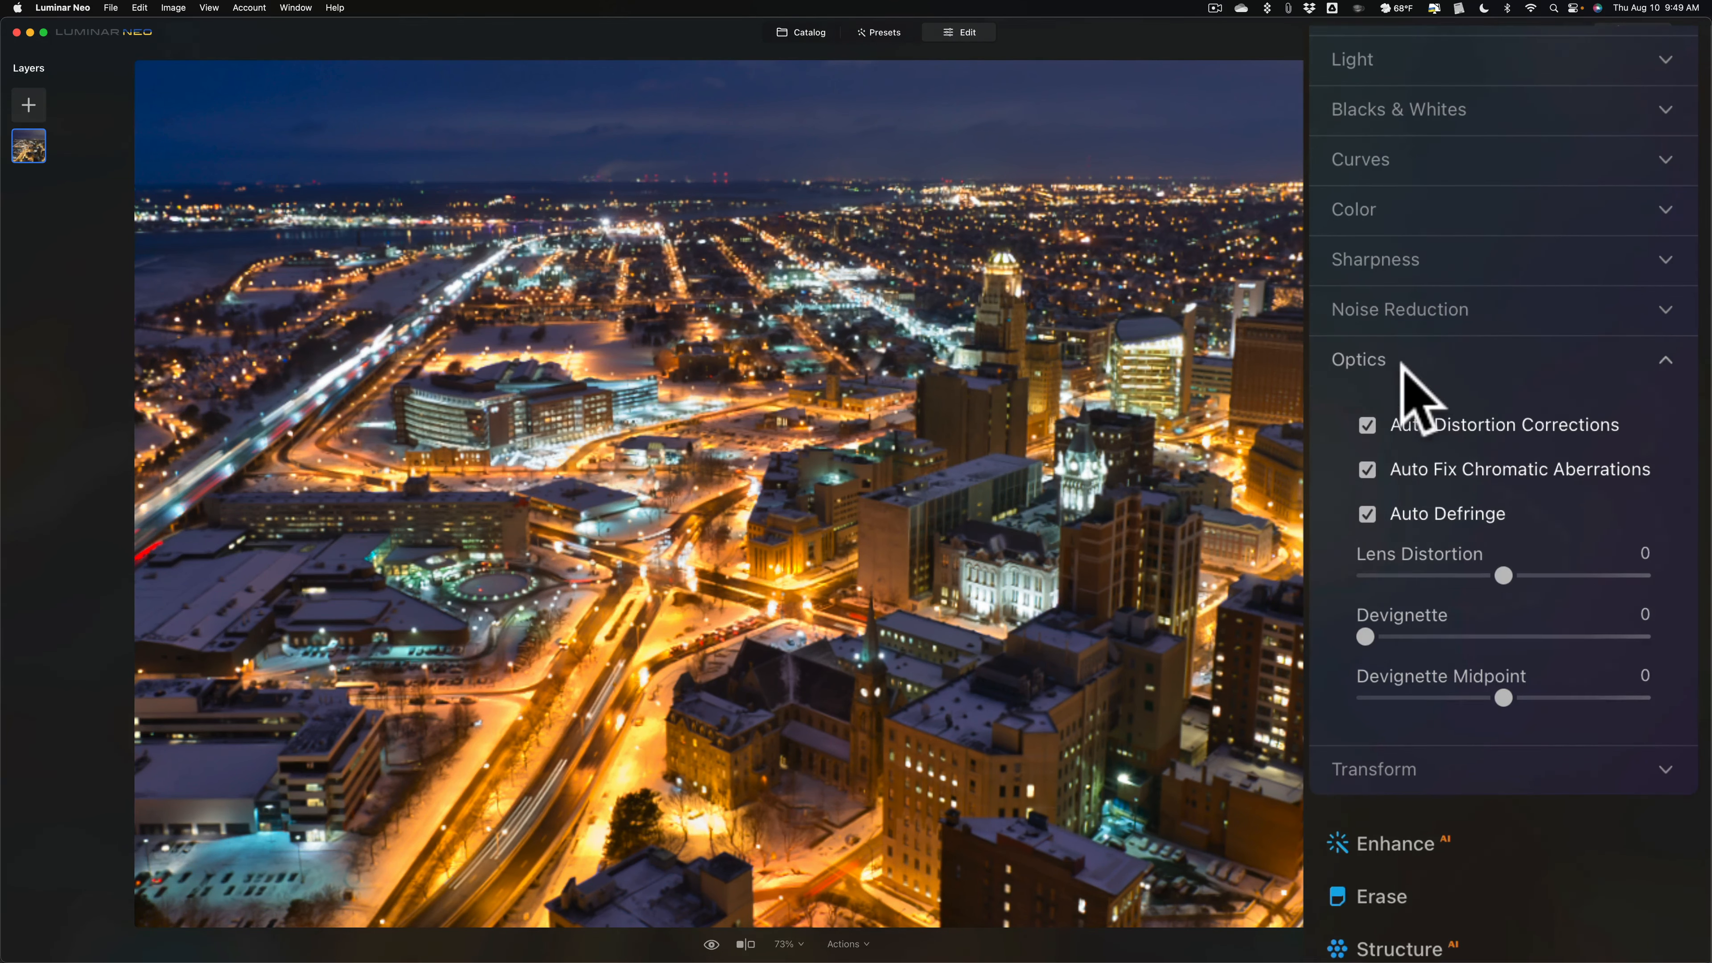
left_click(1359, 359)
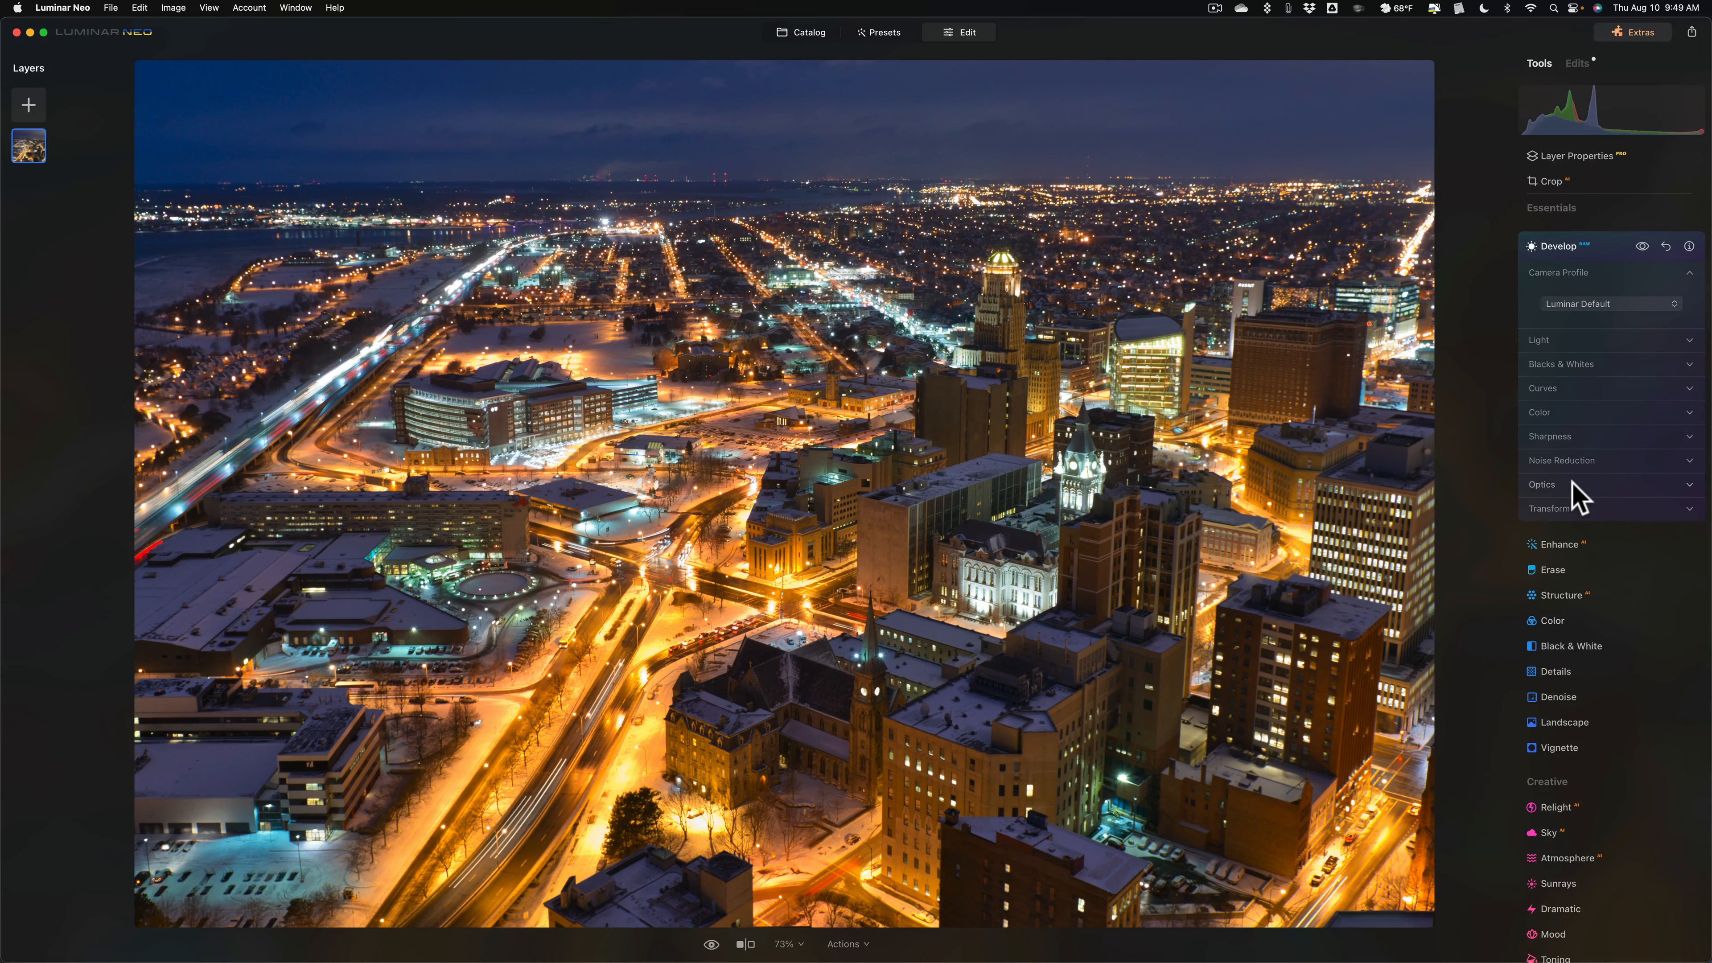
mouse_move(1352, 672)
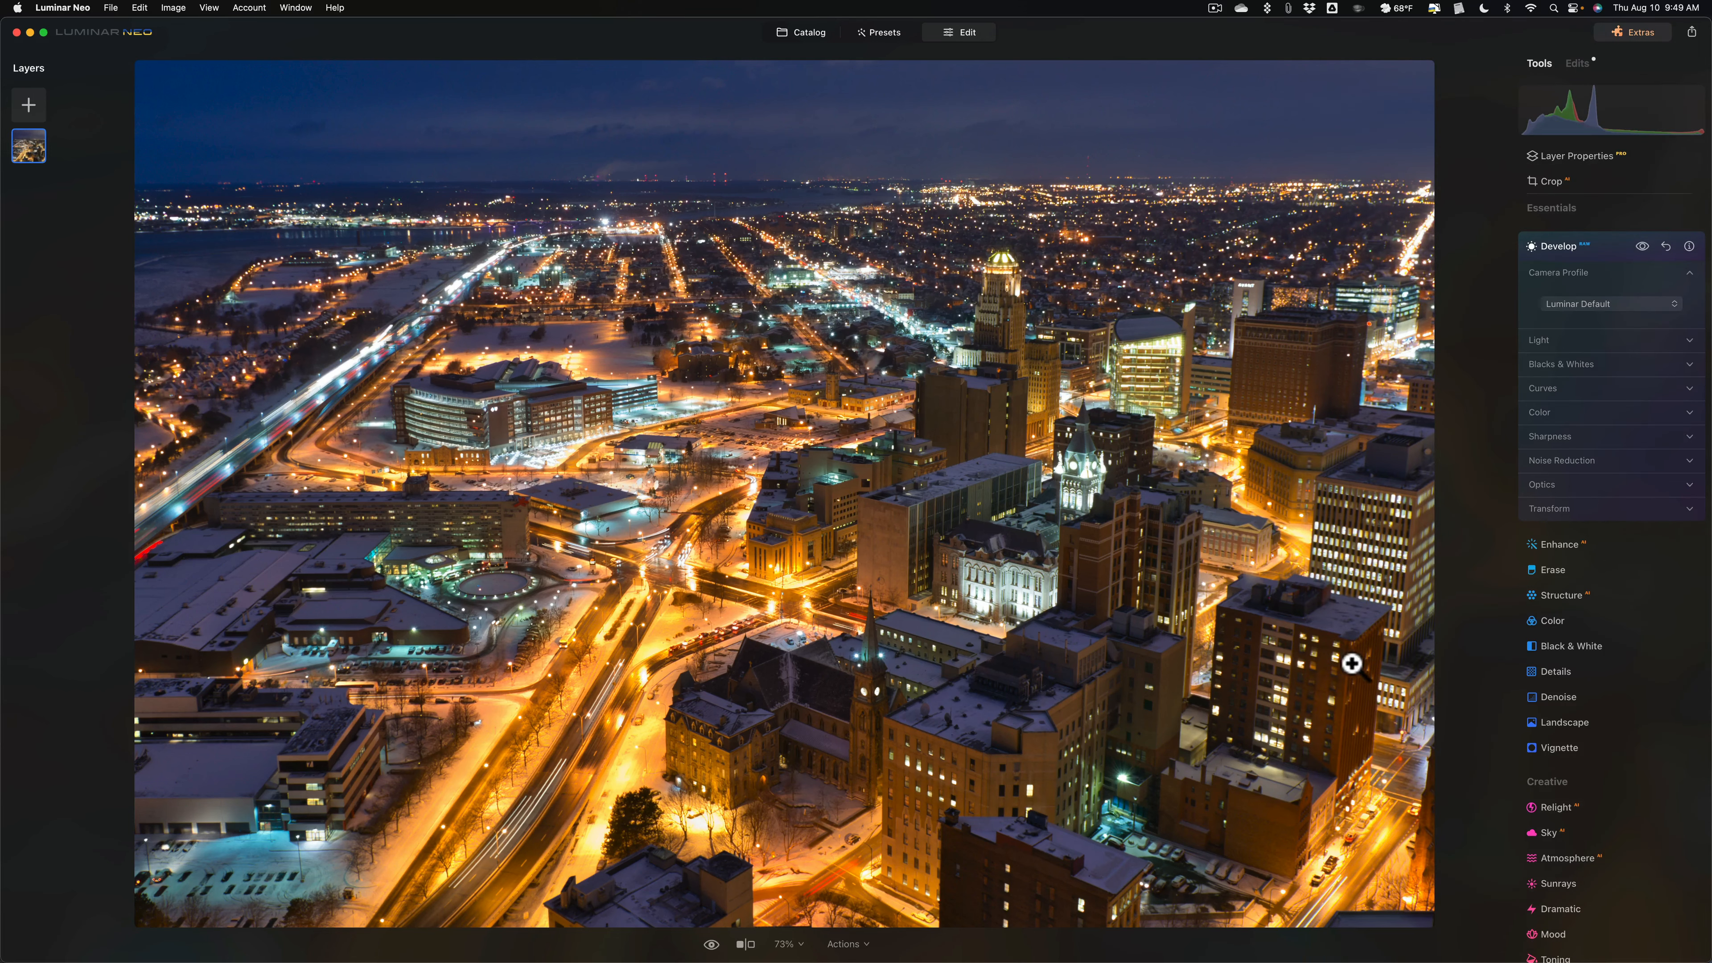
mouse_move(1066, 485)
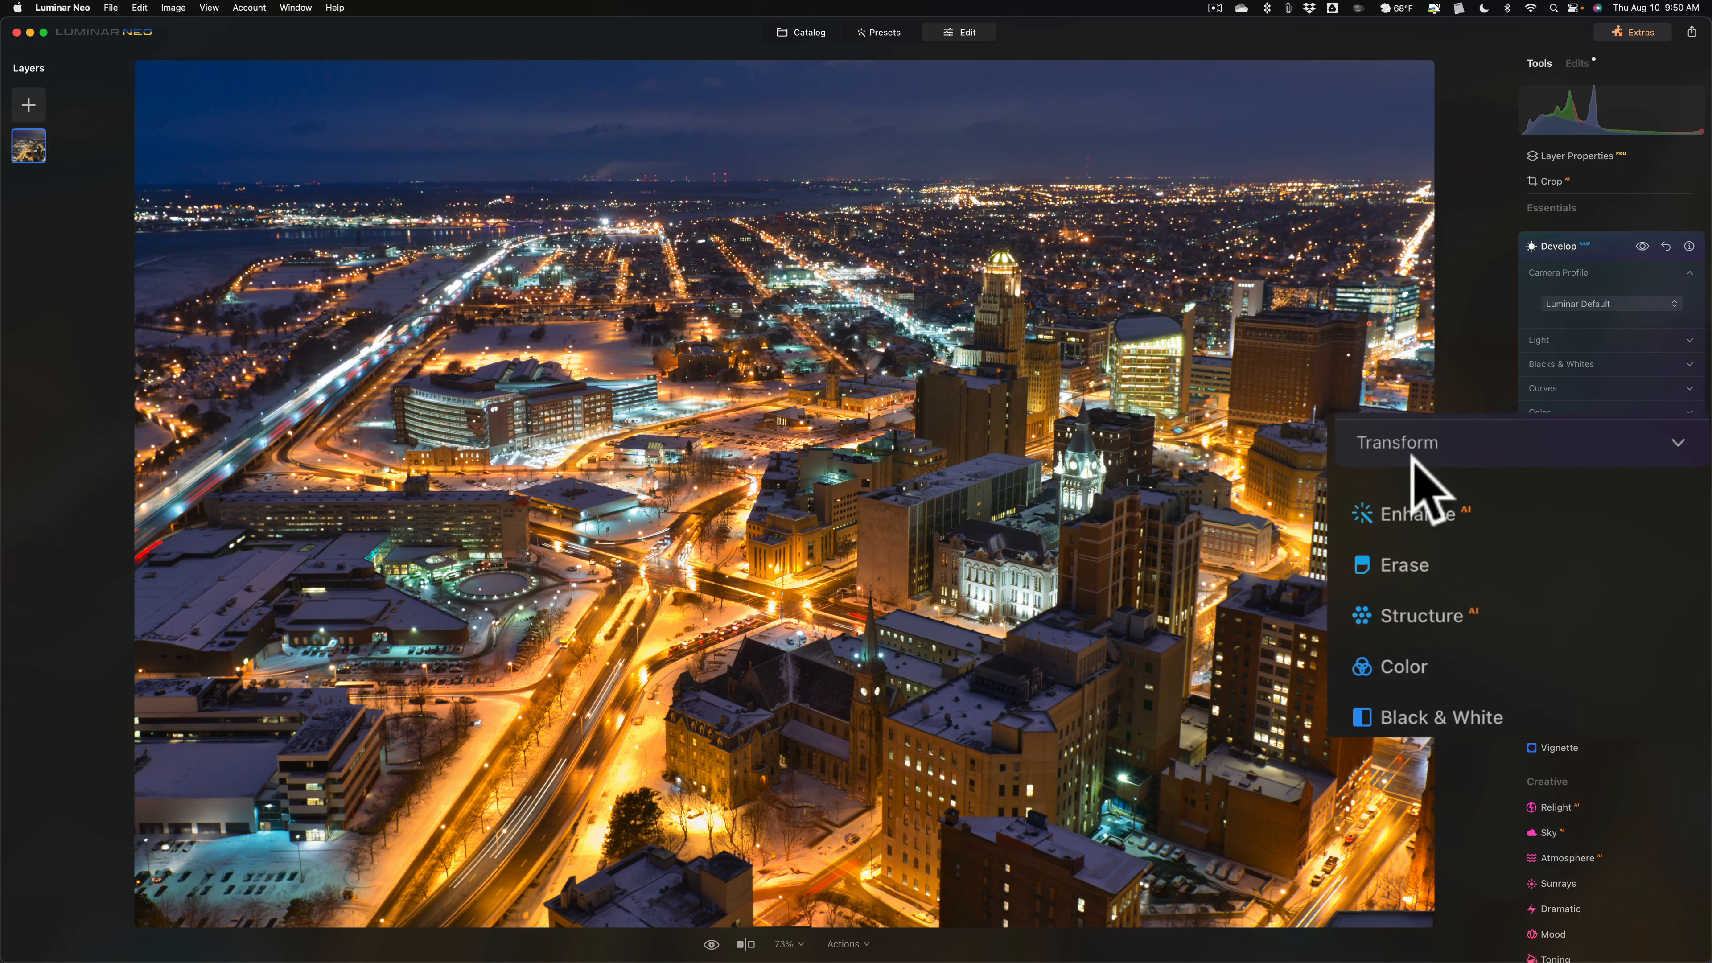
- Set Transform Vertical to 15 so the buildings stand upright
left_click(1436, 441)
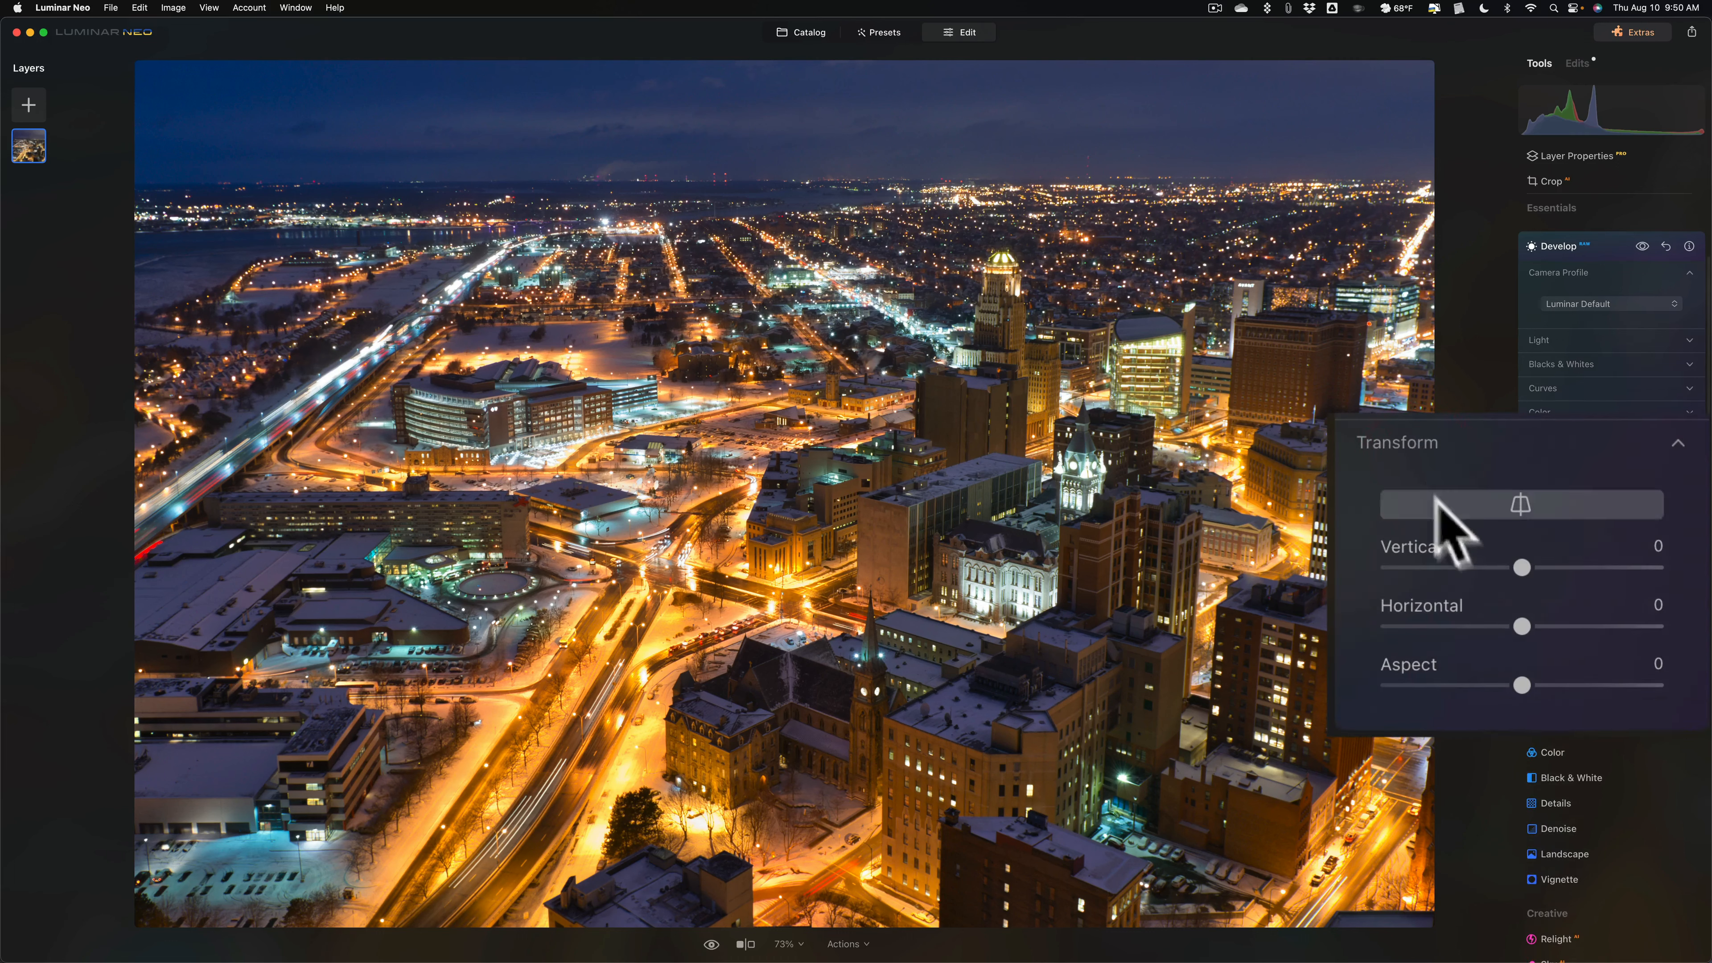
mouse_move(1526, 590)
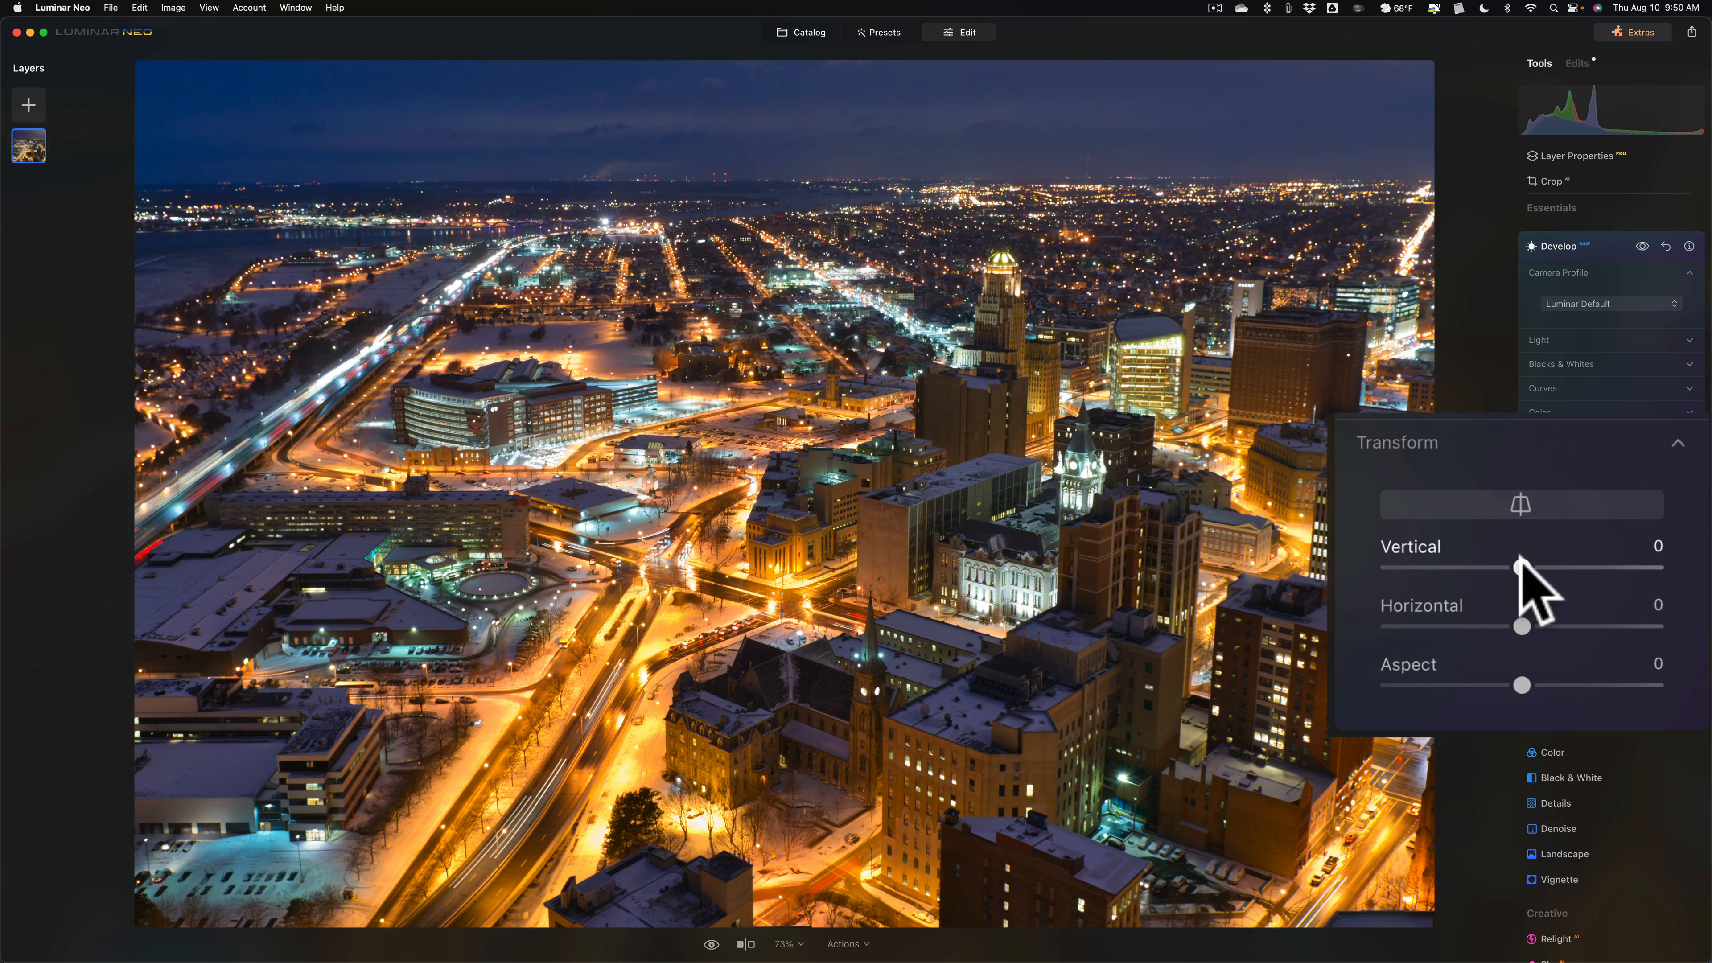
left_click_drag(1523, 567, 1540, 567)
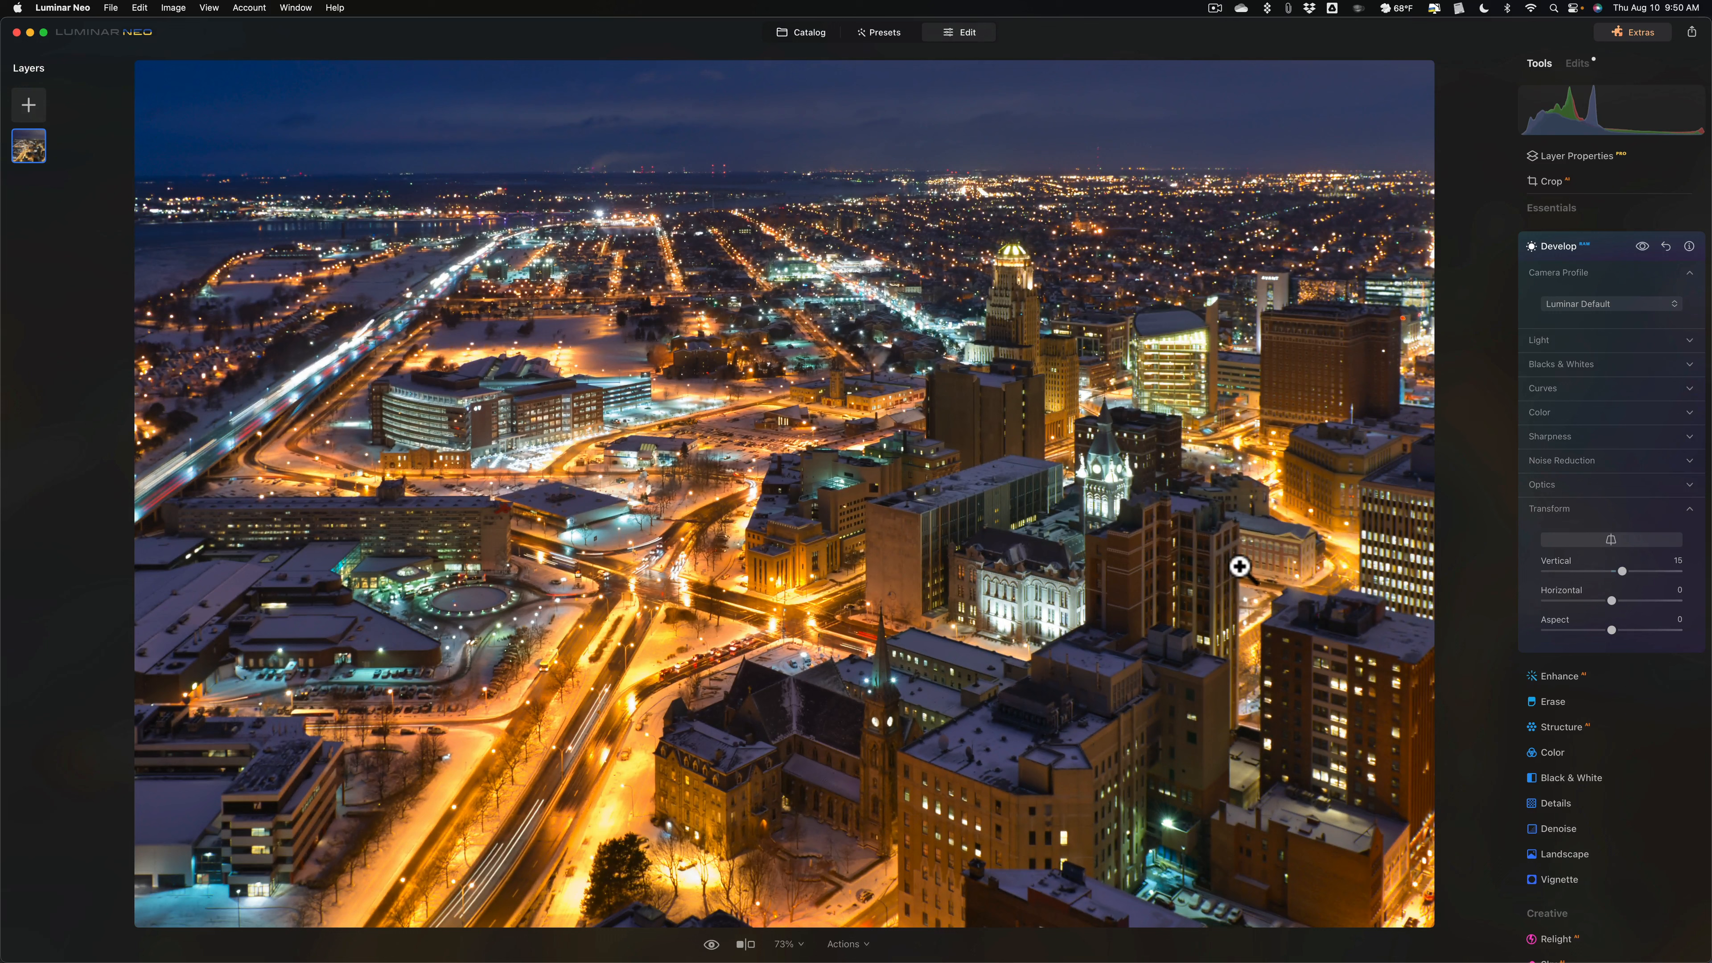
mouse_move(1391, 736)
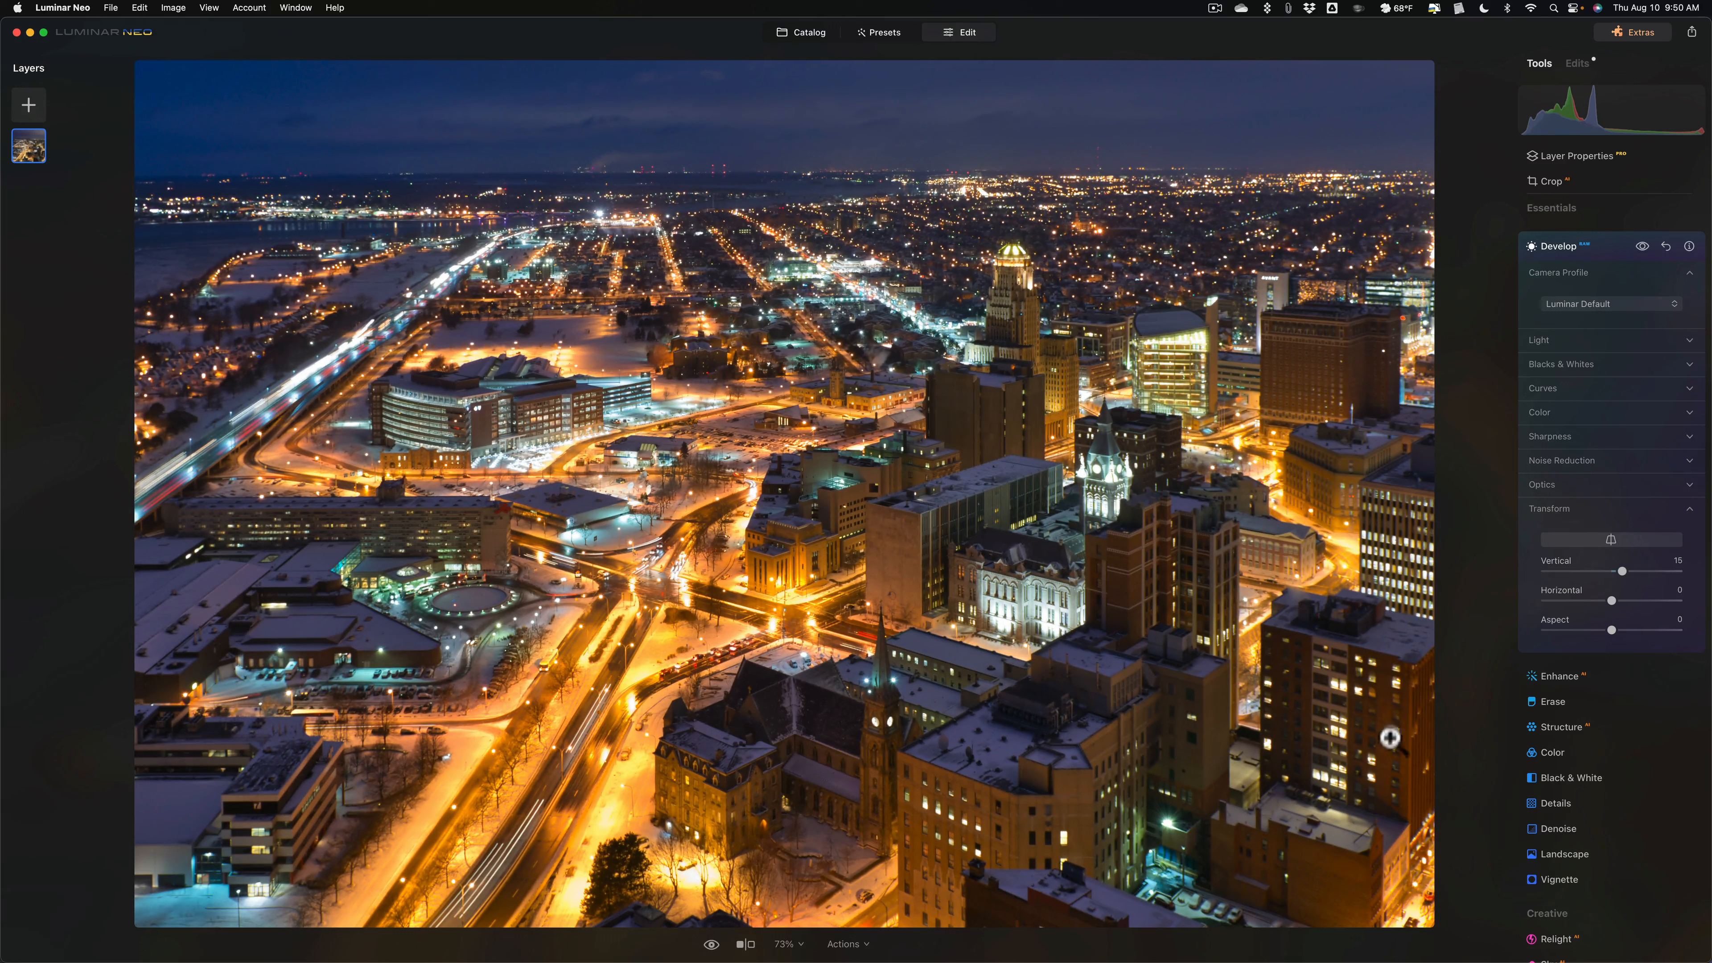
mouse_move(1405, 817)
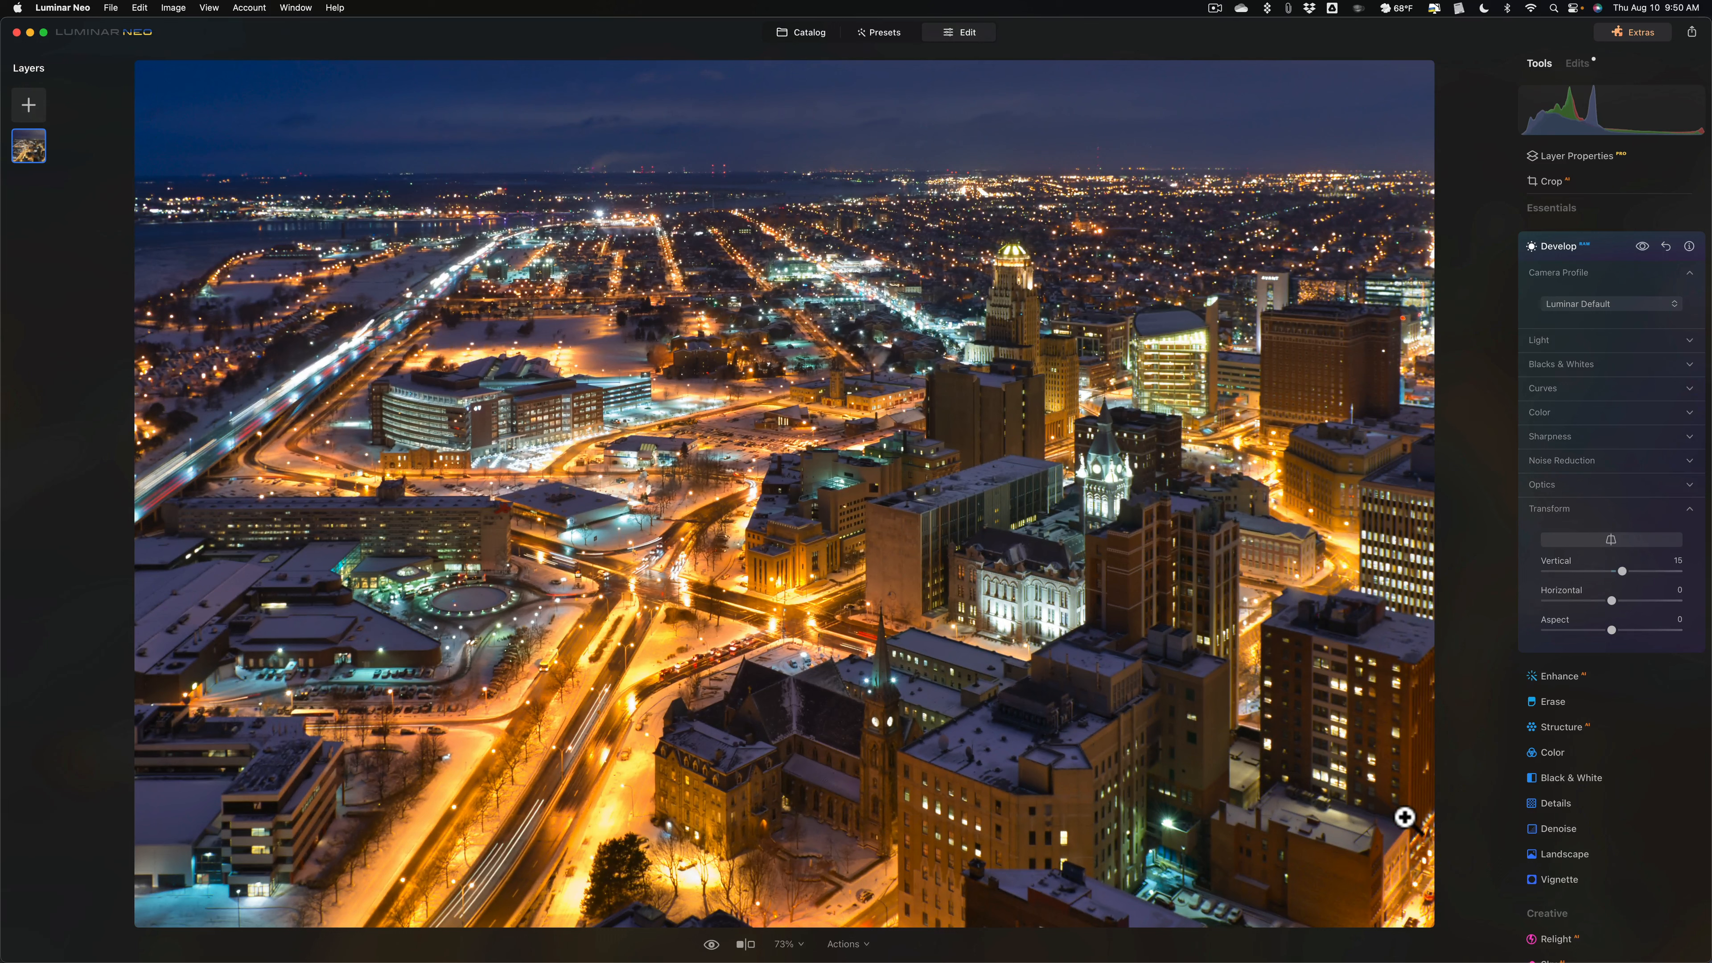
mouse_move(1409, 711)
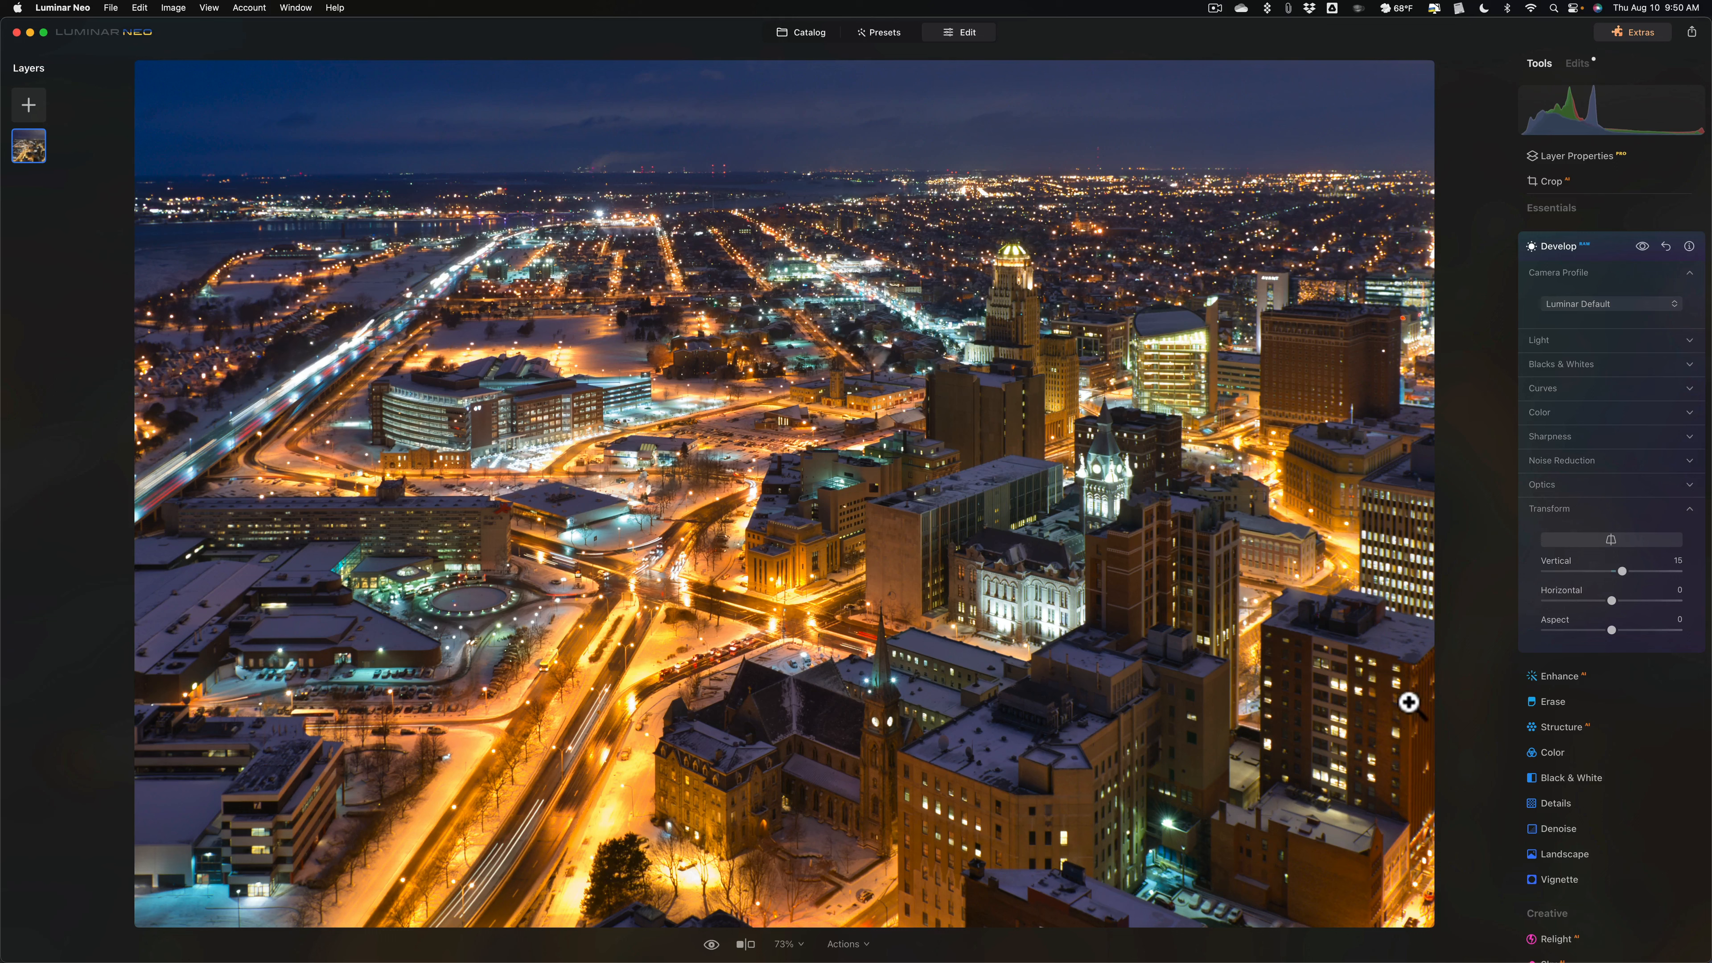
mouse_move(1412, 752)
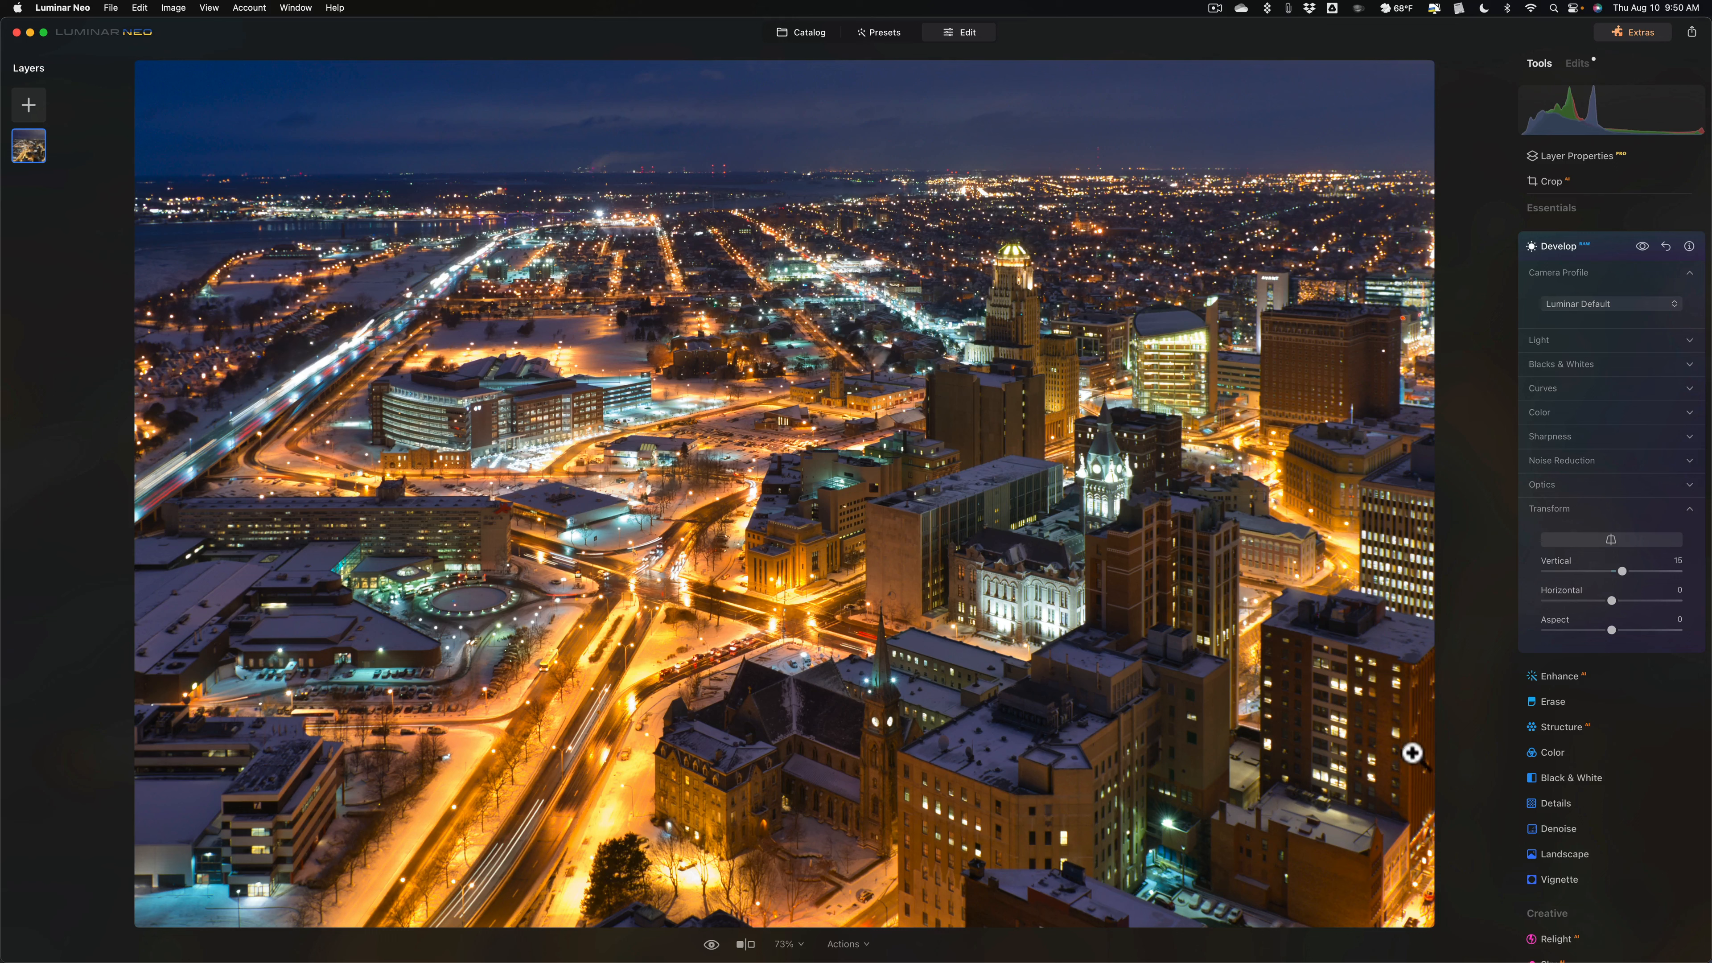
mouse_move(1334, 326)
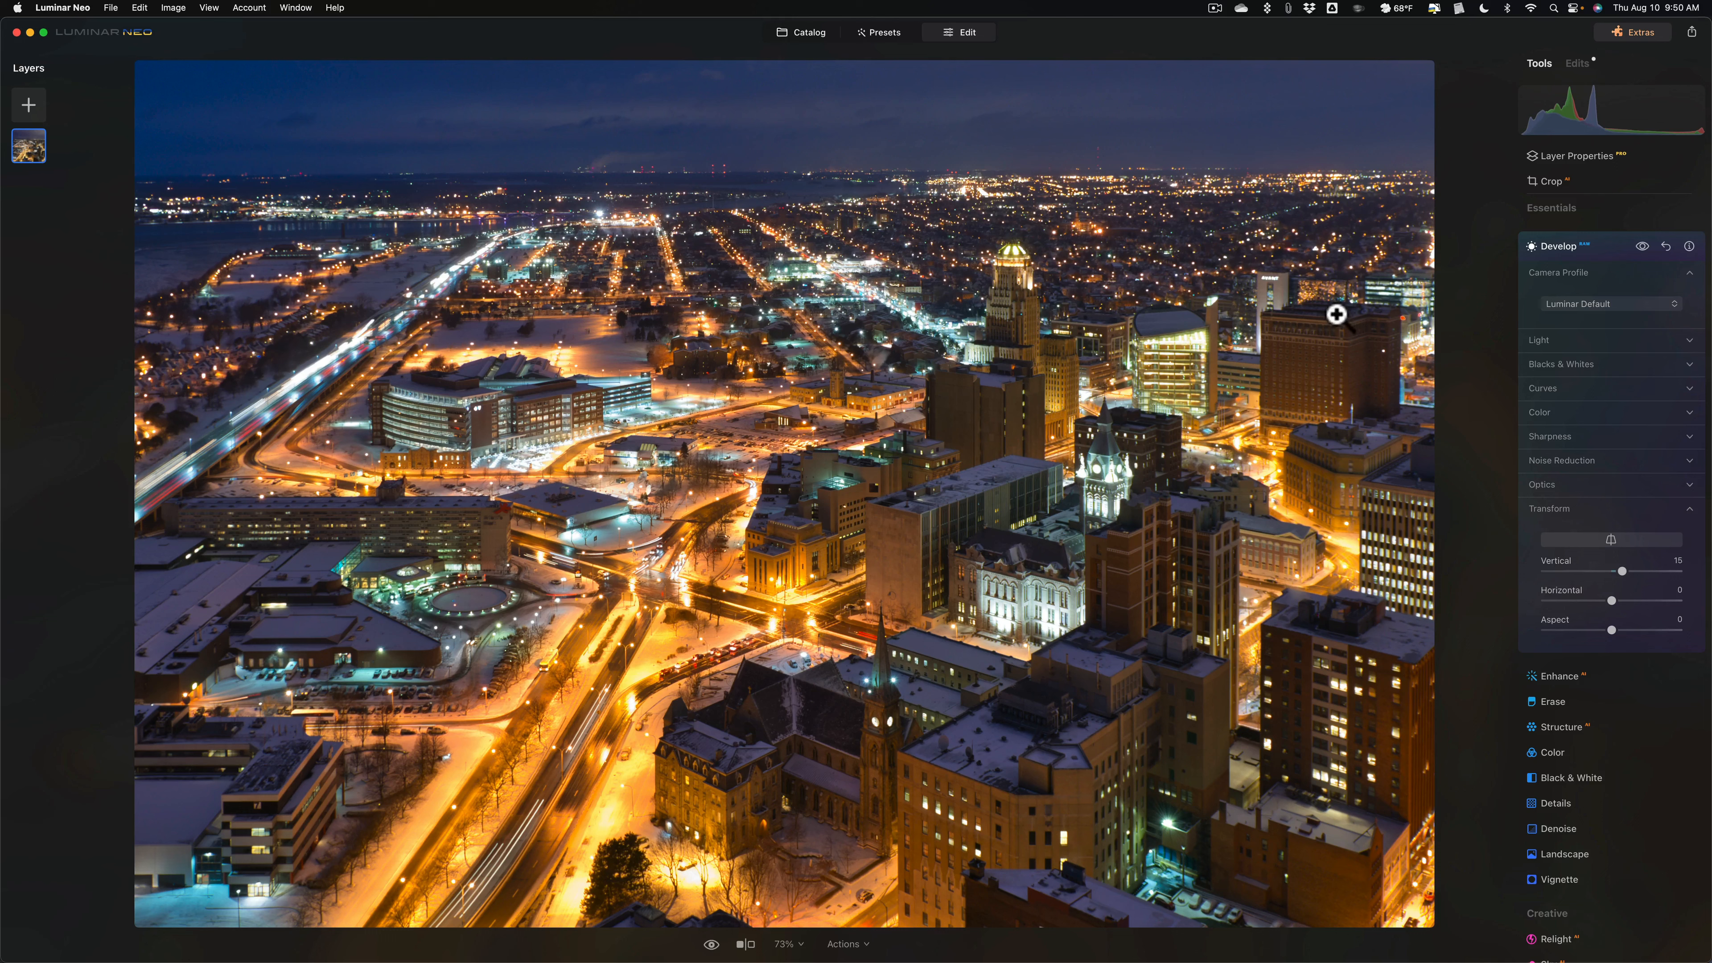
mouse_move(885, 257)
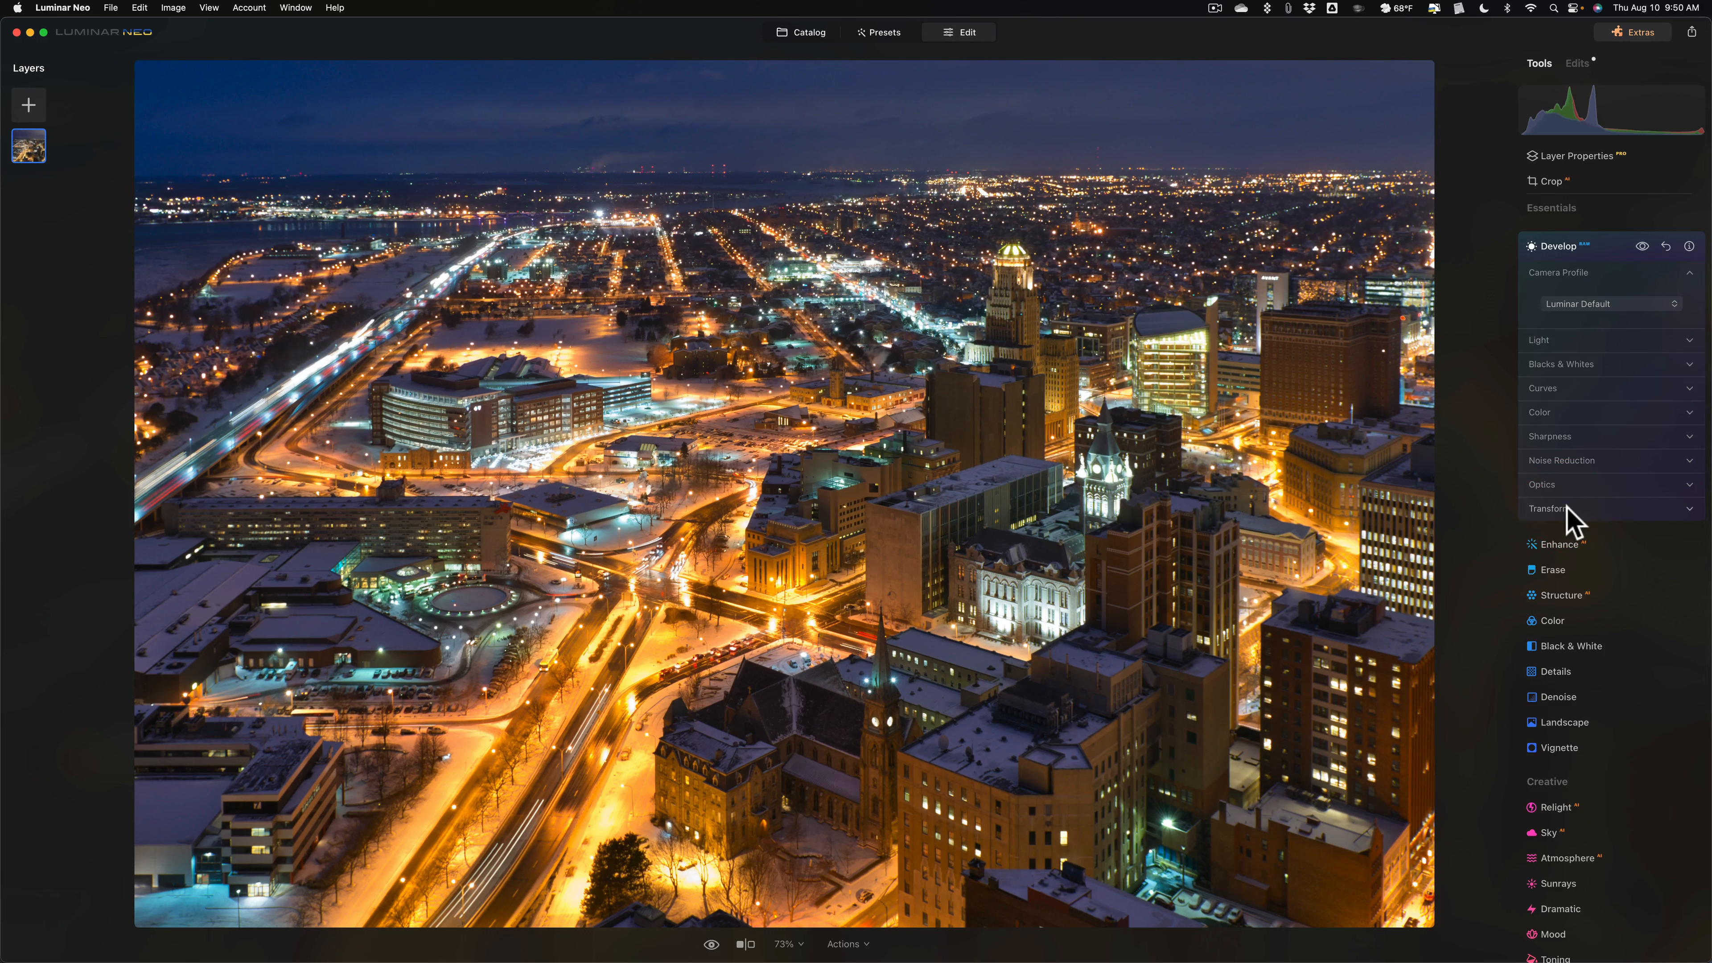
mouse_move(1558, 511)
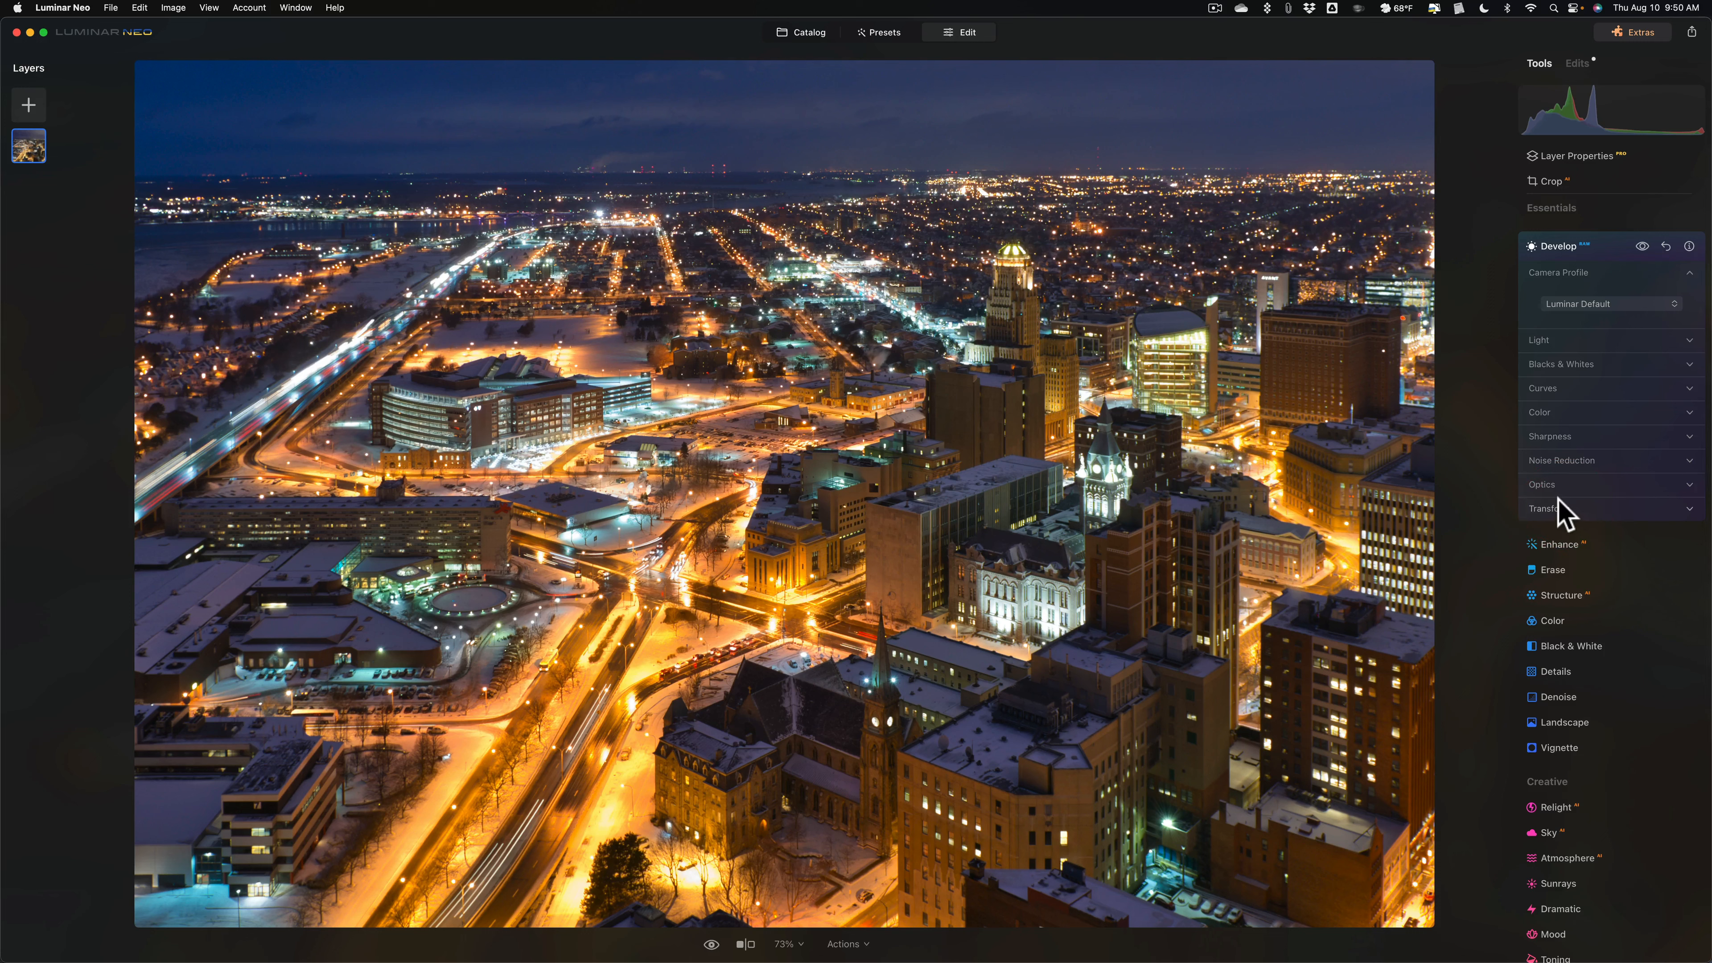
mouse_move(1578, 352)
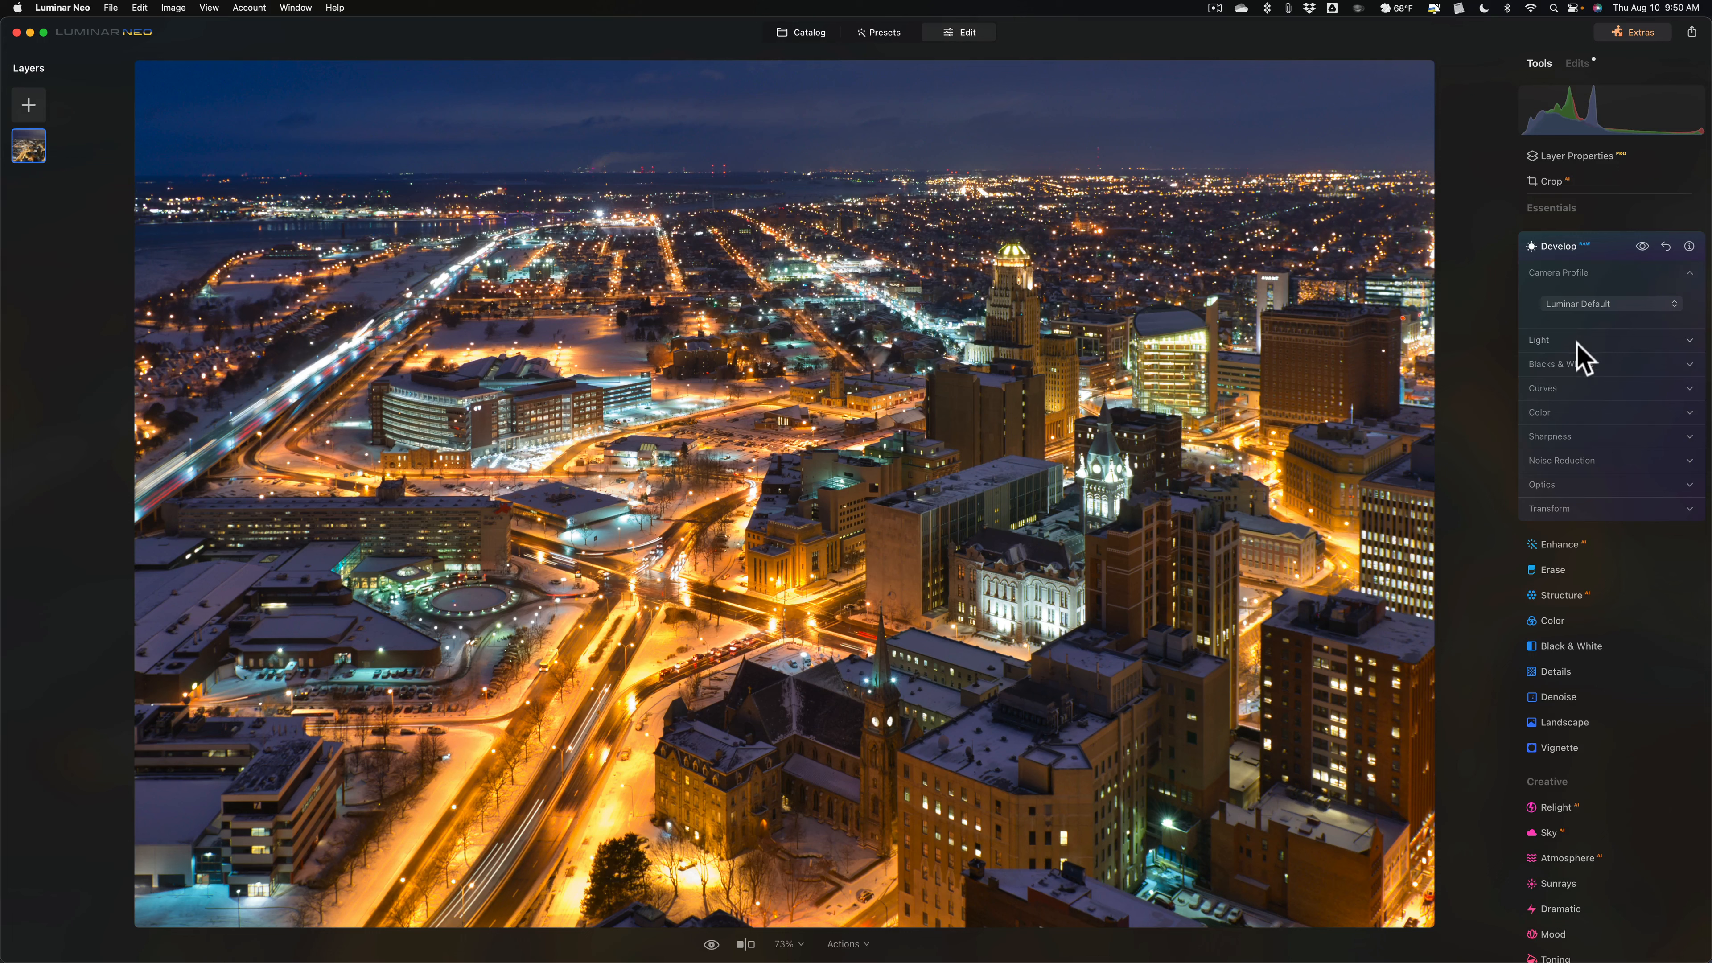
mouse_move(1592, 261)
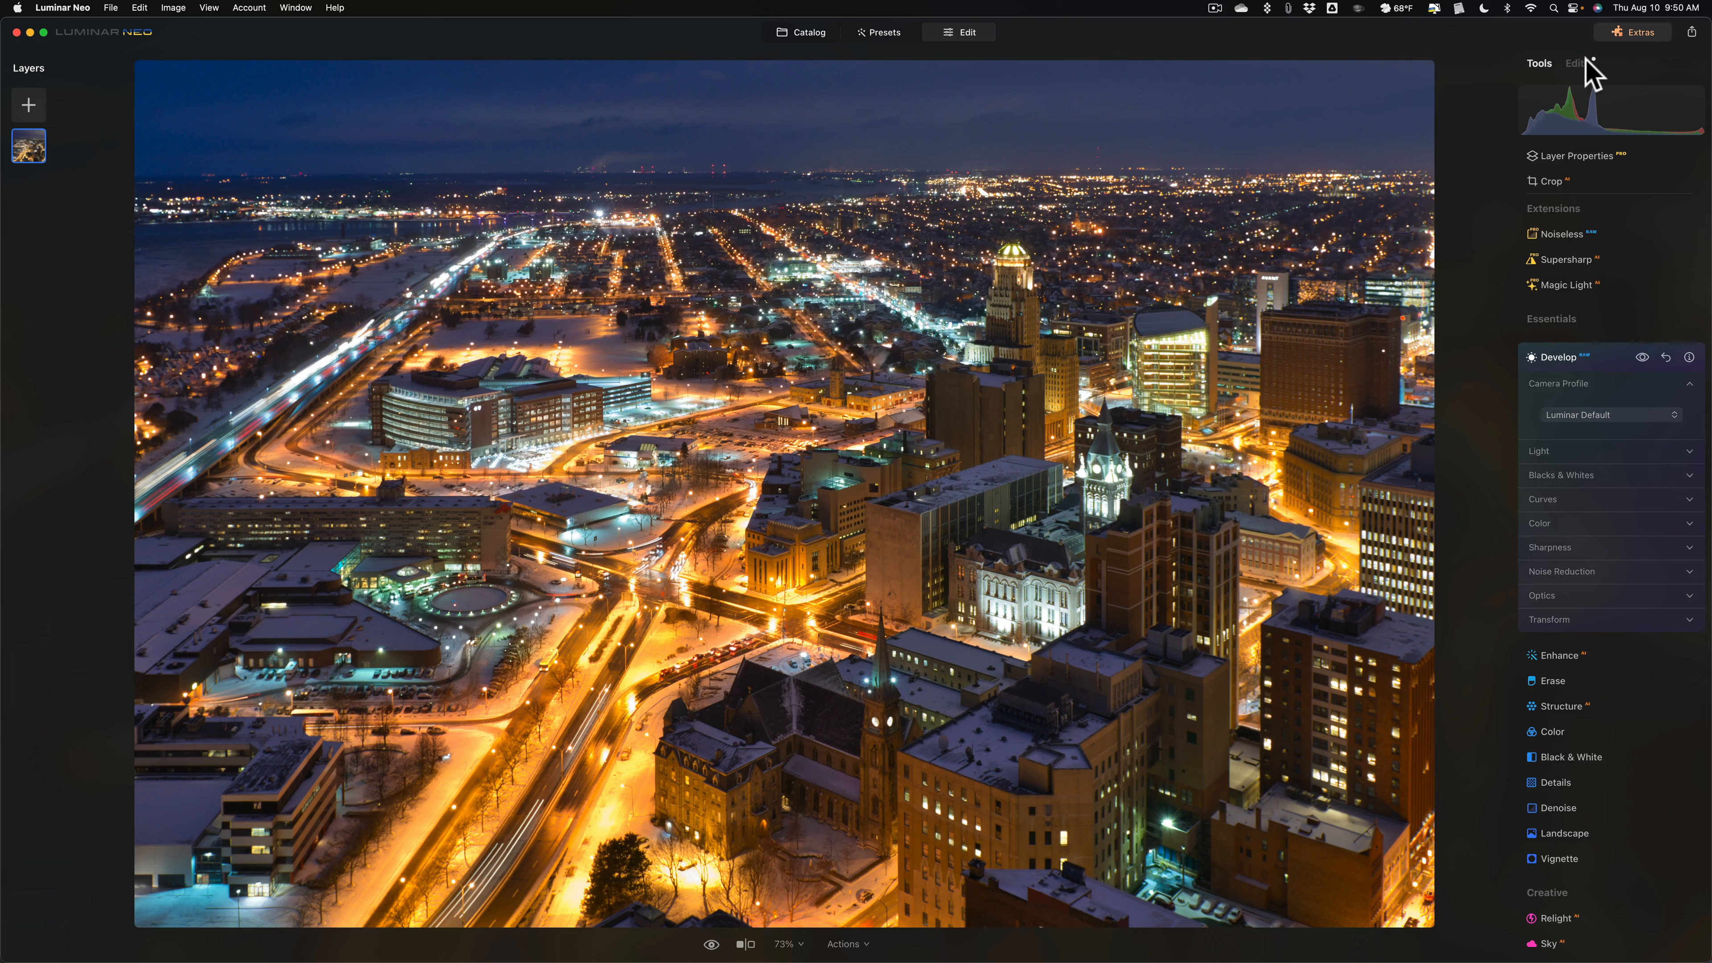
mouse_move(1583, 85)
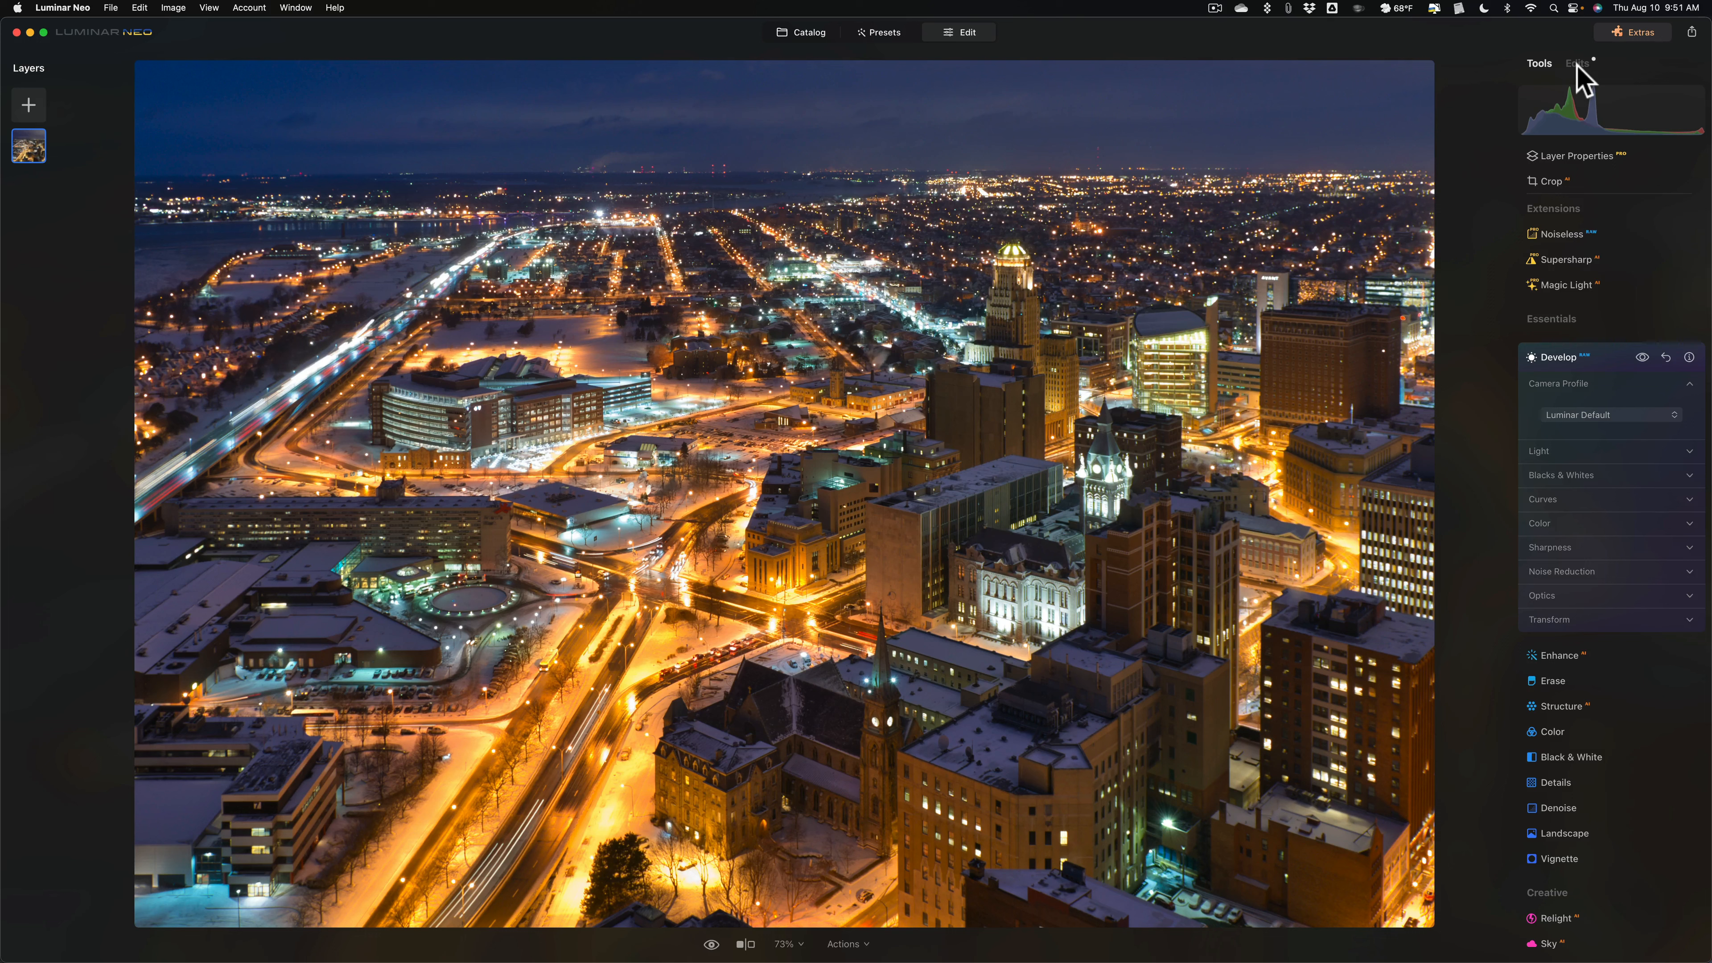
mouse_move(1592, 265)
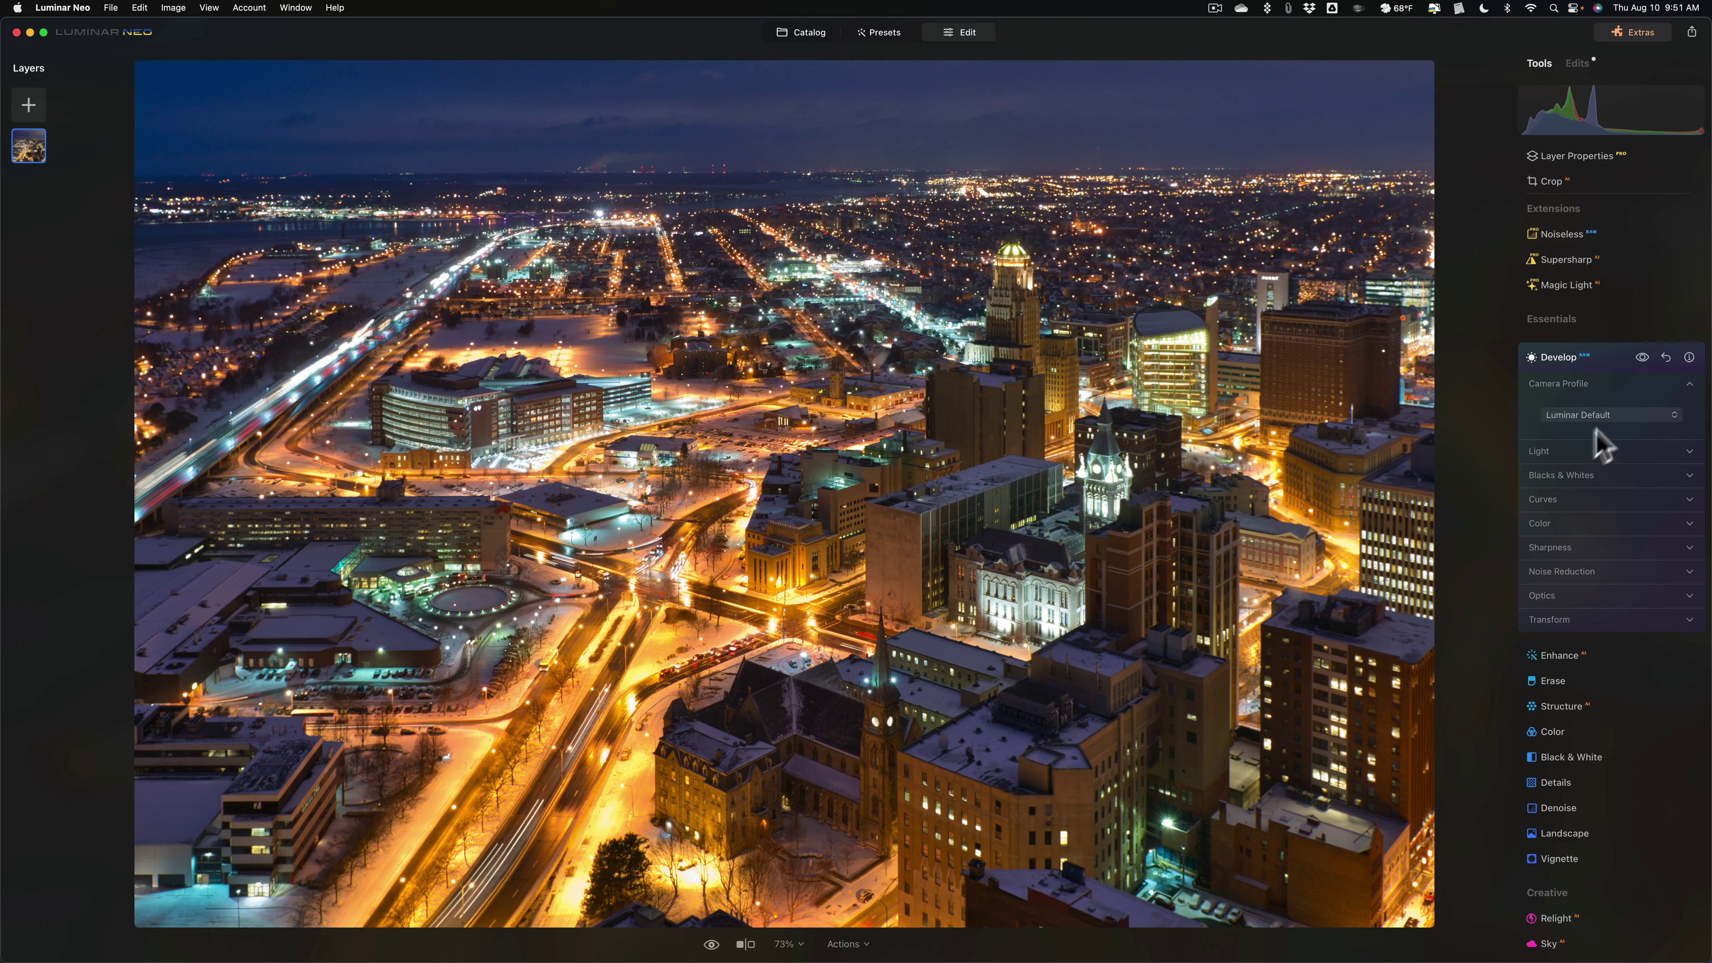
mouse_move(1604, 511)
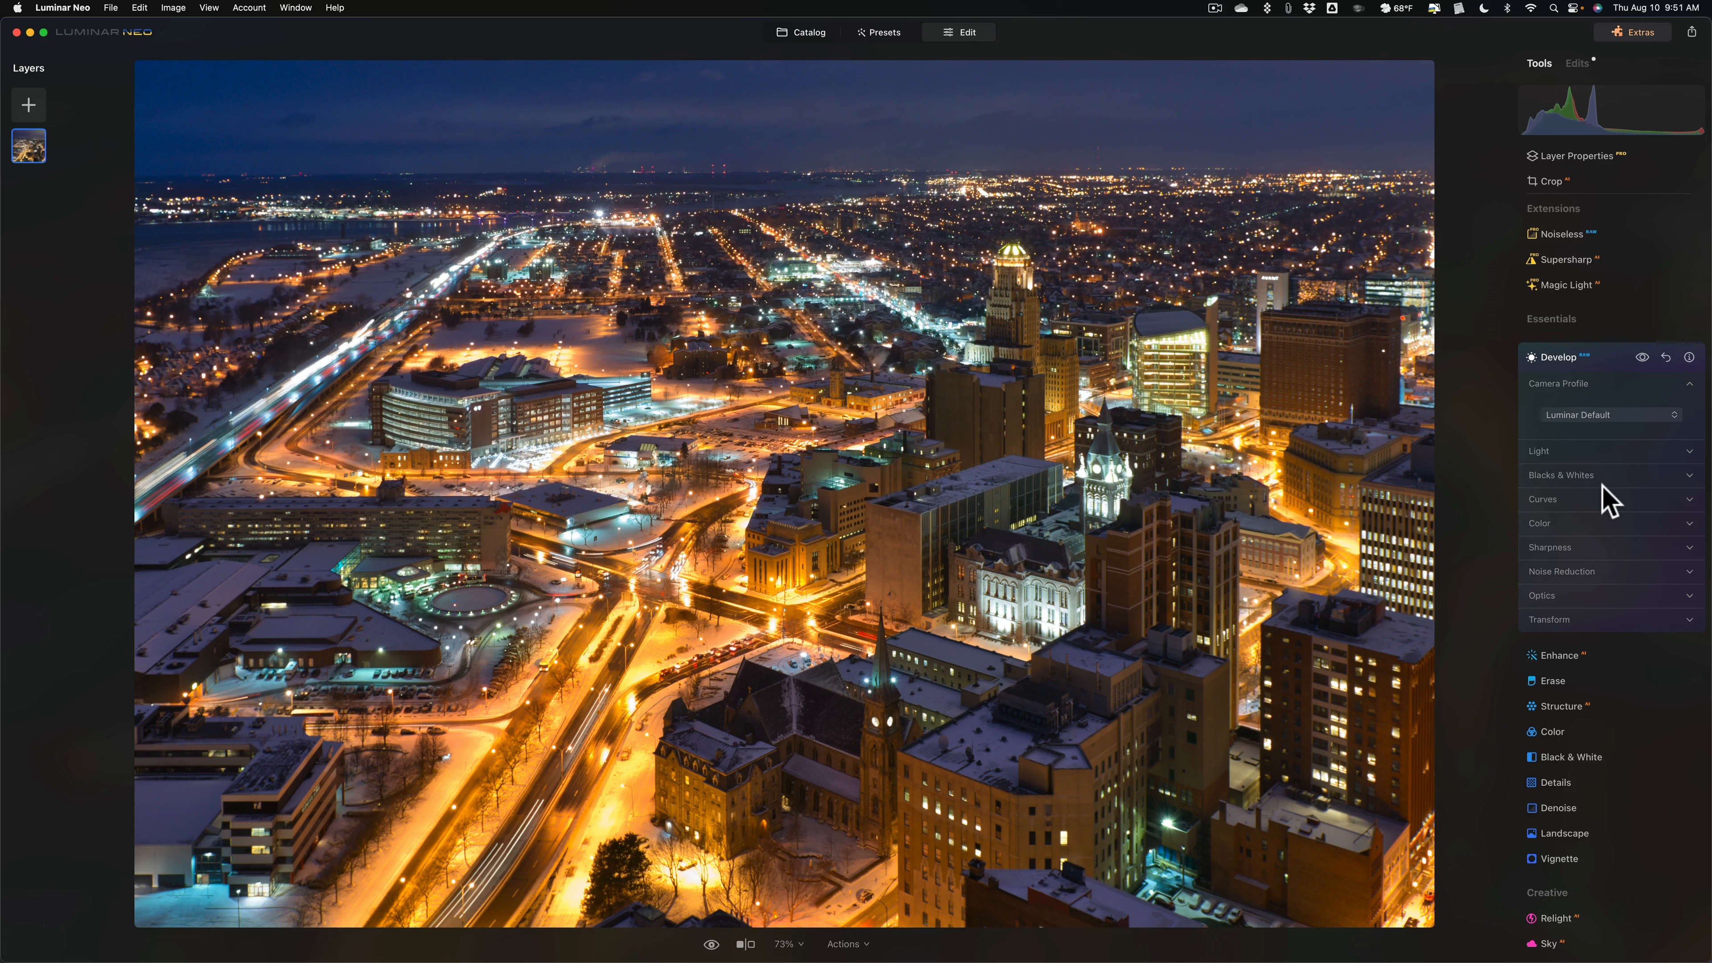
mouse_move(1609, 96)
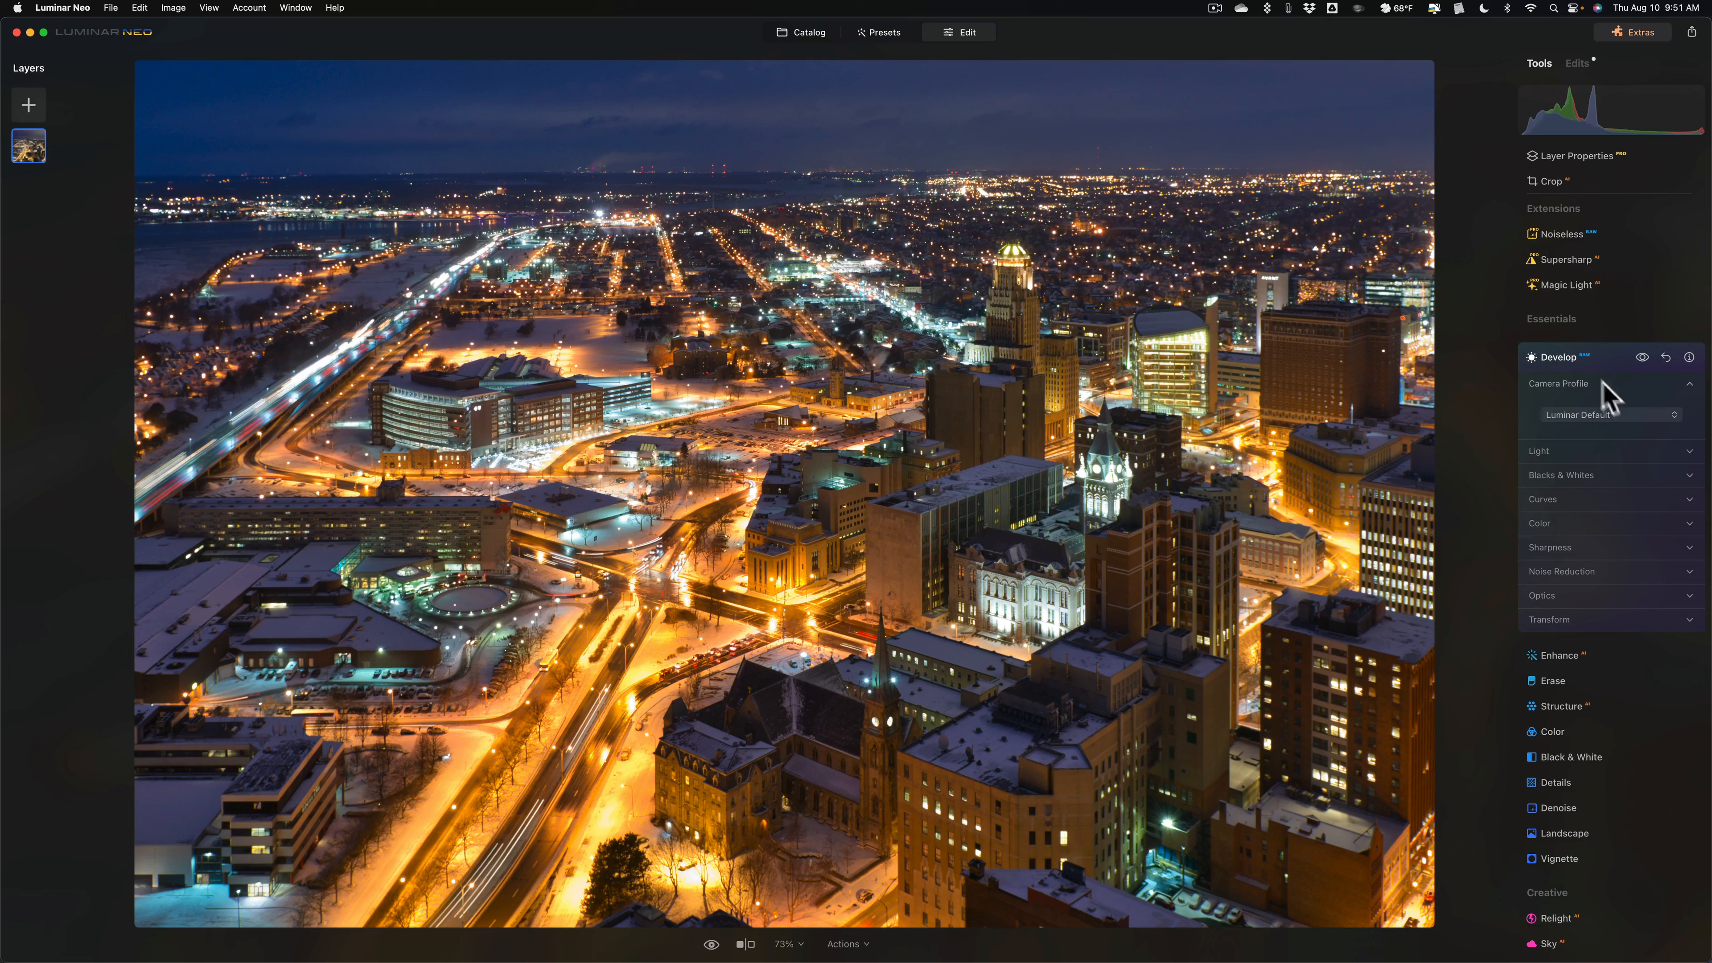
mouse_move(1524, 81)
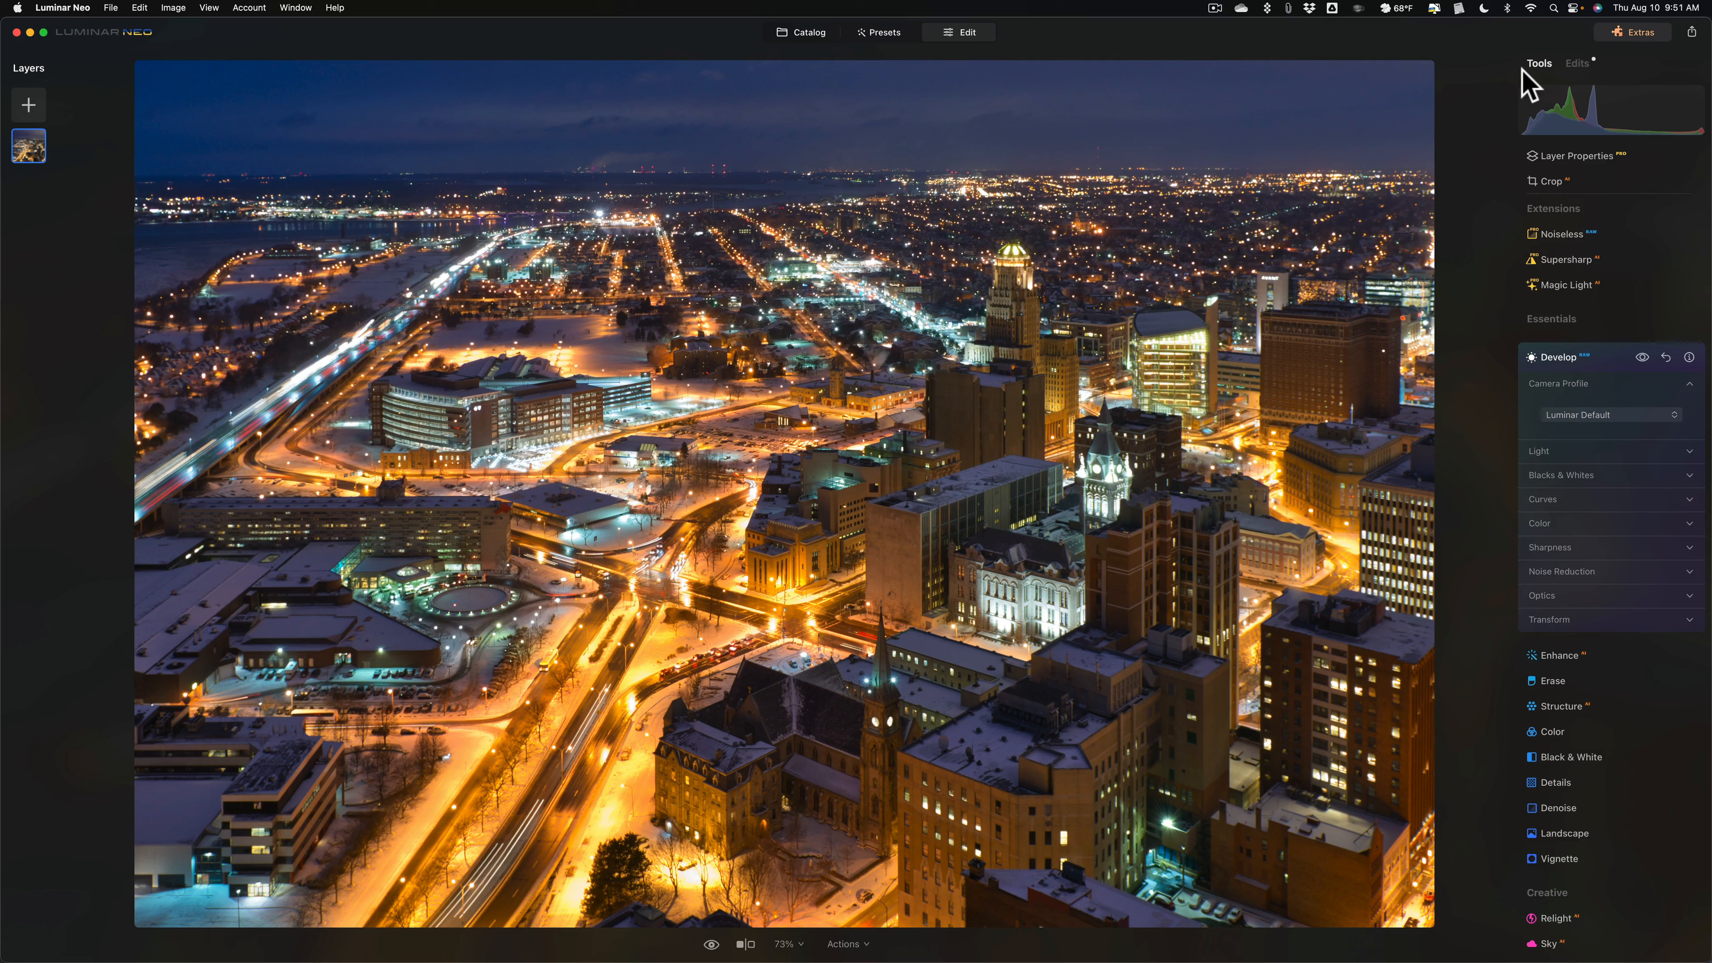
mouse_move(1616, 495)
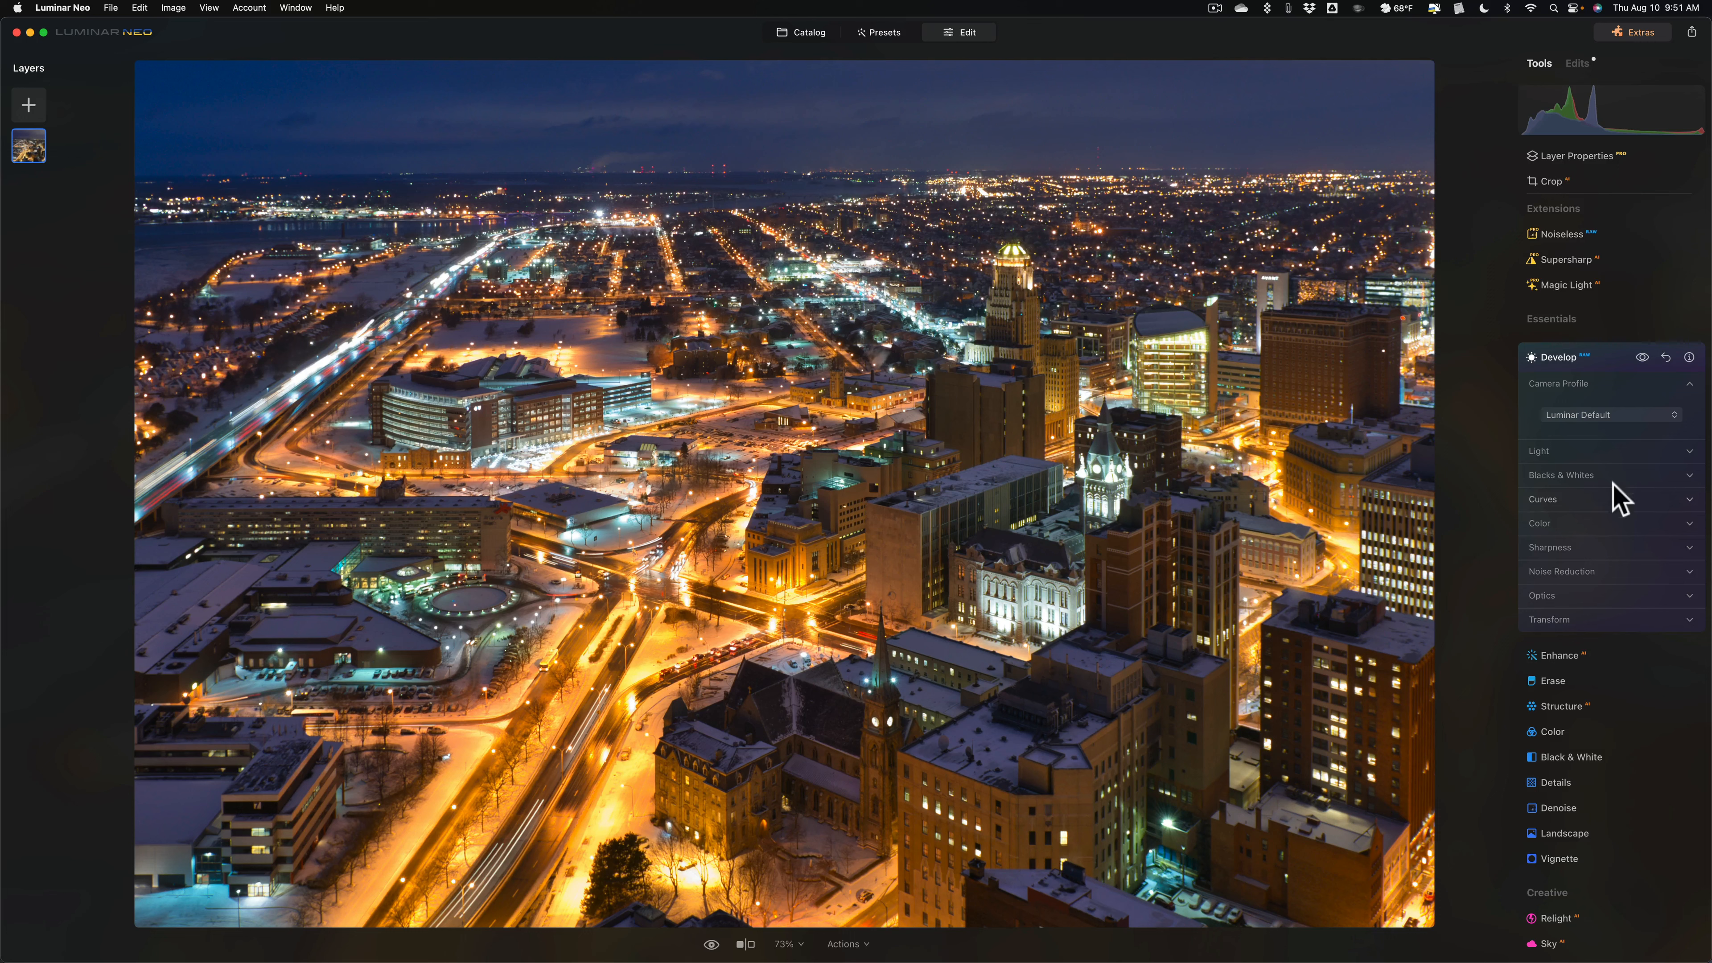
- Expand the Light section, showing highlights -100 and shadows 38
left_click(1674, 451)
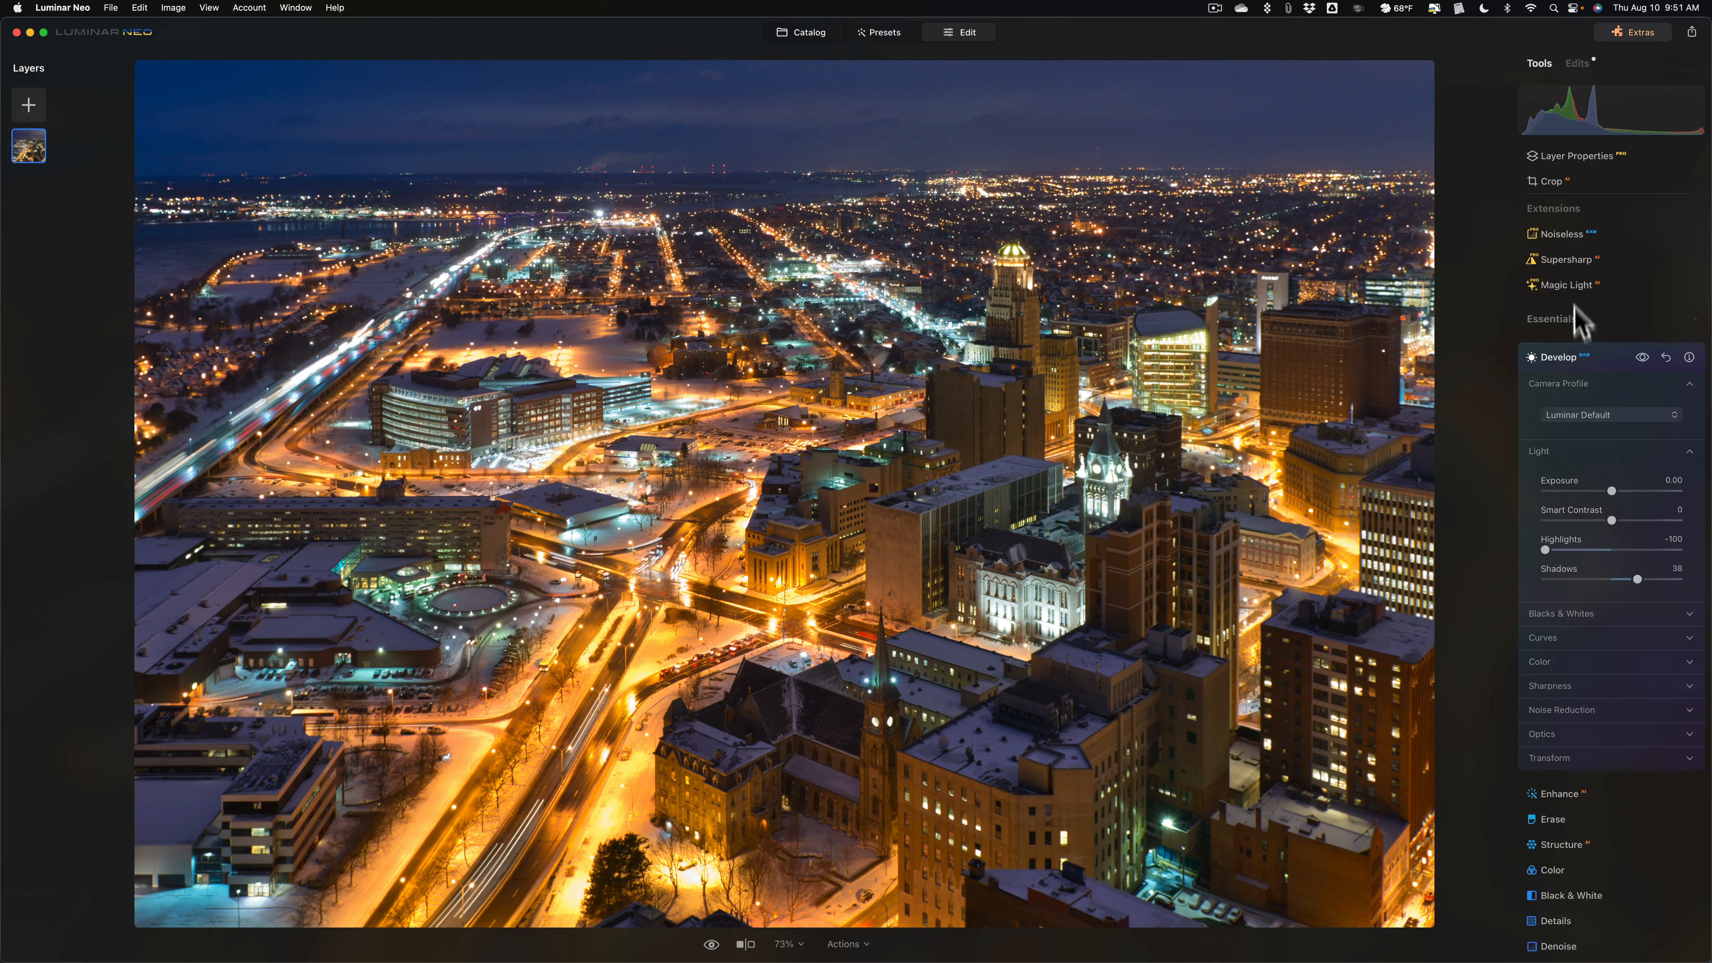
mouse_move(1612, 498)
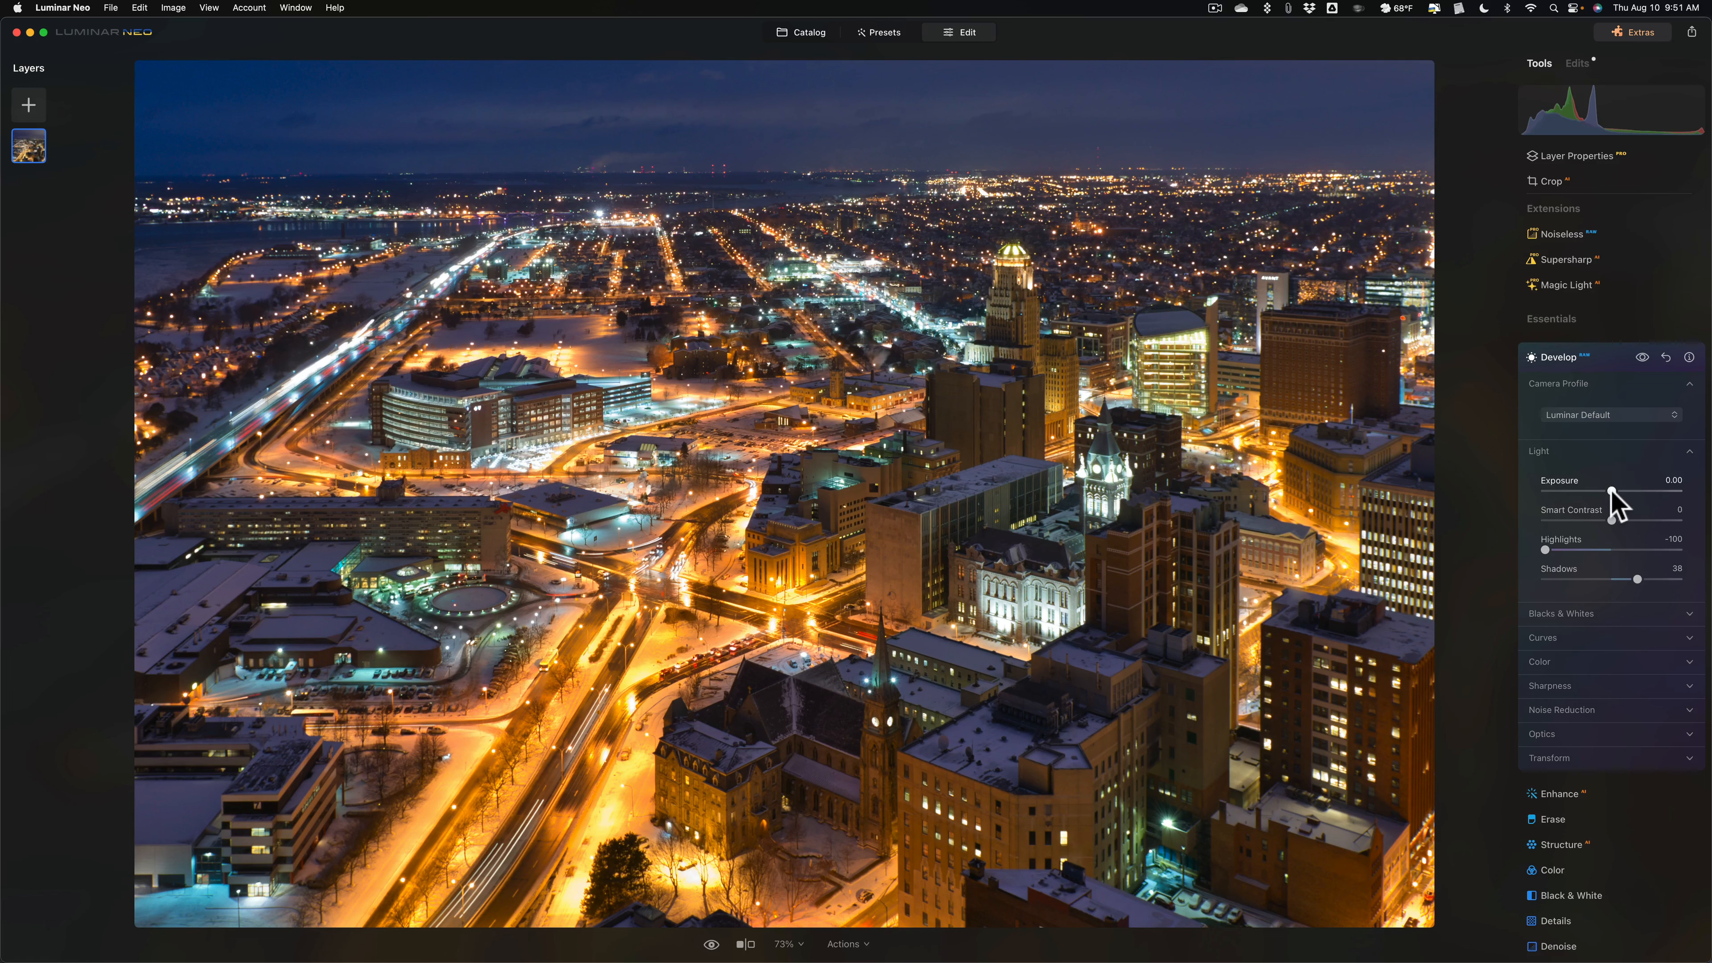
- Raise Exposure to 0.18 and fold the Develop tool away
left_click_drag(1607, 498, 1614, 498)
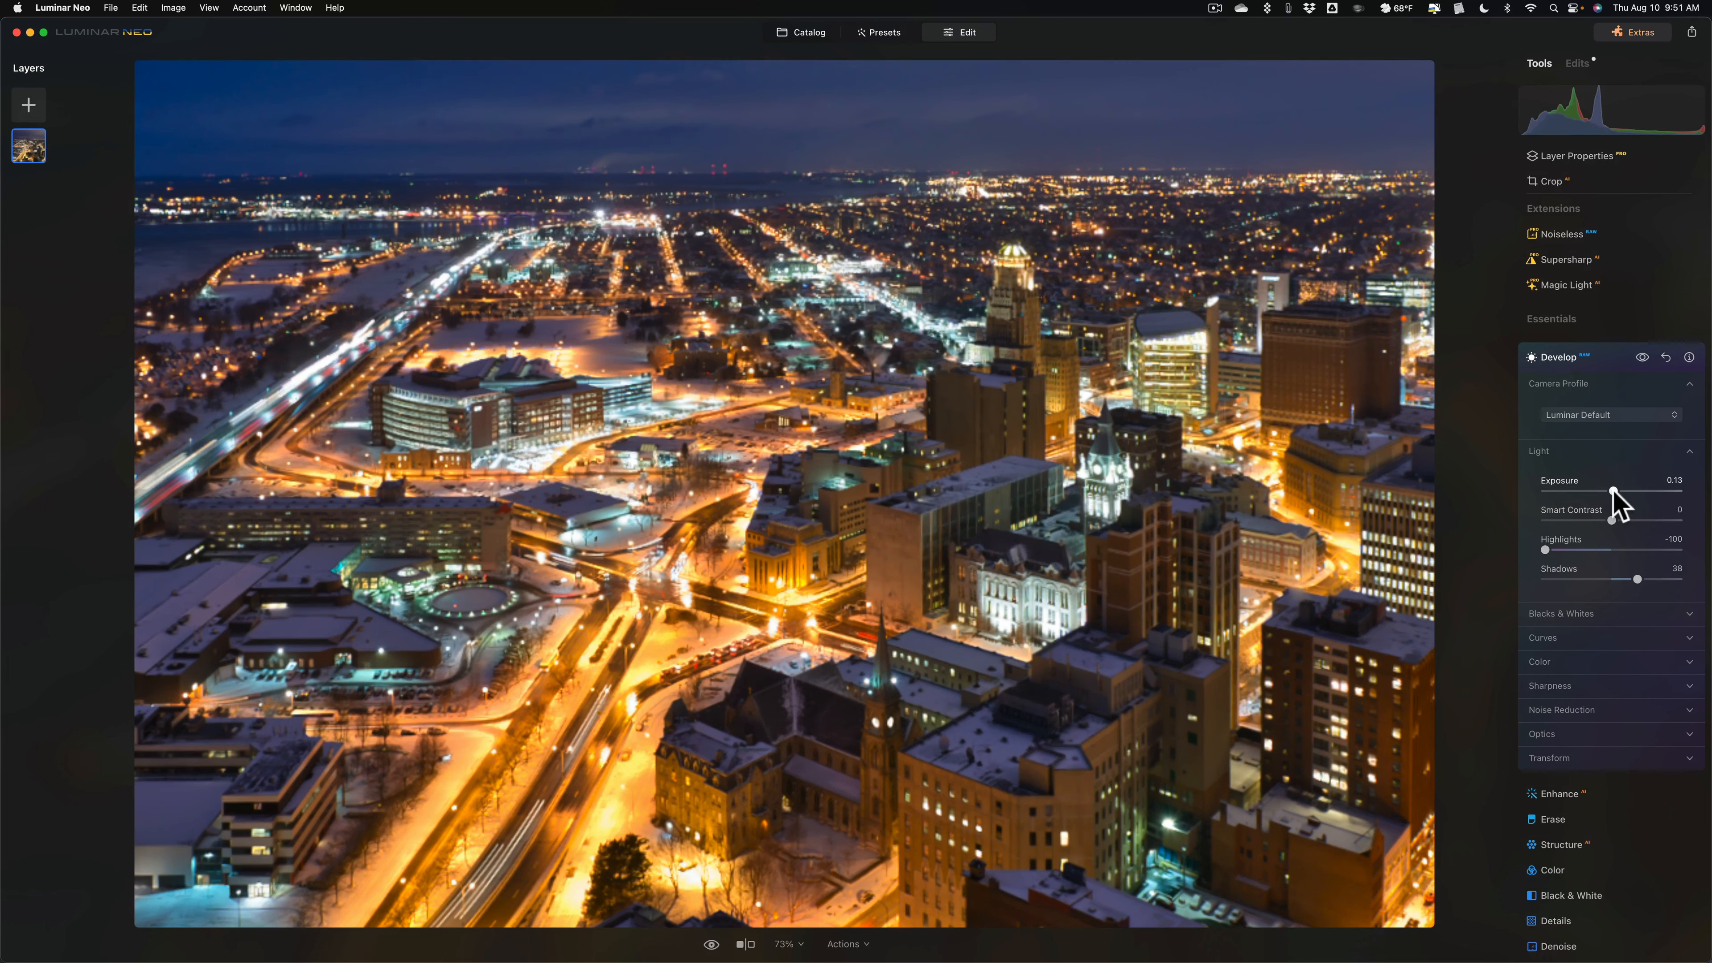
left_click_drag(1610, 491, 1615, 490)
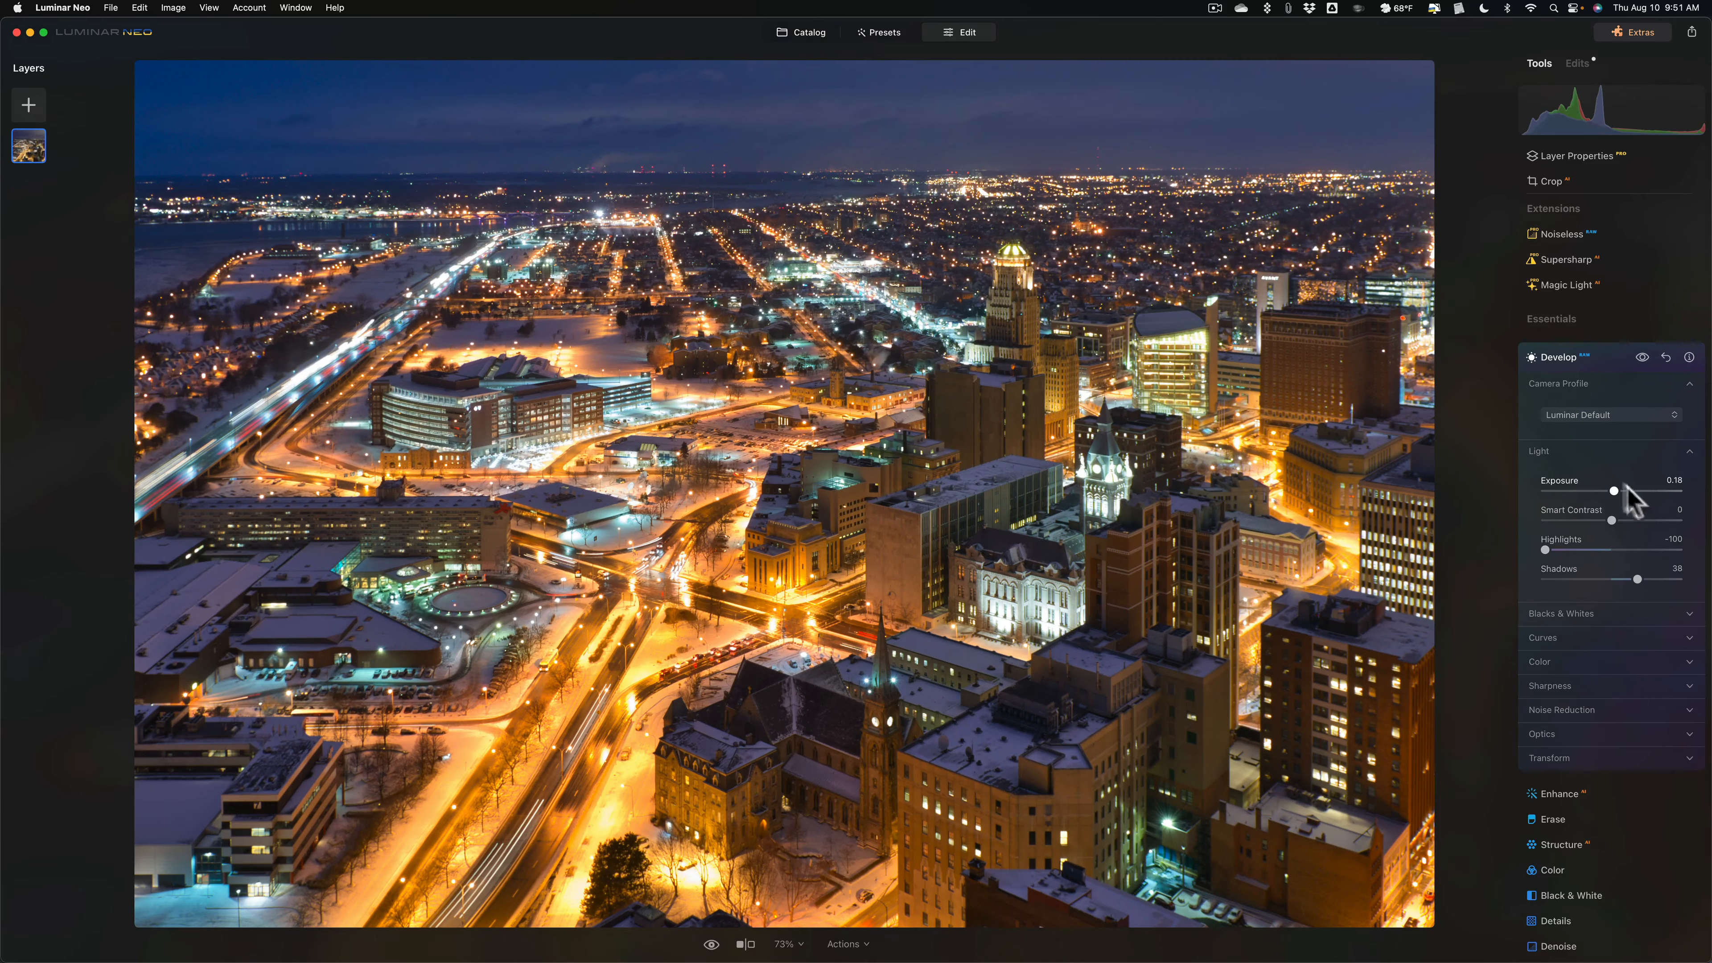
left_click(1558, 344)
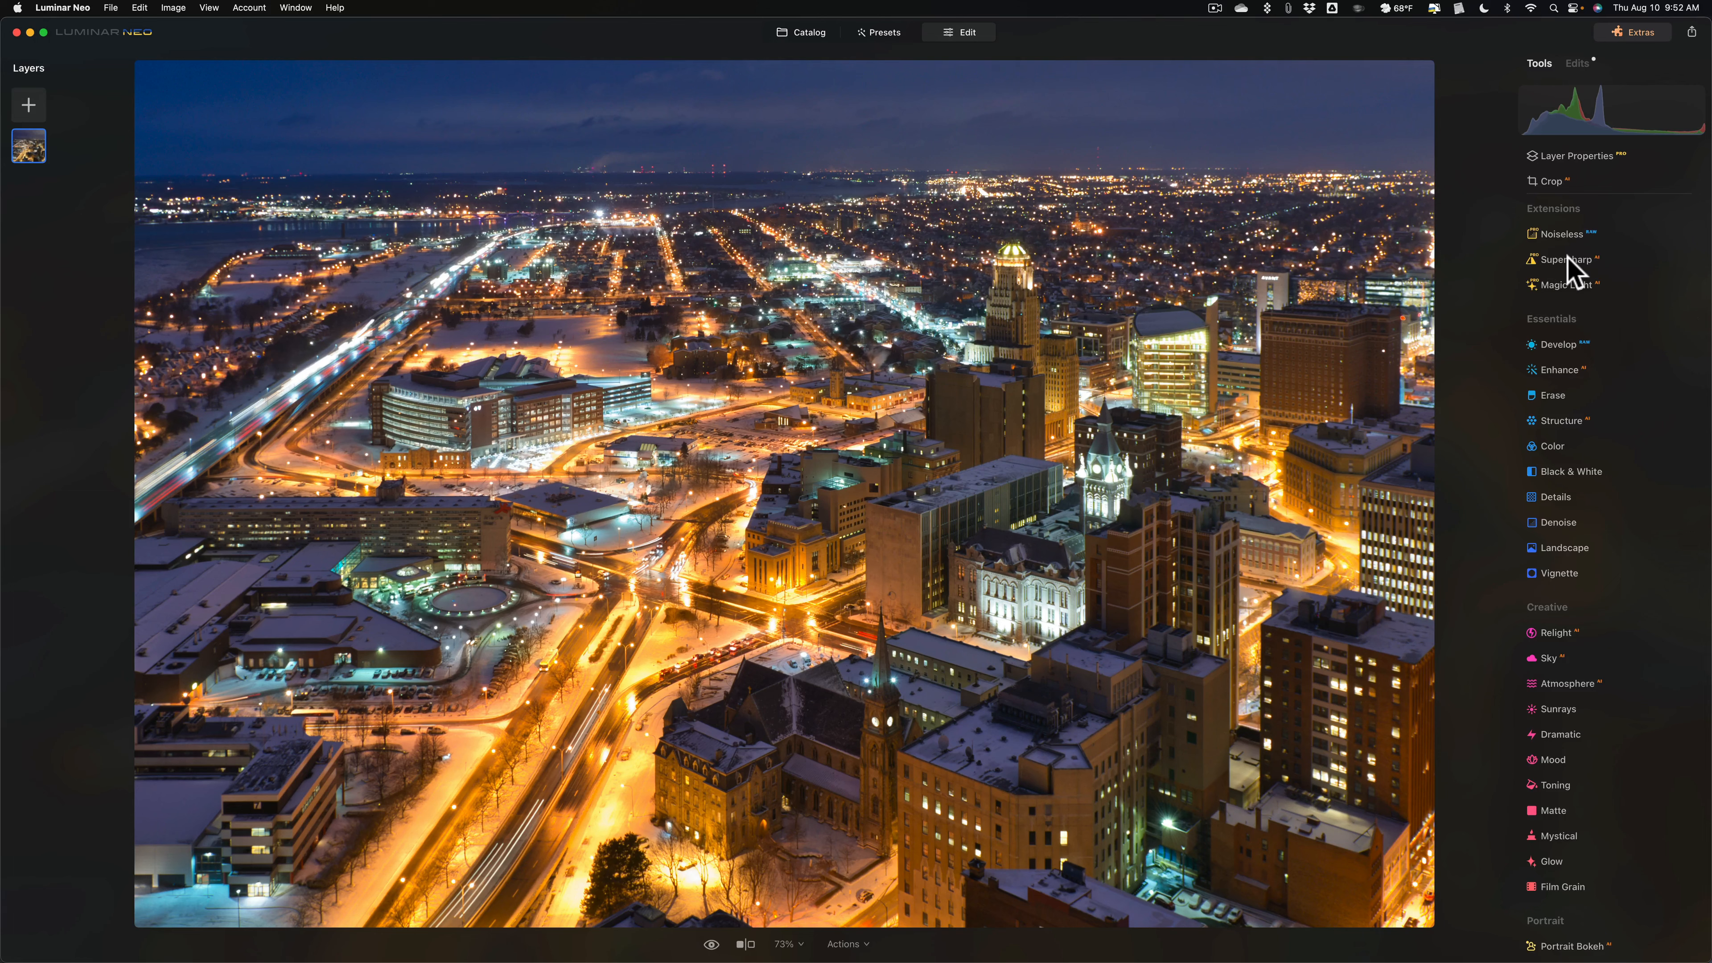
- Apply Supersharp sharpening at Middle strength to the cityscape
left_click(1562, 260)
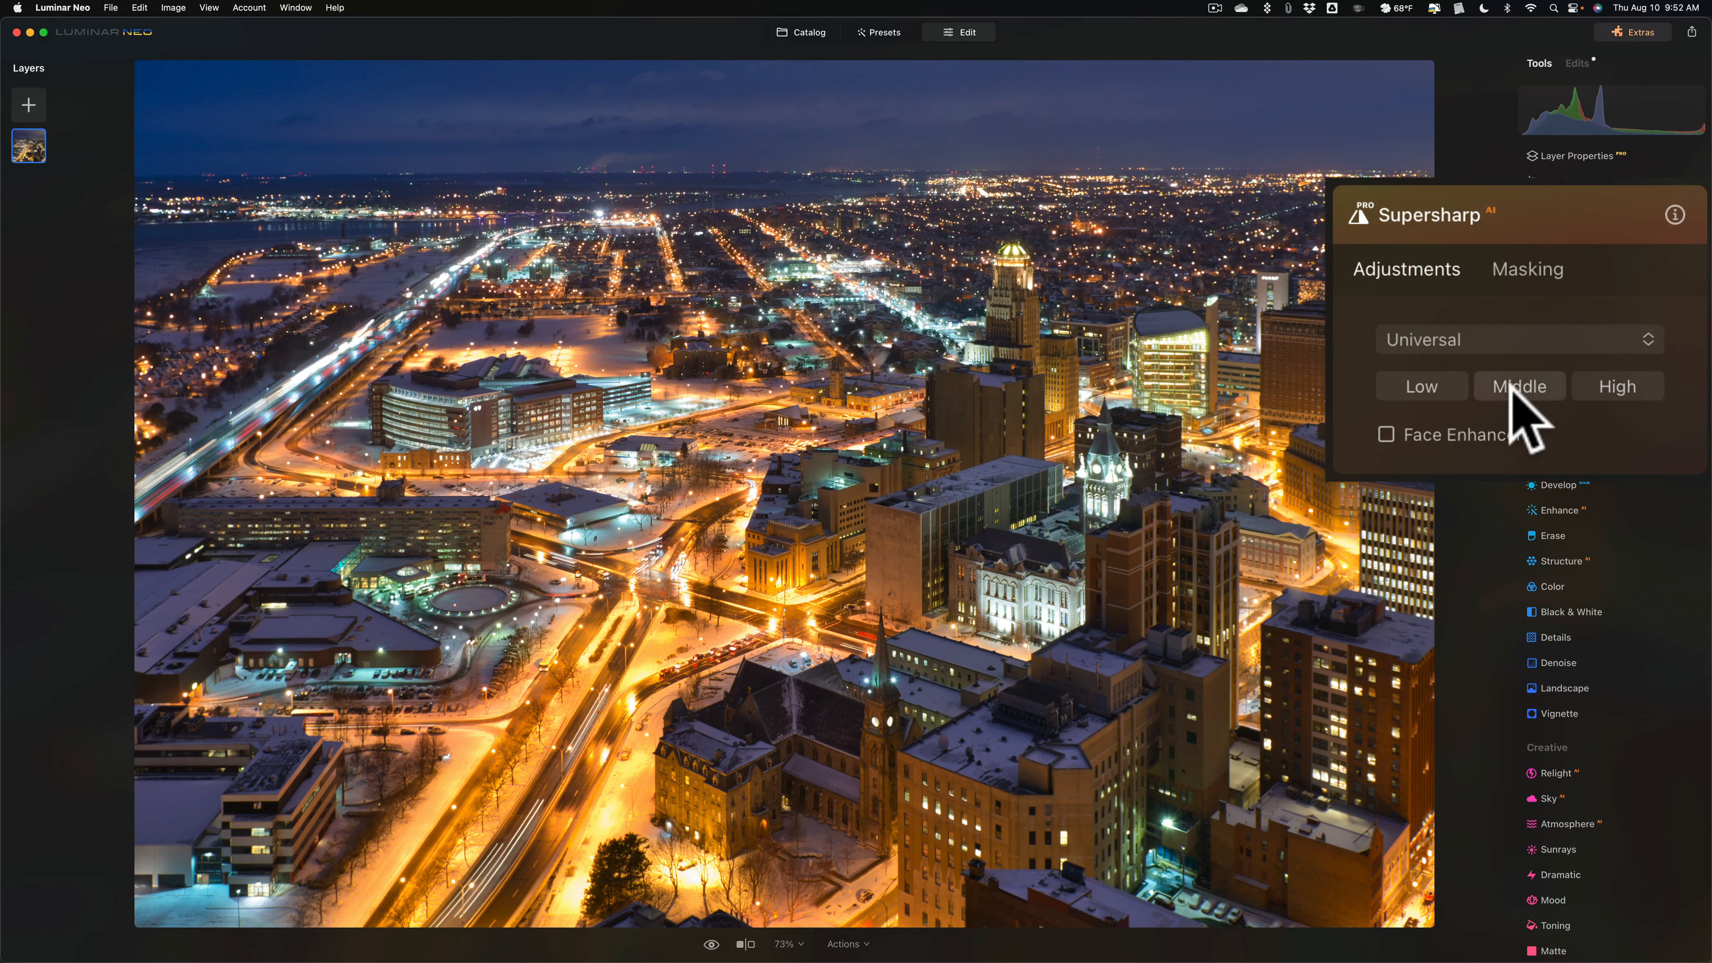
left_click(1519, 386)
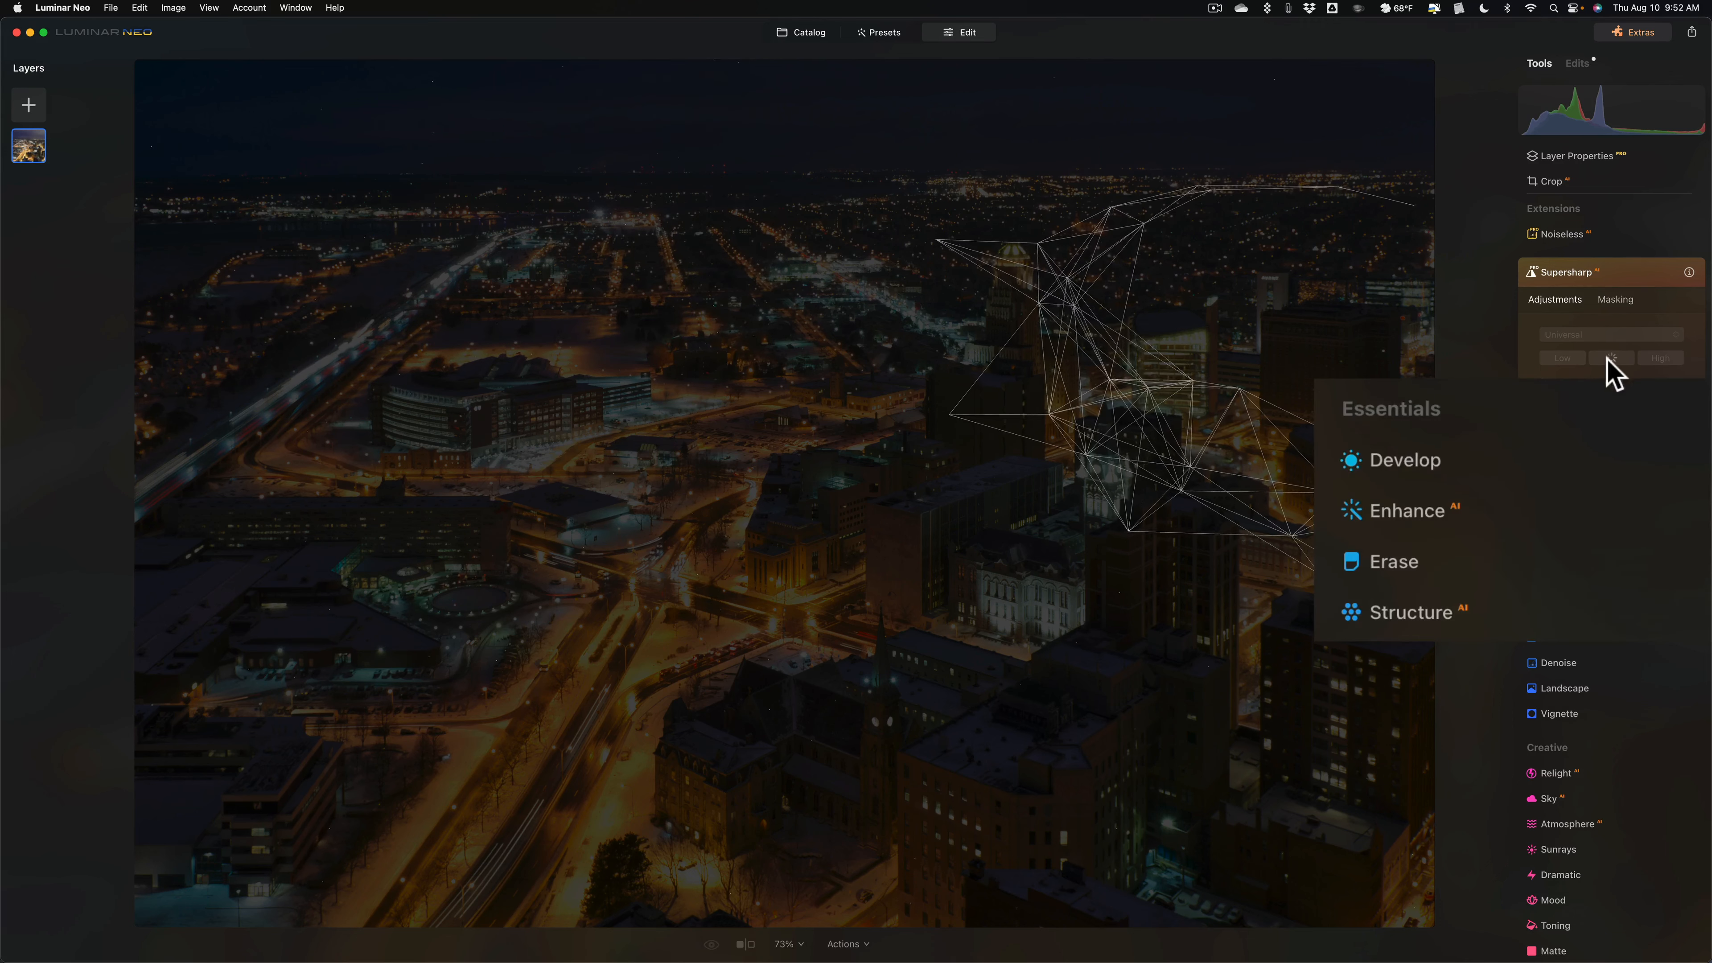
mouse_move(1432, 475)
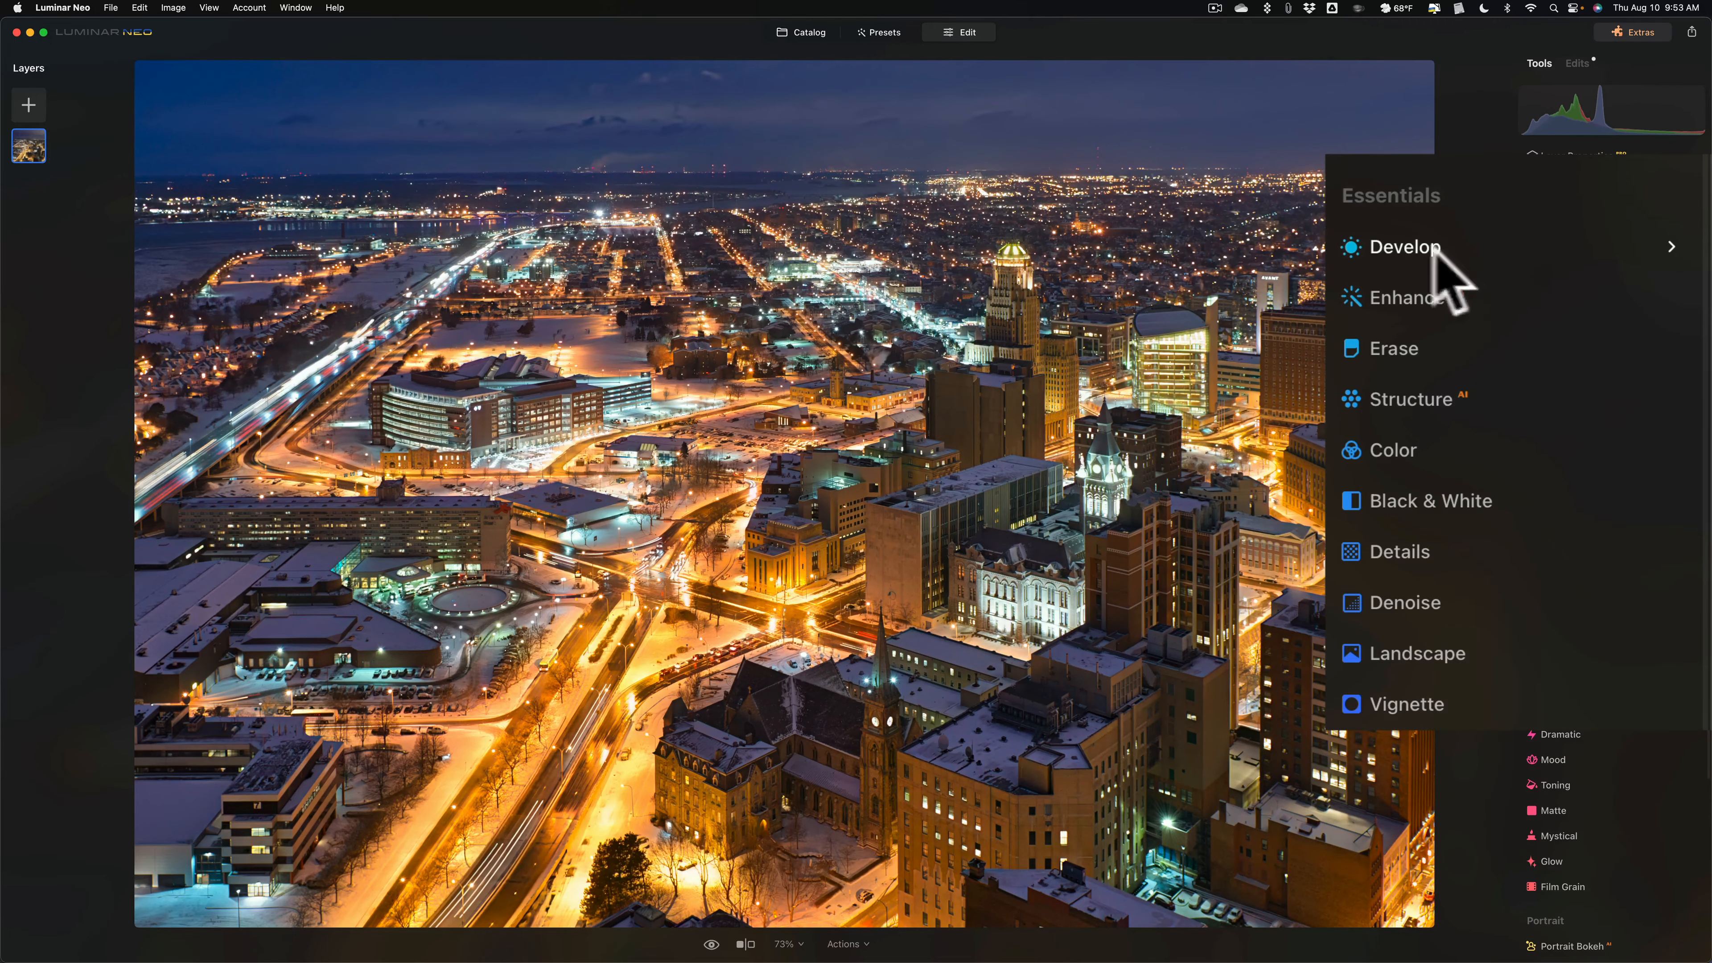
mouse_move(1459, 269)
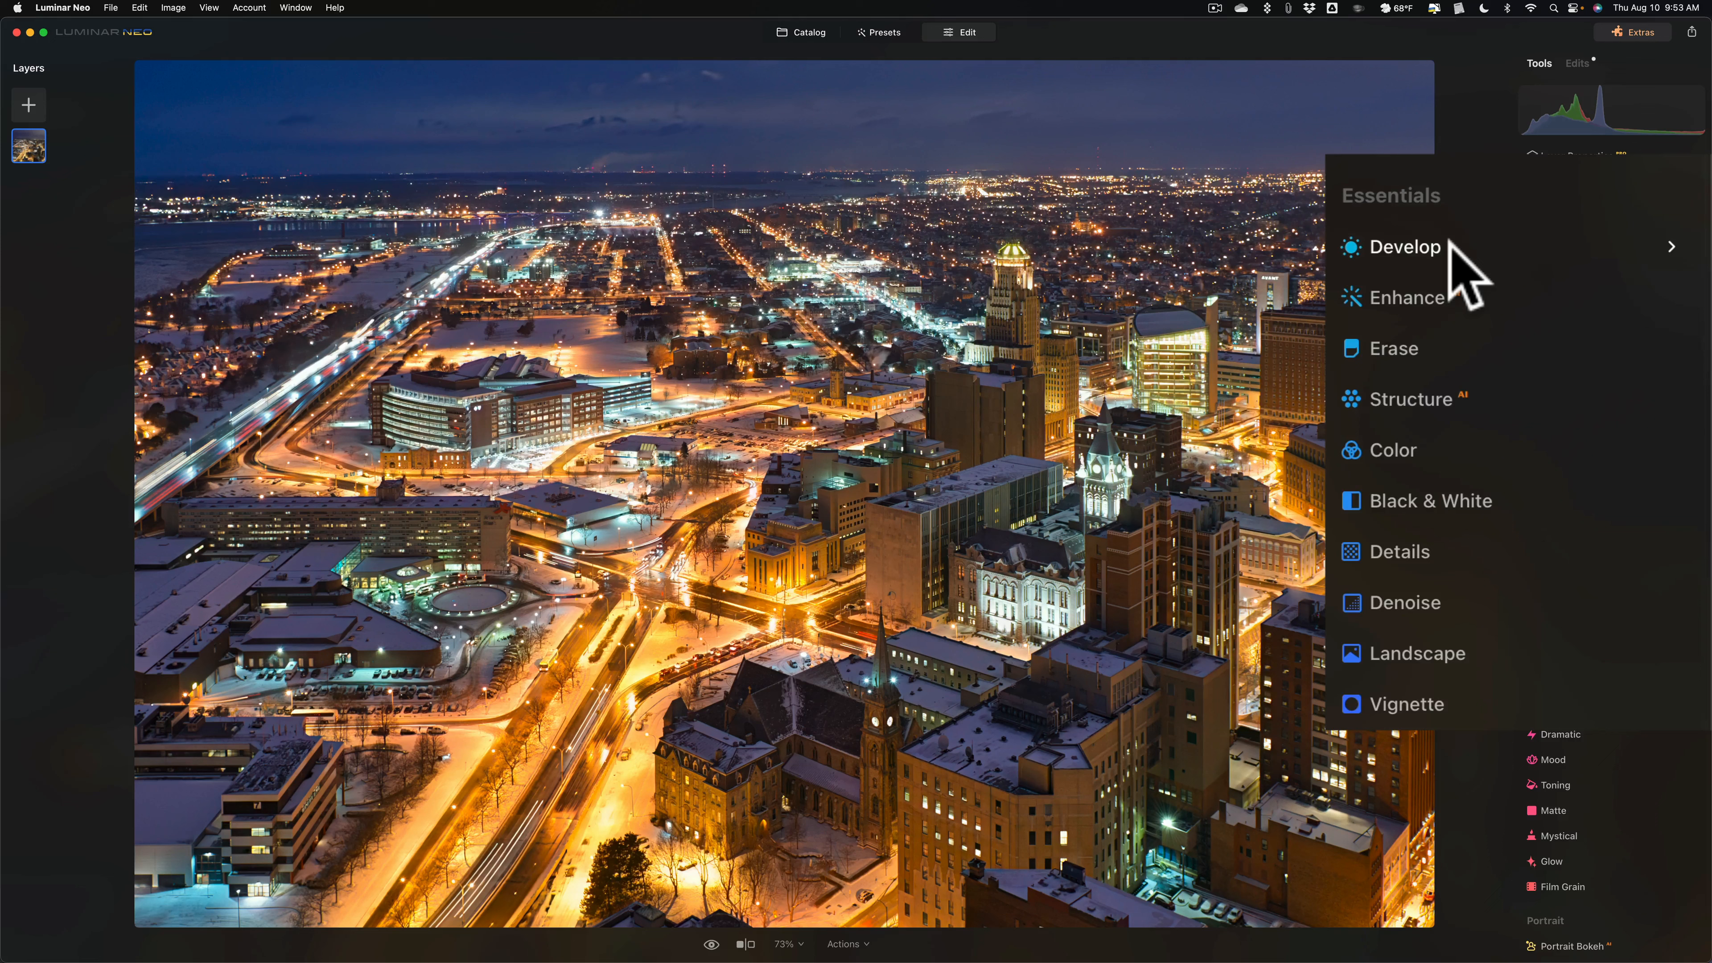
- Show the Edits list with Supersharp, Develop and Noiseless applied
left_click(1405, 247)
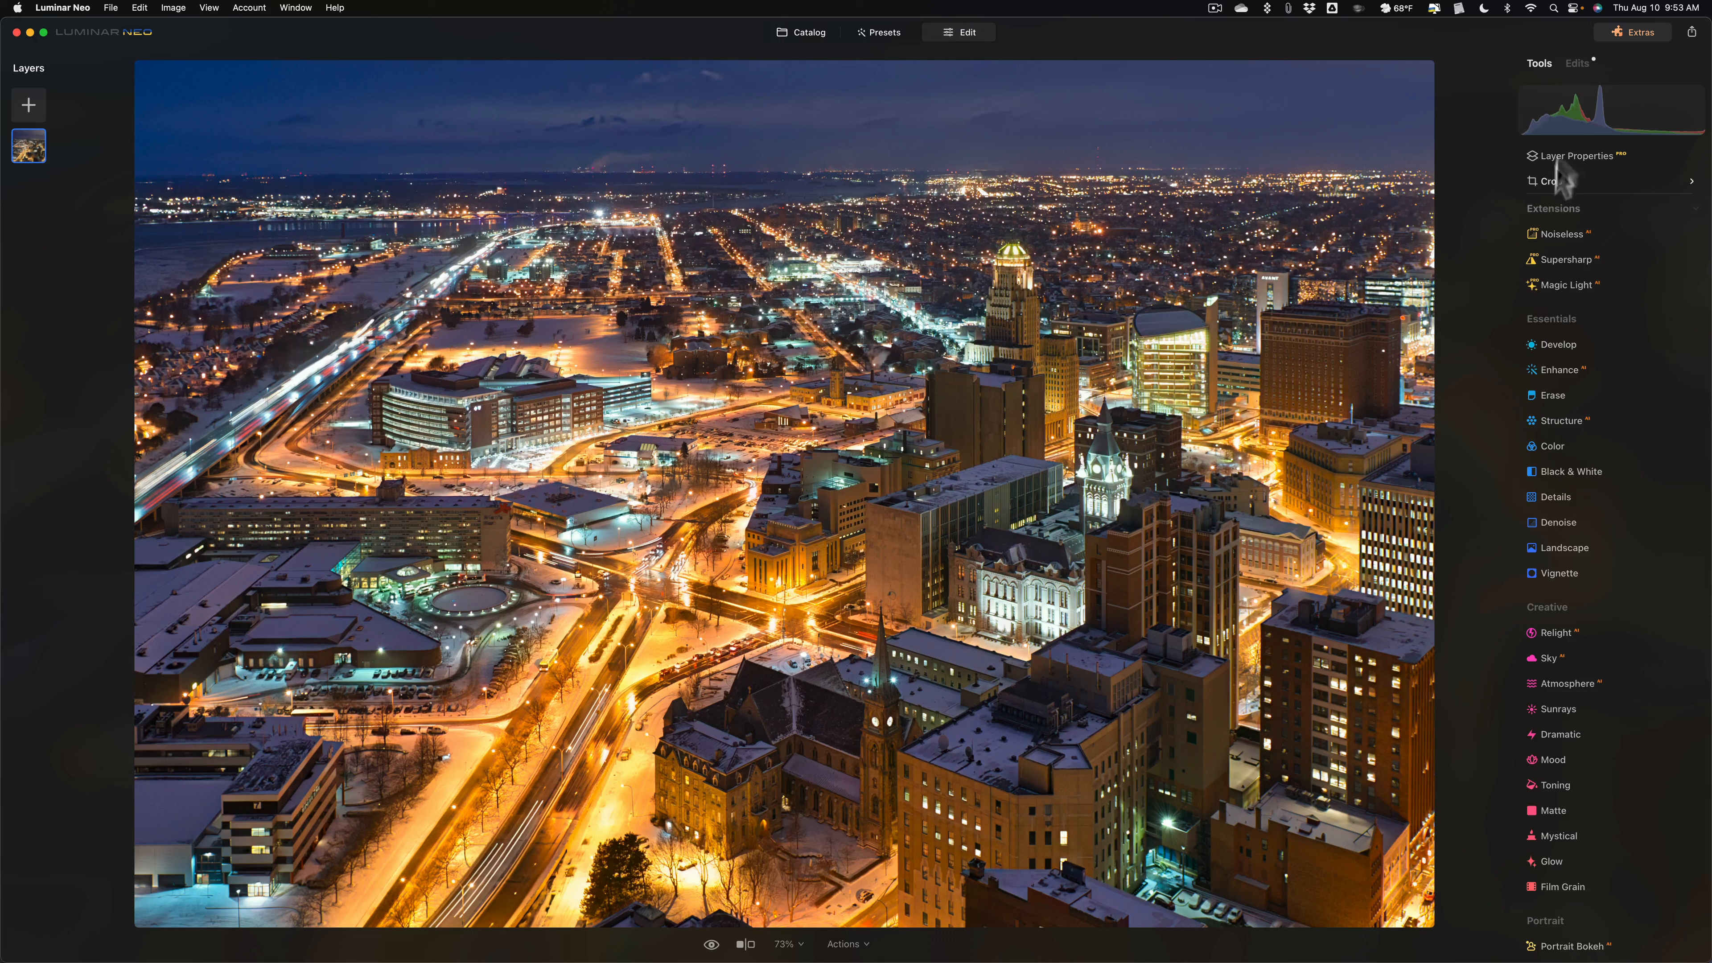
left_click(1442, 32)
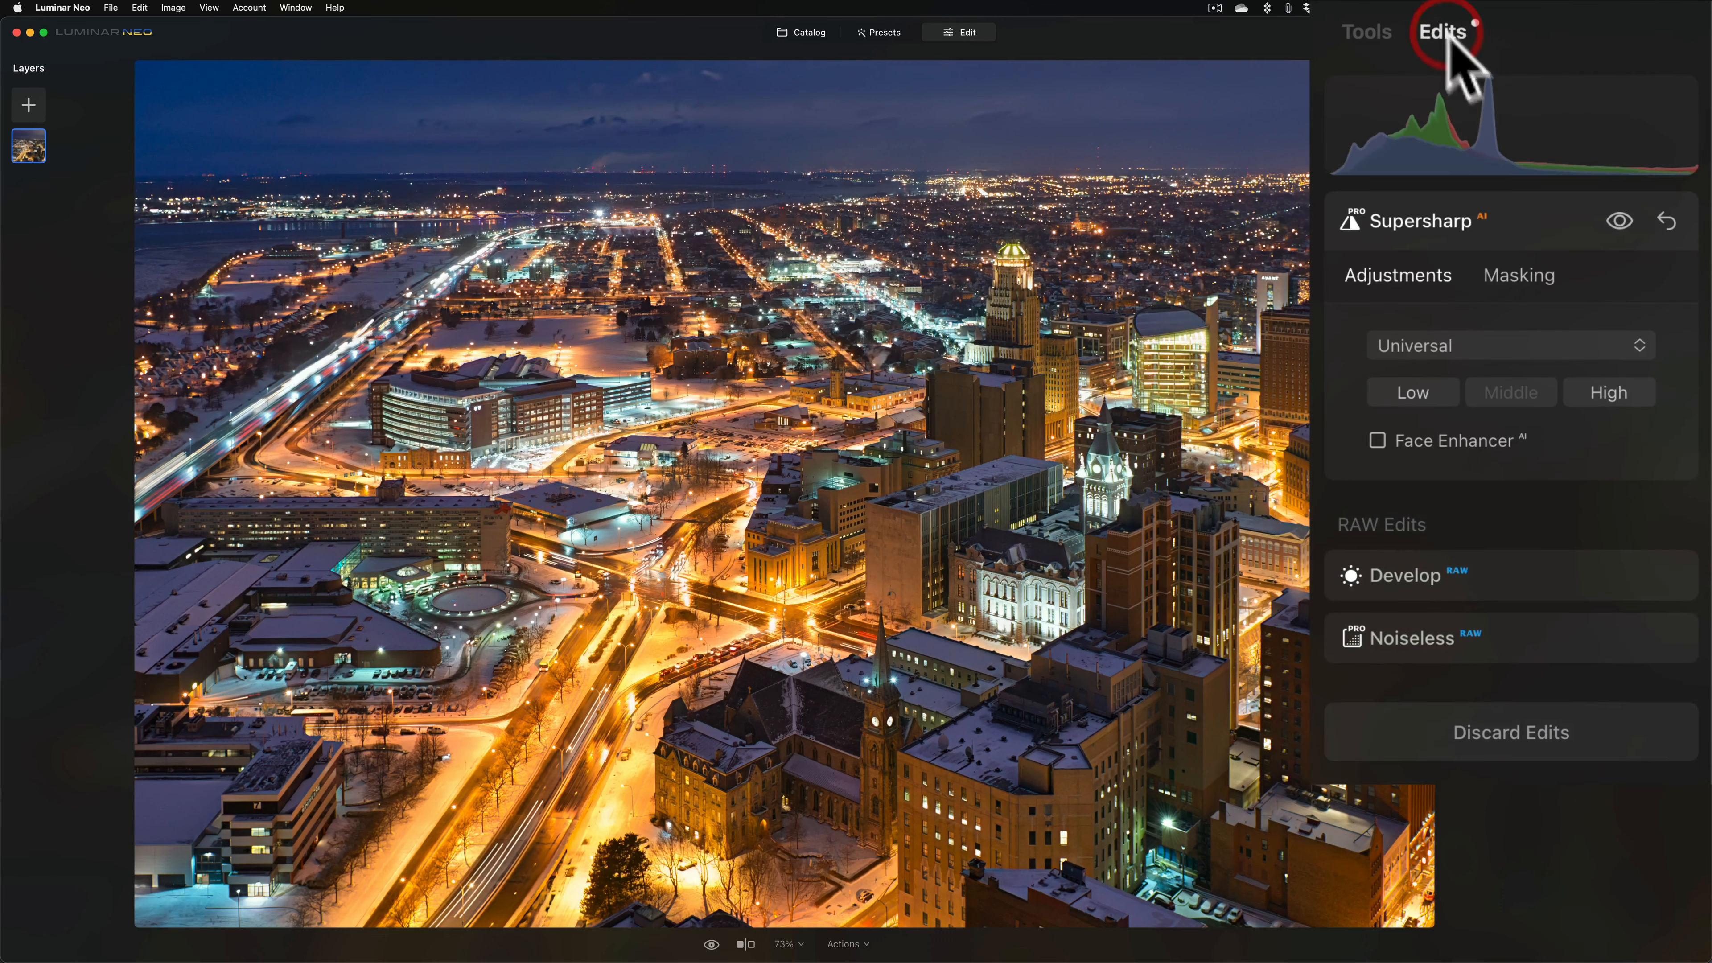
mouse_move(1439, 606)
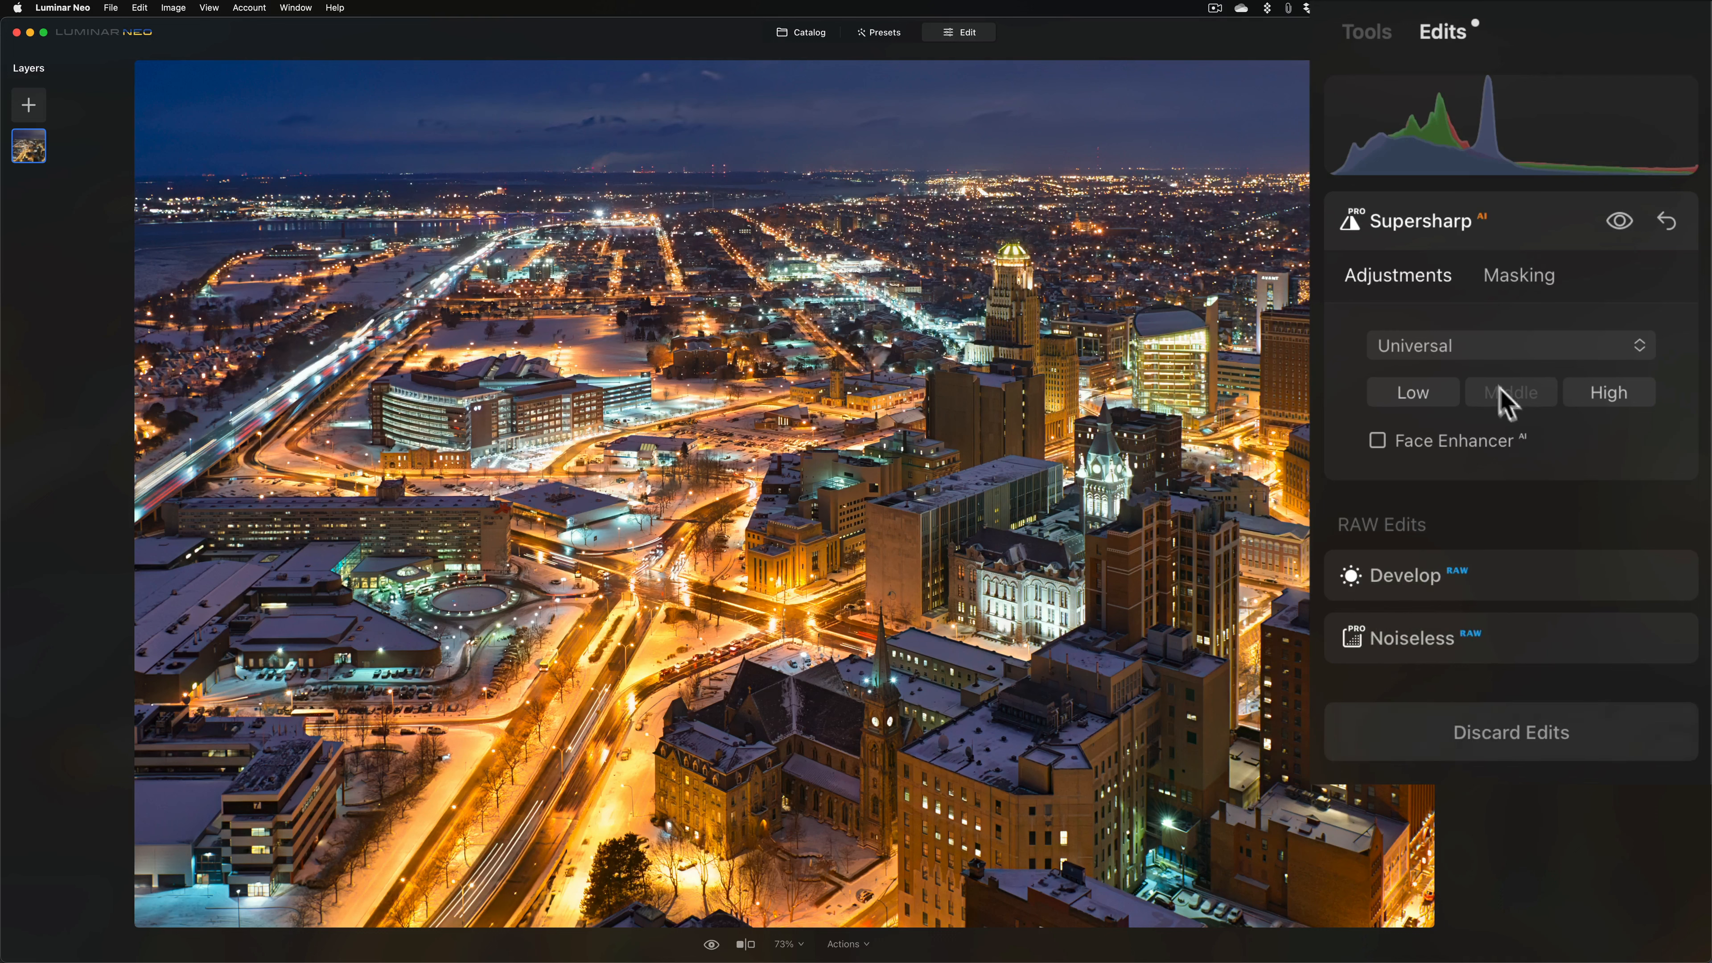
- Switch back to the Tools list from the Edits view
left_click(1366, 32)
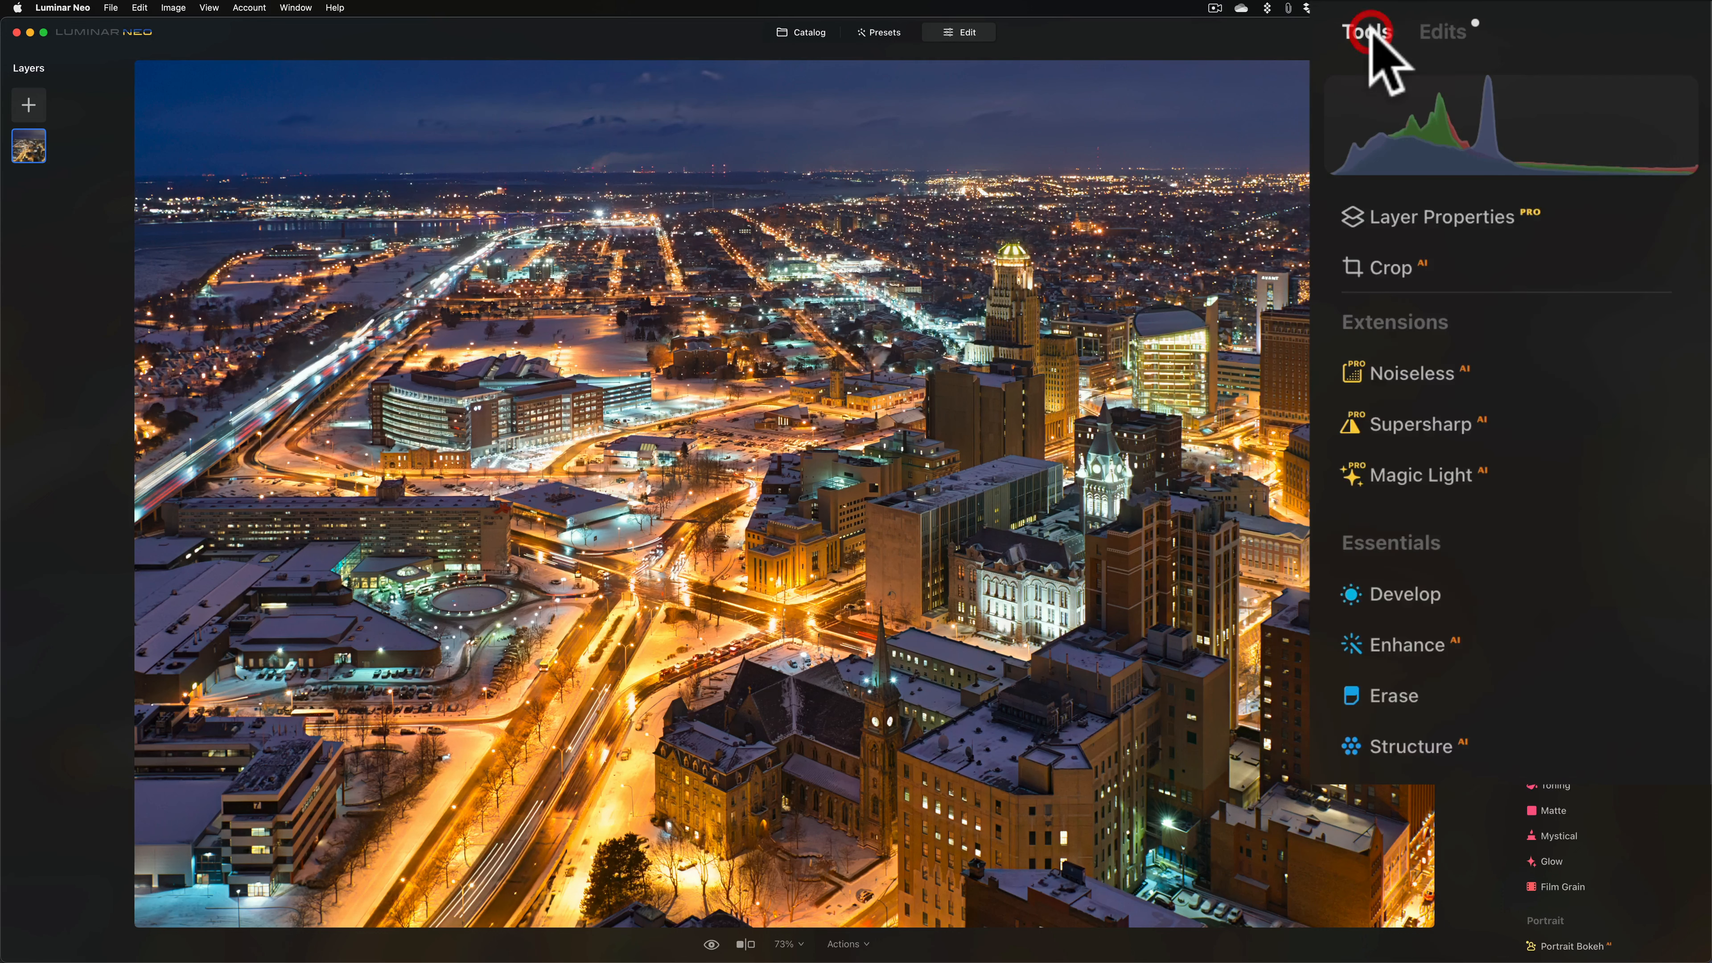
mouse_move(1091, 257)
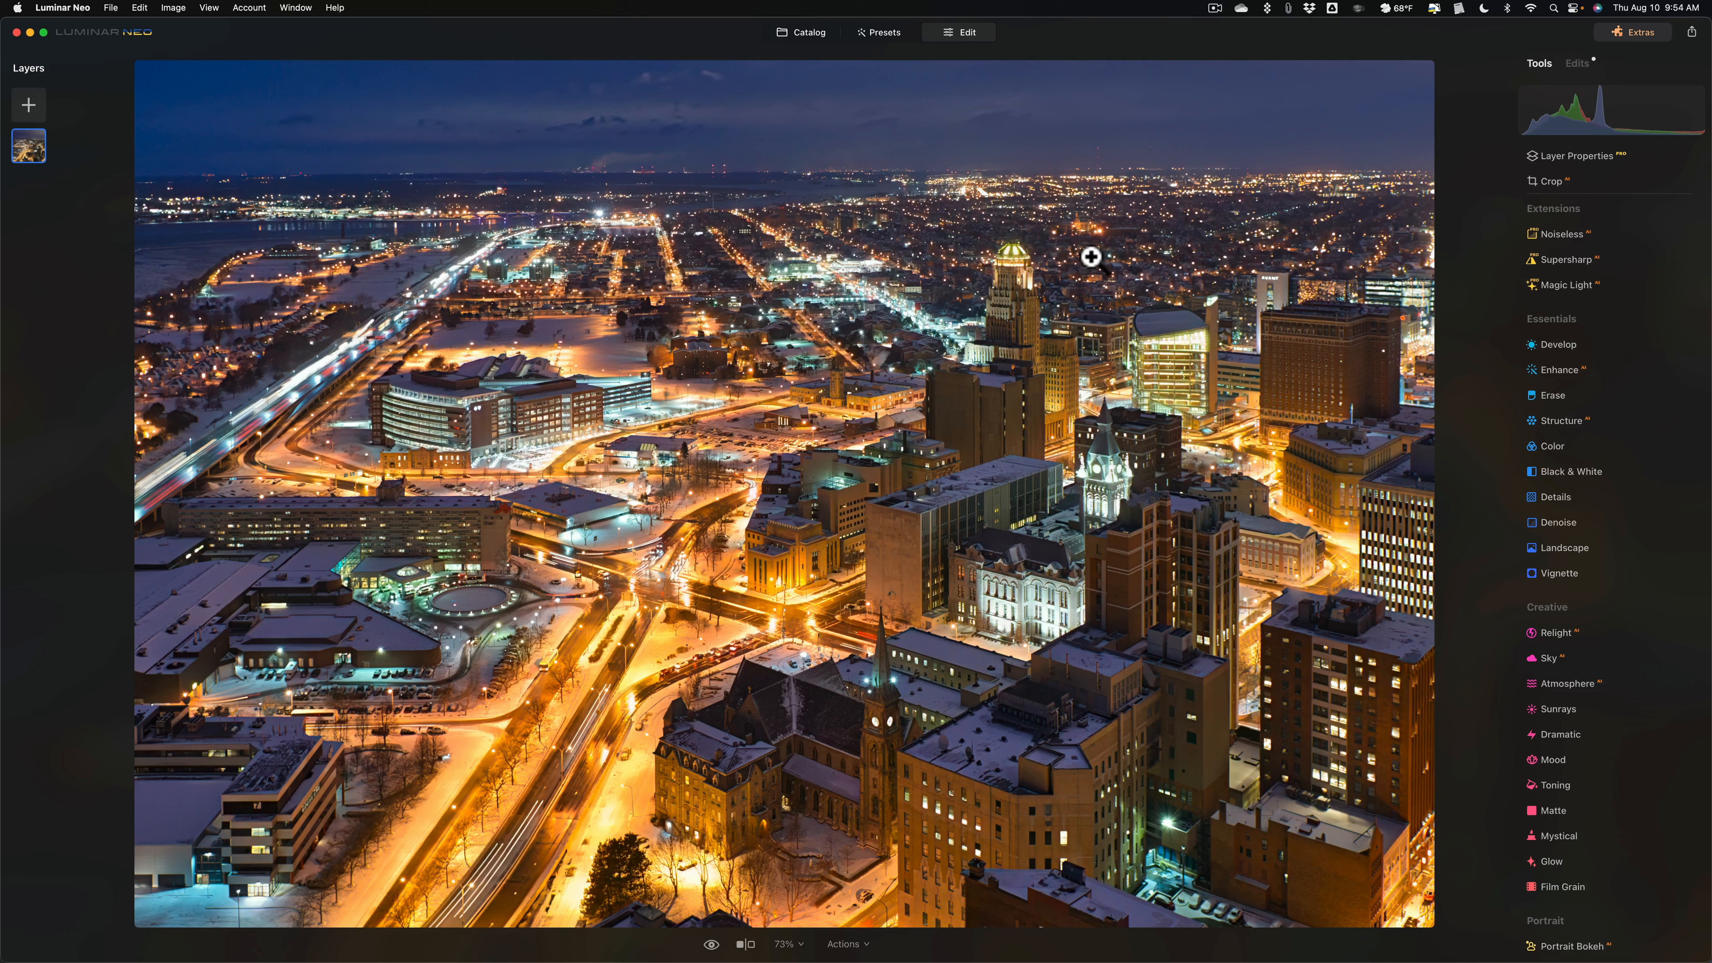
mouse_move(1588, 347)
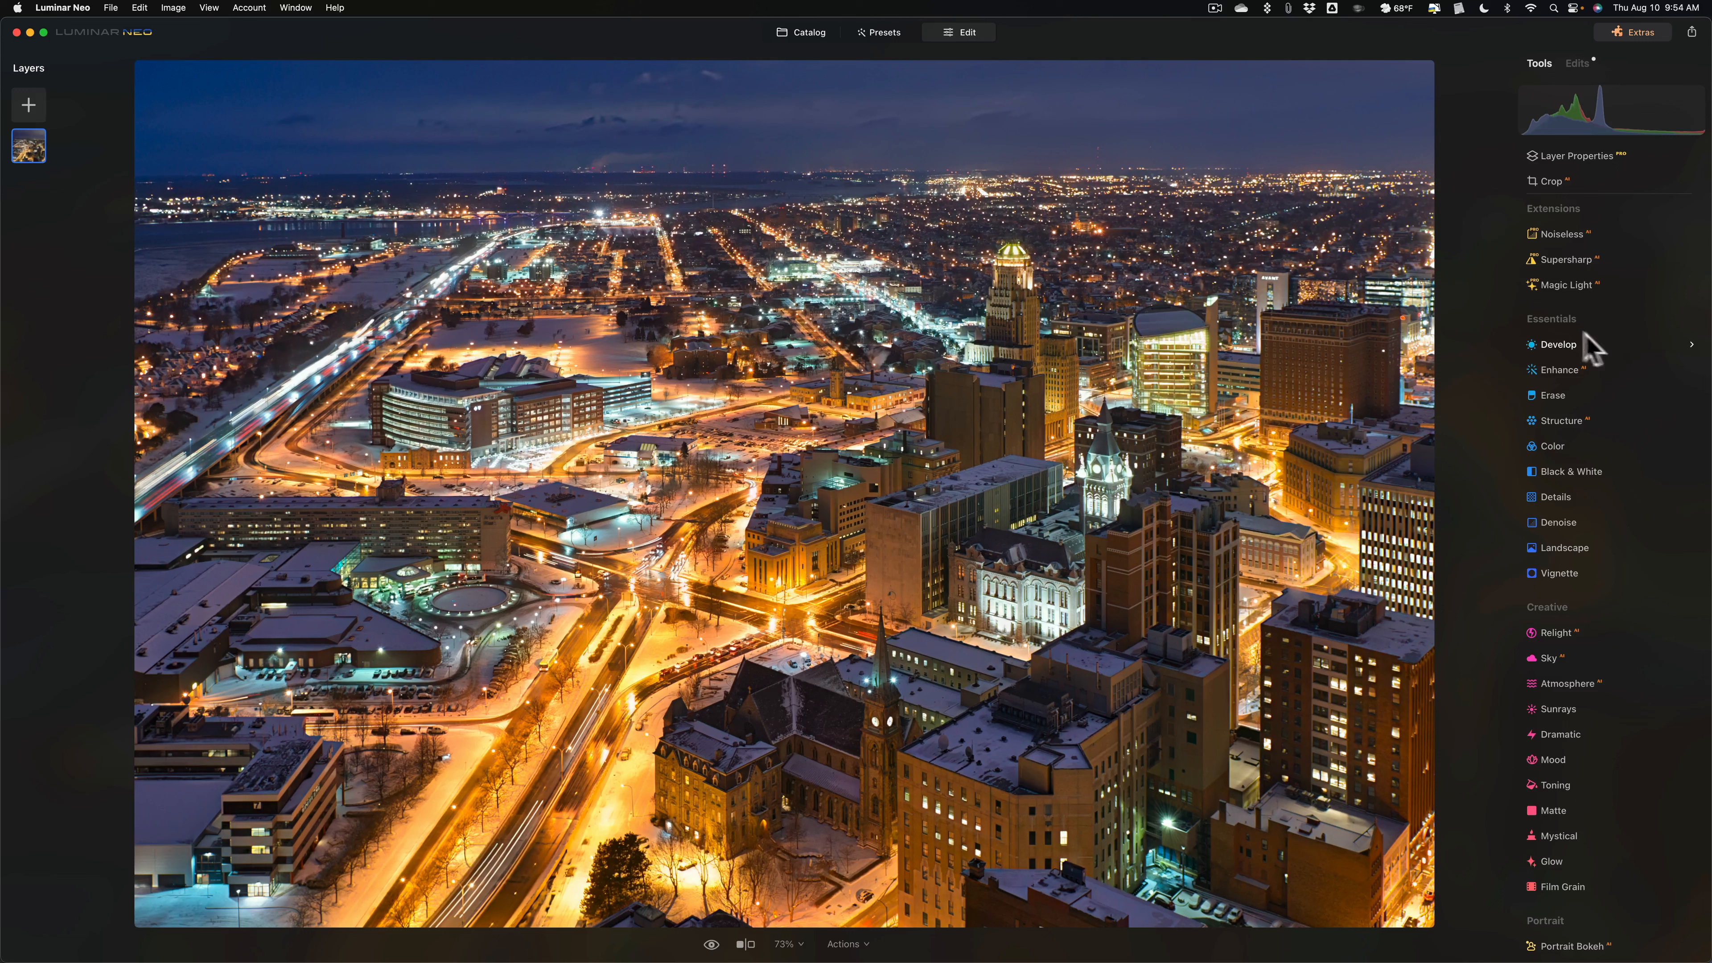
mouse_move(1577, 282)
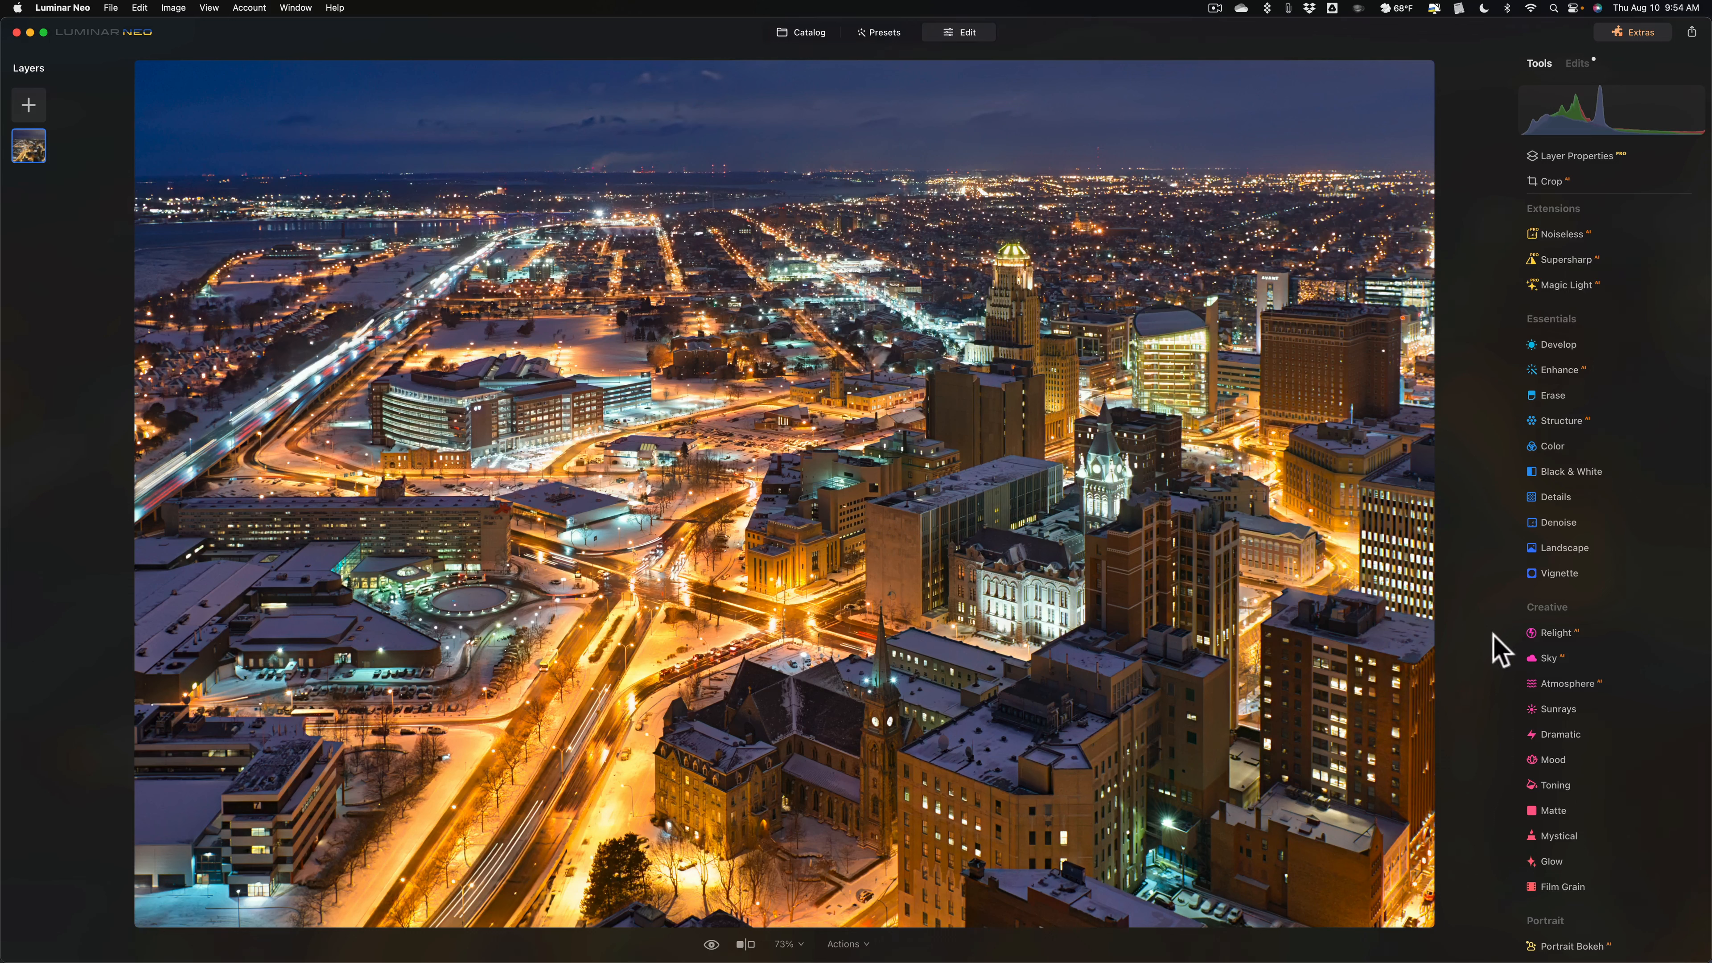
mouse_move(1639, 294)
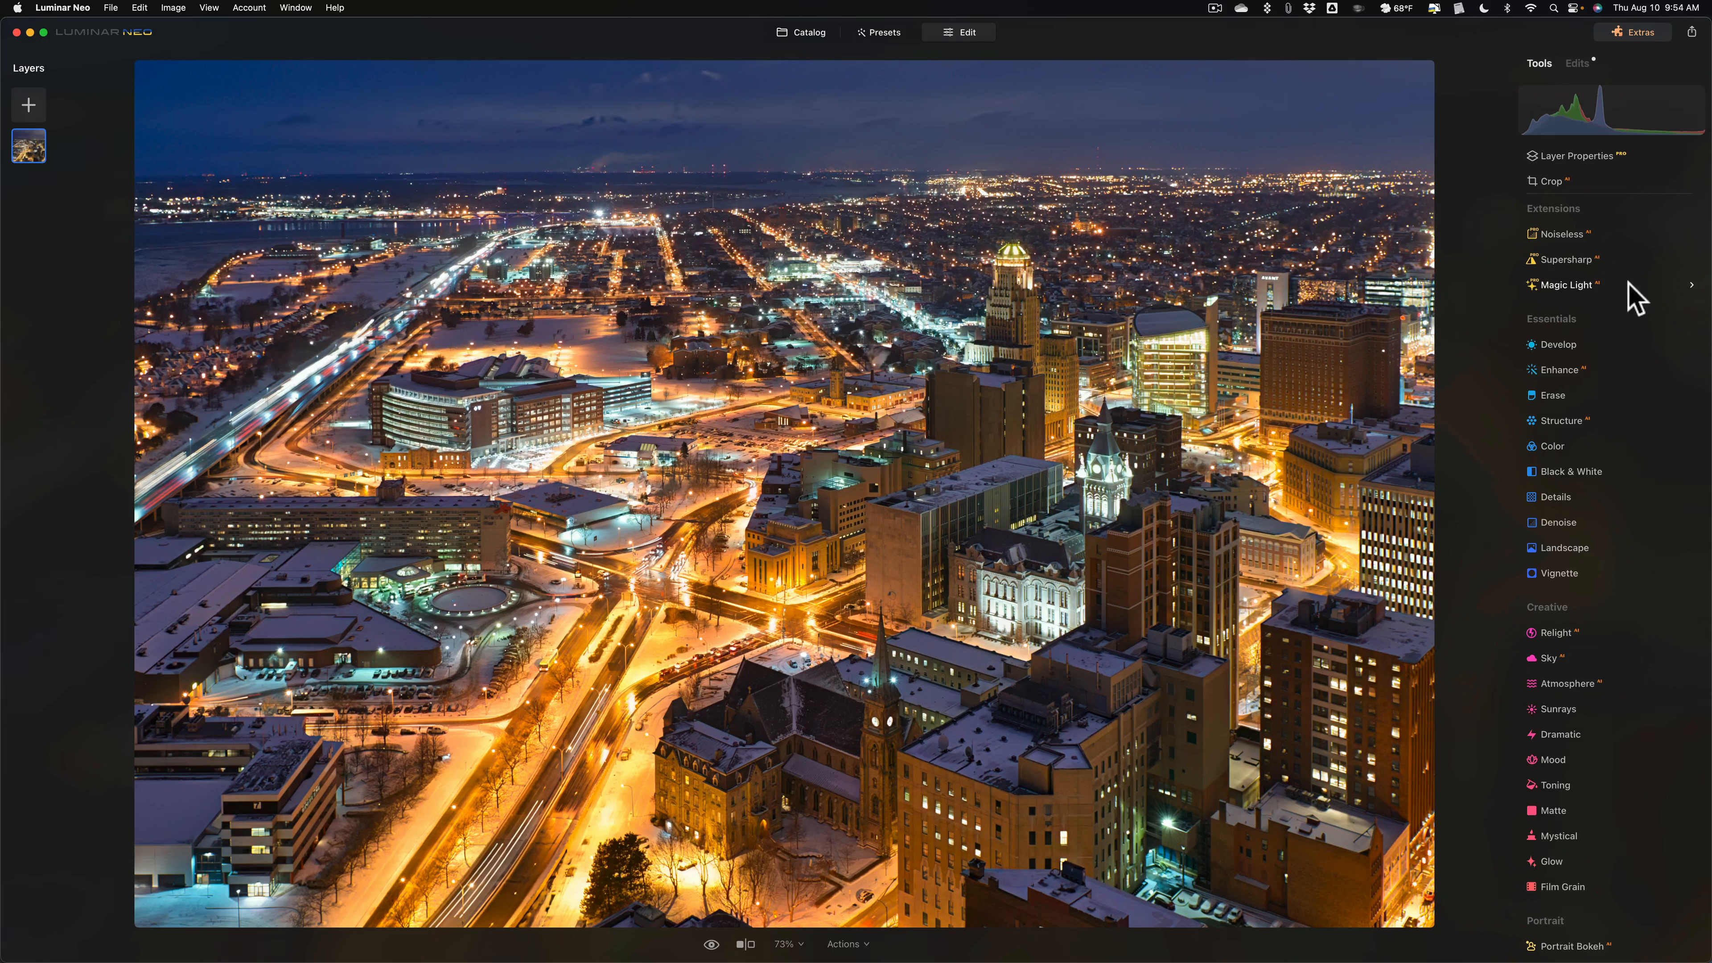
- Apply Magic Light and trial the star burst intensity, settling on a moderate level
left_click(1565, 285)
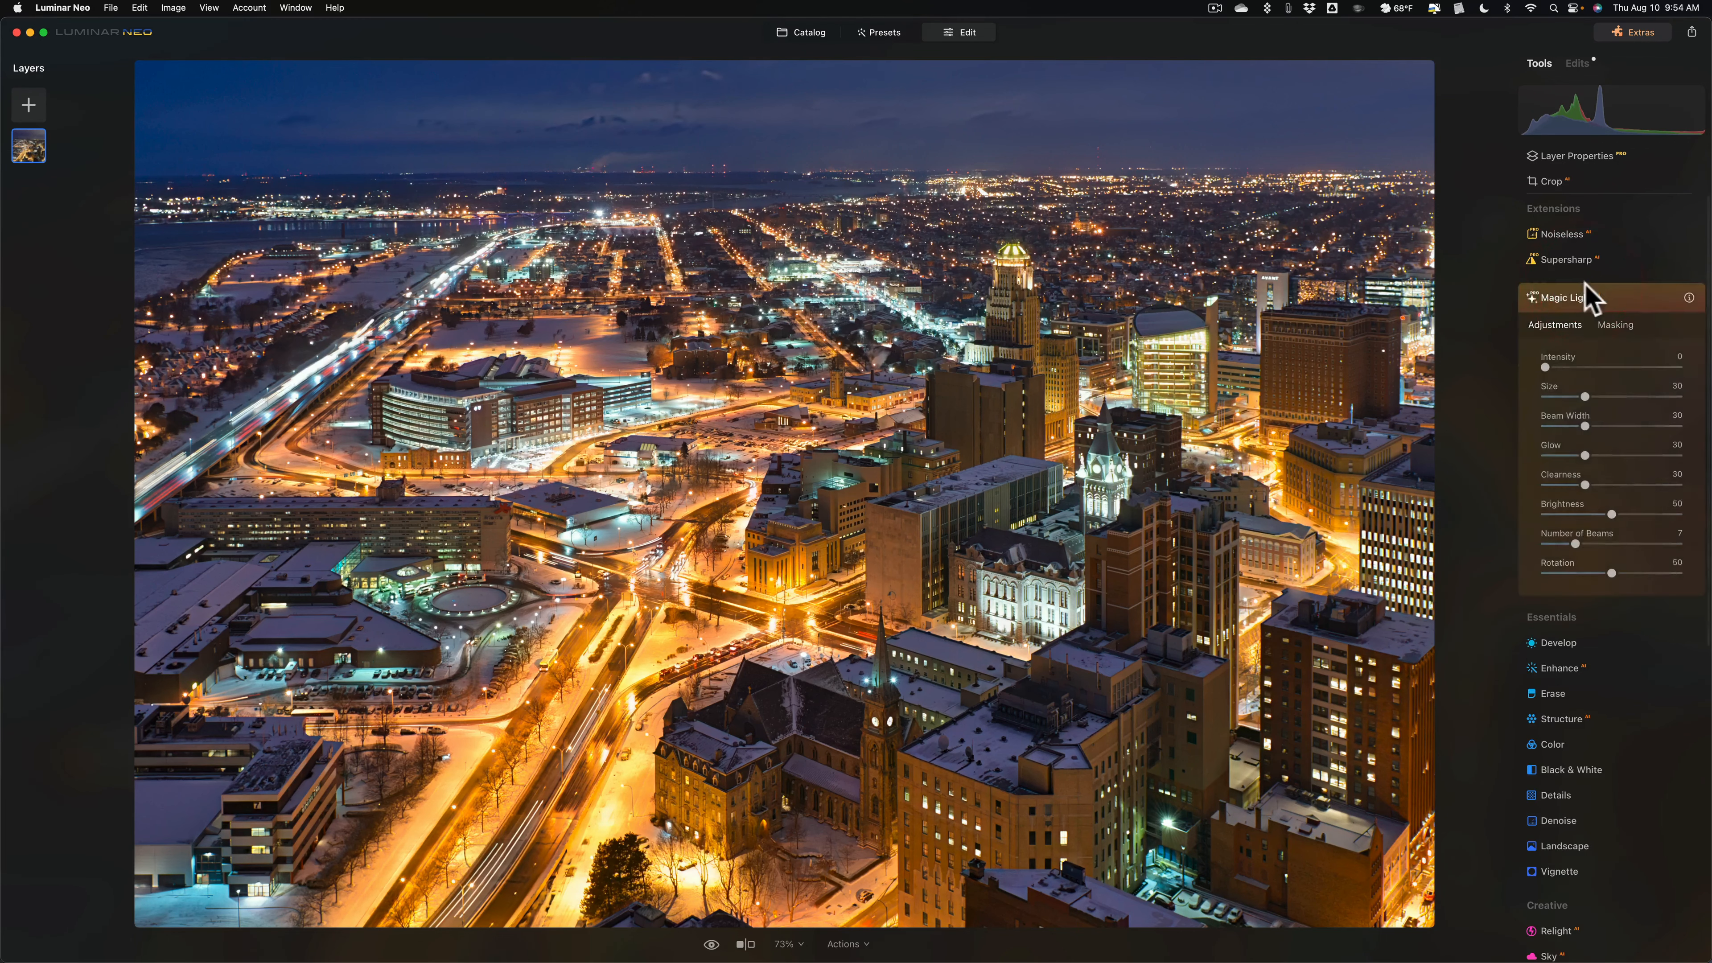
left_click(1561, 298)
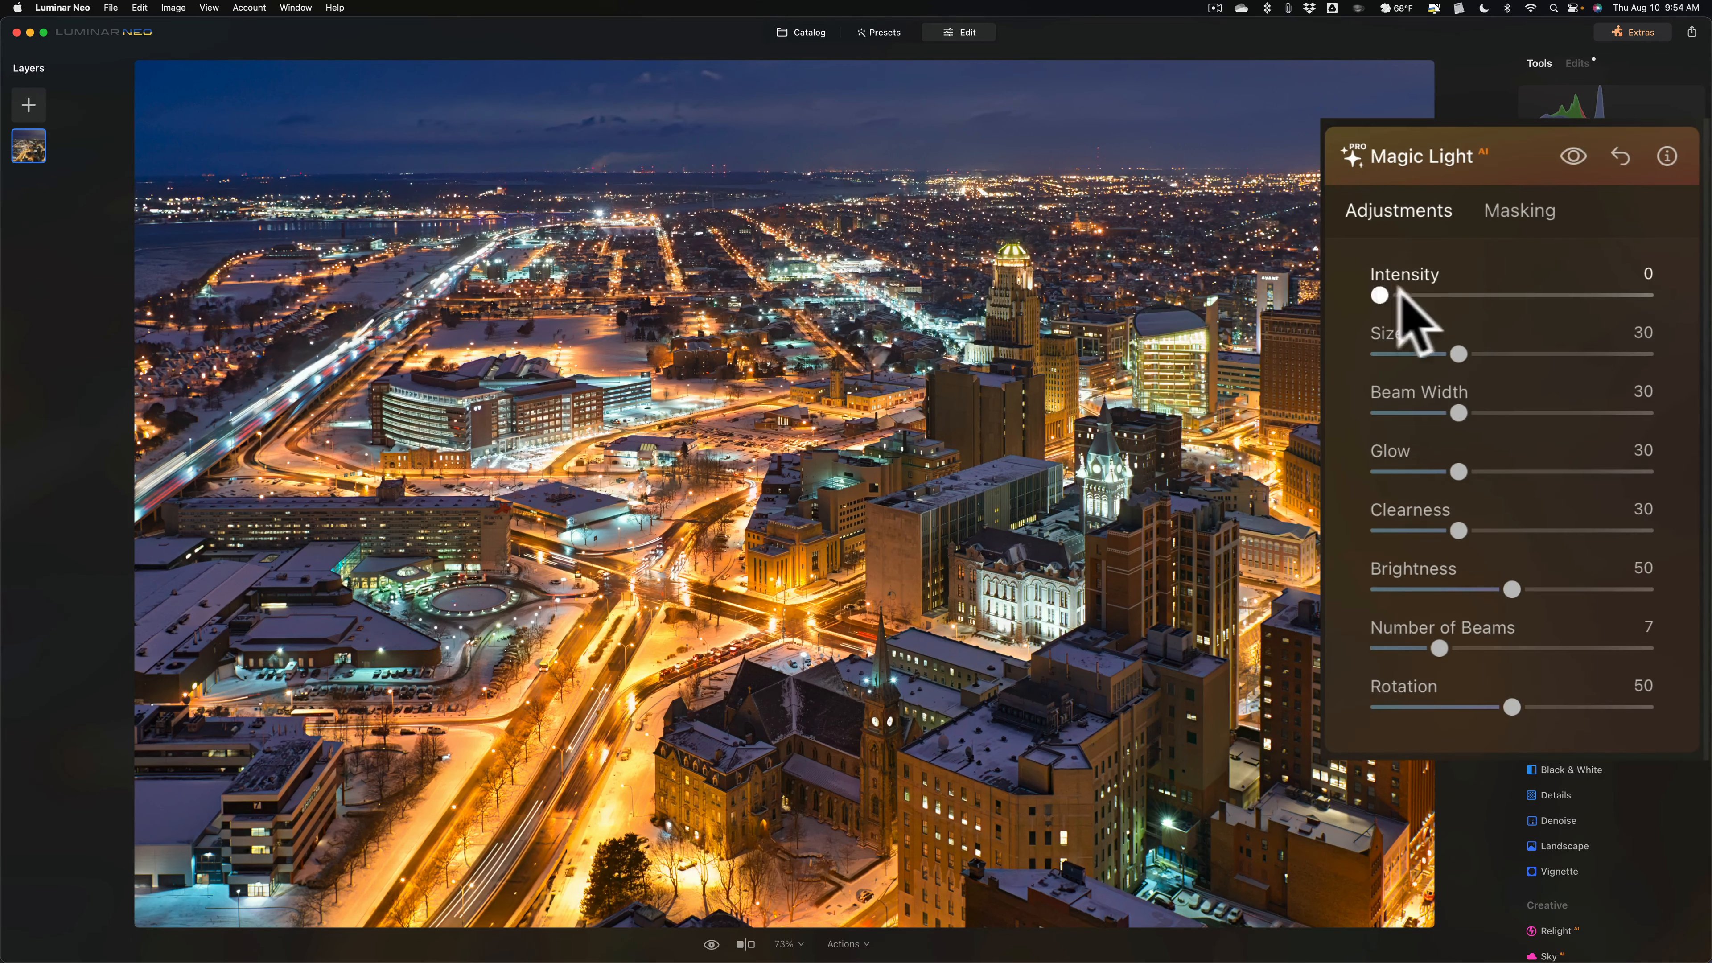
left_click_drag(1380, 296, 1582, 344)
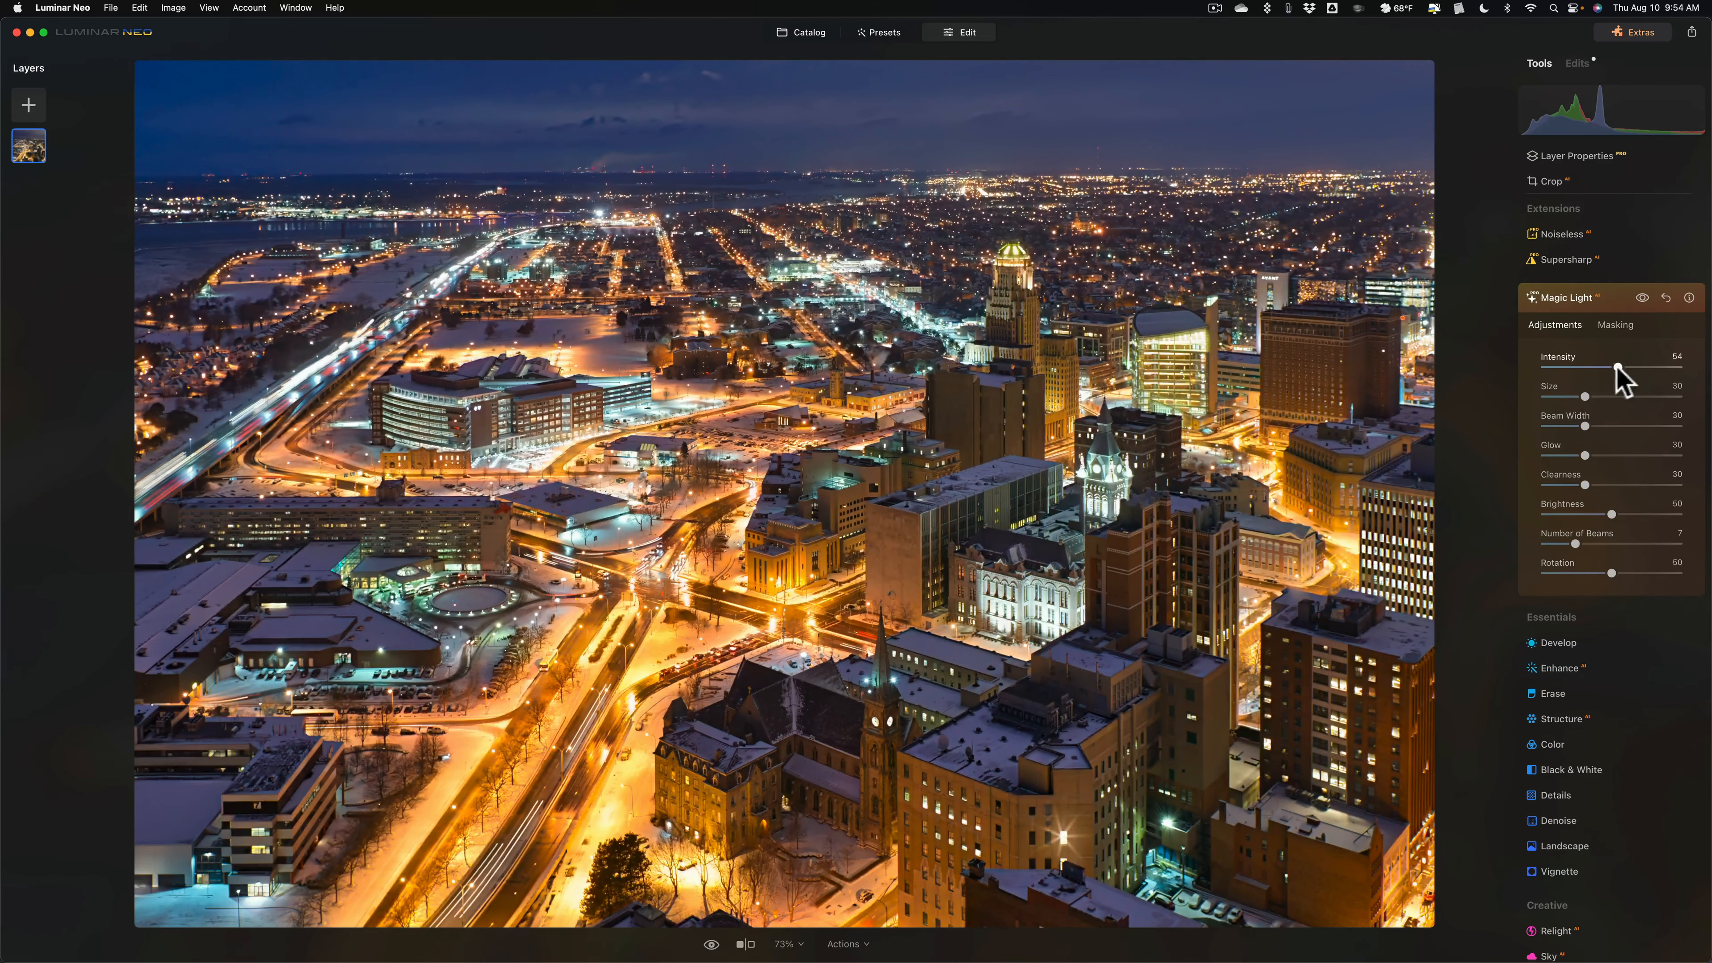
left_click_drag(1618, 369, 1652, 370)
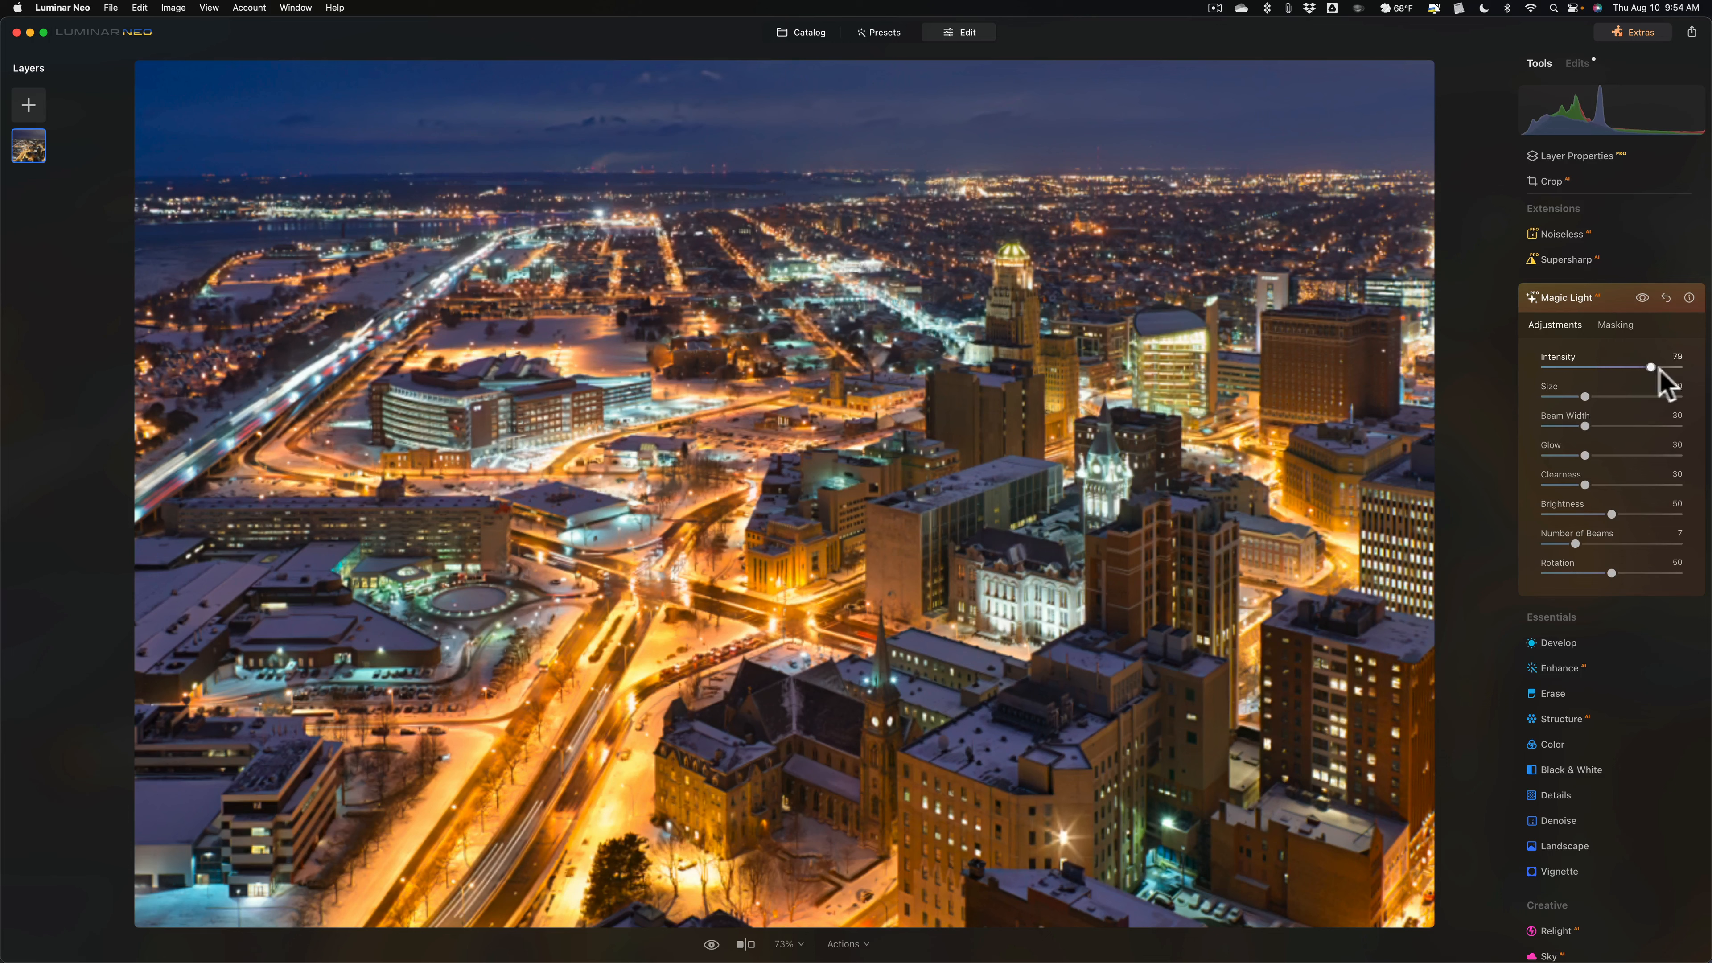
left_click_drag(1652, 369, 1628, 368)
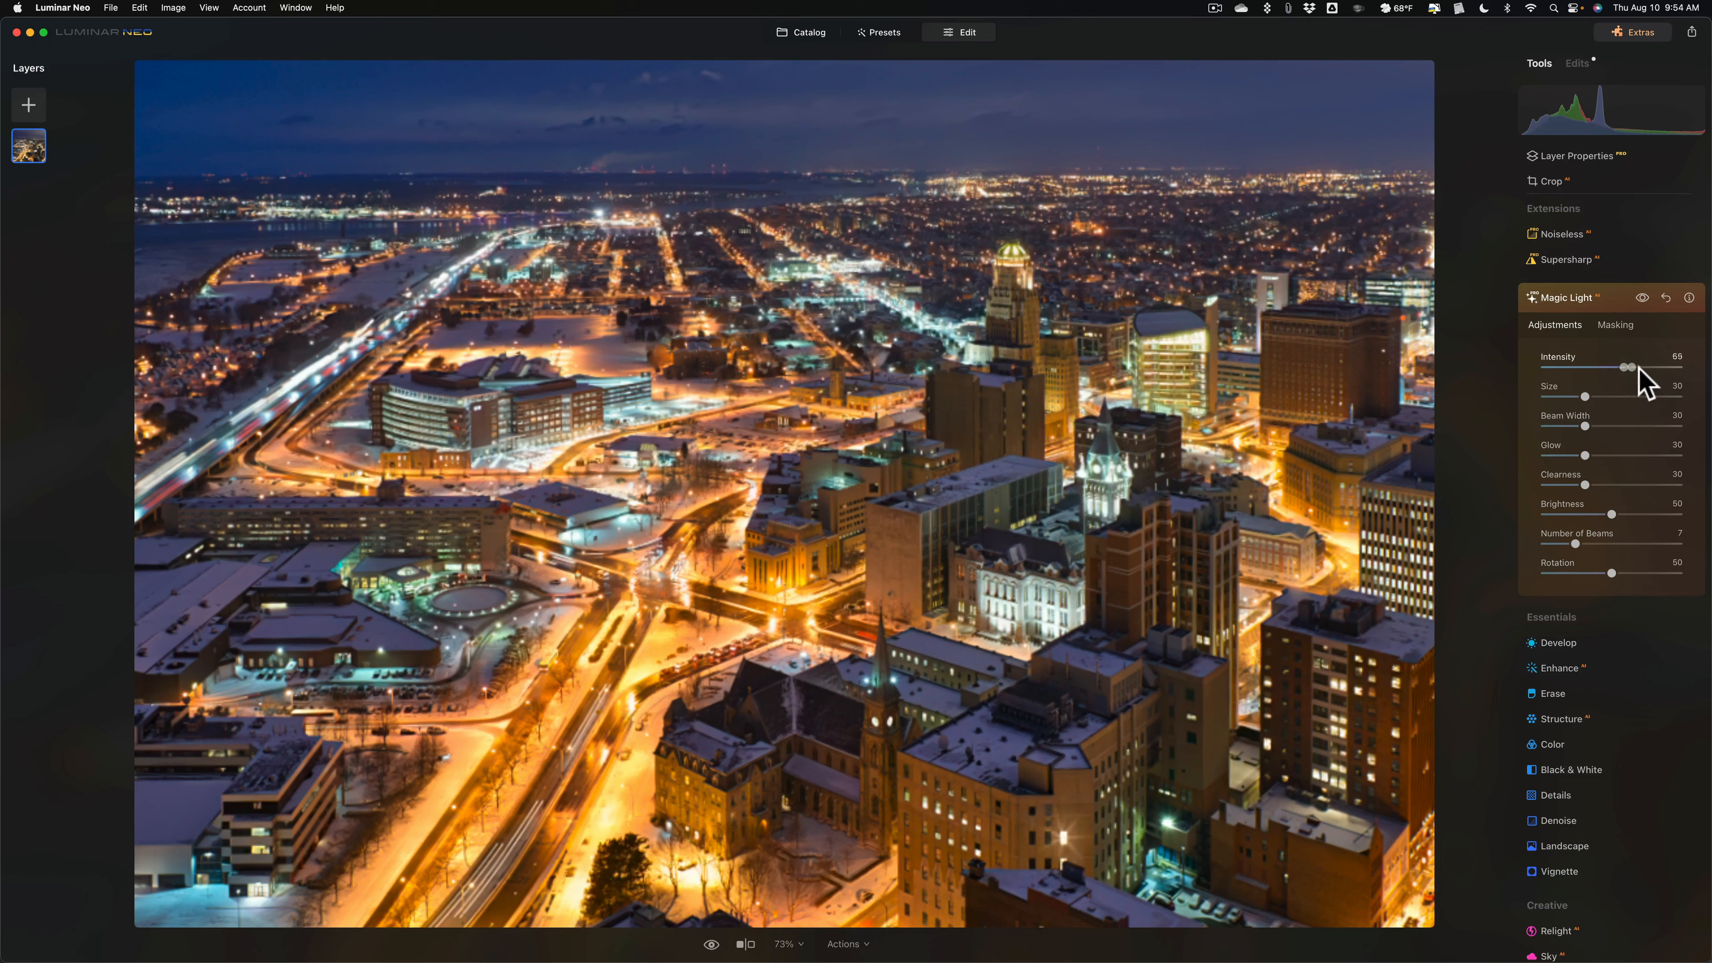
left_click_drag(1630, 369, 1645, 368)
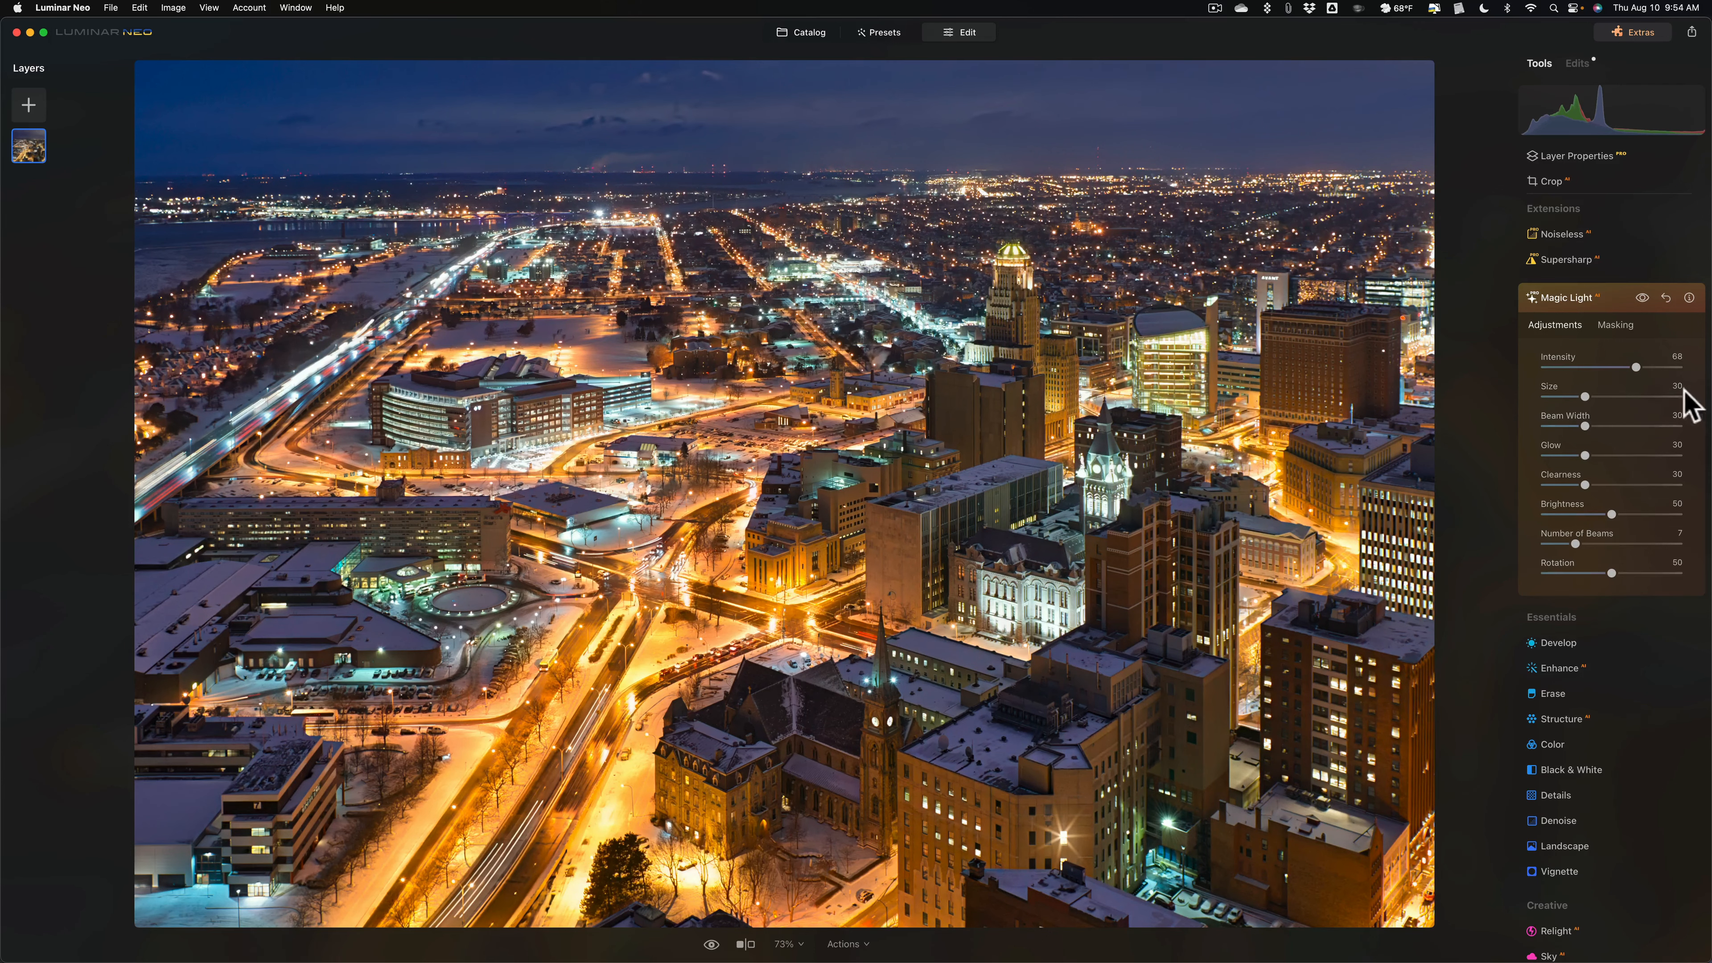
left_click_drag(1651, 369, 1572, 368)
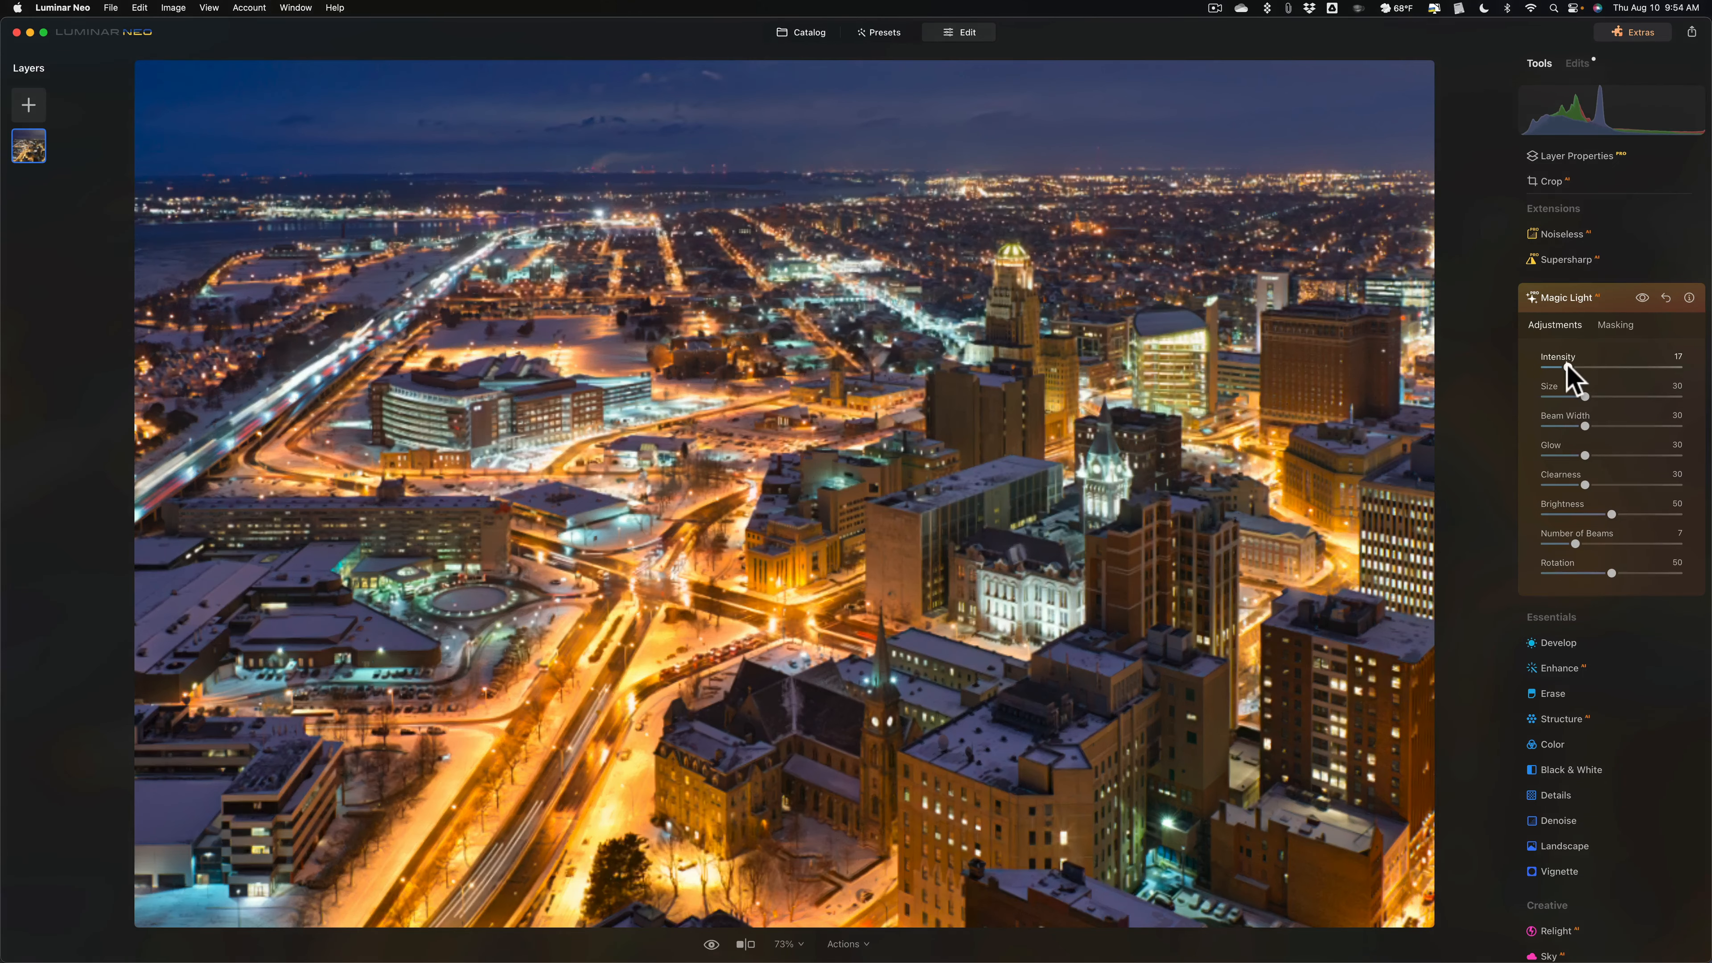
left_click_drag(1601, 368, 1673, 369)
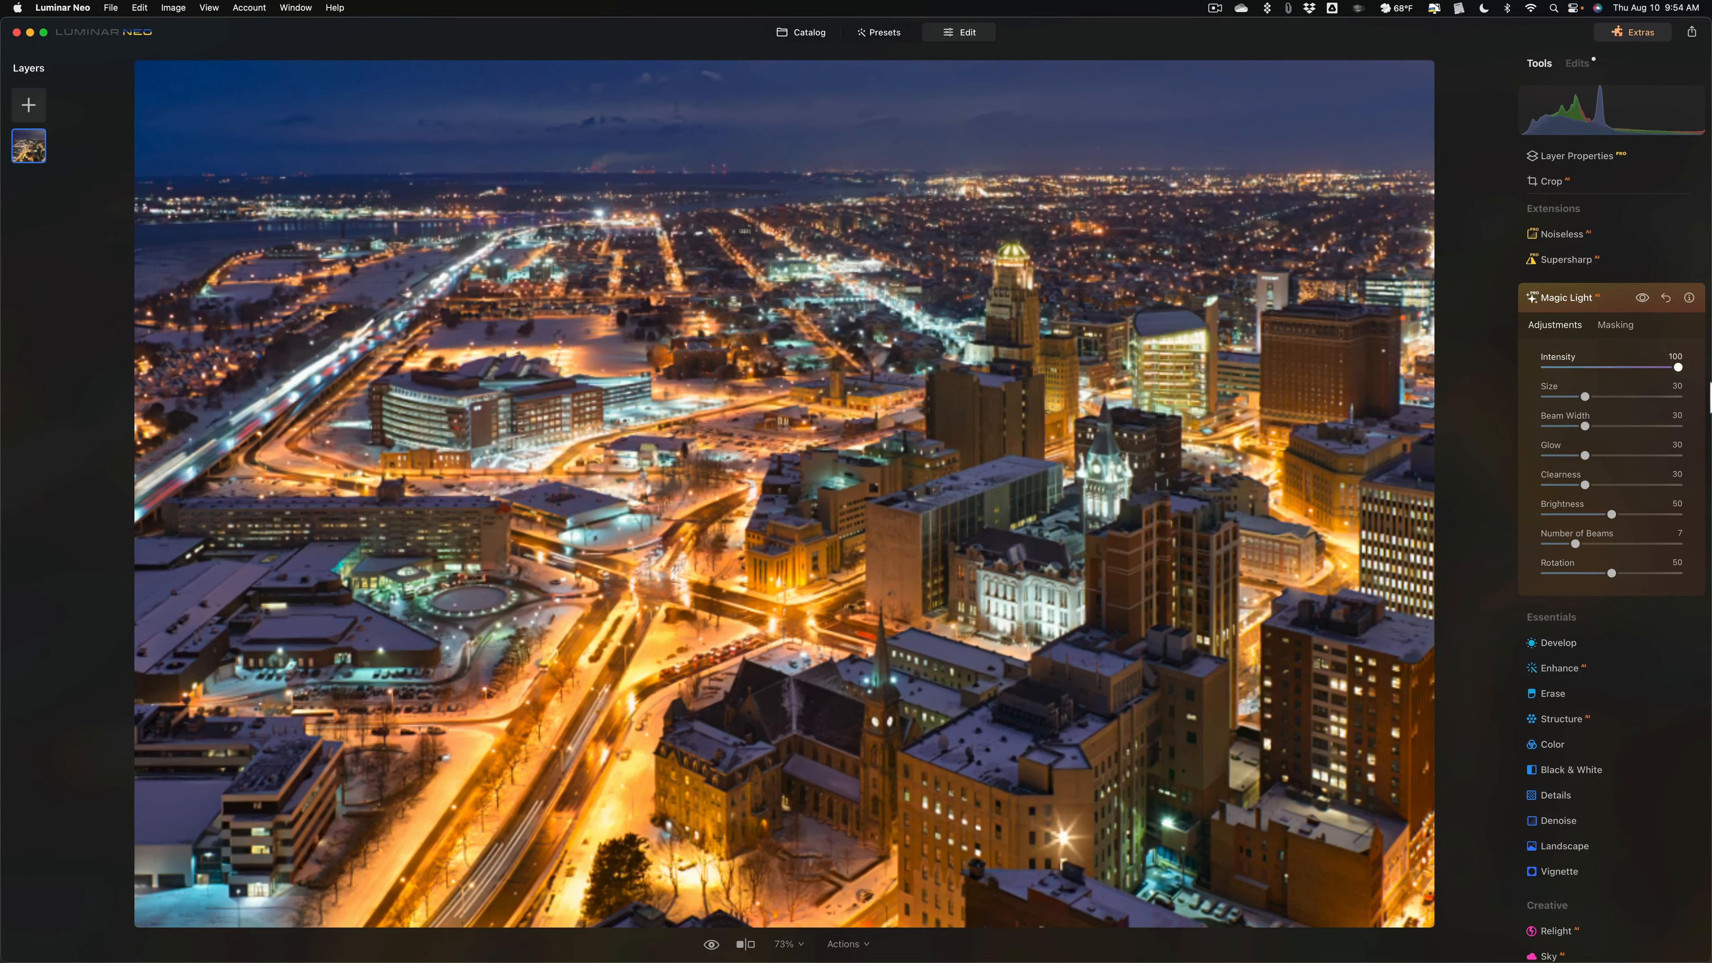
left_click_drag(1695, 367, 1616, 367)
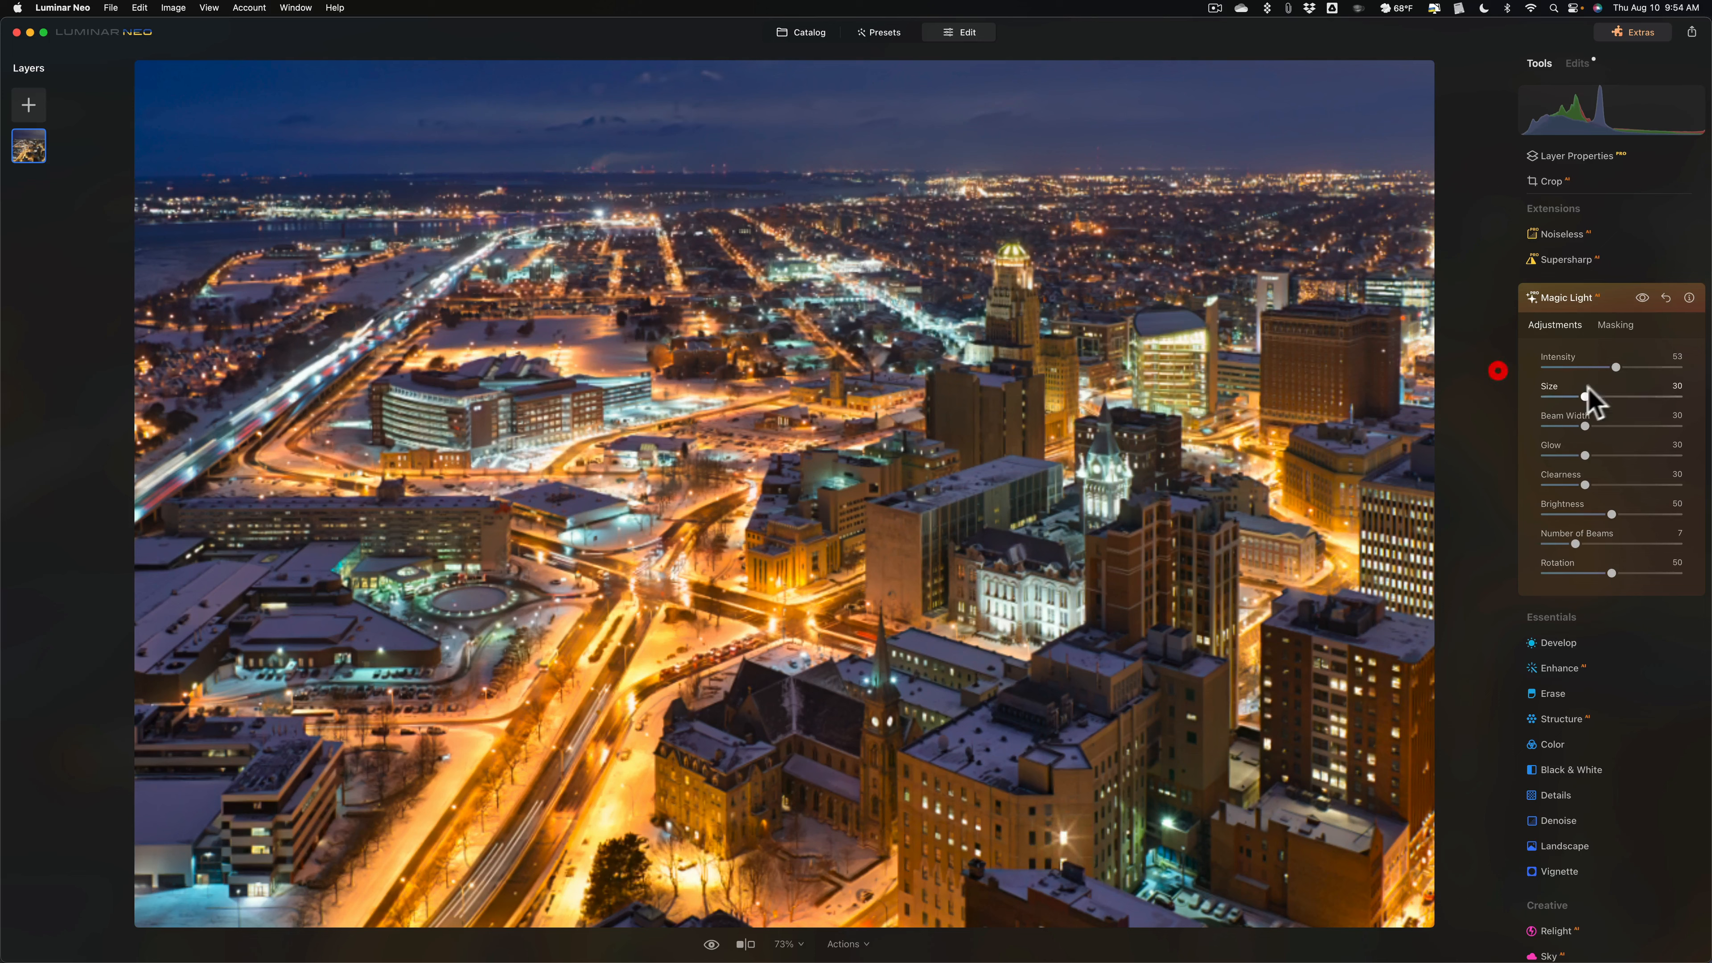
- Set star burst size 41, beam width 37 and intensity 72
left_click_drag(1582, 398, 1600, 398)
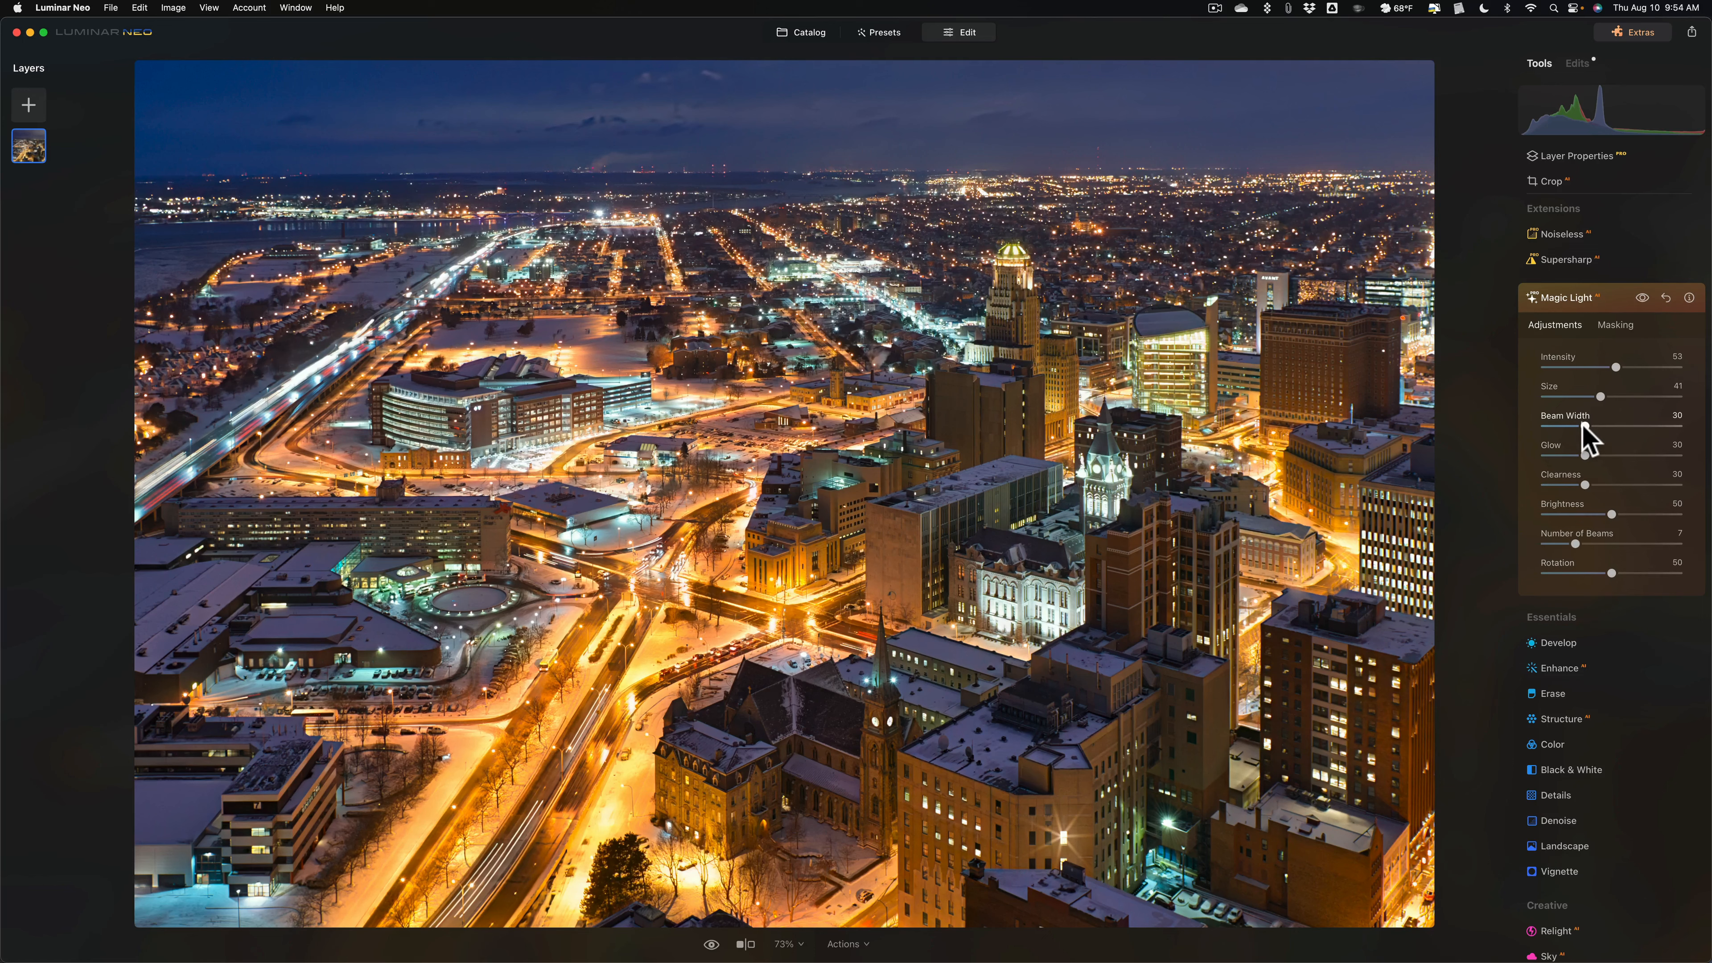
left_click_drag(1601, 424, 1638, 423)
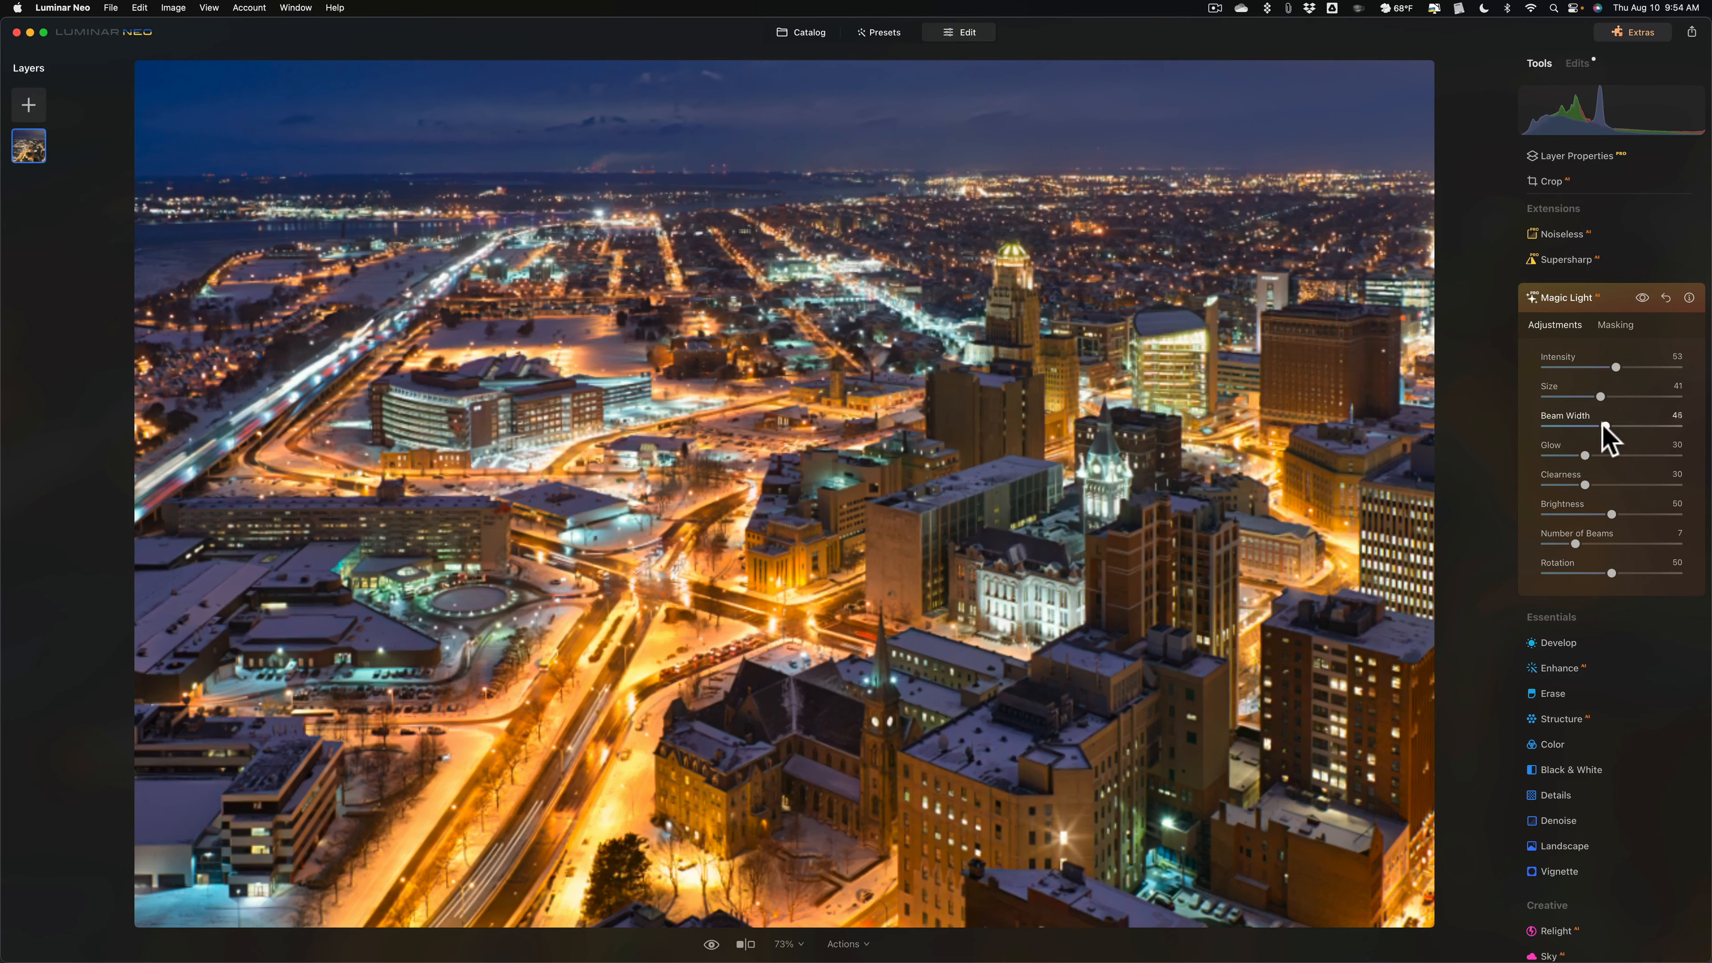
left_click_drag(1602, 424, 1594, 425)
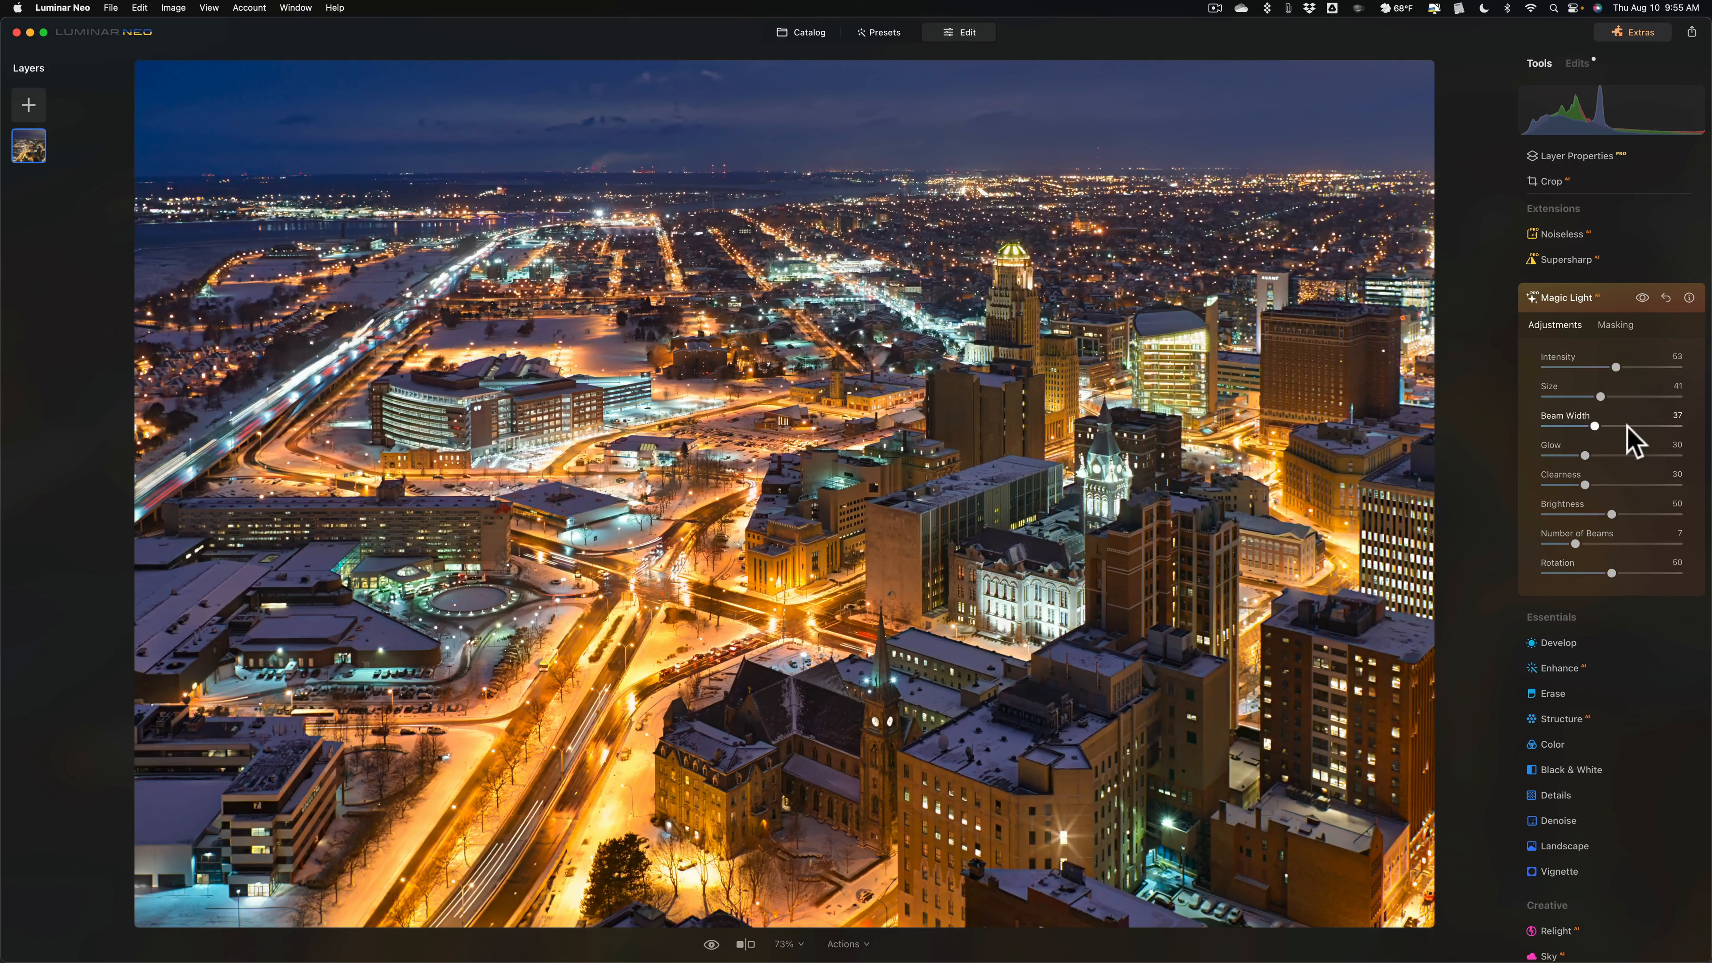
mouse_move(1635, 345)
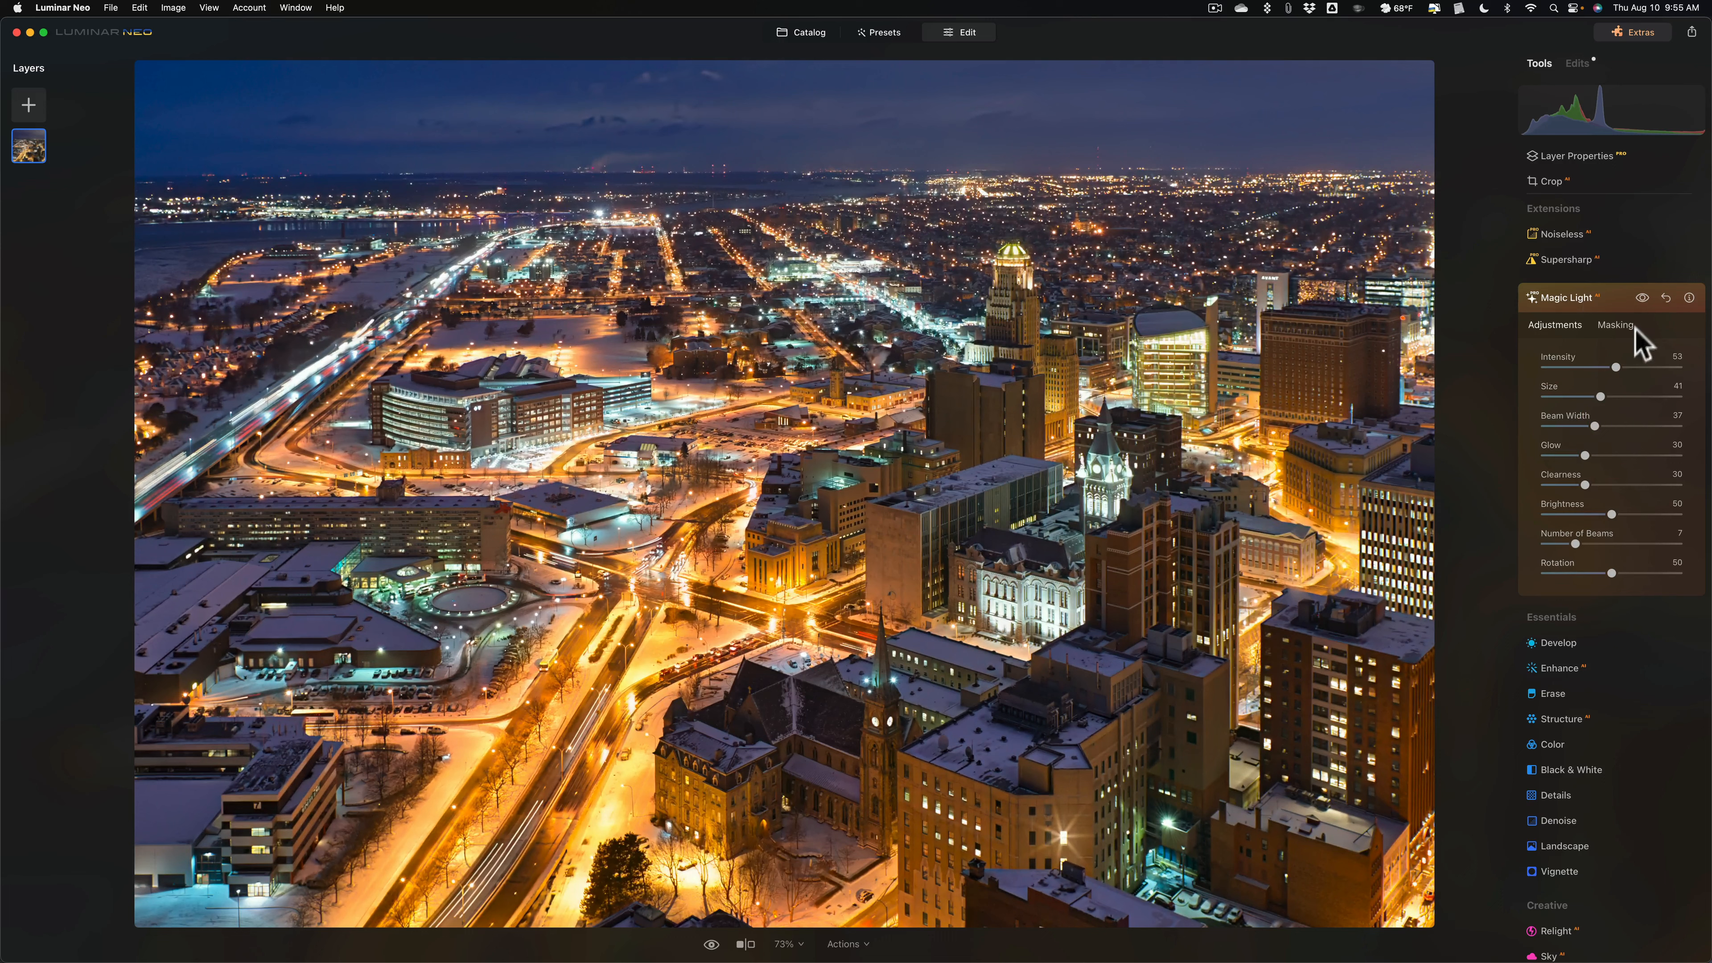
left_click_drag(1616, 366, 1638, 367)
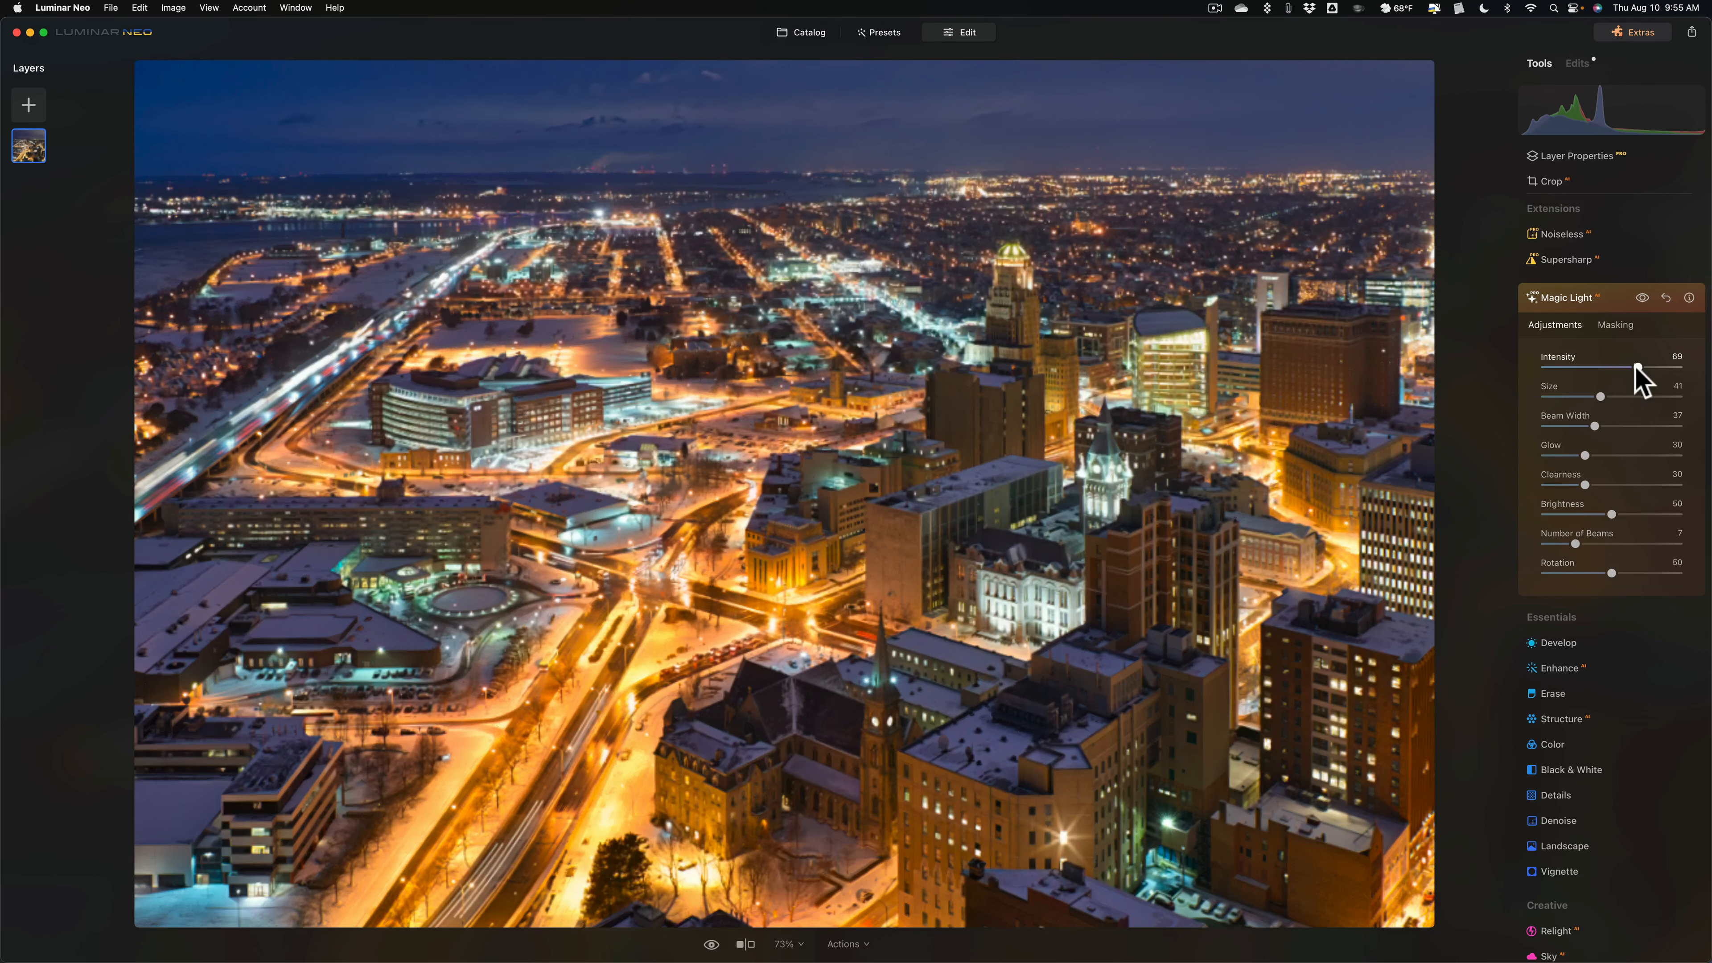
left_click_drag(1634, 369, 1643, 369)
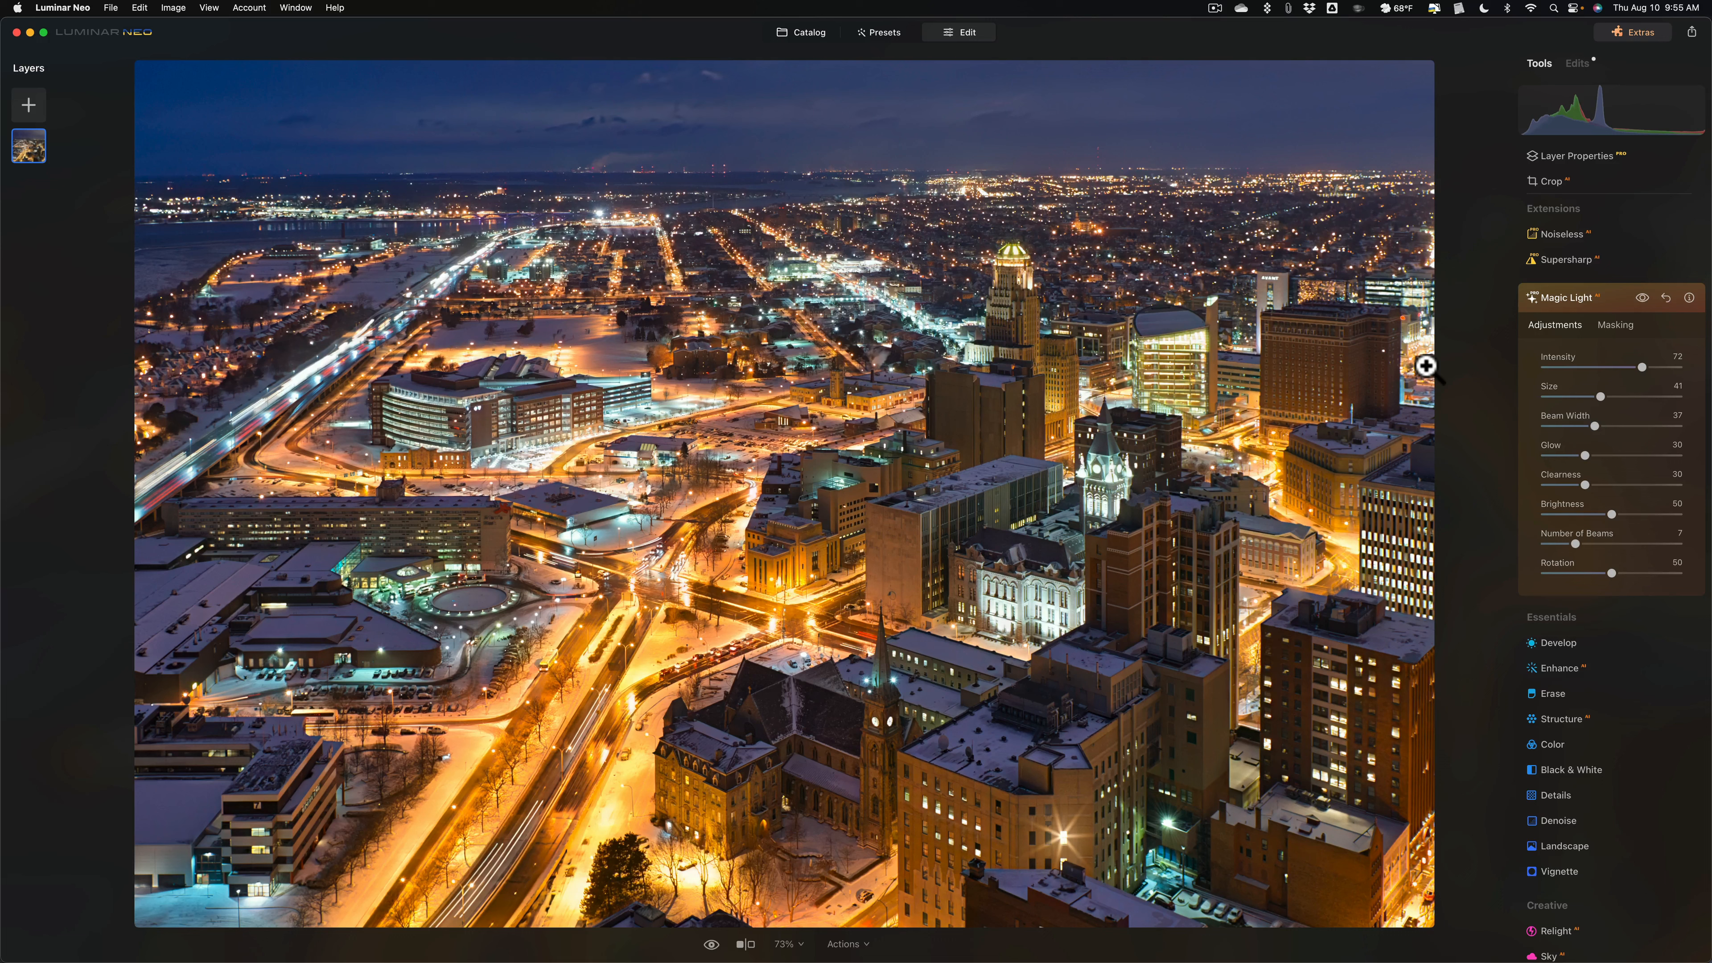
mouse_move(1628, 373)
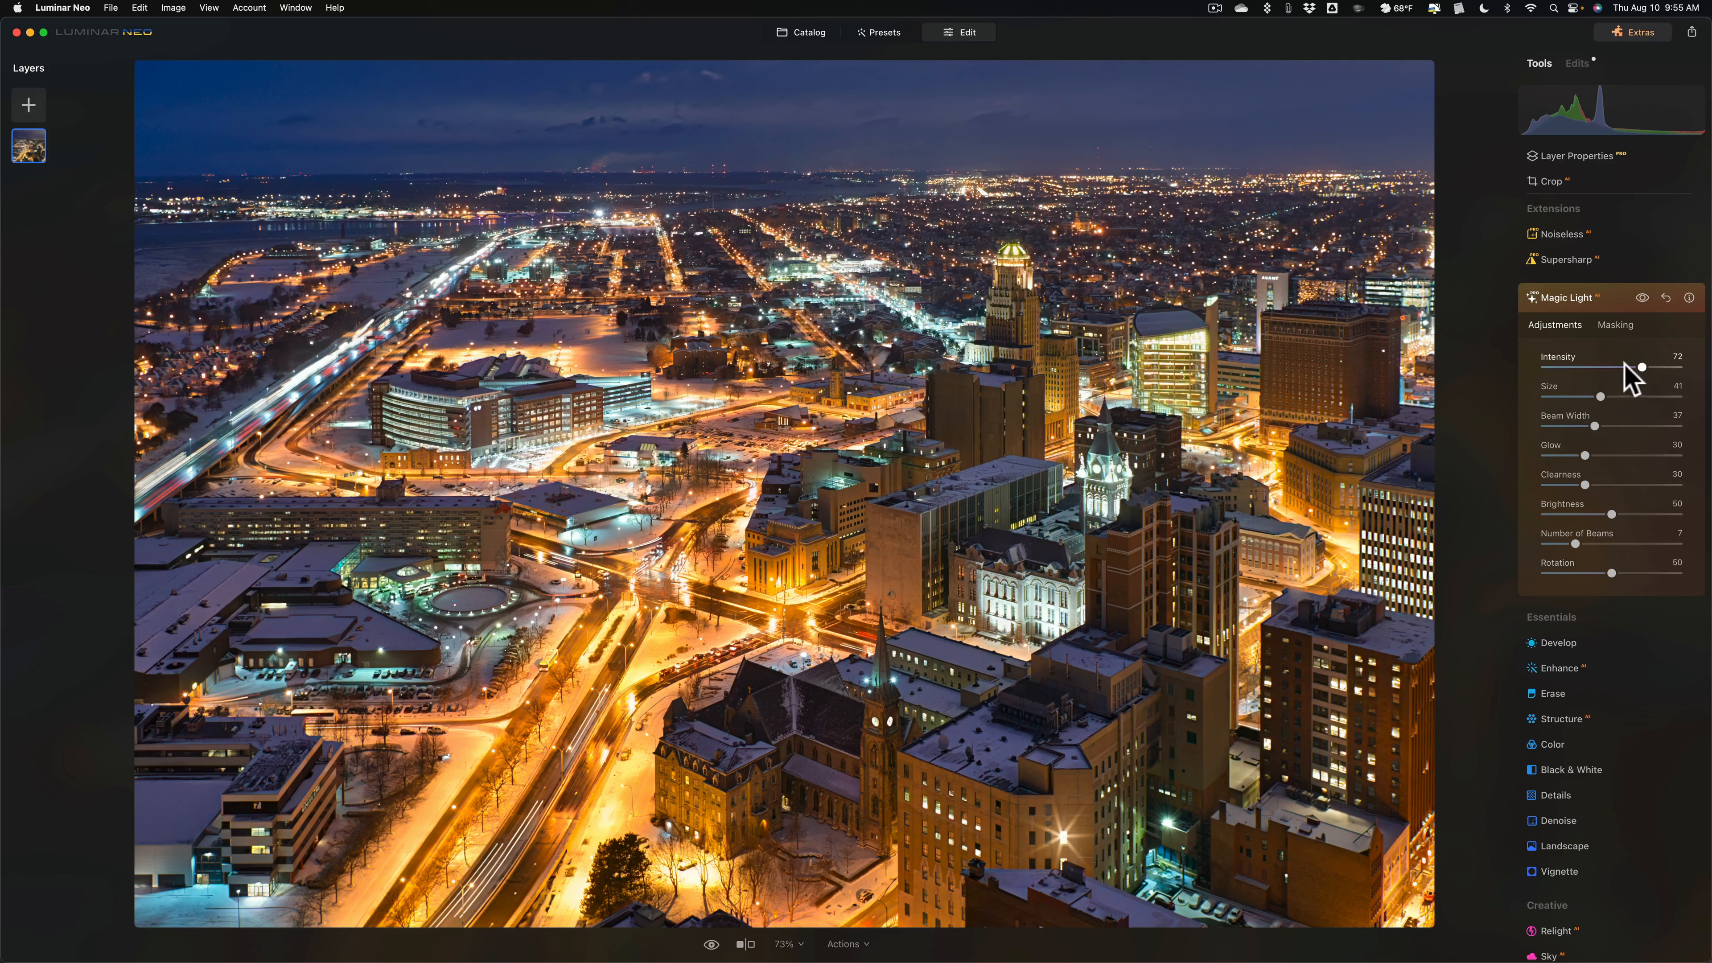
mouse_move(1586, 314)
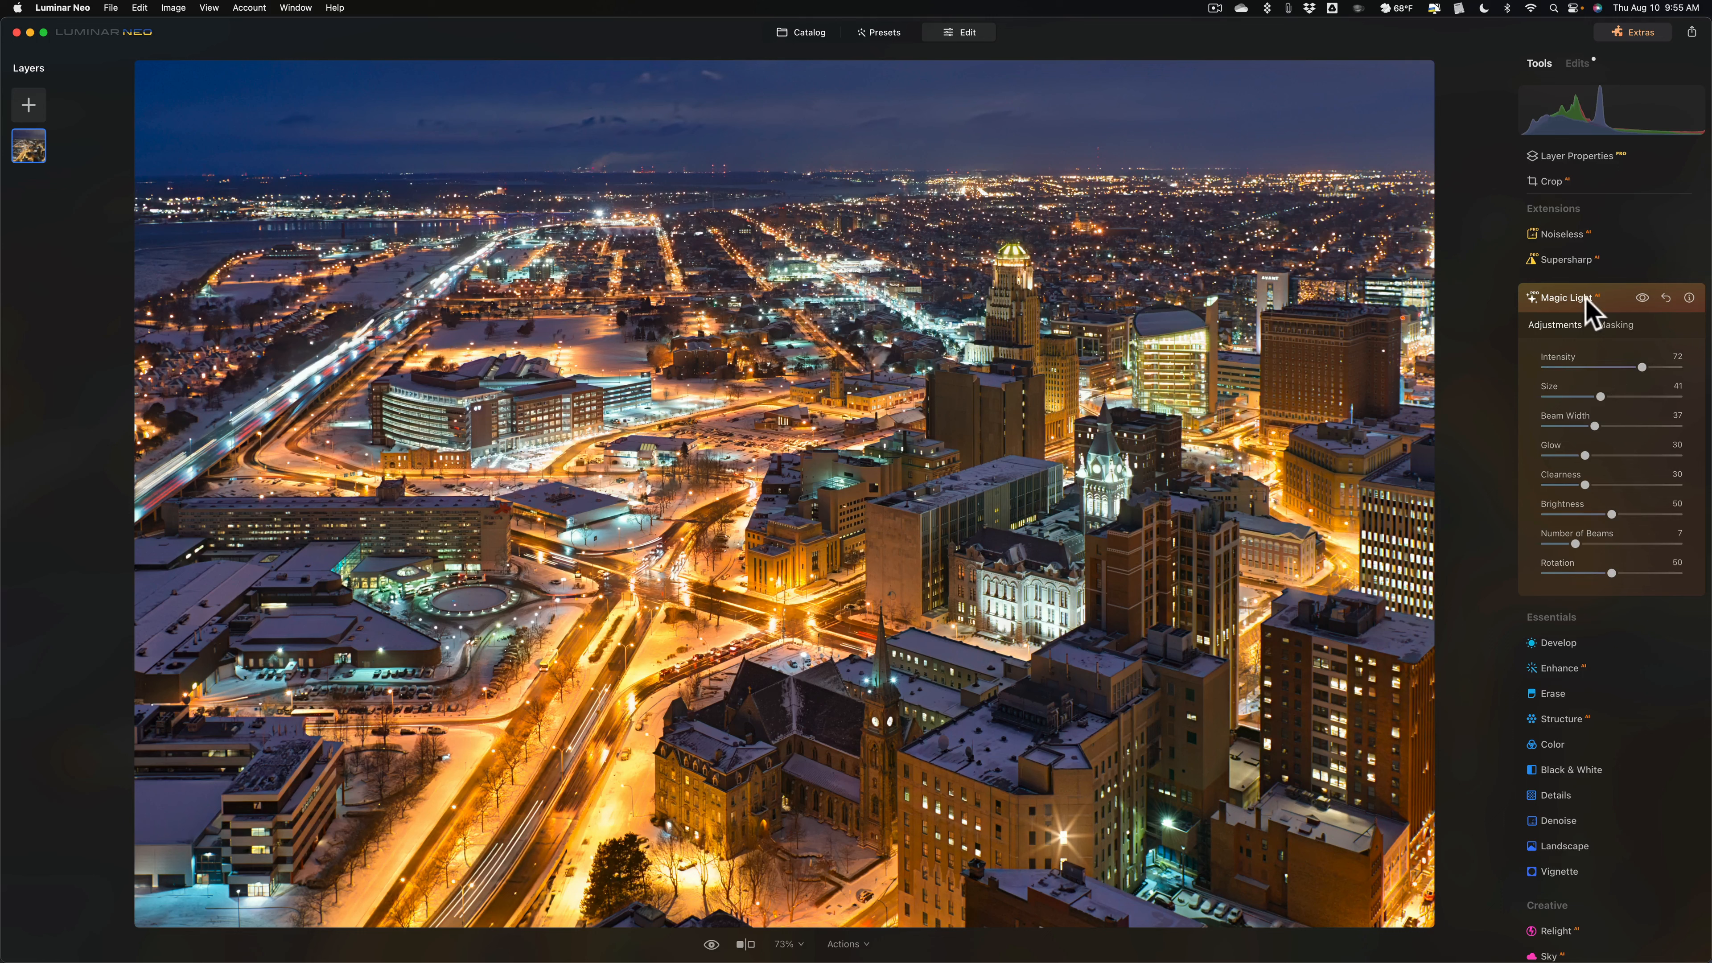
- Add a dark Vignette at amount -98 to the cityscape's edges
left_click(1565, 297)
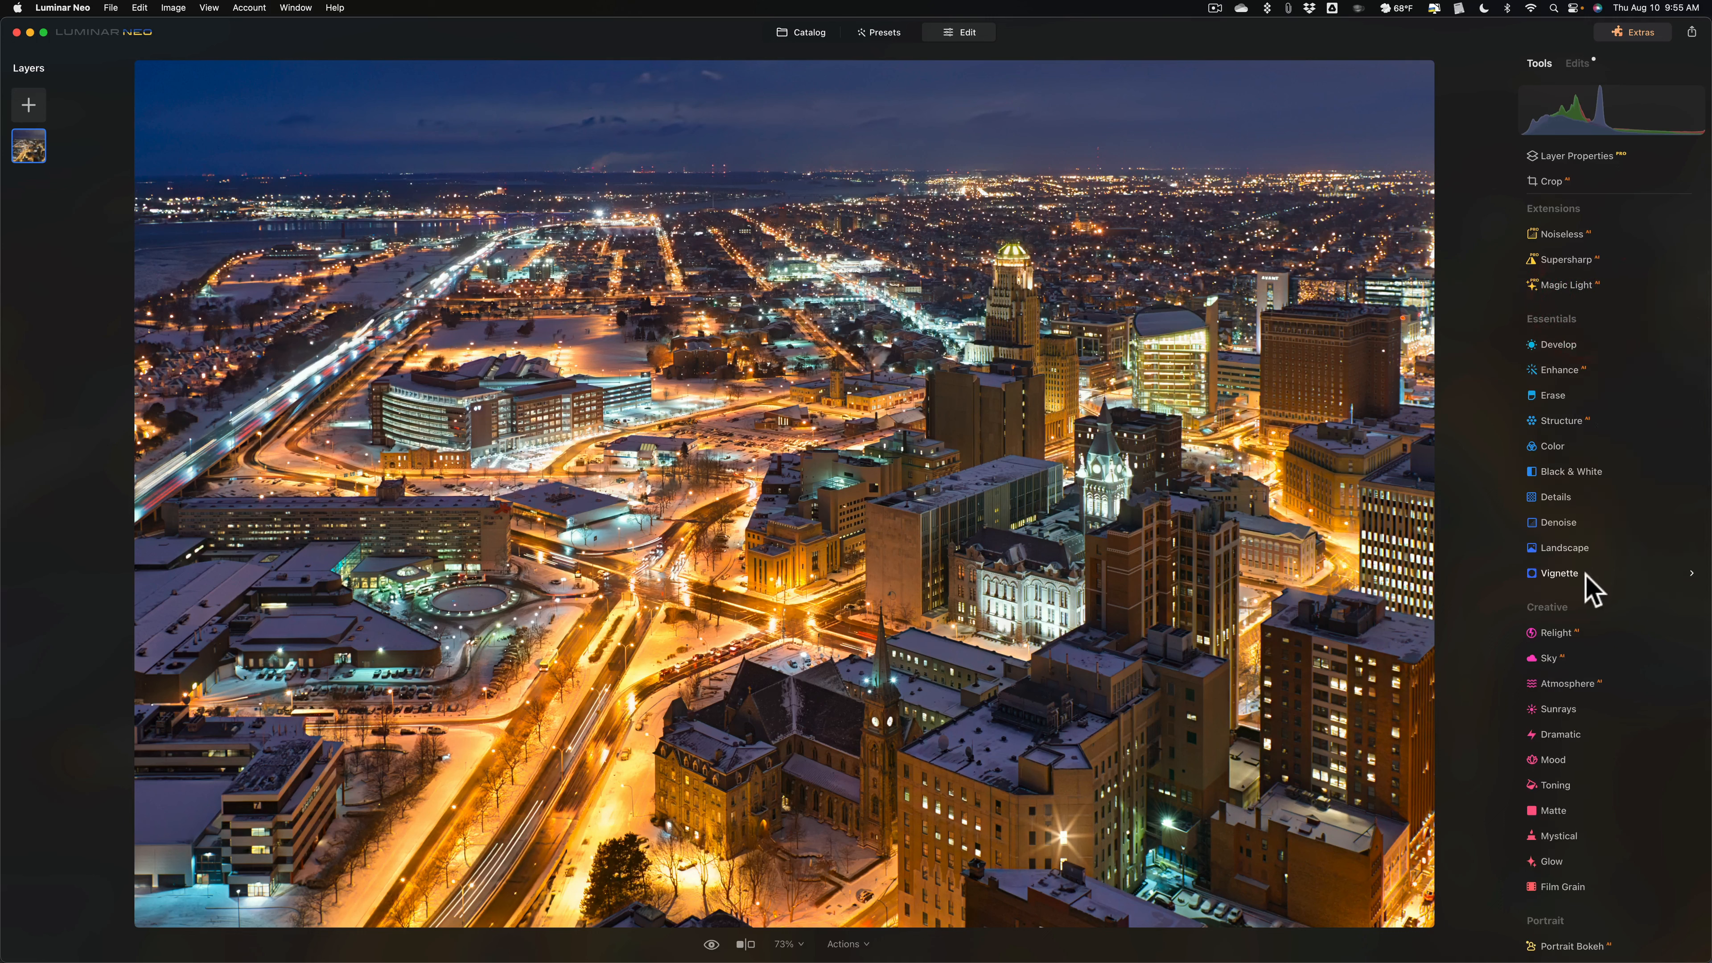
left_click(1559, 572)
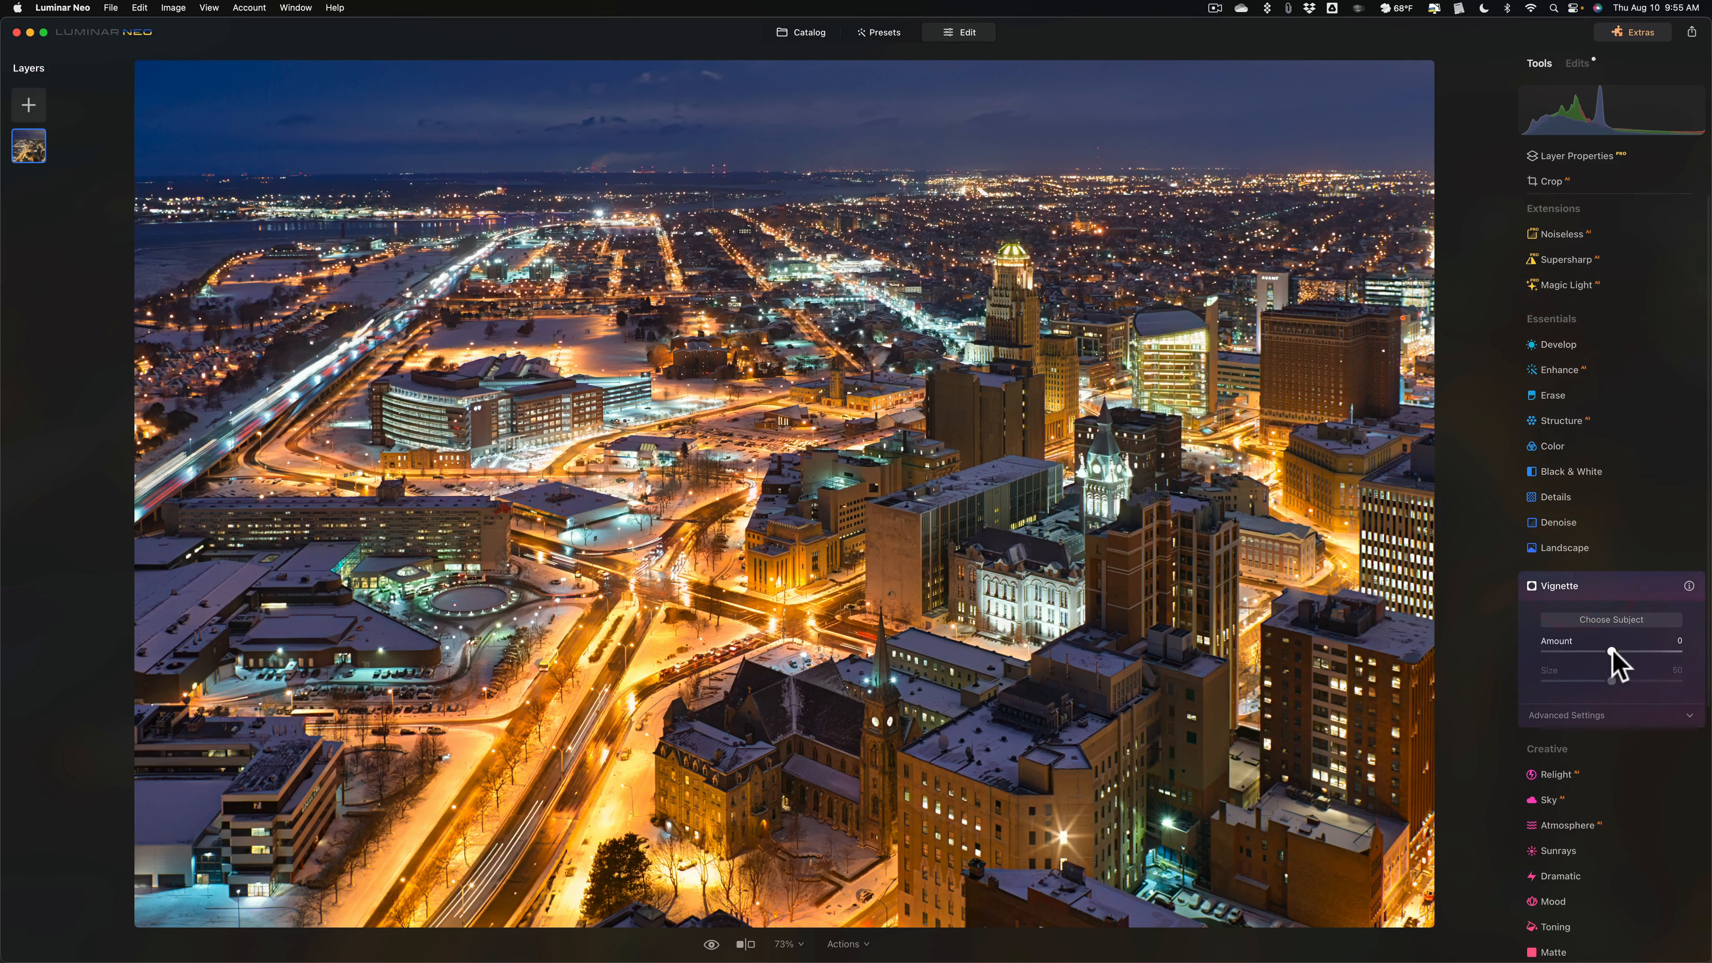
left_click_drag(1616, 653, 1551, 652)
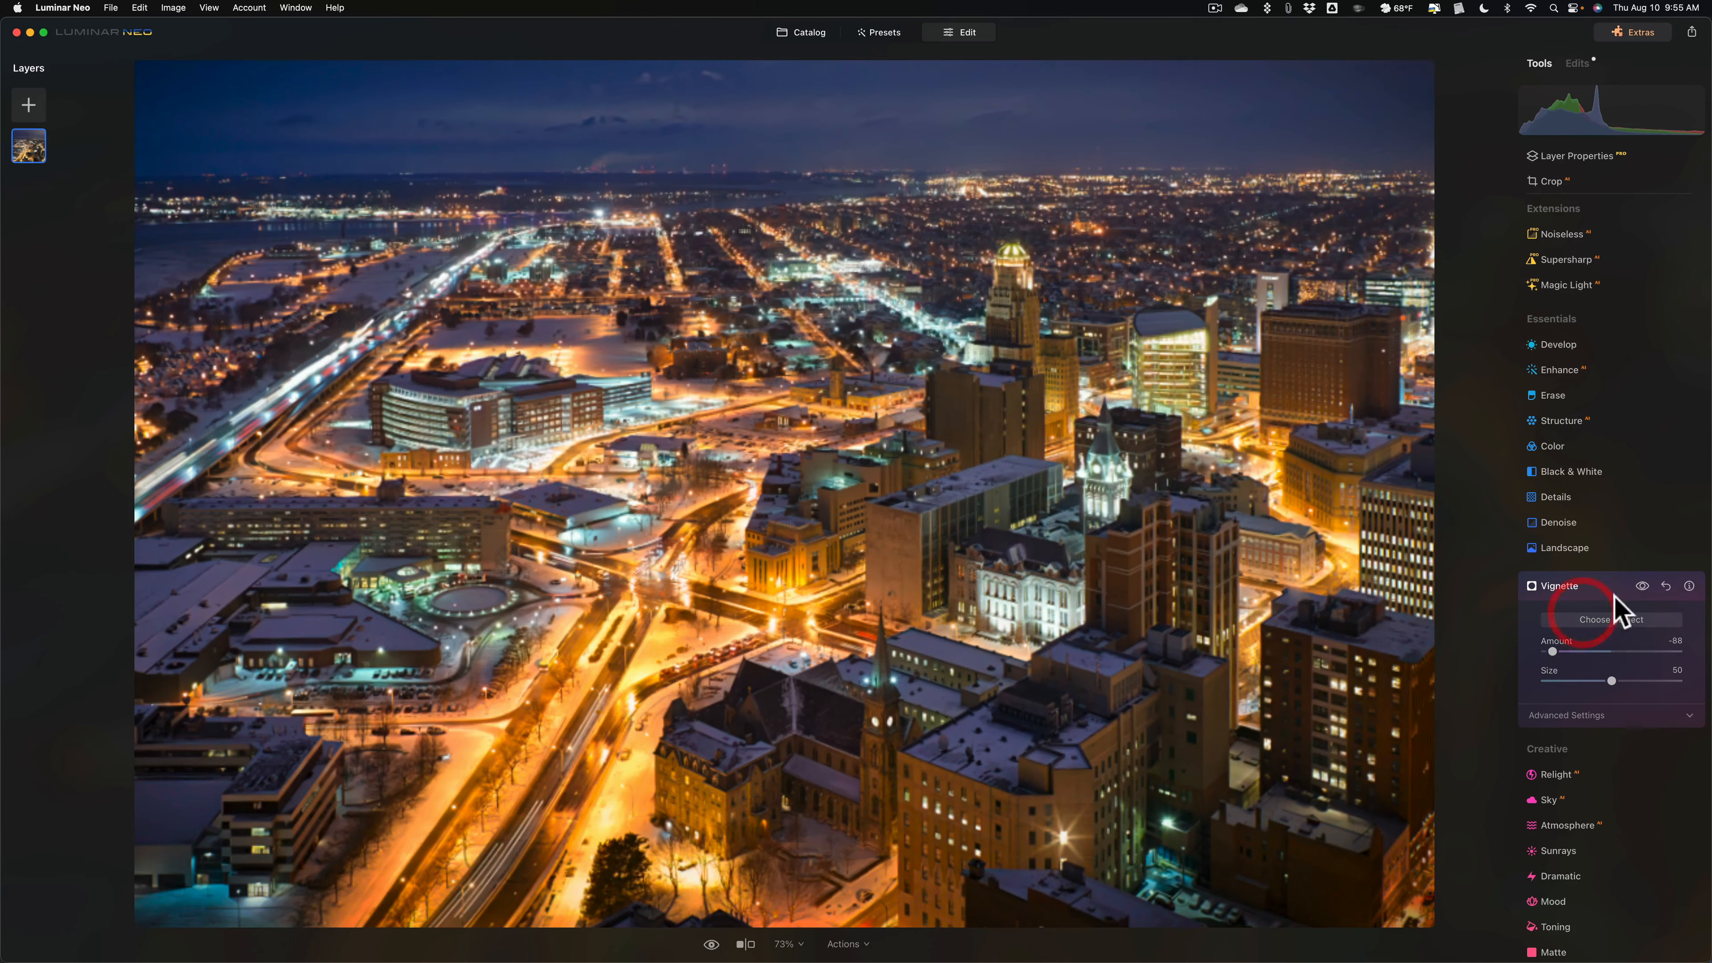
left_click(1559, 586)
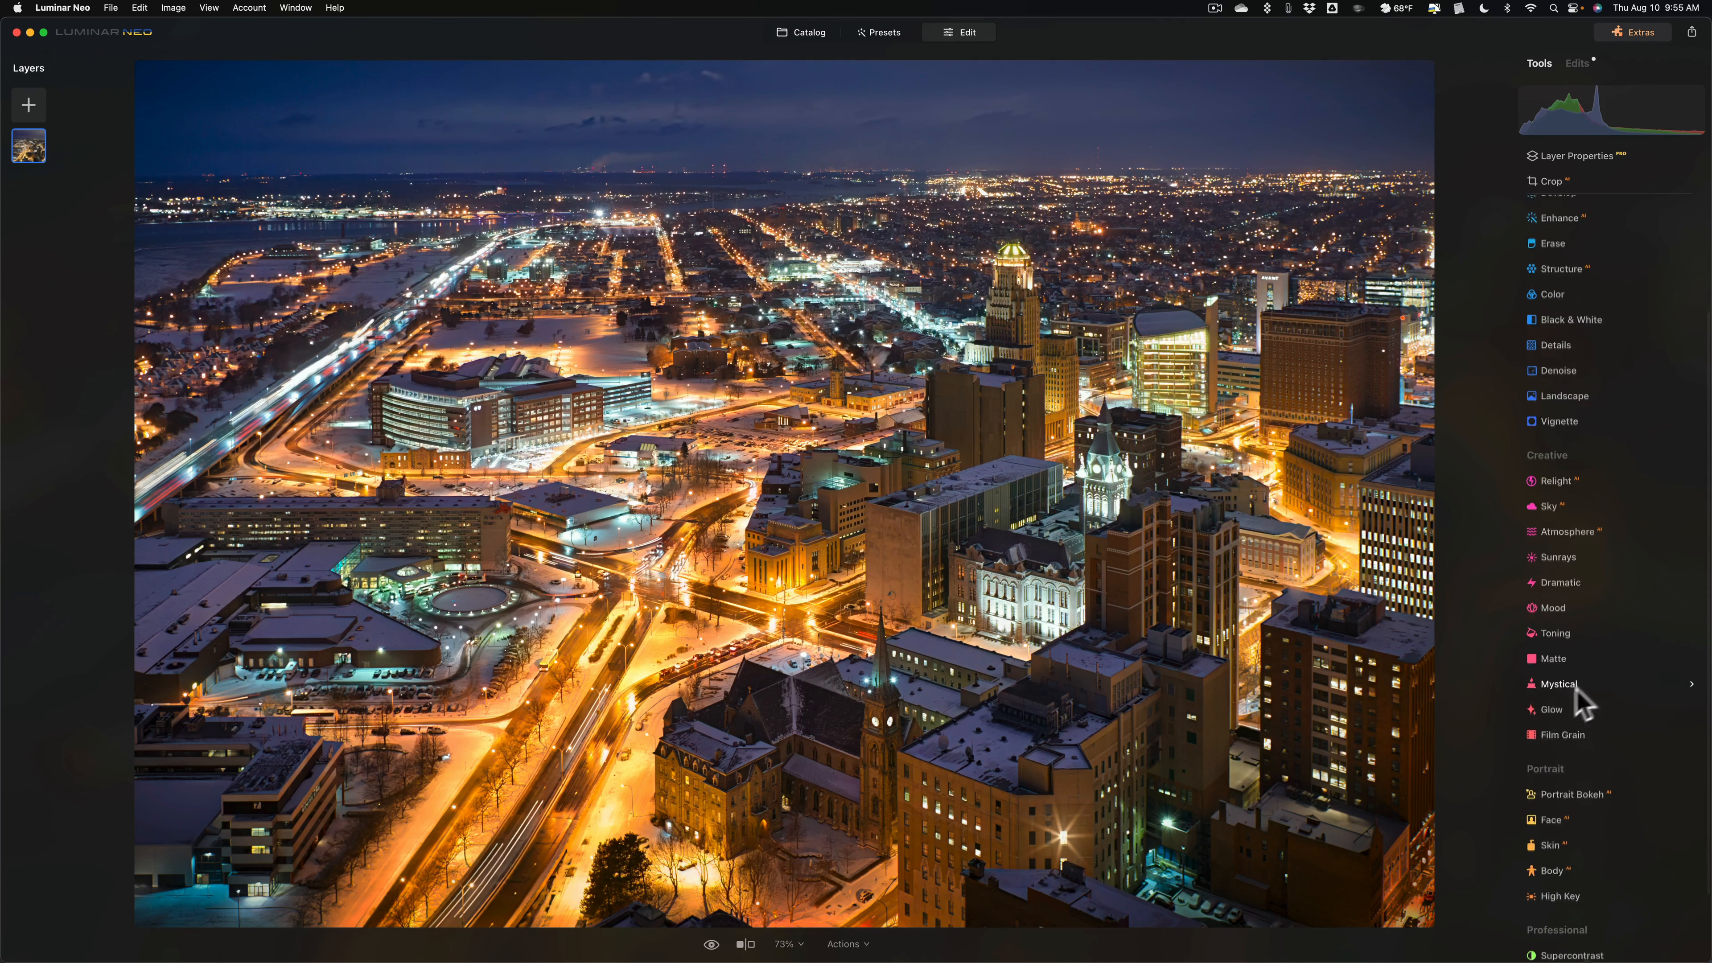
- Add a Soft Focus Glow at amount 21 to the city lights
left_click(1552, 710)
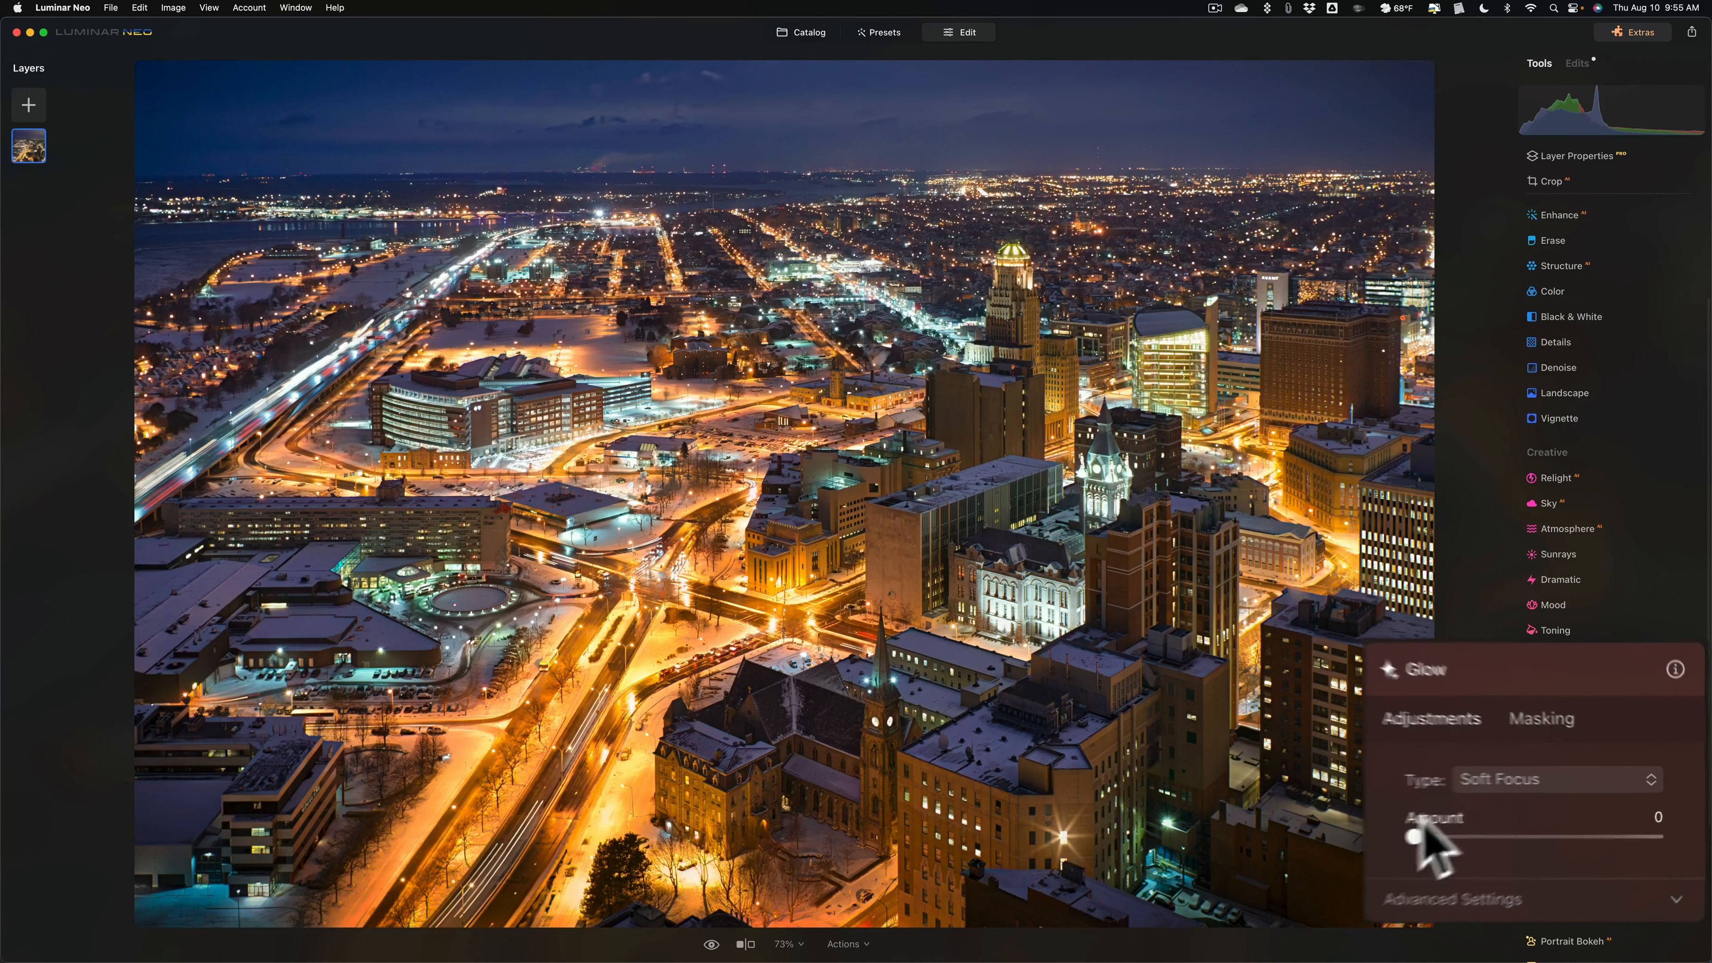
left_click_drag(1409, 838, 1468, 838)
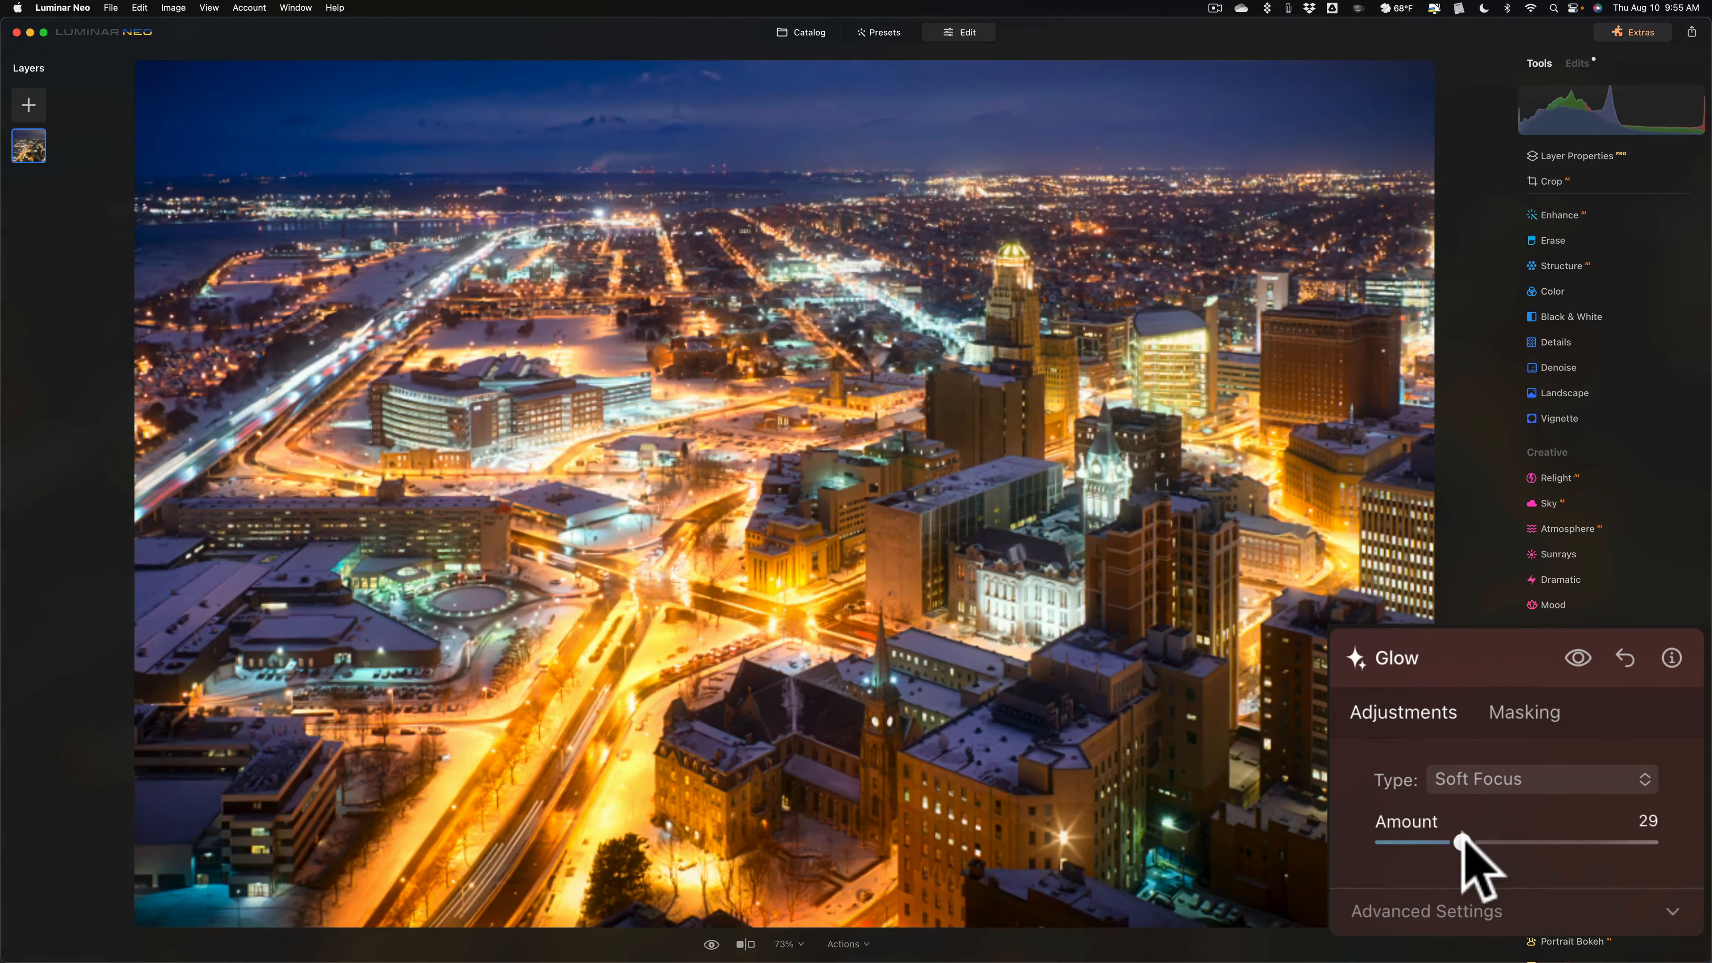
left_click_drag(1457, 840, 1444, 840)
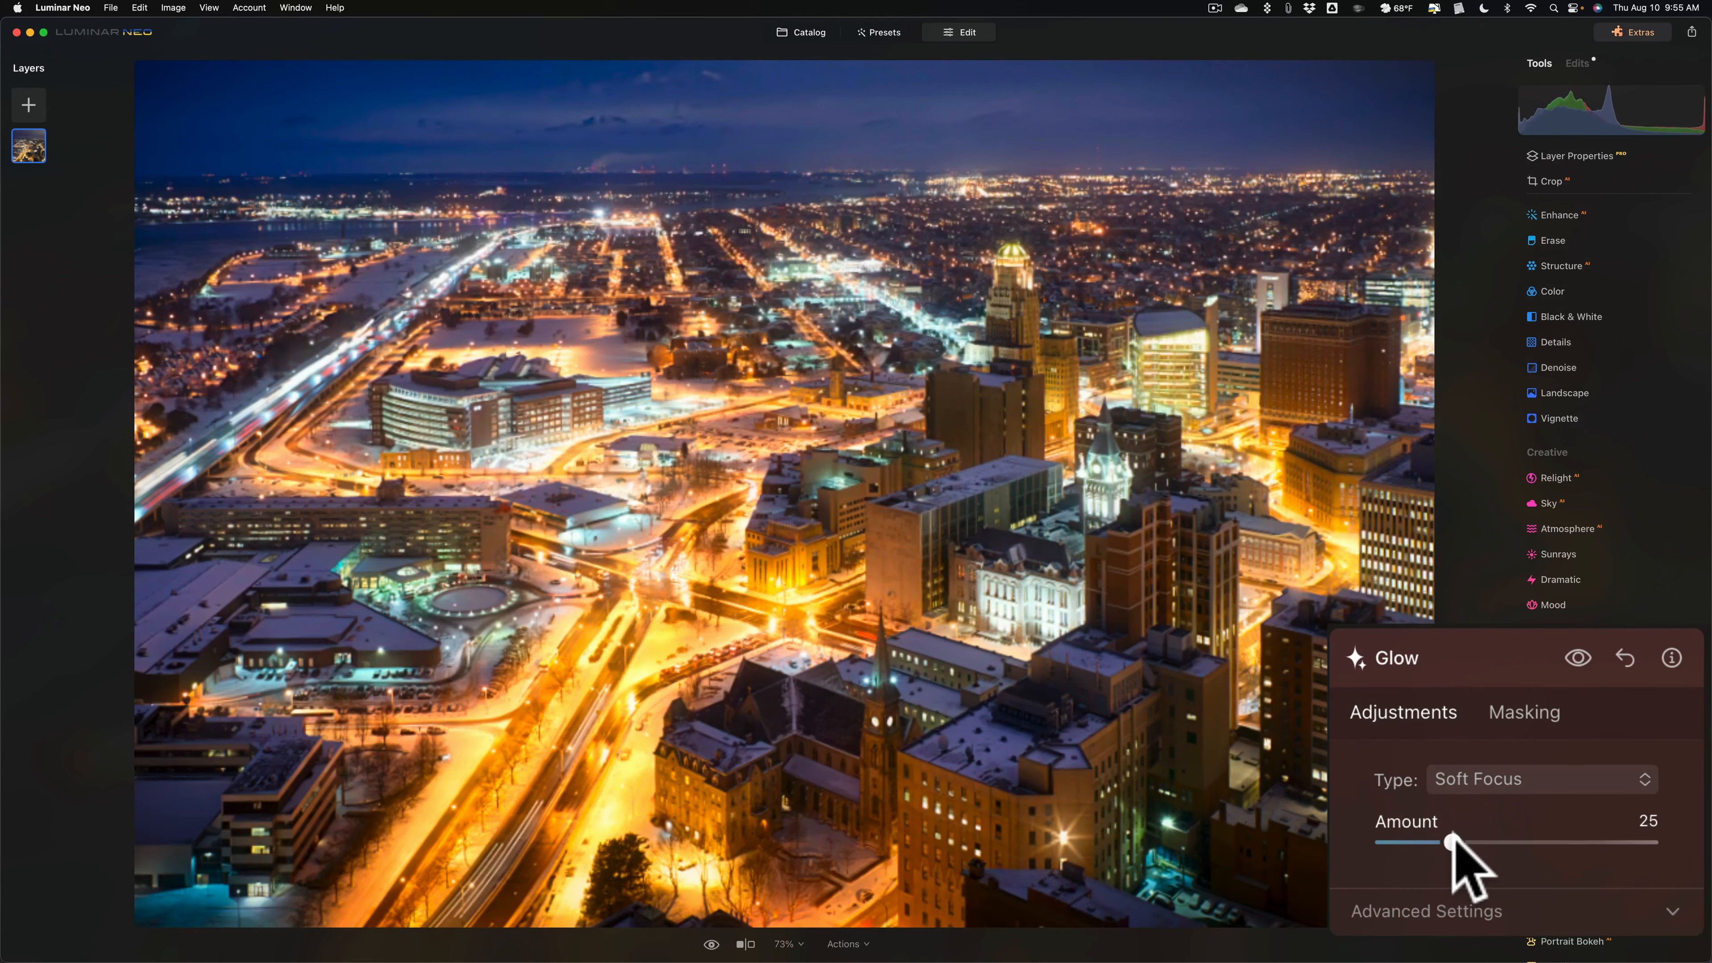
left_click_drag(1446, 842, 1440, 841)
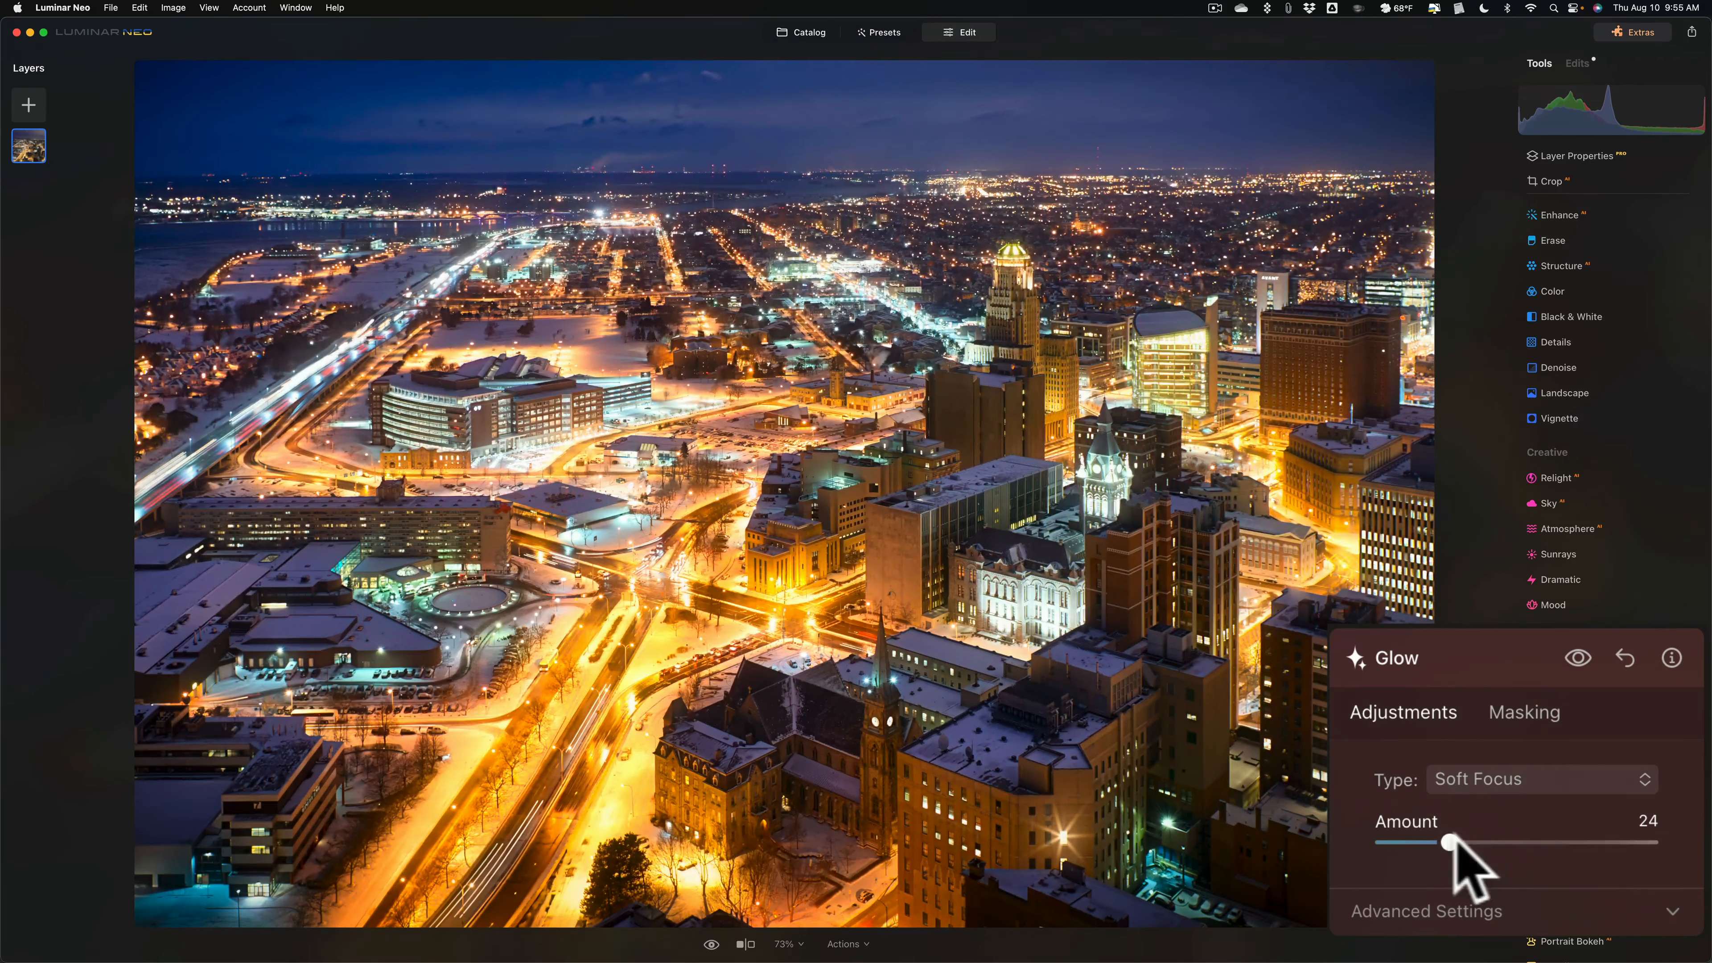
left_click_drag(1445, 841, 1466, 842)
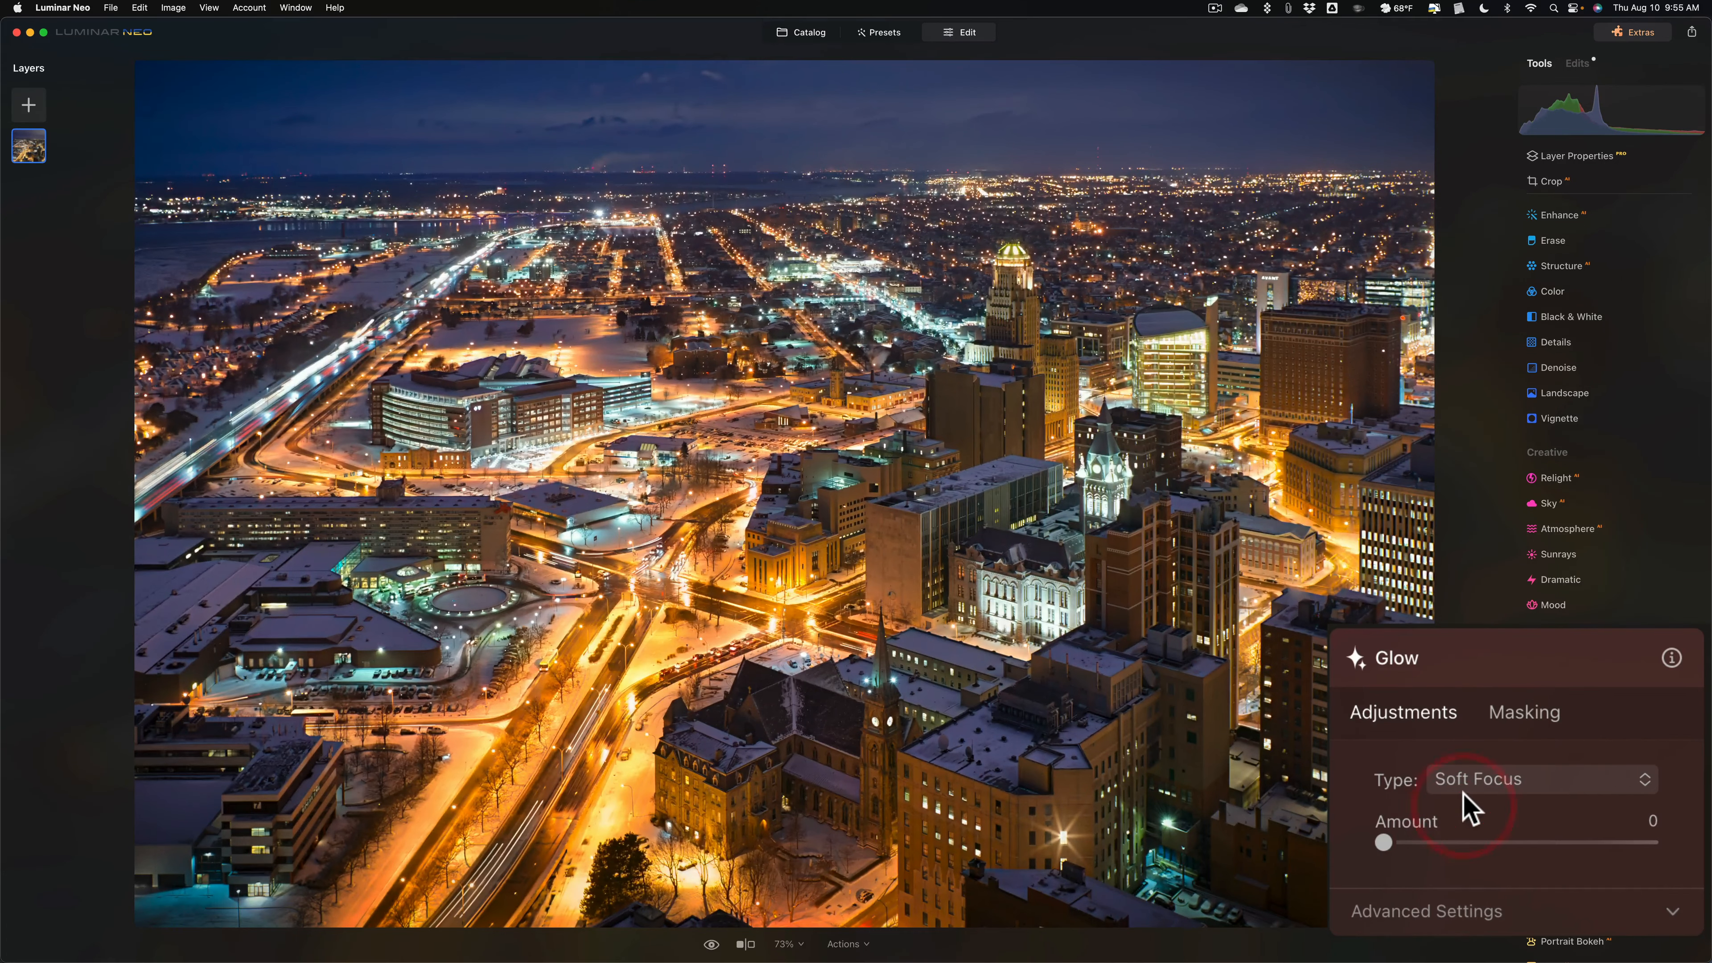
left_click_drag(1382, 842, 1440, 816)
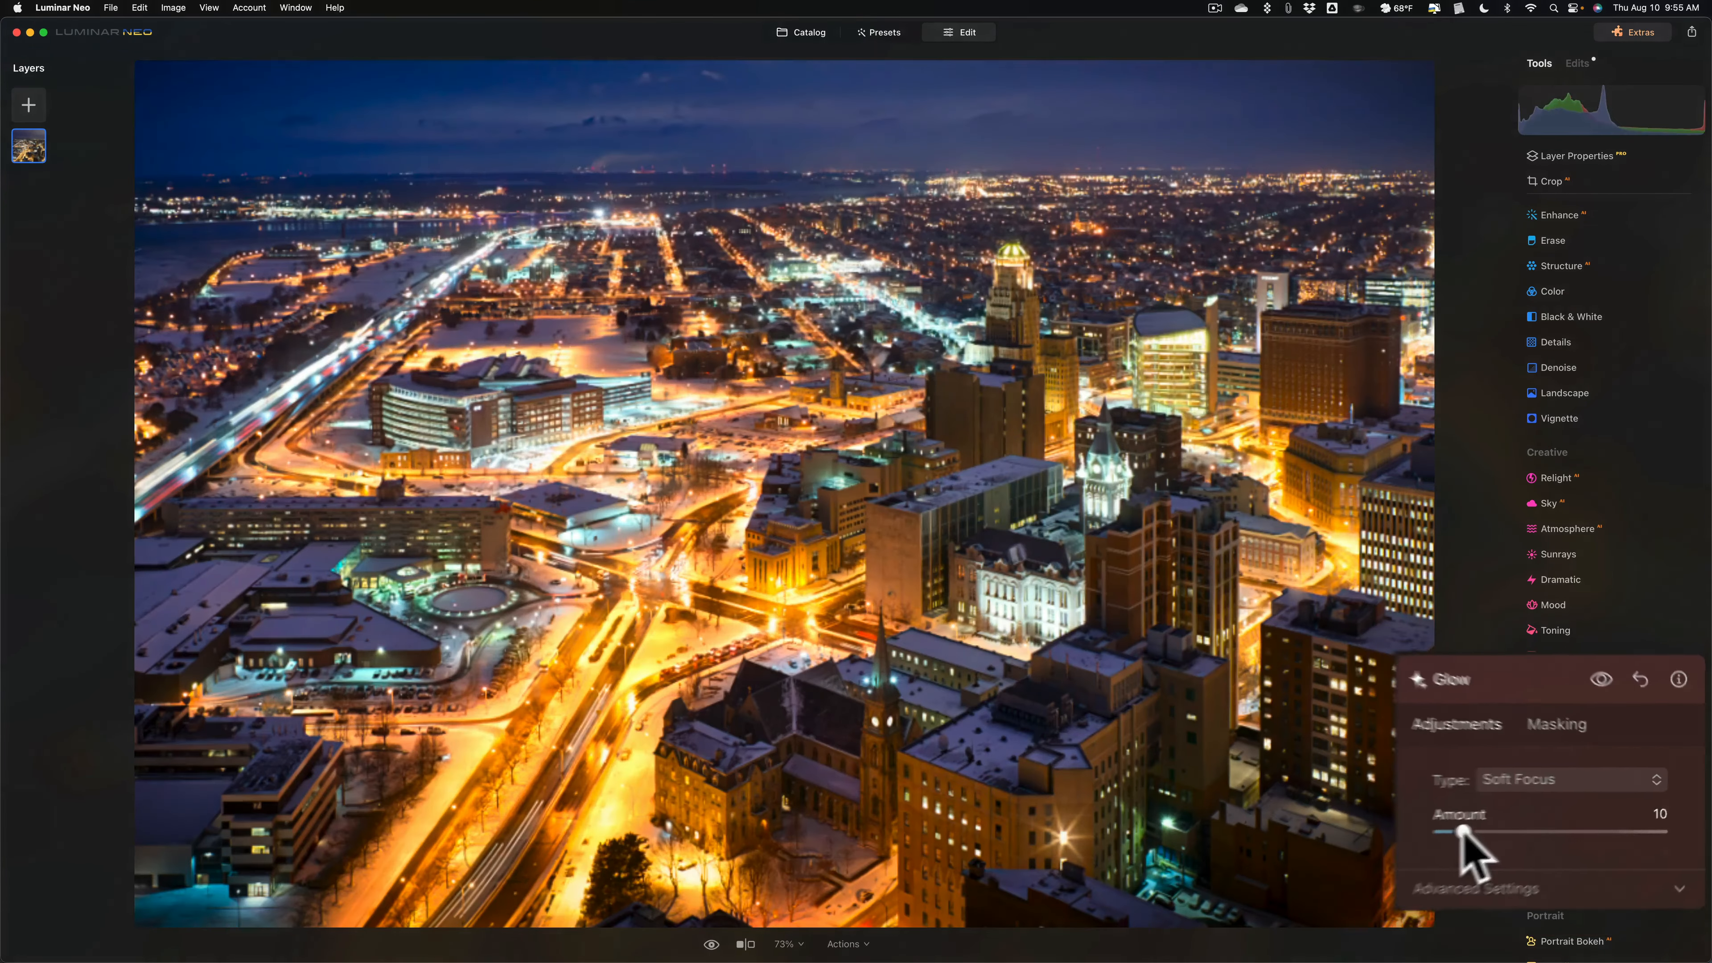
left_click_drag(1451, 813, 1570, 813)
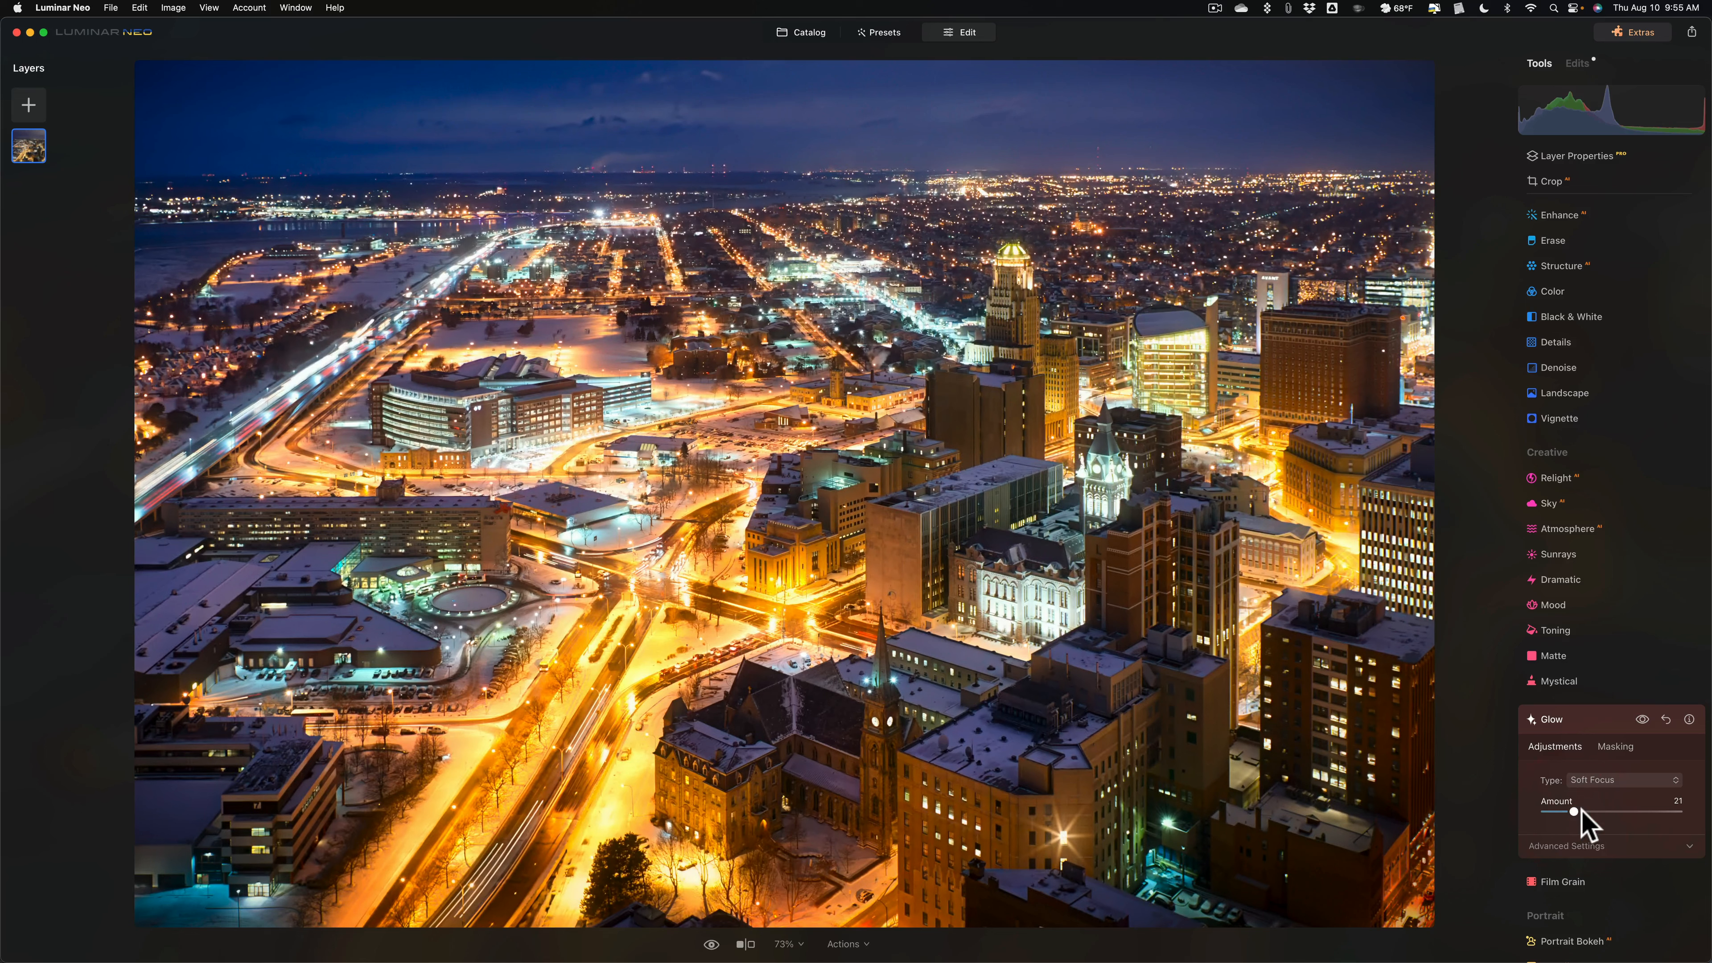
mouse_move(1580, 822)
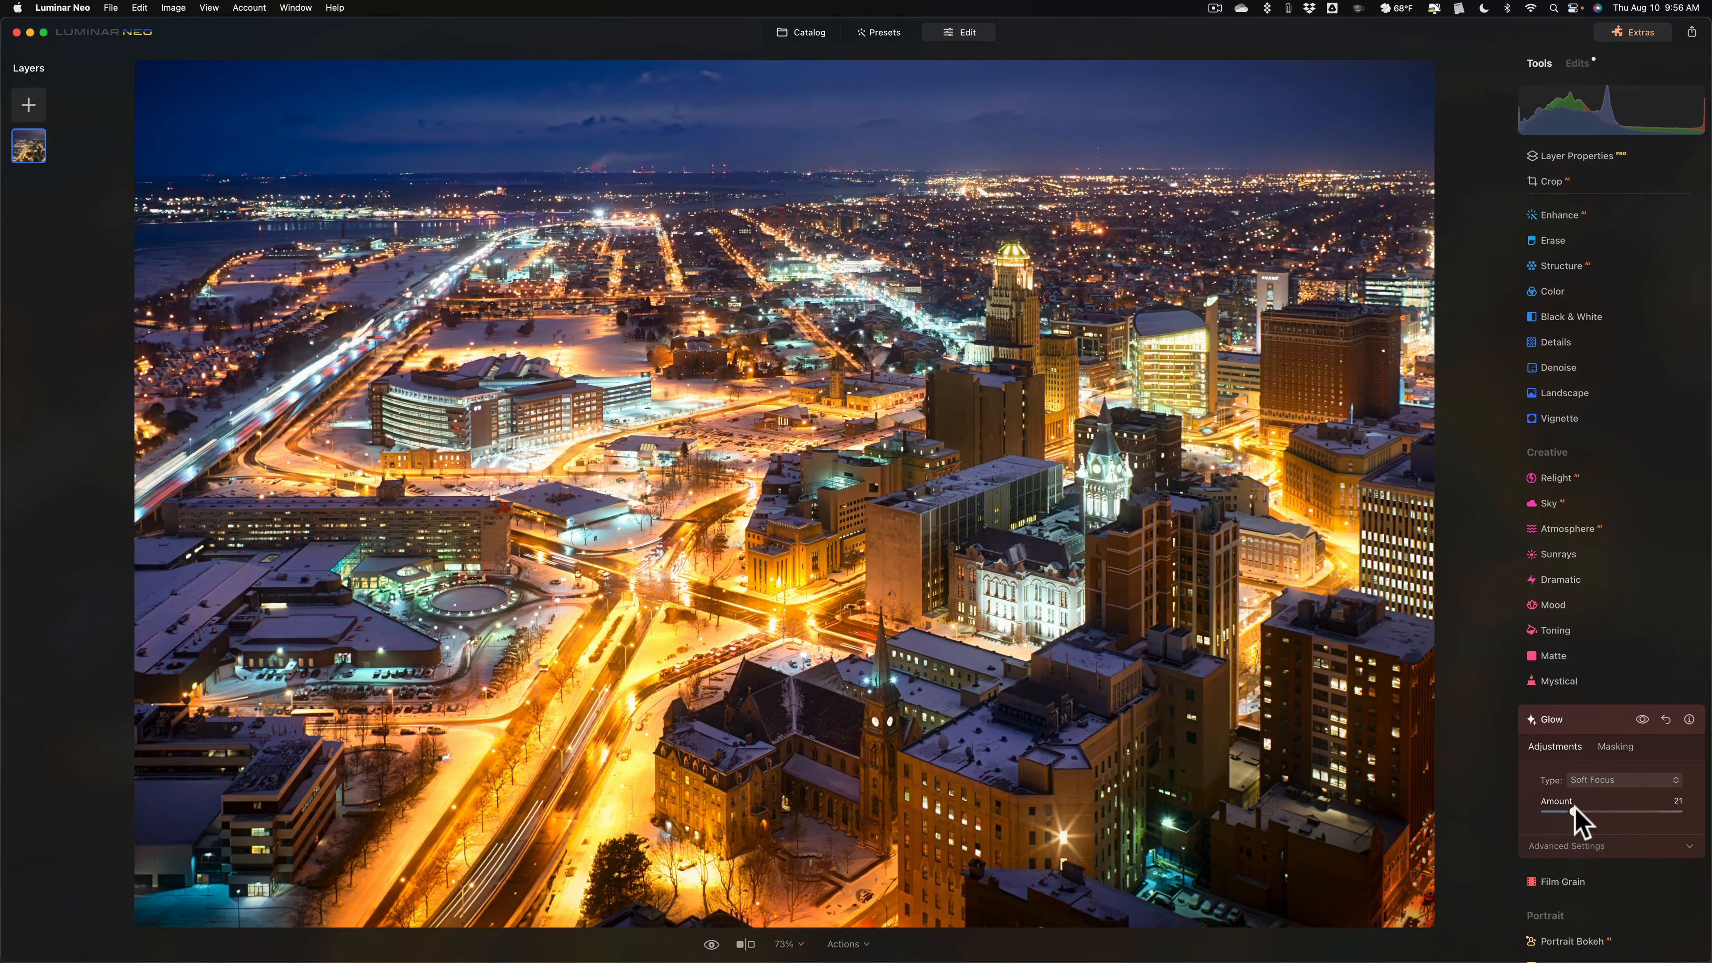
mouse_move(1575, 809)
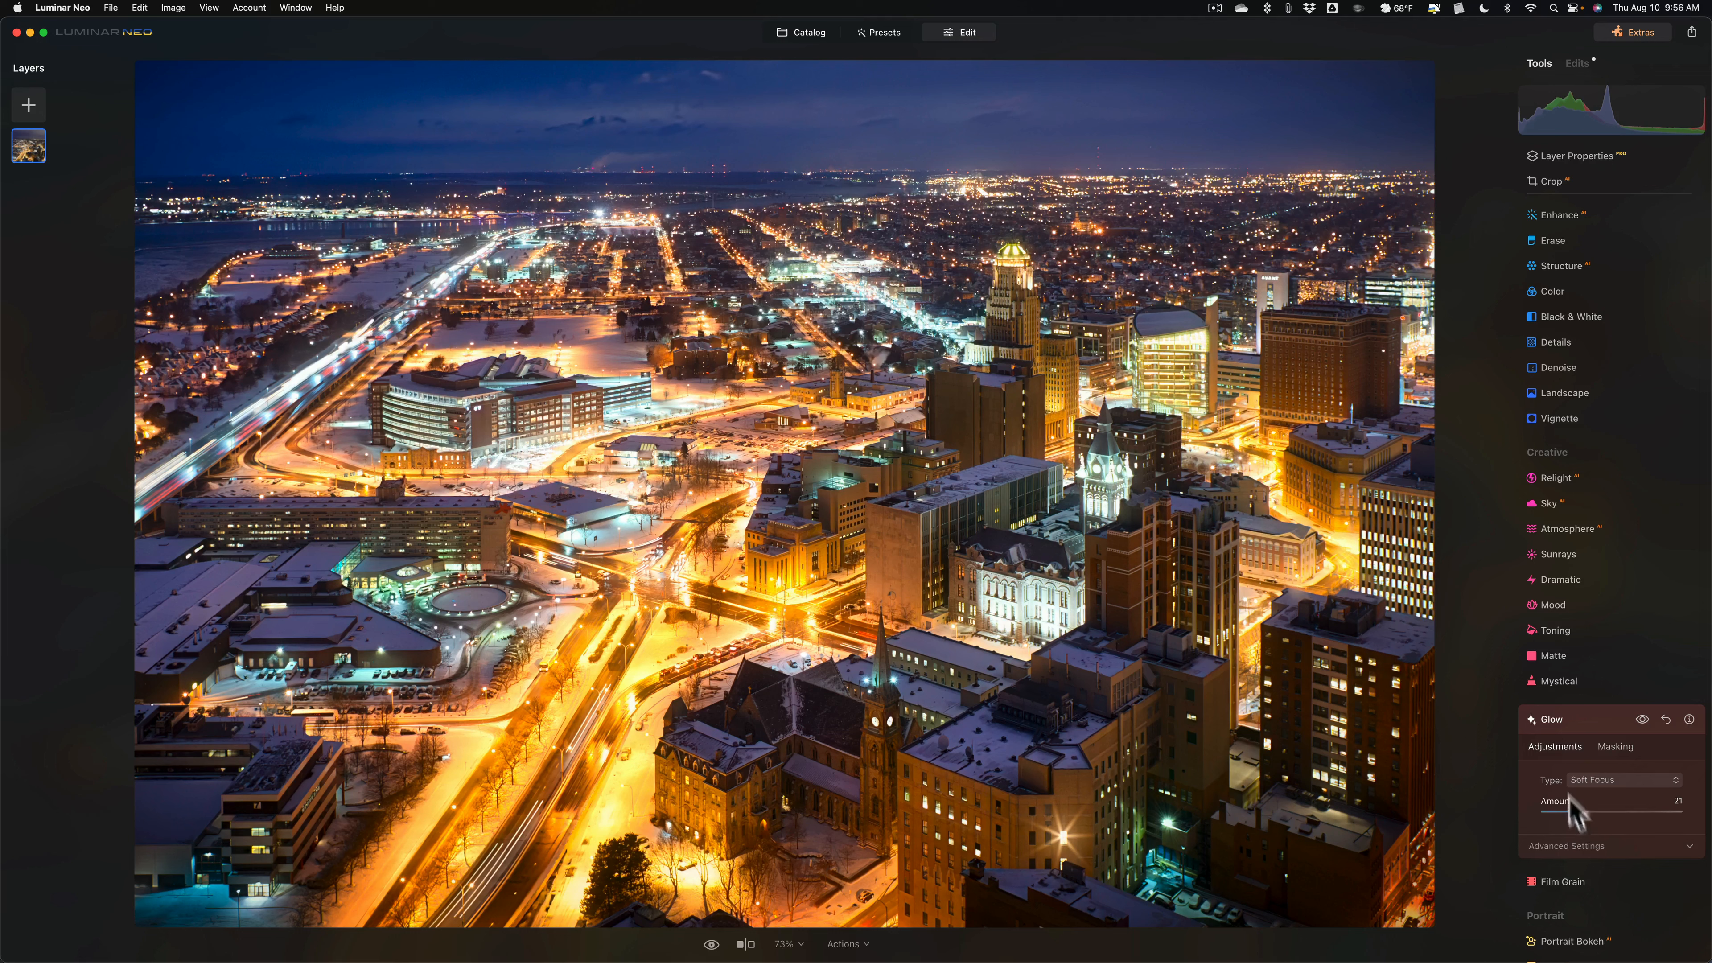